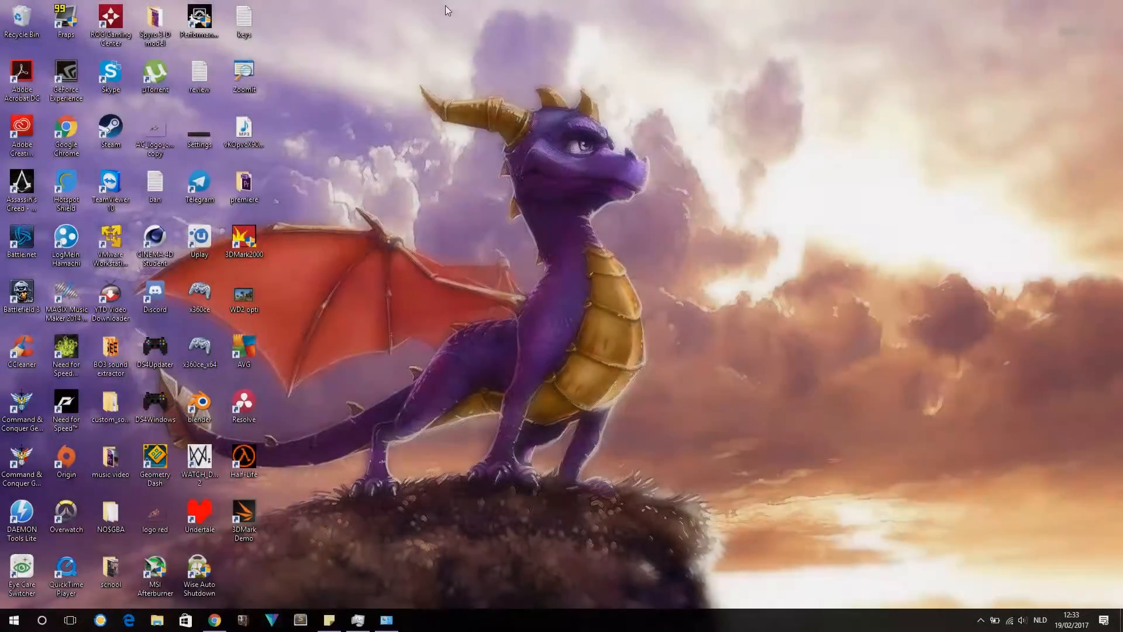
mouse_move(369, 330)
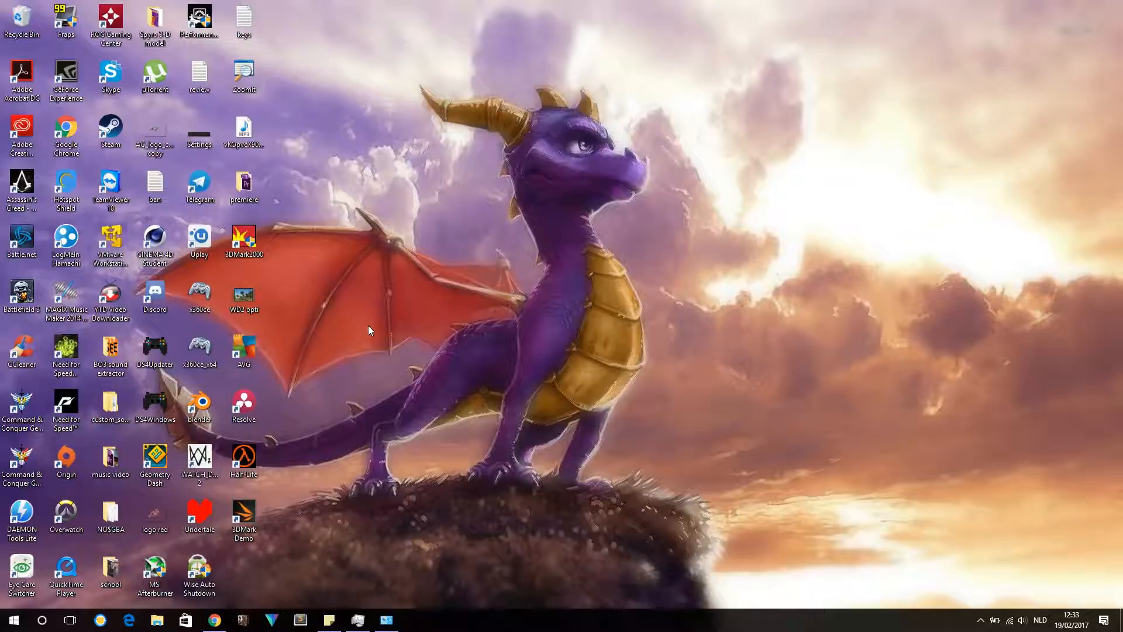
mouse_move(415, 71)
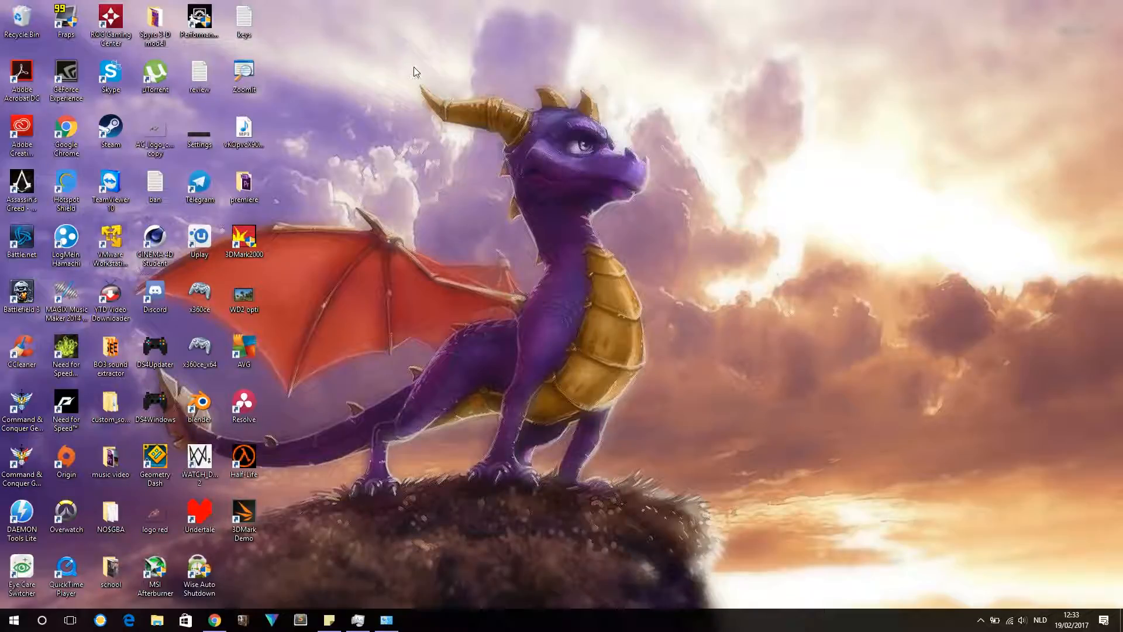
mouse_move(382, 176)
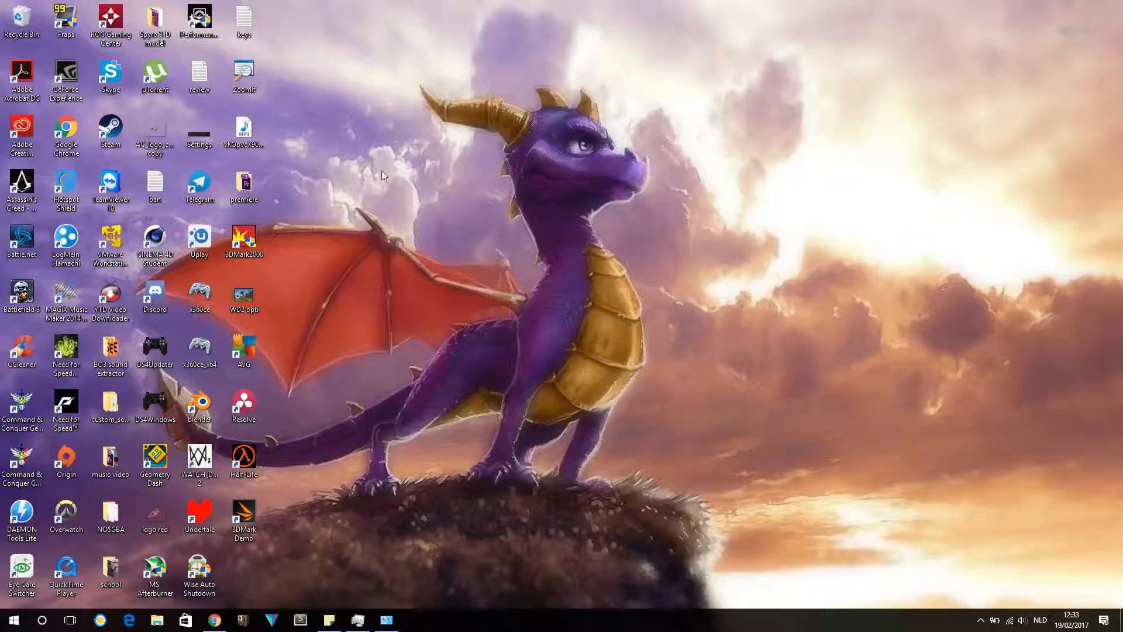
mouse_move(357, 457)
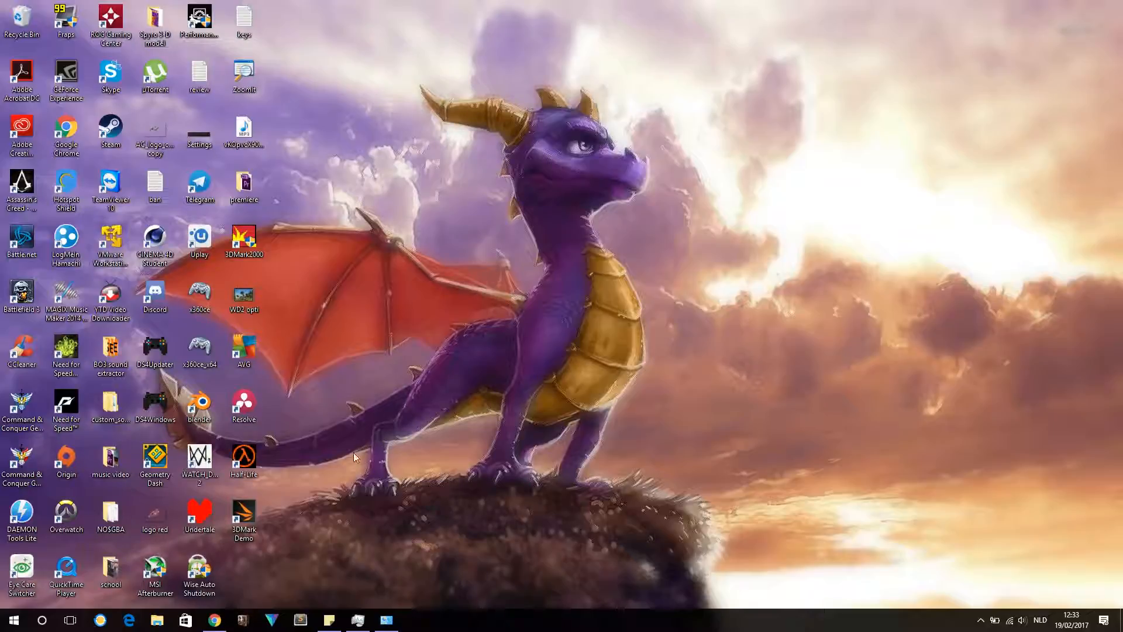
mouse_move(637, 550)
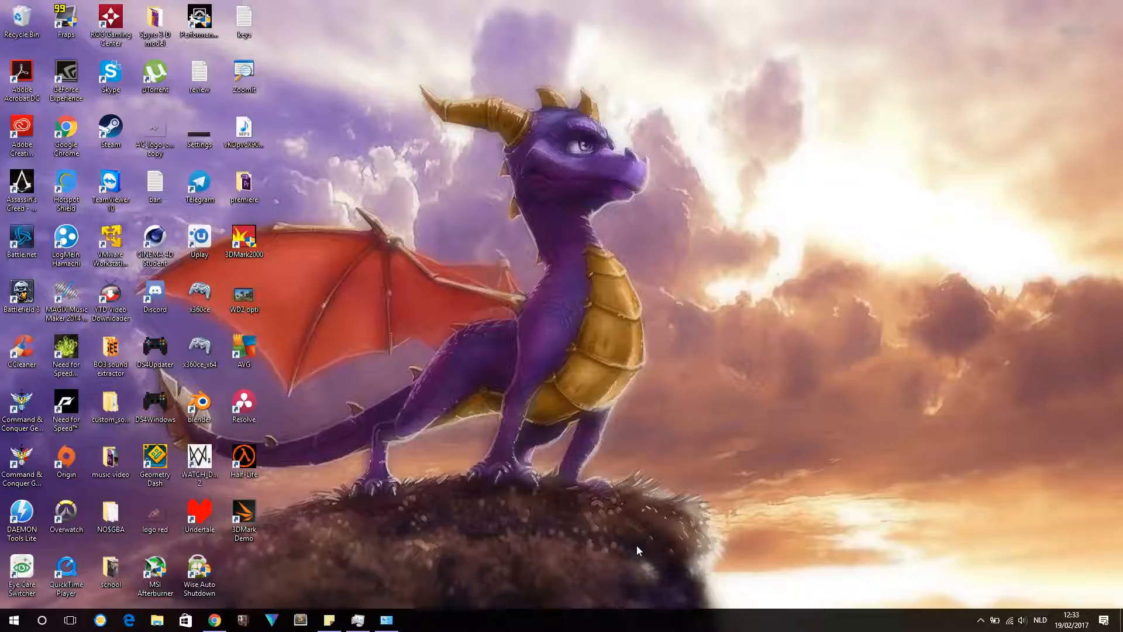
mouse_move(438, 349)
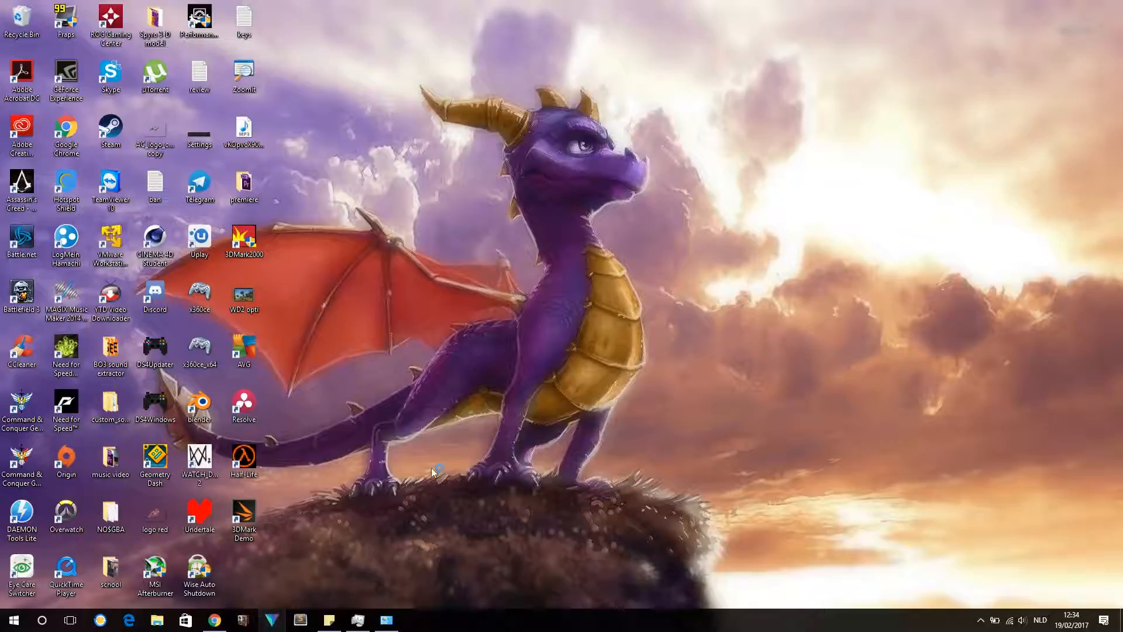
mouse_move(720, 337)
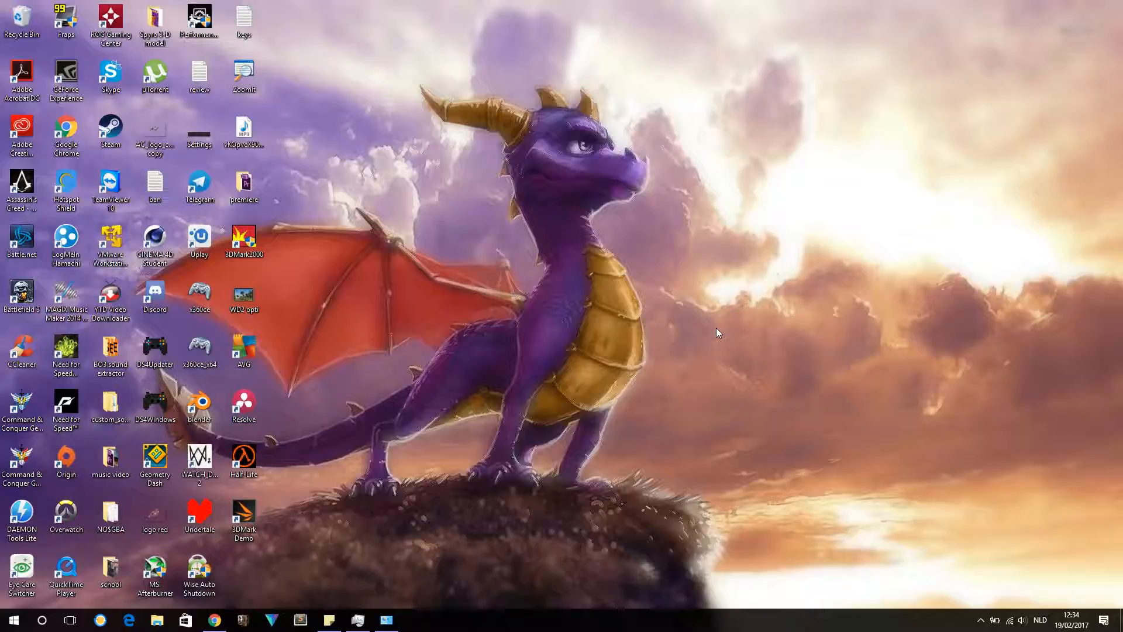
Create a 4K Ultra HD @ 30 fps project and start compositing in Composite Shot 1
click(271, 619)
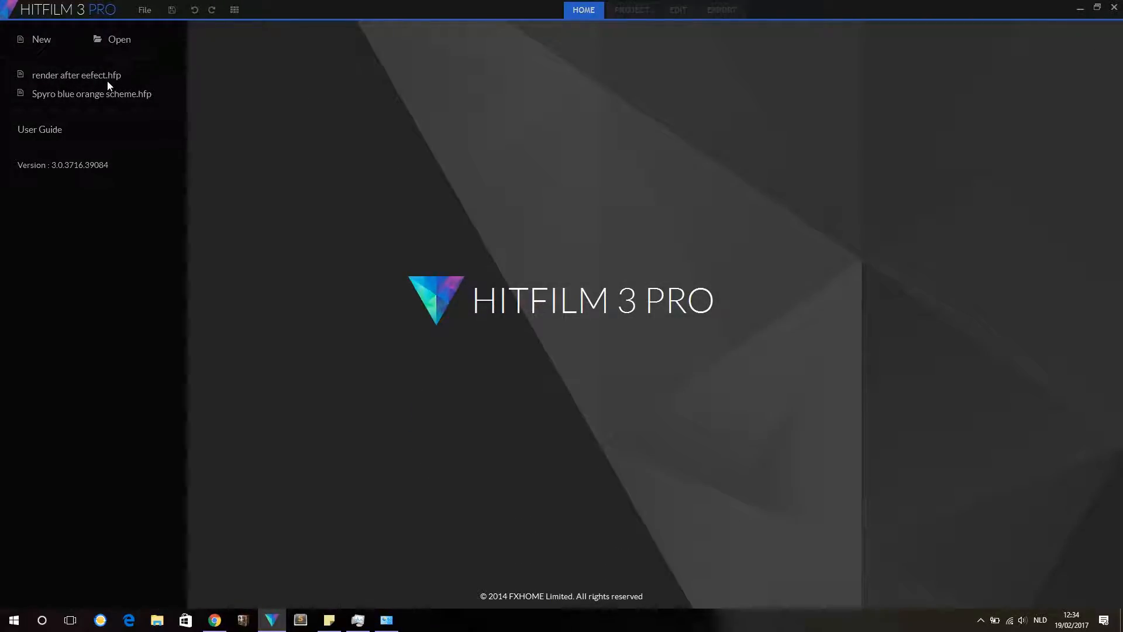
mouse_move(261, 181)
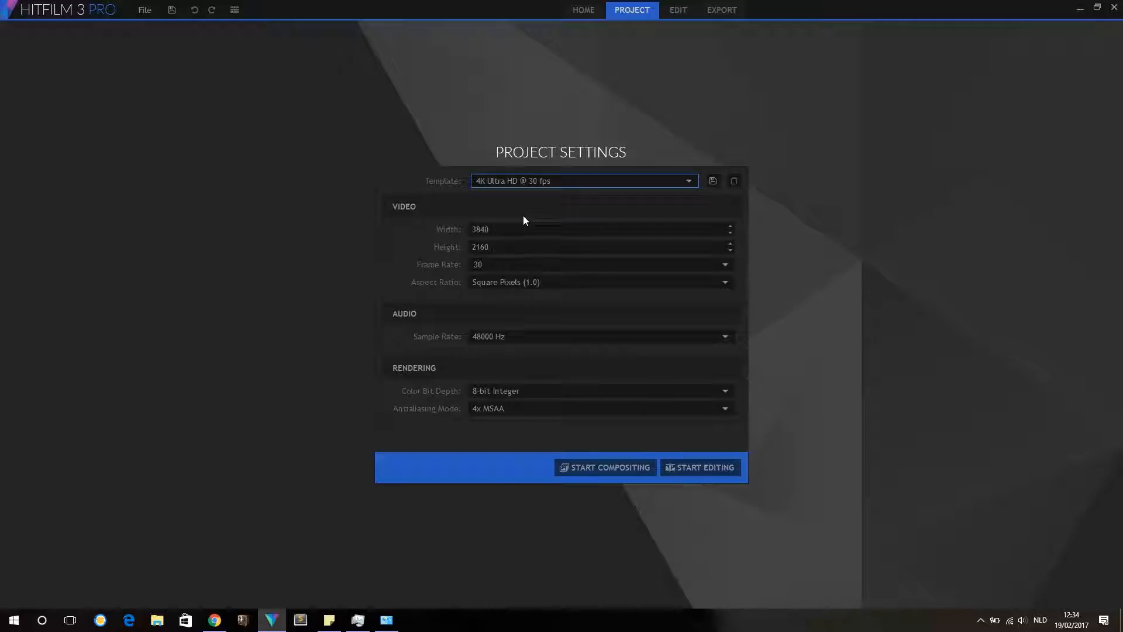
mouse_move(601, 476)
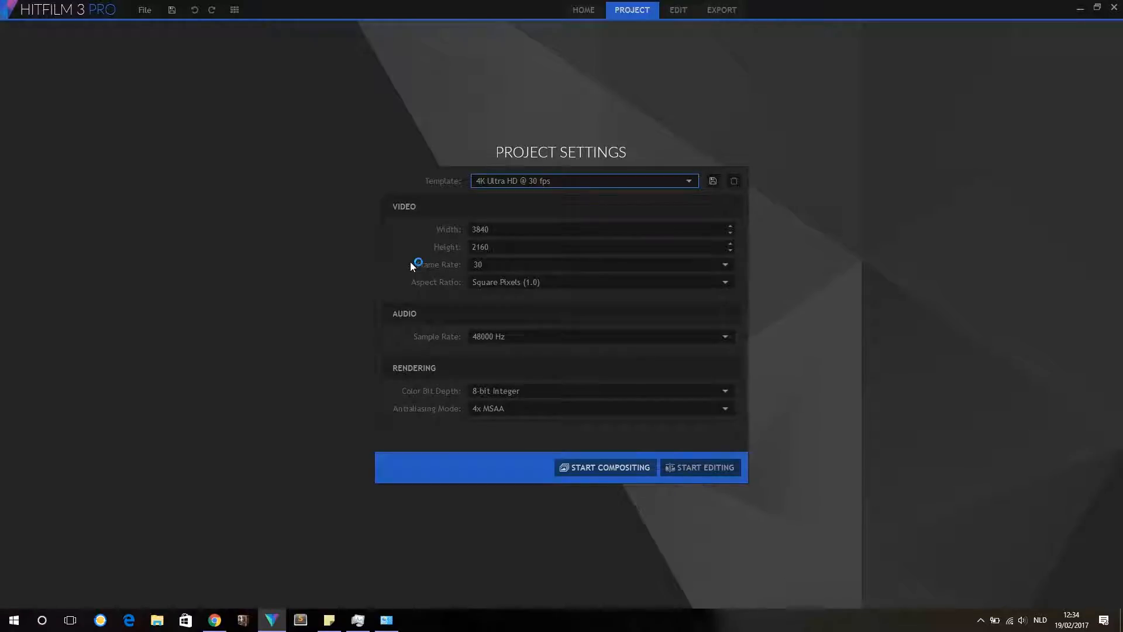
click(705, 467)
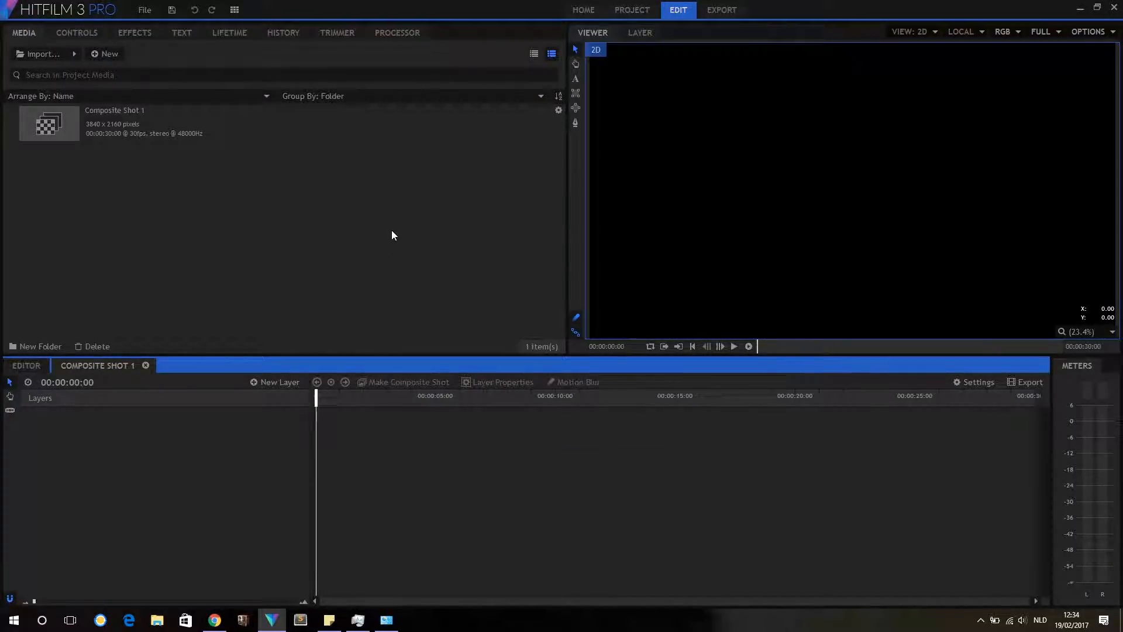
mouse_move(212, 208)
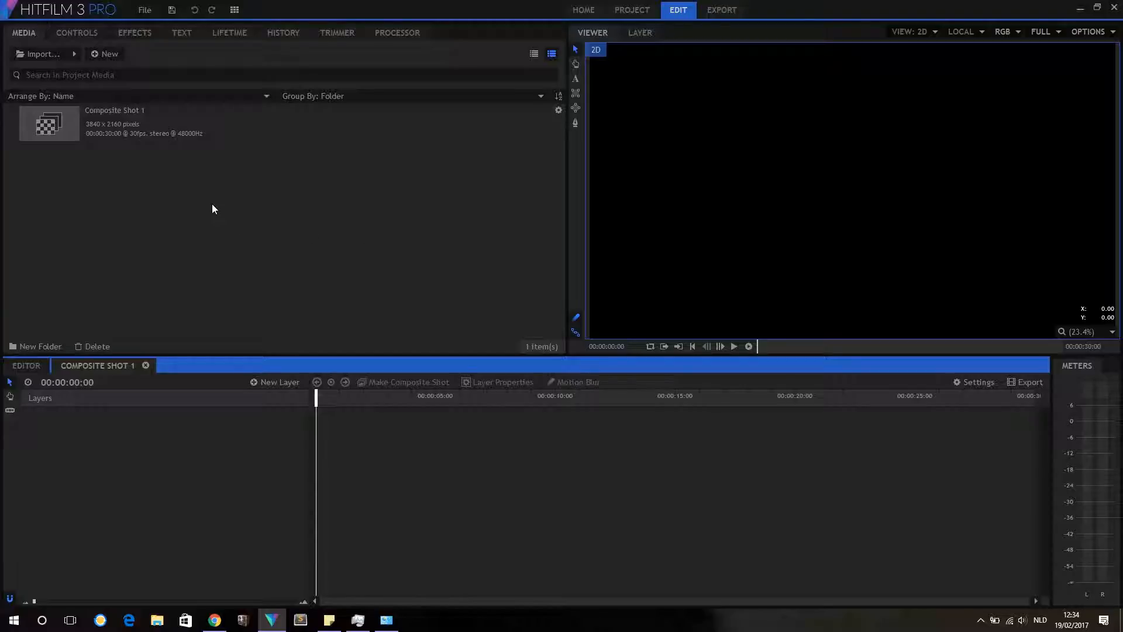
mouse_move(197, 182)
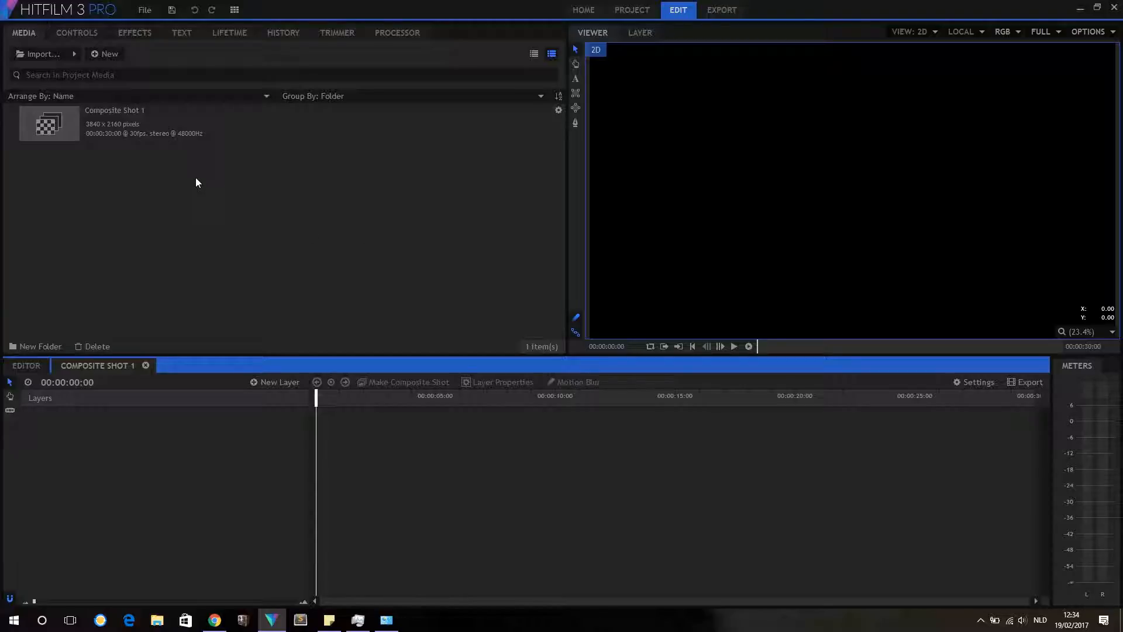
mouse_move(67, 276)
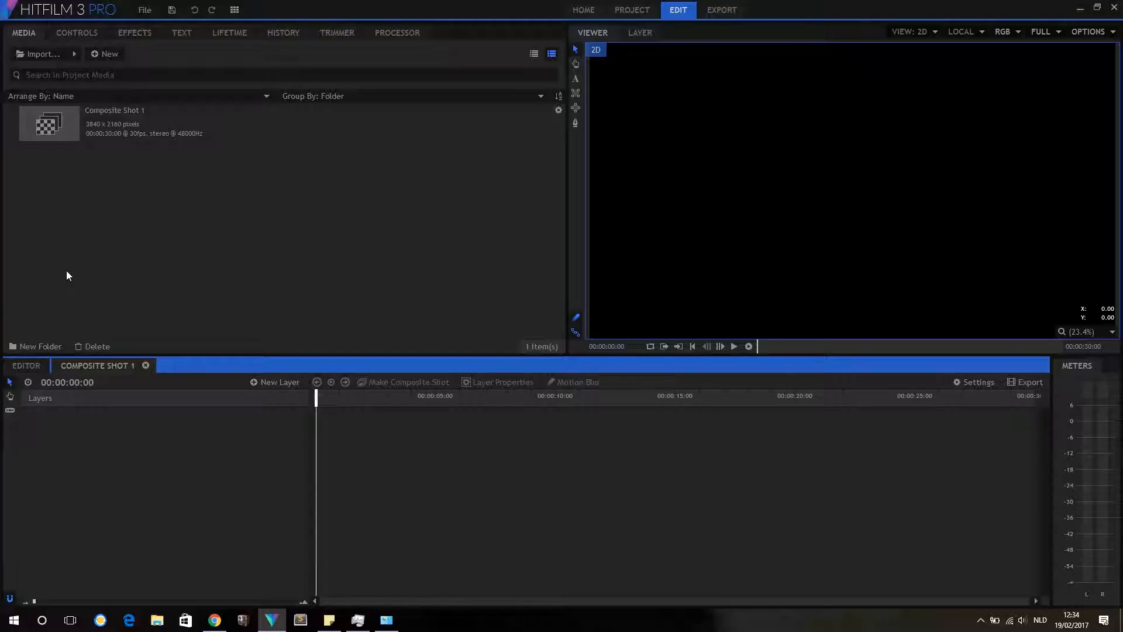
mouse_move(133, 201)
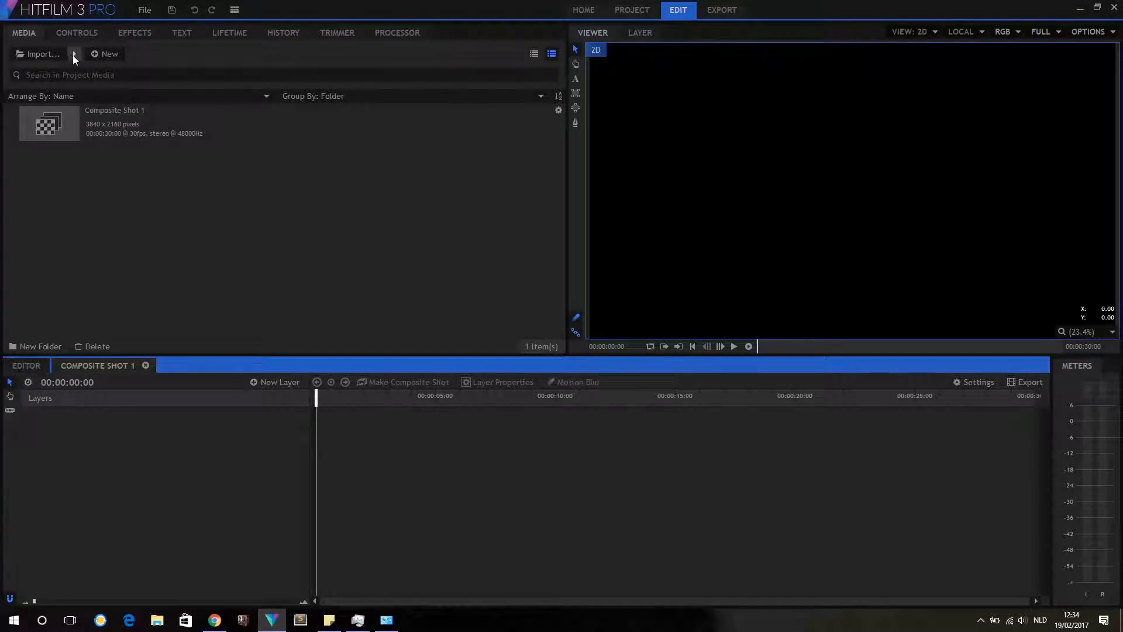
Import the Render folder as an image sequence and preview the h sport logo
click(74, 53)
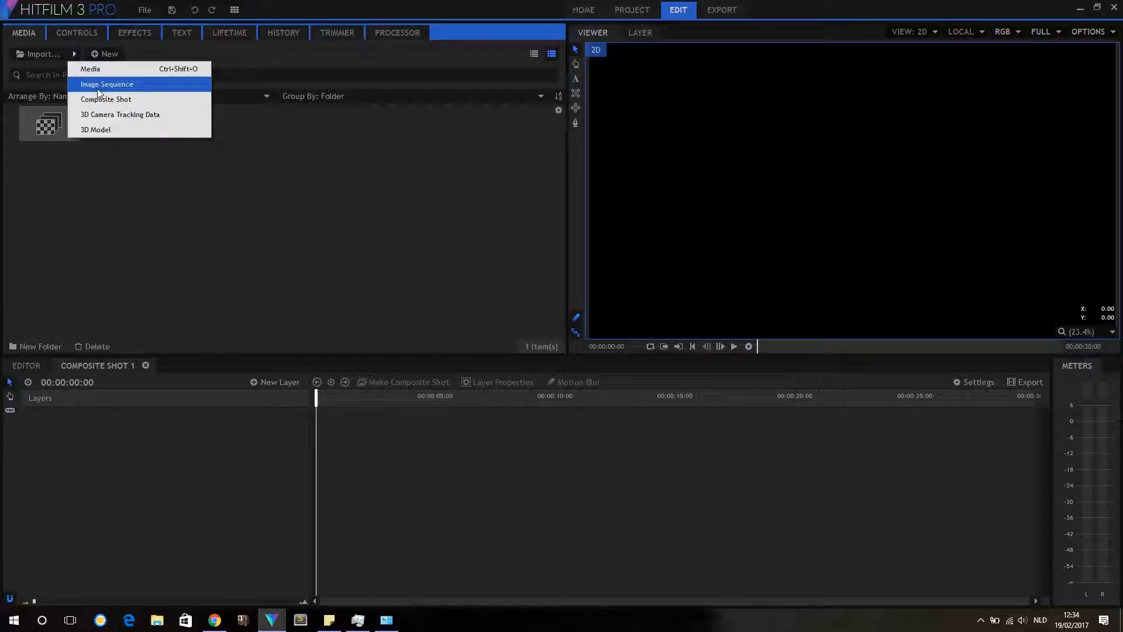
click(106, 83)
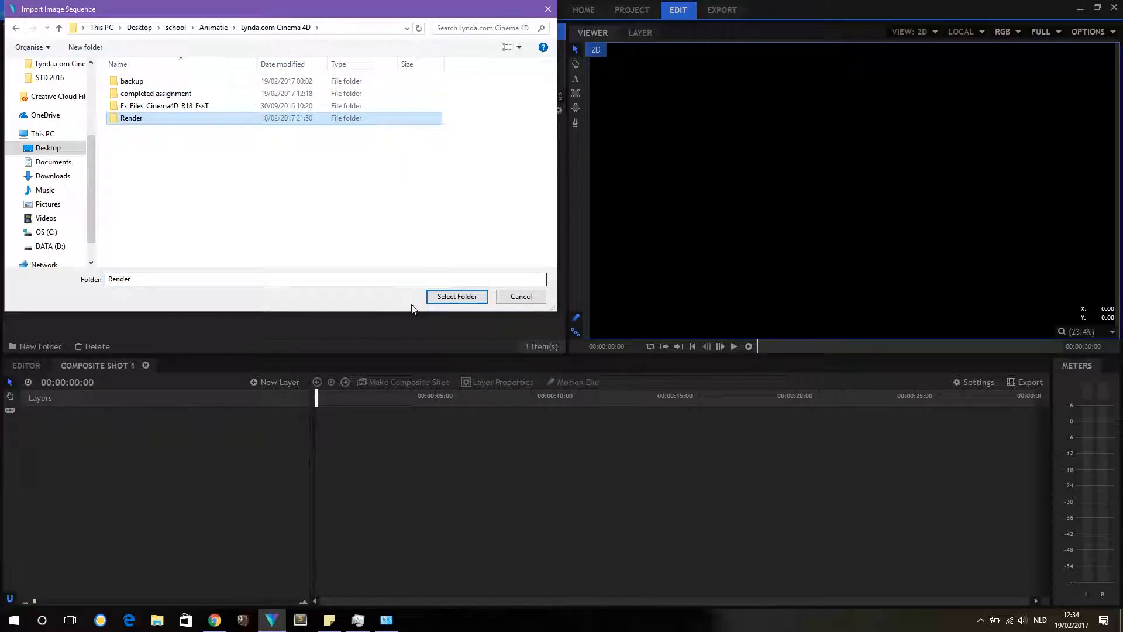
click(456, 296)
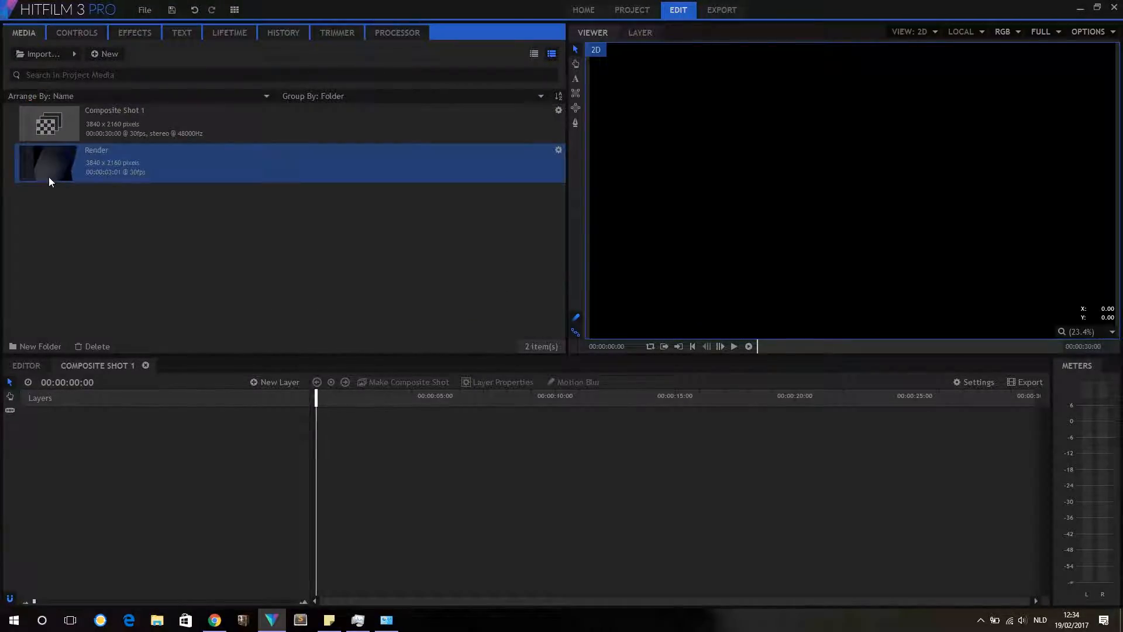
mouse_move(418, 195)
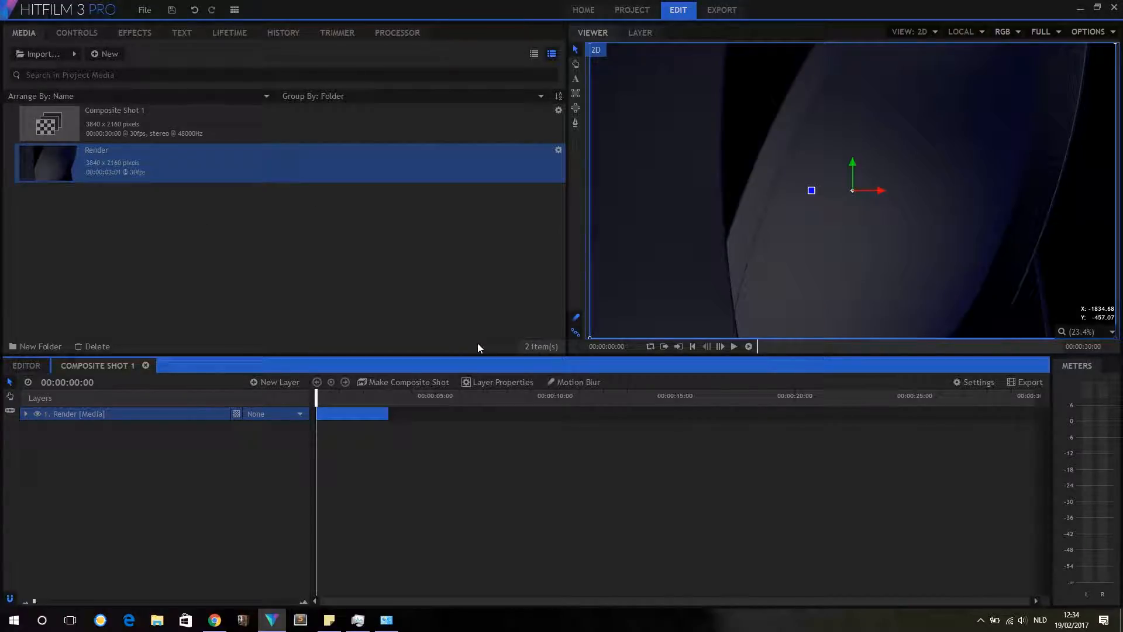
click(323, 397)
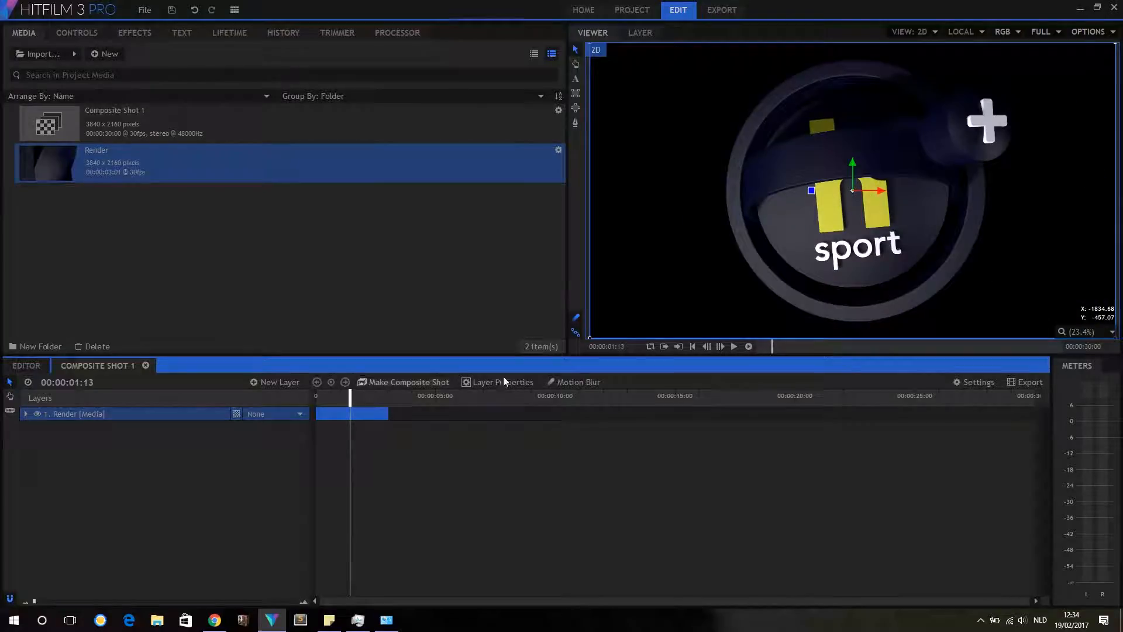
mouse_move(591, 80)
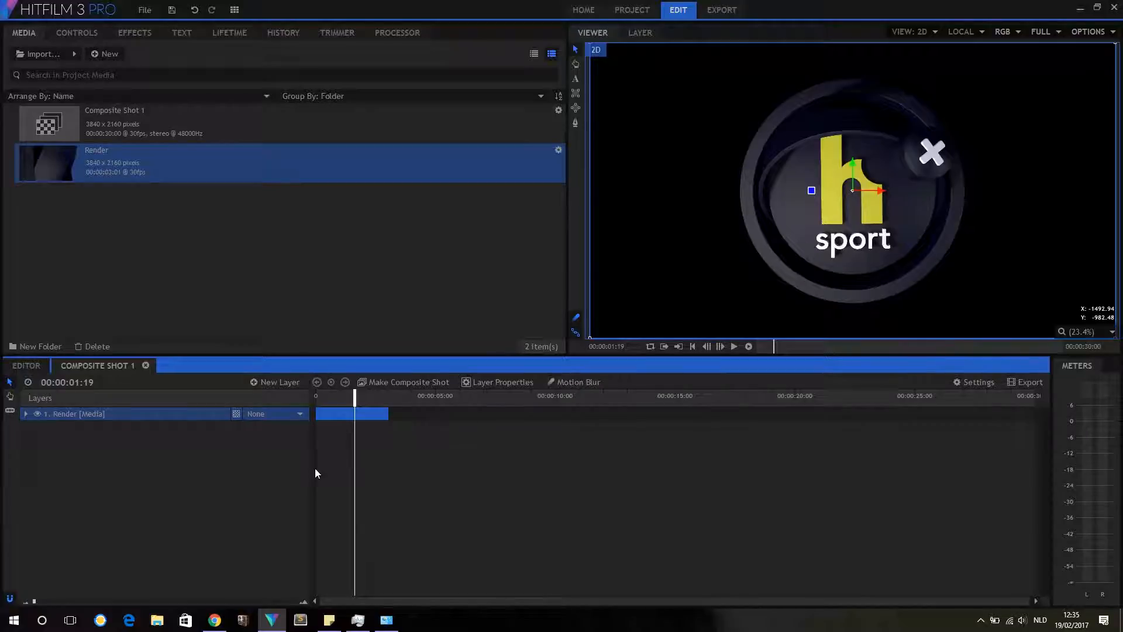
Add a new grey plane layer to Composite Shot 1
click(279, 382)
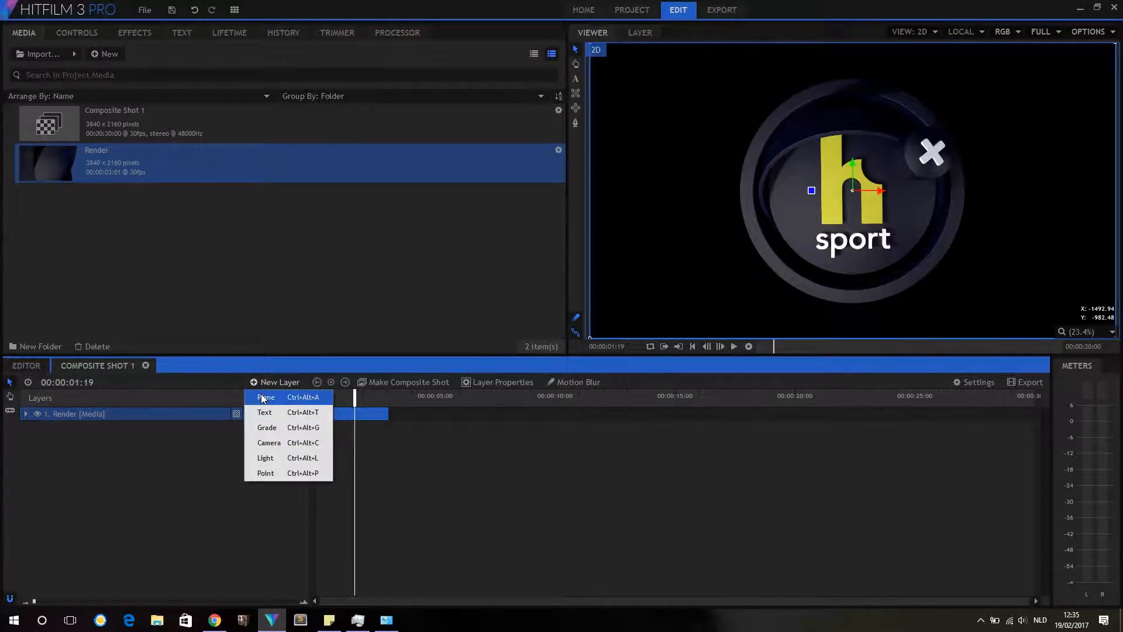
click(265, 396)
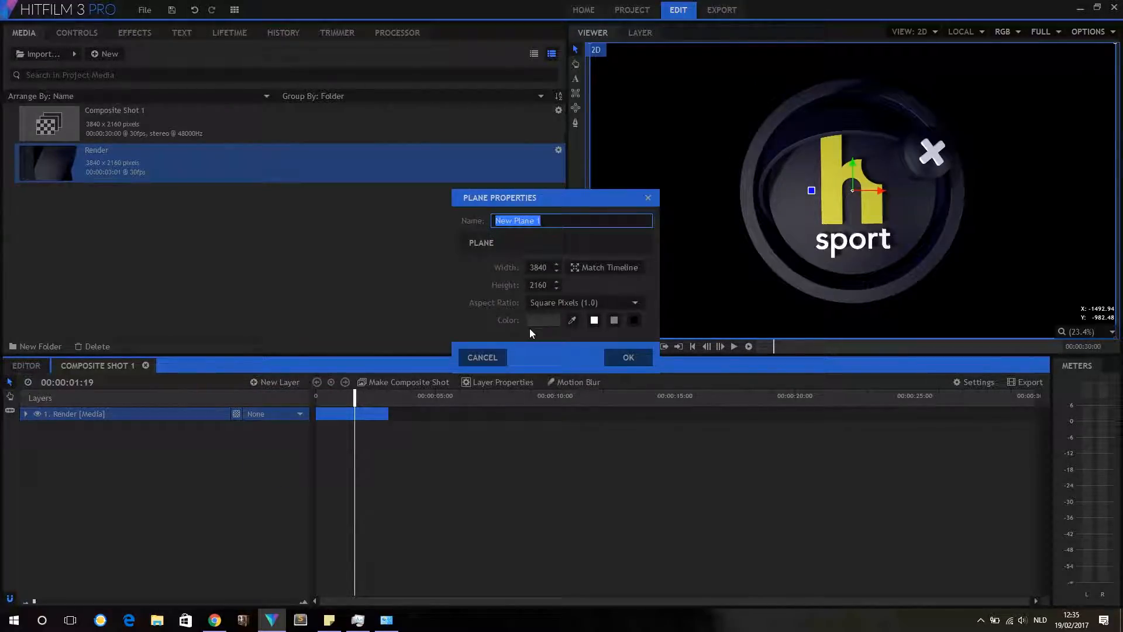
click(628, 357)
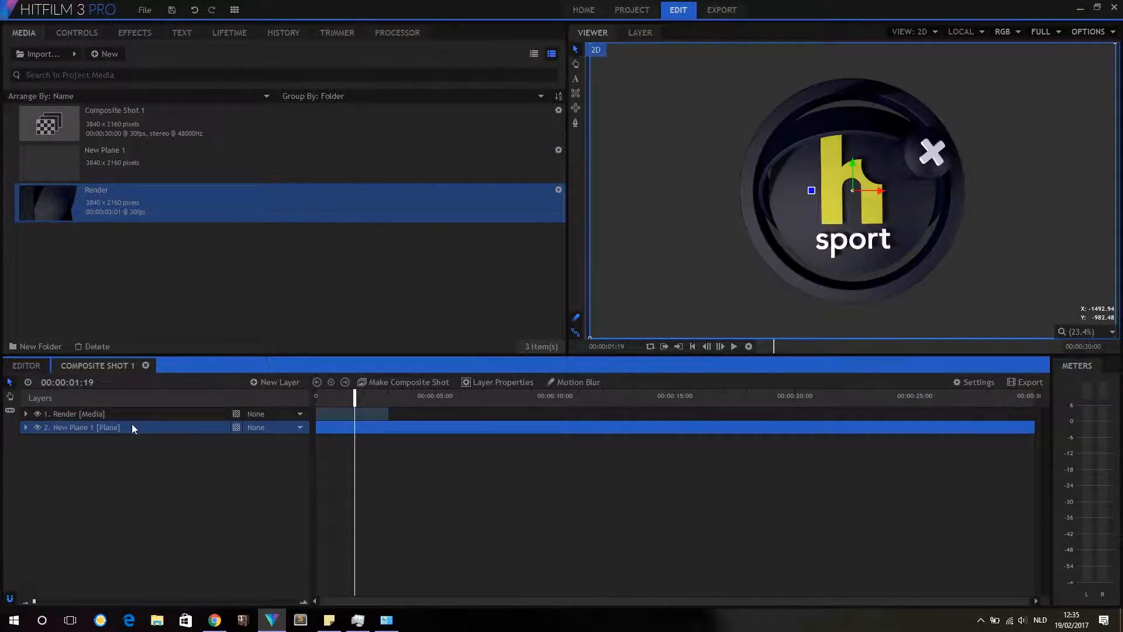
Add a light layer, accepting the accompanying camera
click(134, 32)
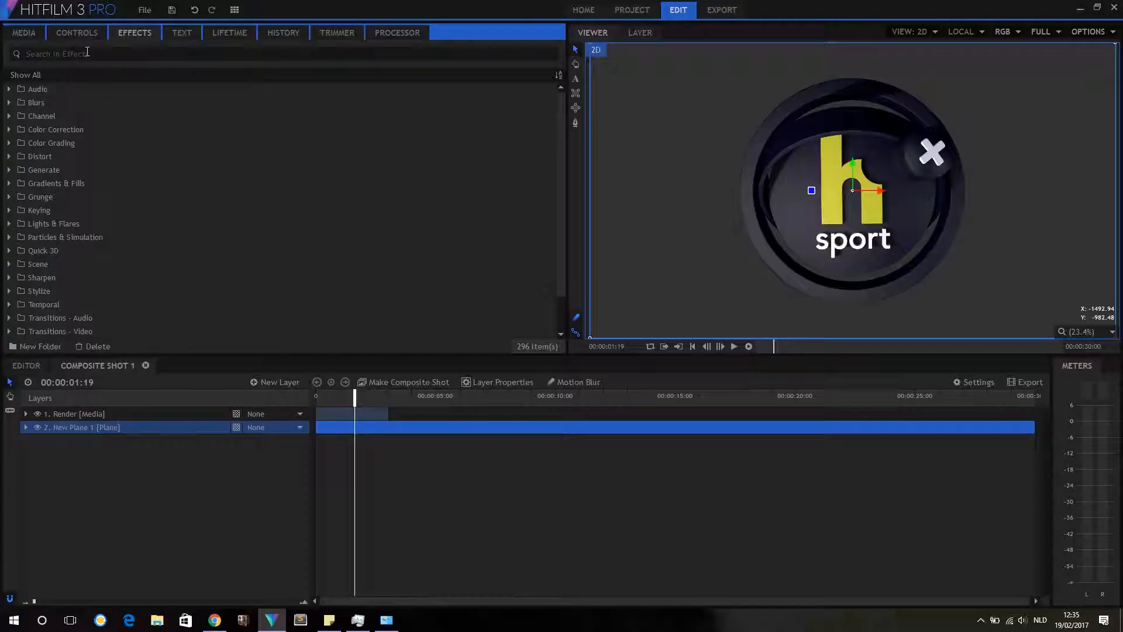
click(278, 382)
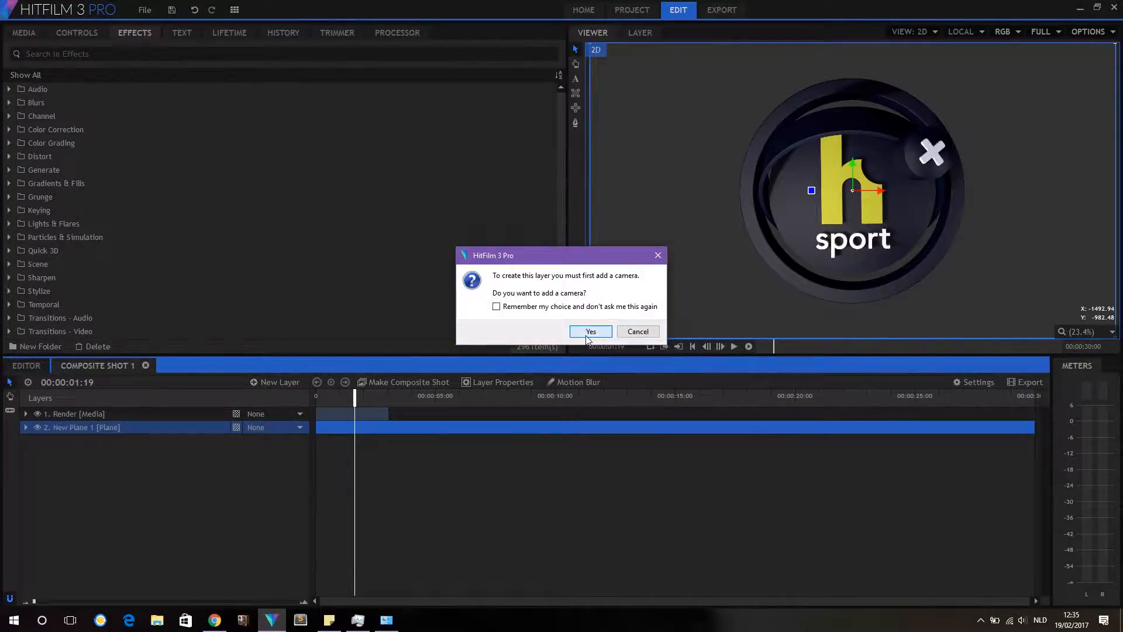
click(590, 331)
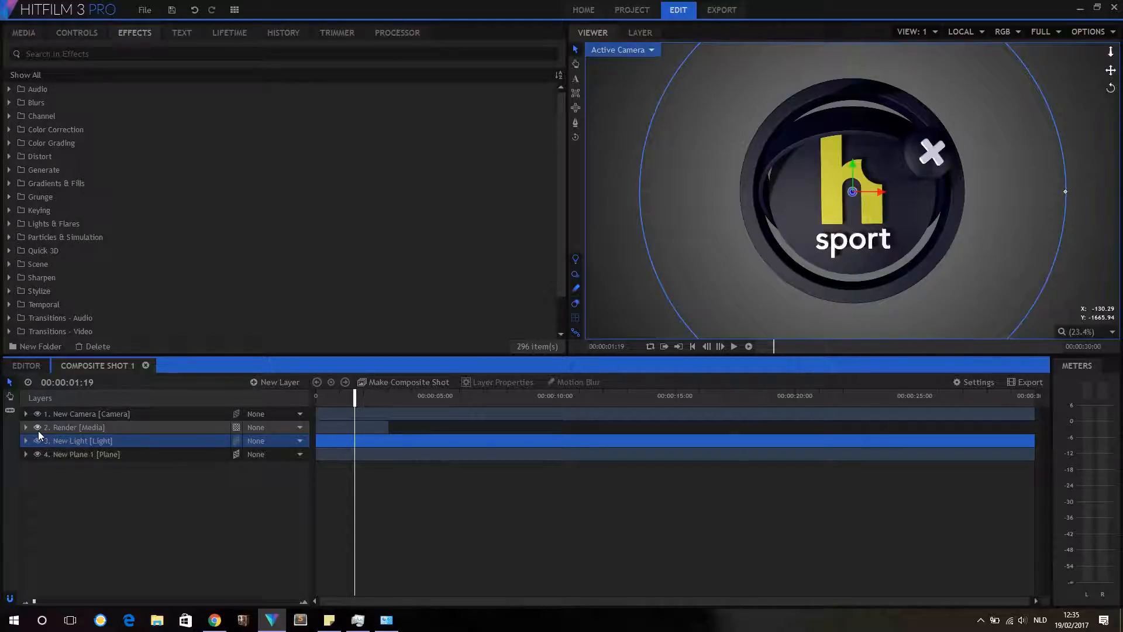
Set the New Light layer's intensity to 27.0 in its Controls
drag(353, 396, 323, 396)
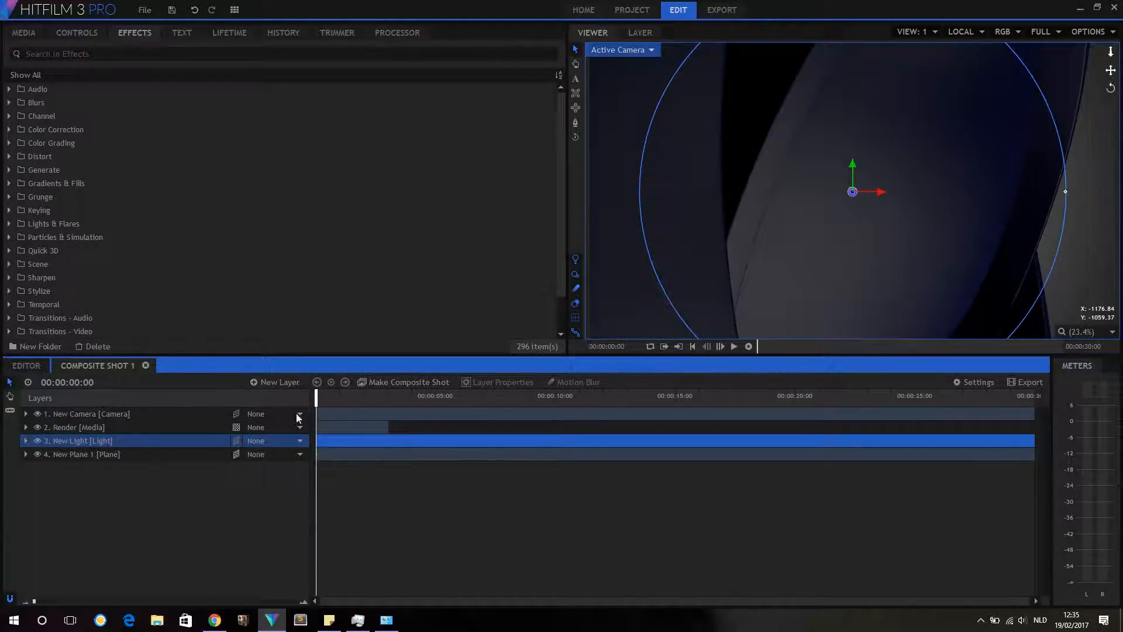
click(84, 454)
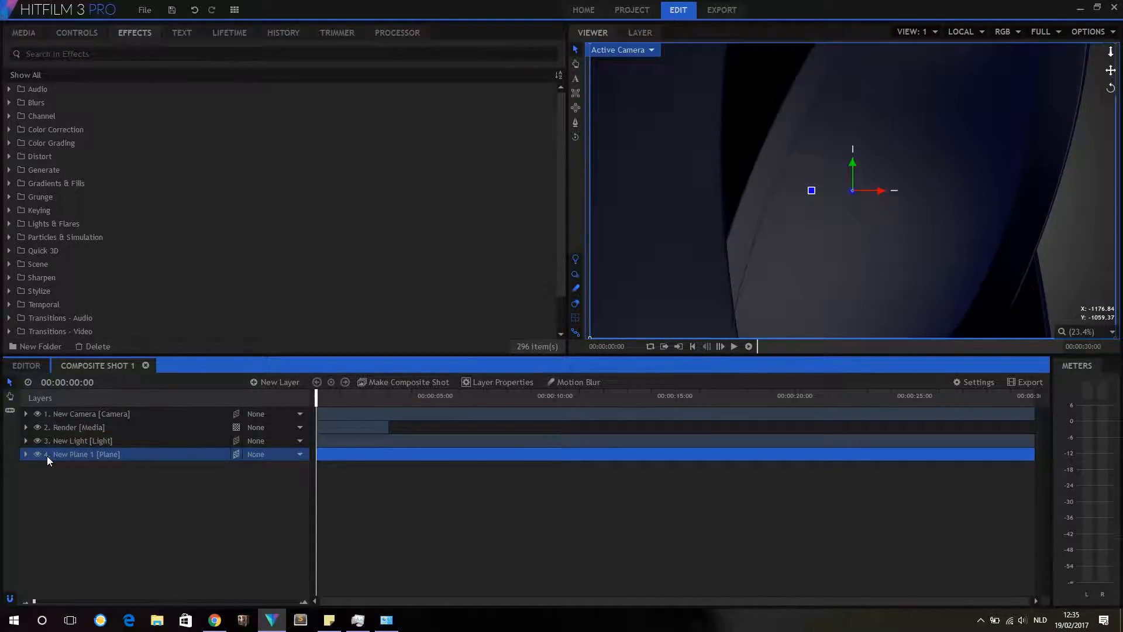
click(80, 440)
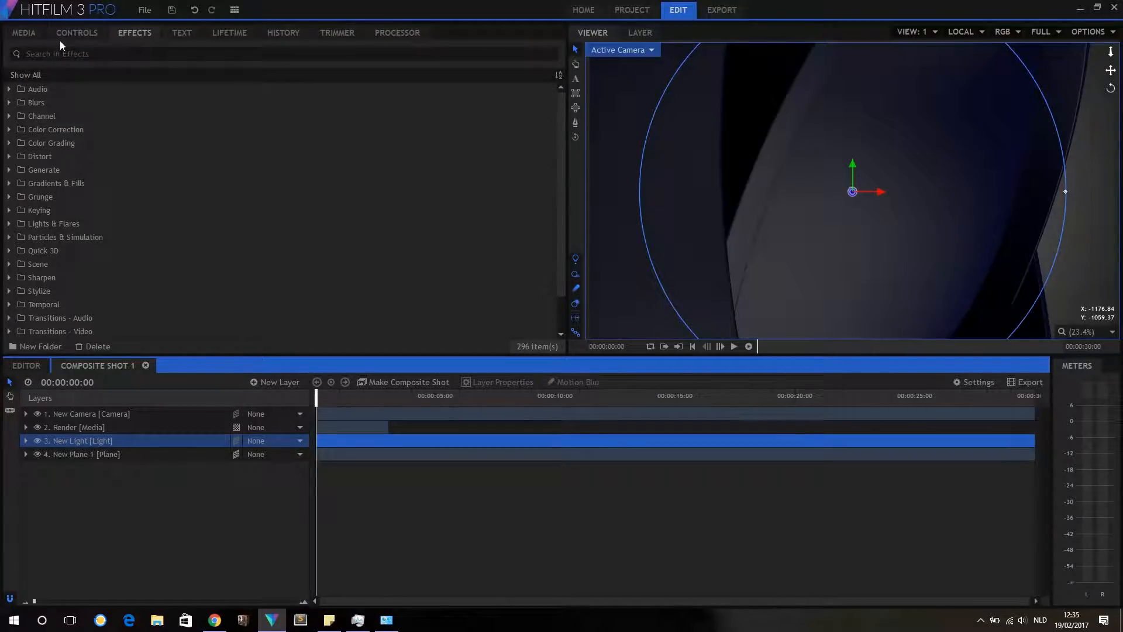
click(77, 32)
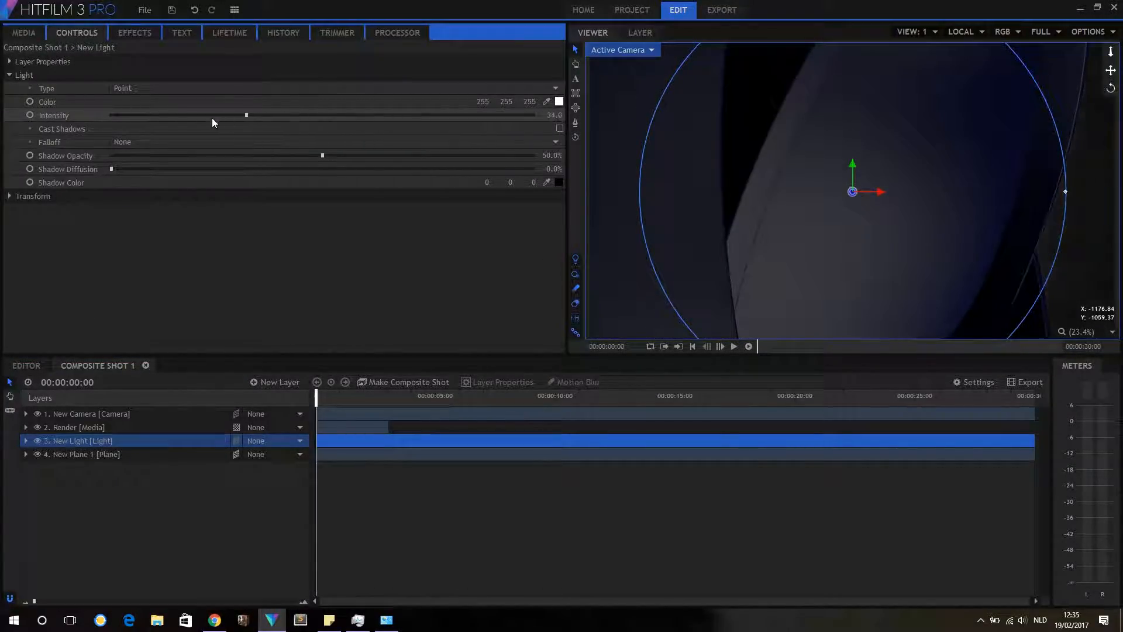
drag(246, 114, 120, 115)
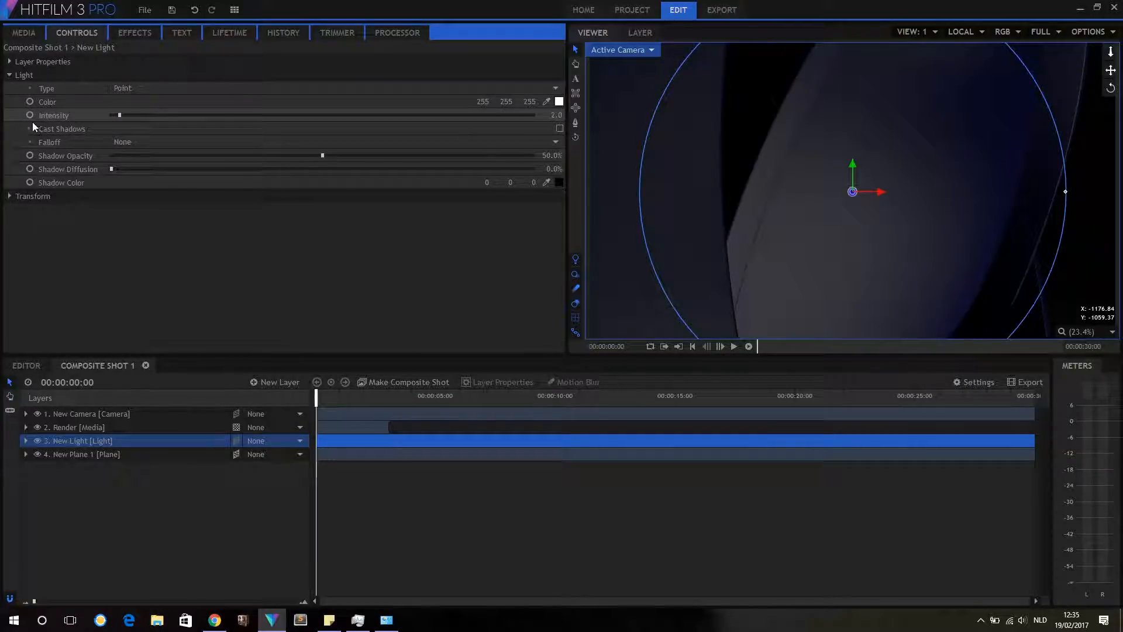
drag(120, 115, 220, 115)
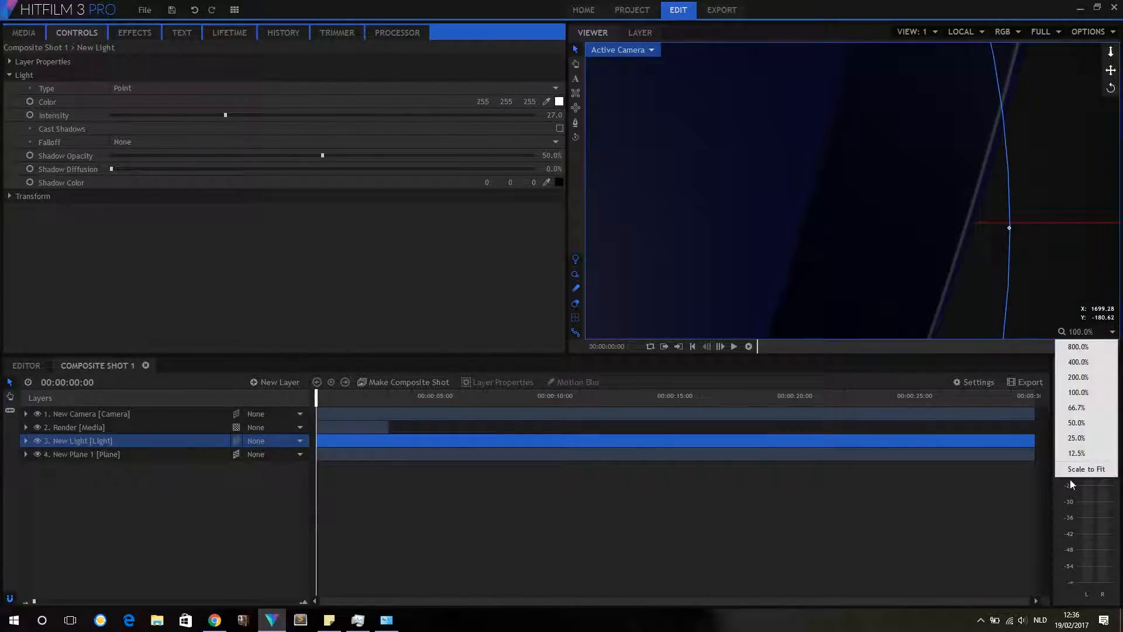
click(1085, 469)
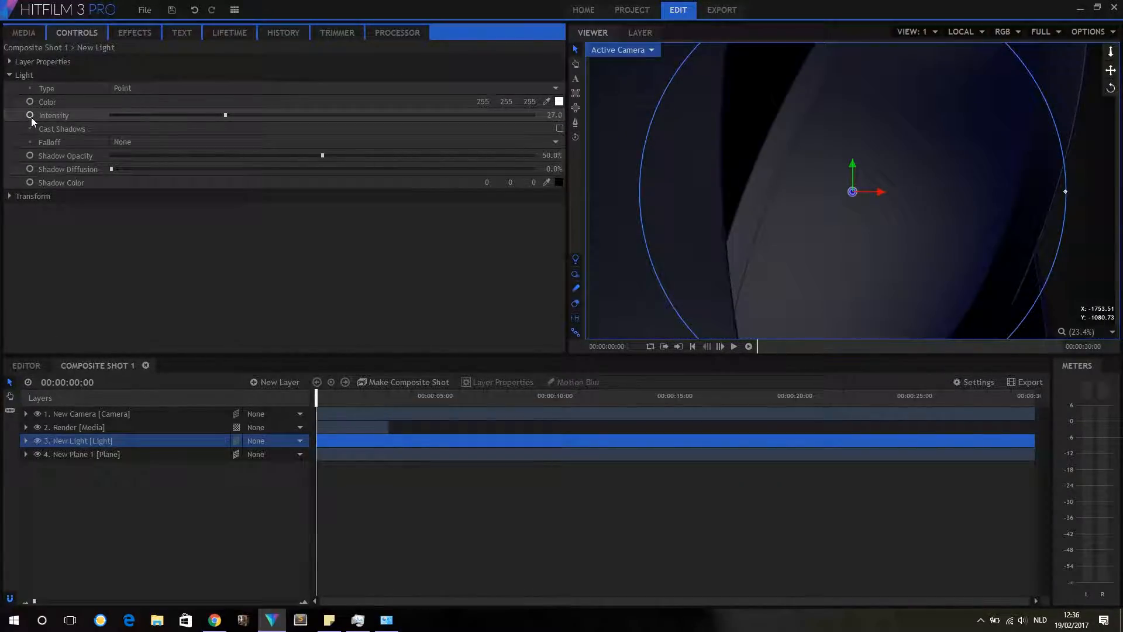
Keyframe light intensity from 27 at the start to 80 at 00:00:01:21
click(25, 440)
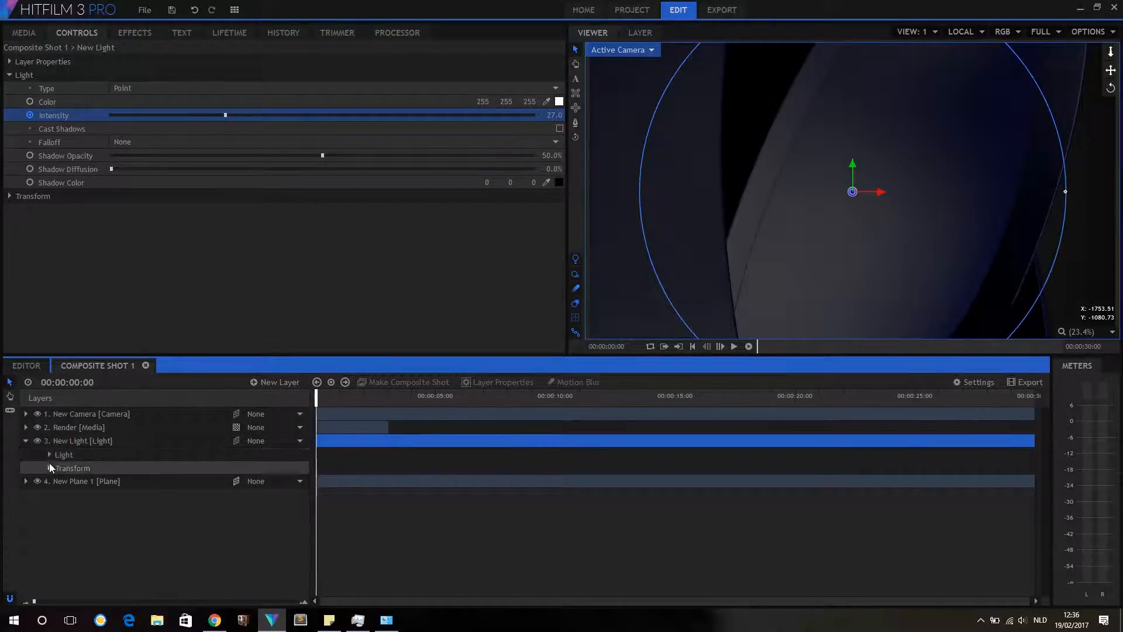
click(48, 453)
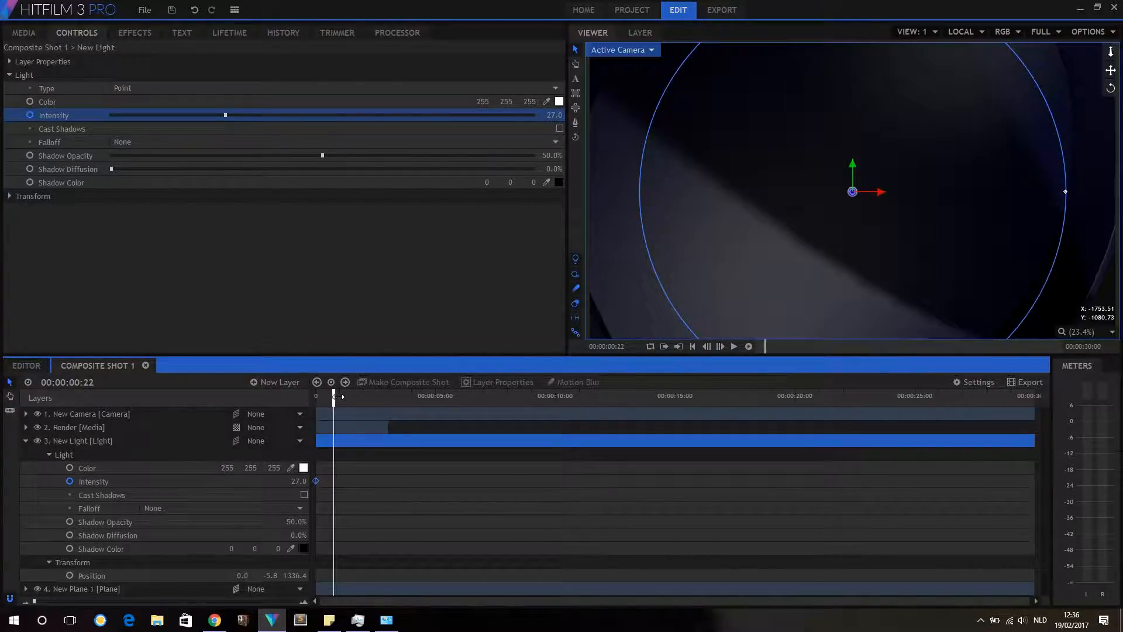
drag(333, 399, 344, 399)
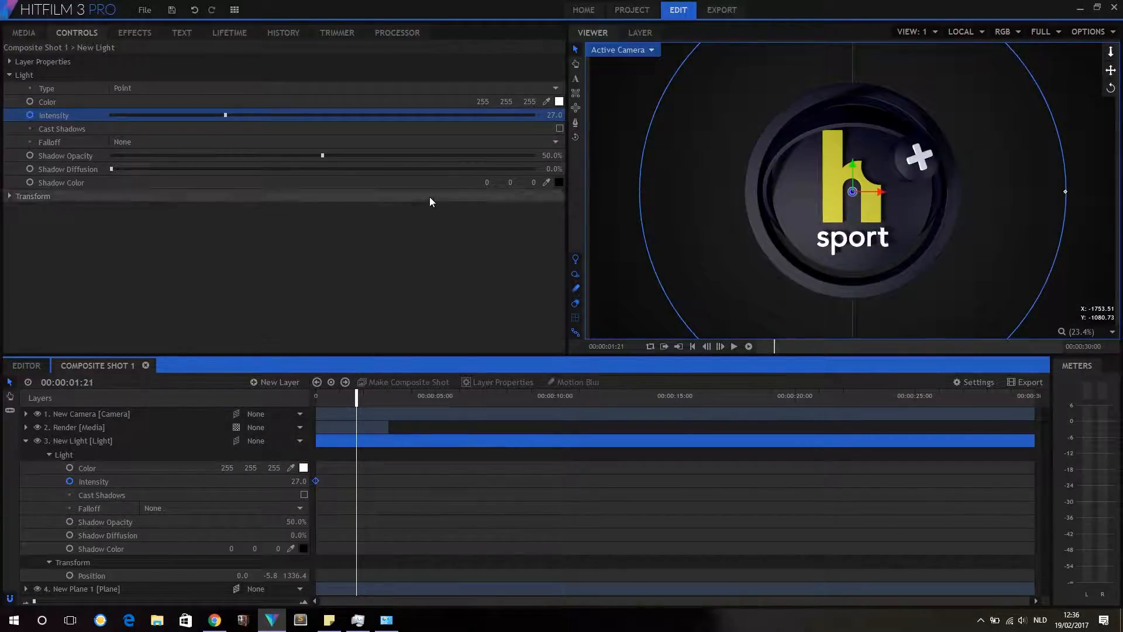
drag(225, 115, 410, 114)
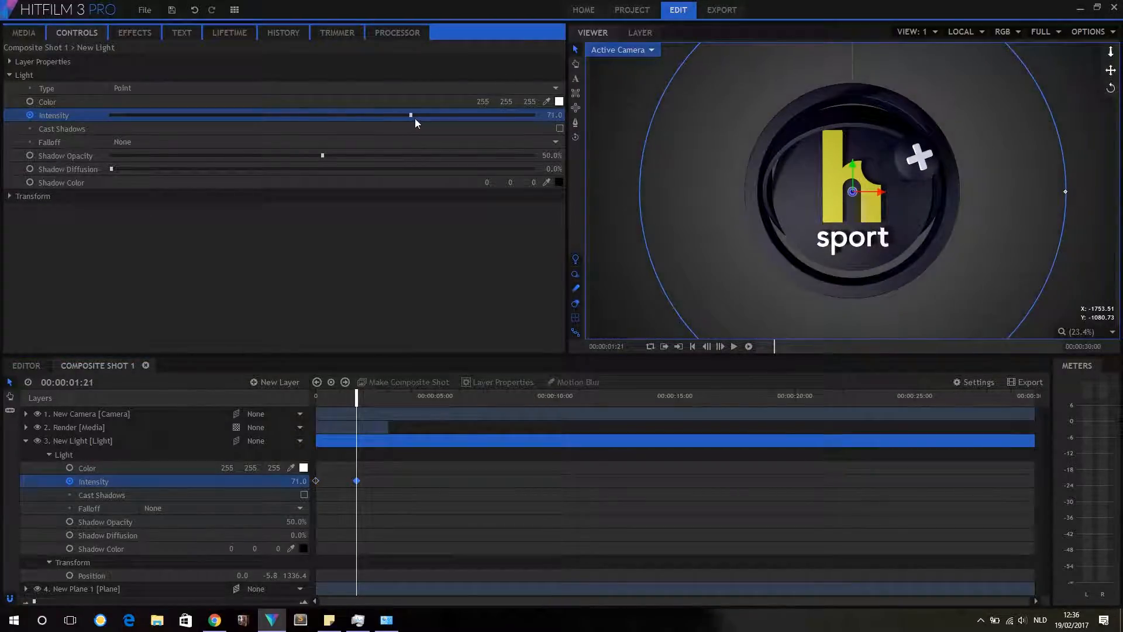
drag(410, 115, 440, 115)
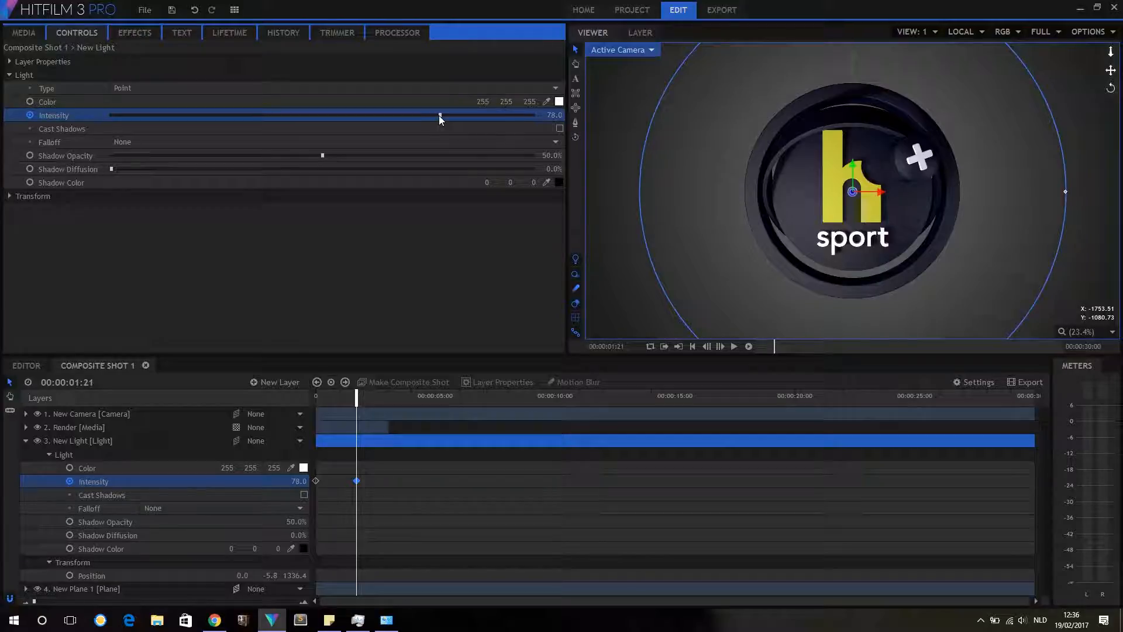
drag(440, 115, 450, 114)
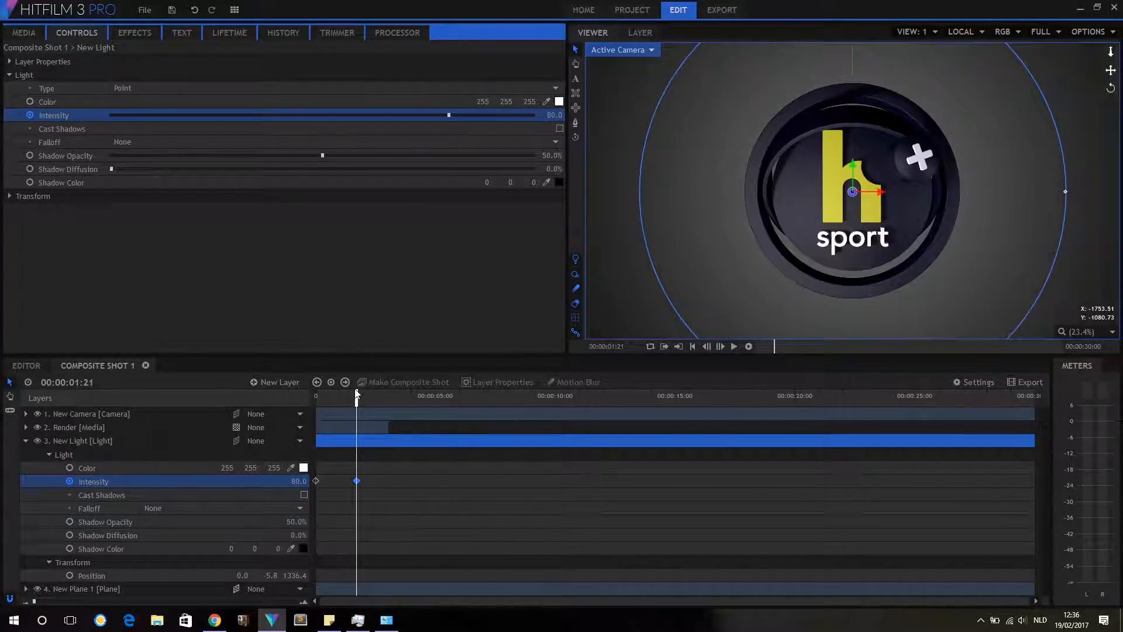
right_click(357, 481)
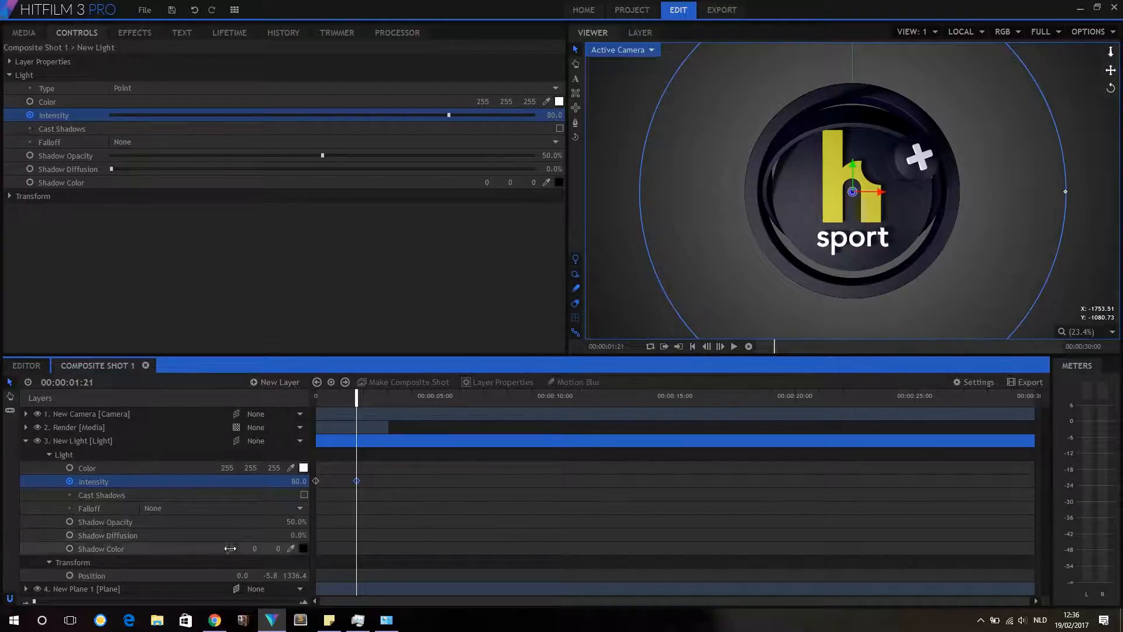
Import HPlusLogo0090.png from the Lynda.com Cinema 4D folder into the composite
click(23, 33)
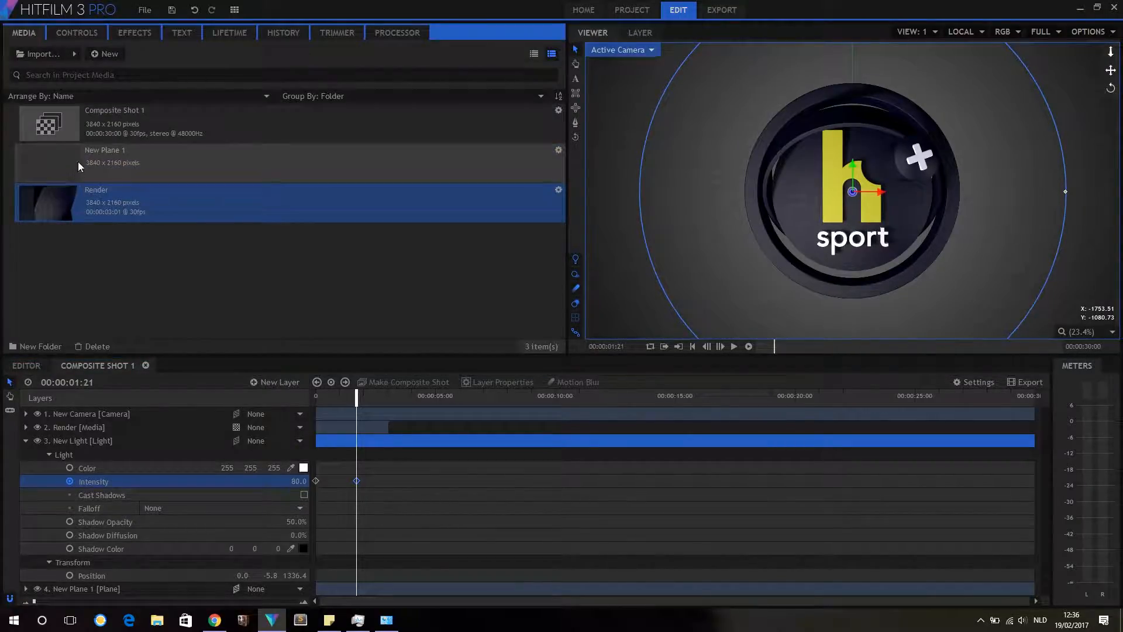
click(40, 54)
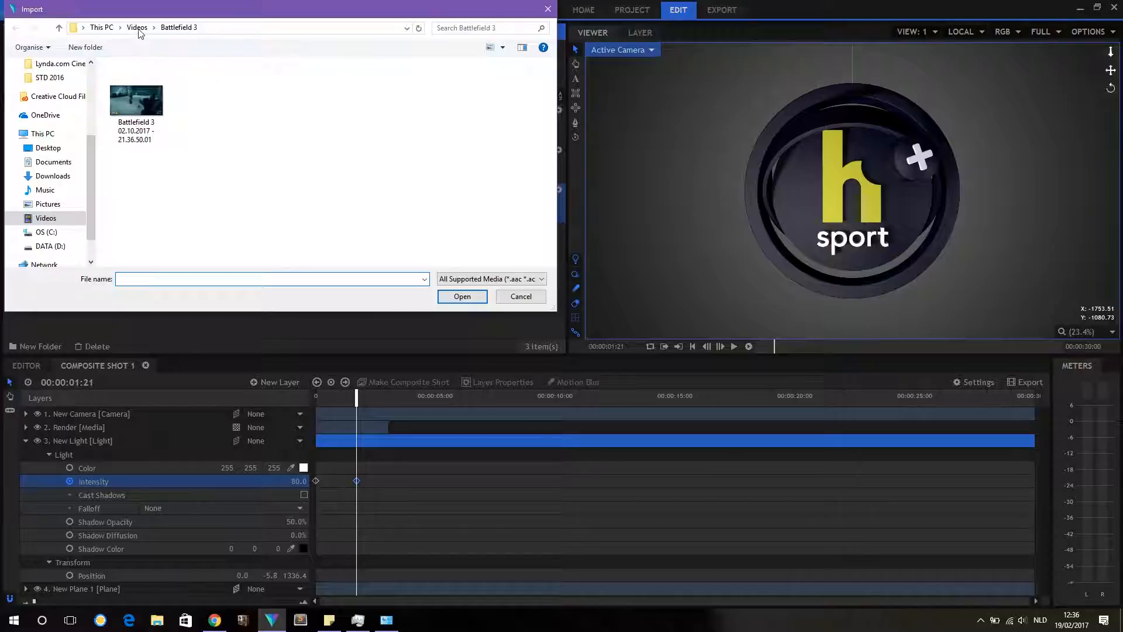
click(48, 147)
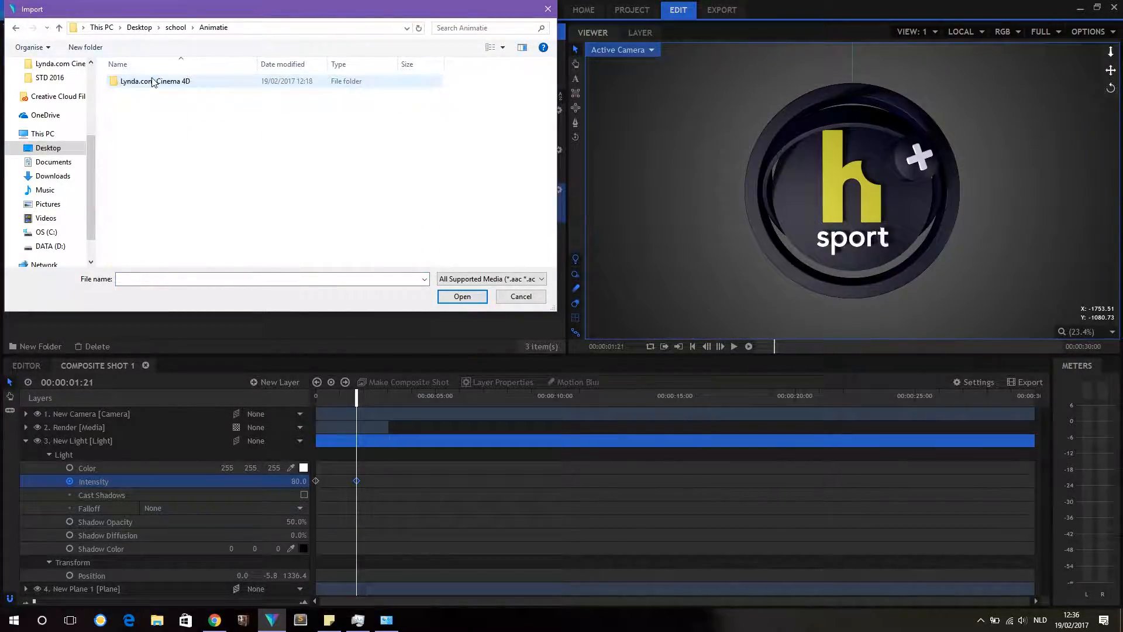
double_click(154, 81)
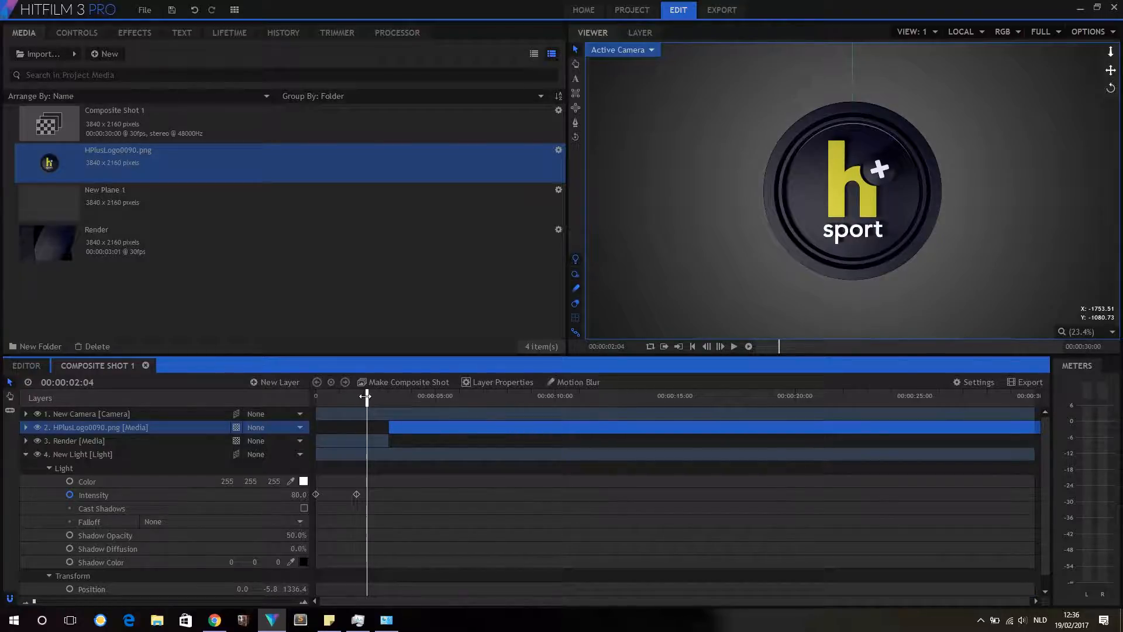
Add light intensity keyframes around 2.5 and 3.9 seconds, dimming at the last
drag(365, 394, 371, 394)
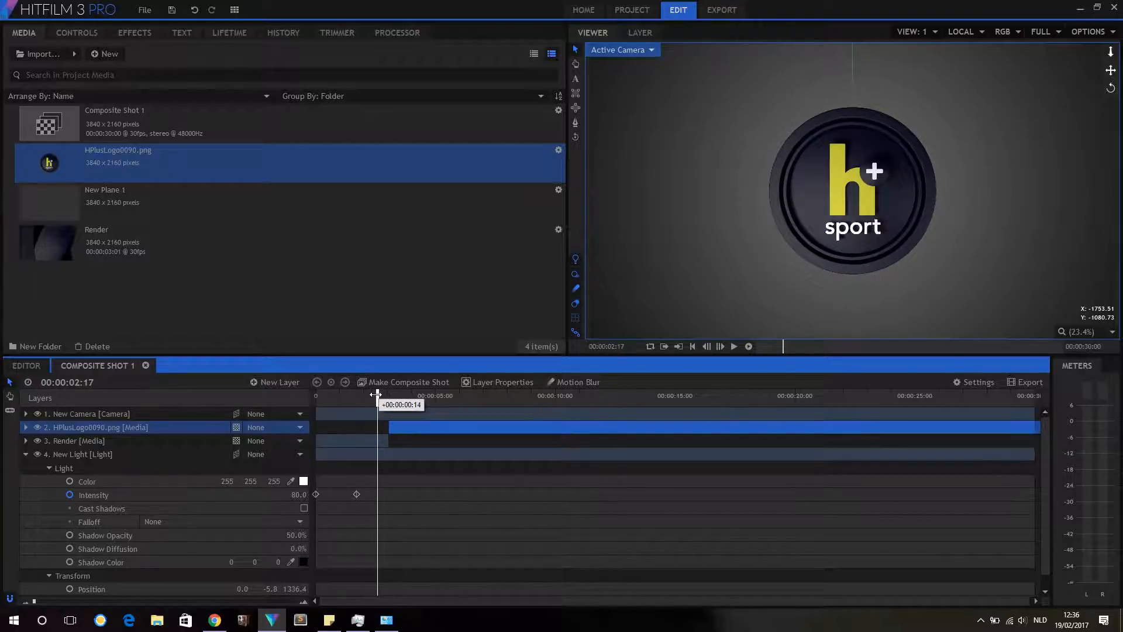
drag(376, 395, 383, 395)
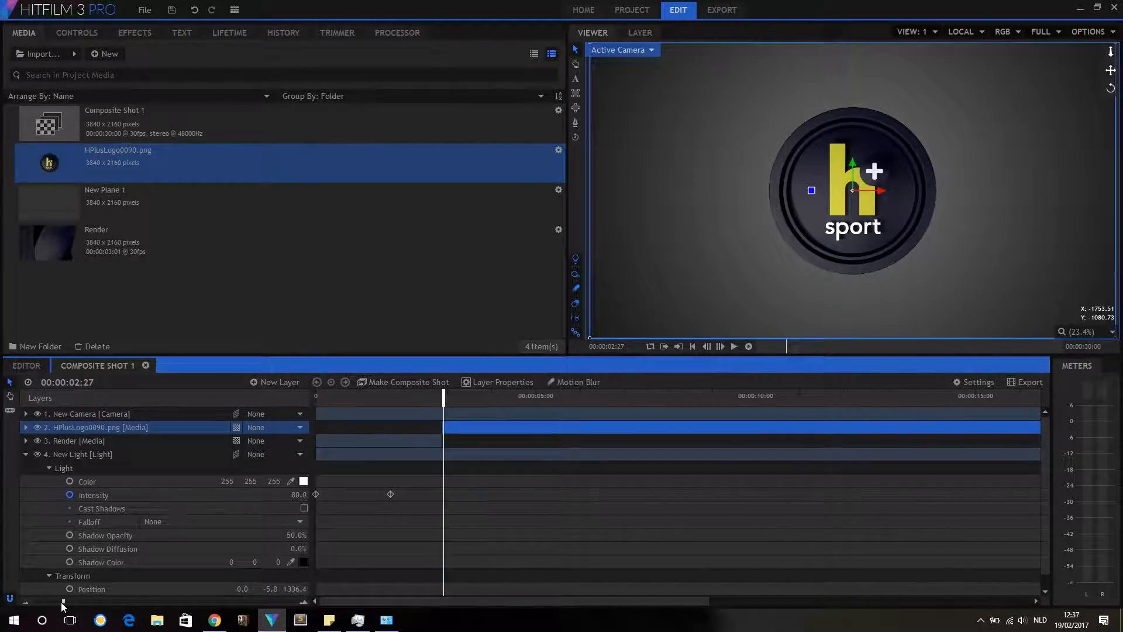
drag(443, 402, 403, 402)
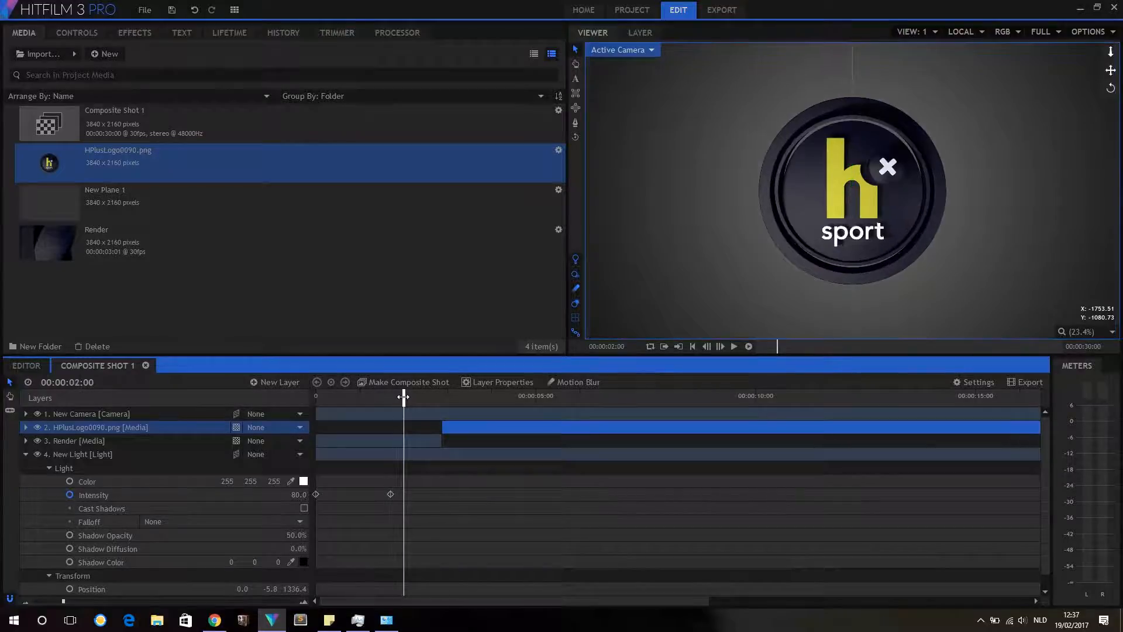
drag(403, 398, 426, 398)
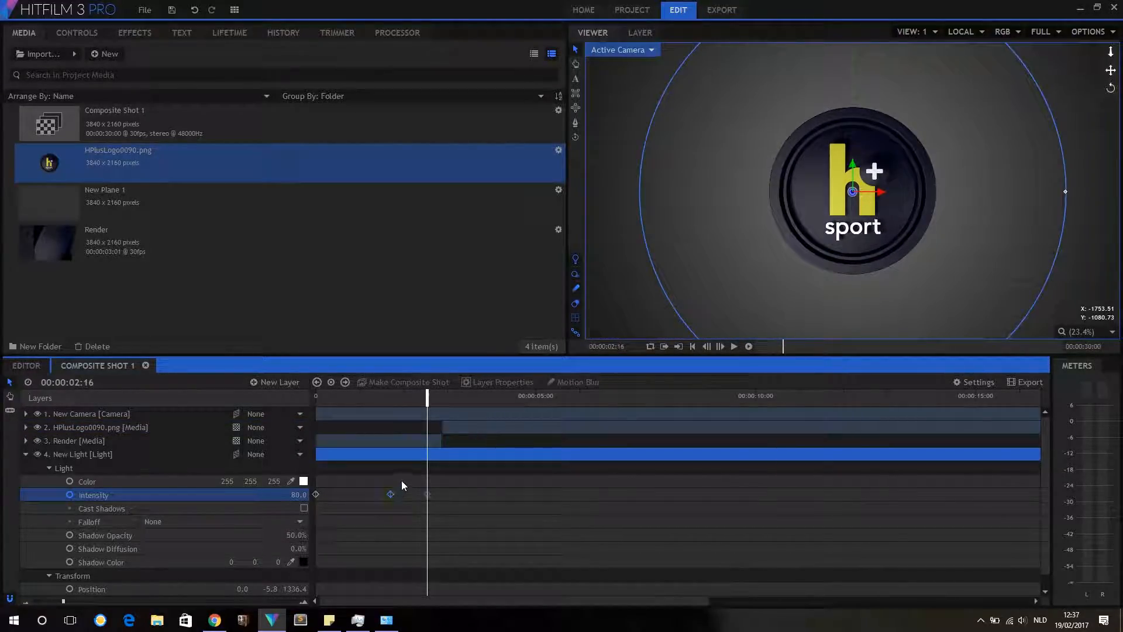
drag(427, 396, 450, 396)
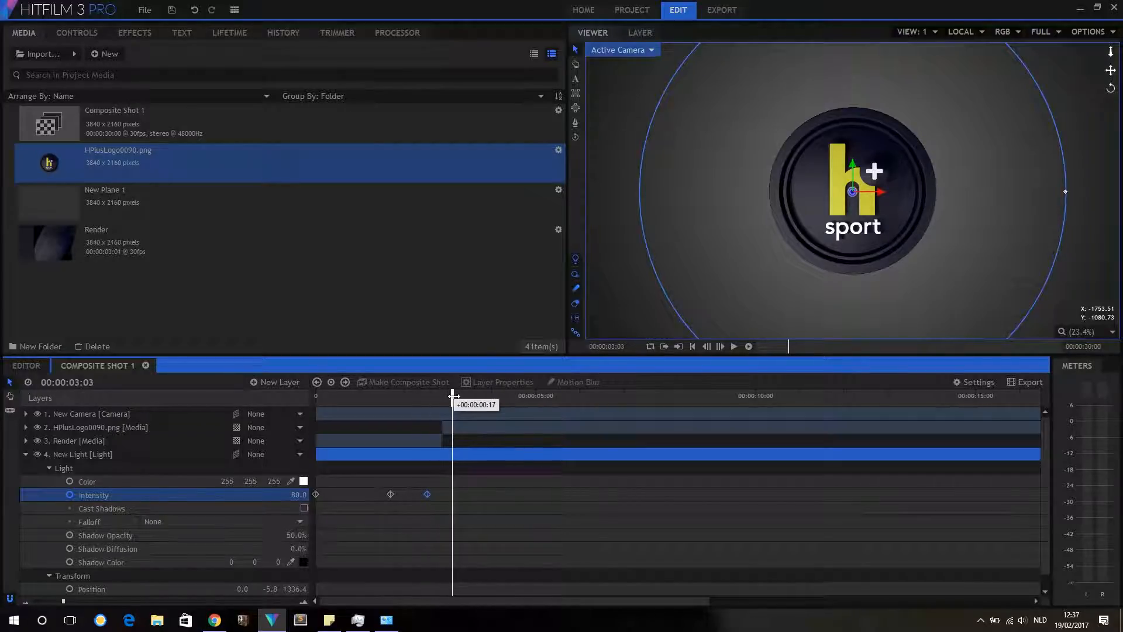
drag(453, 396, 486, 396)
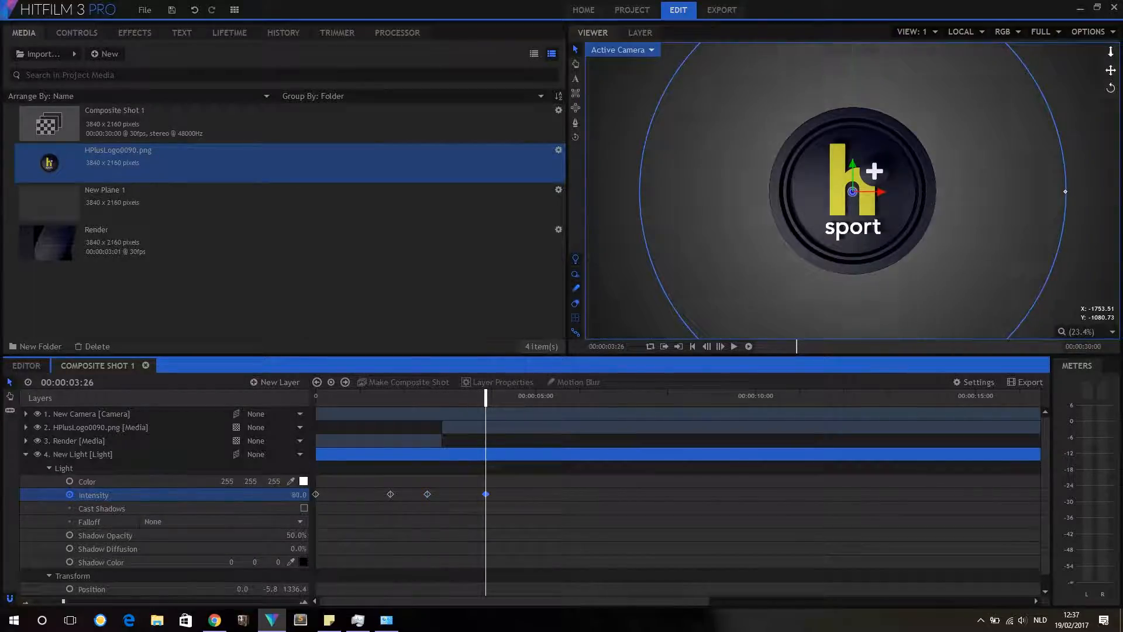
right_click(486, 495)
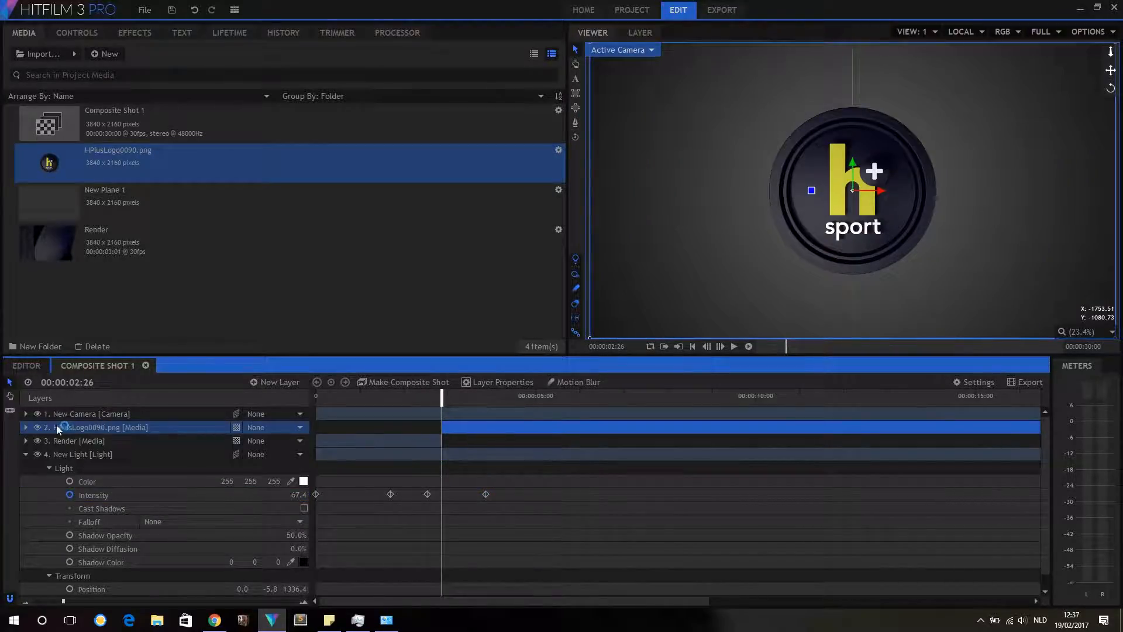
Fade HPlusLogo0090.png opacity from 100% to 0% and retime the light's keyframes
click(25, 427)
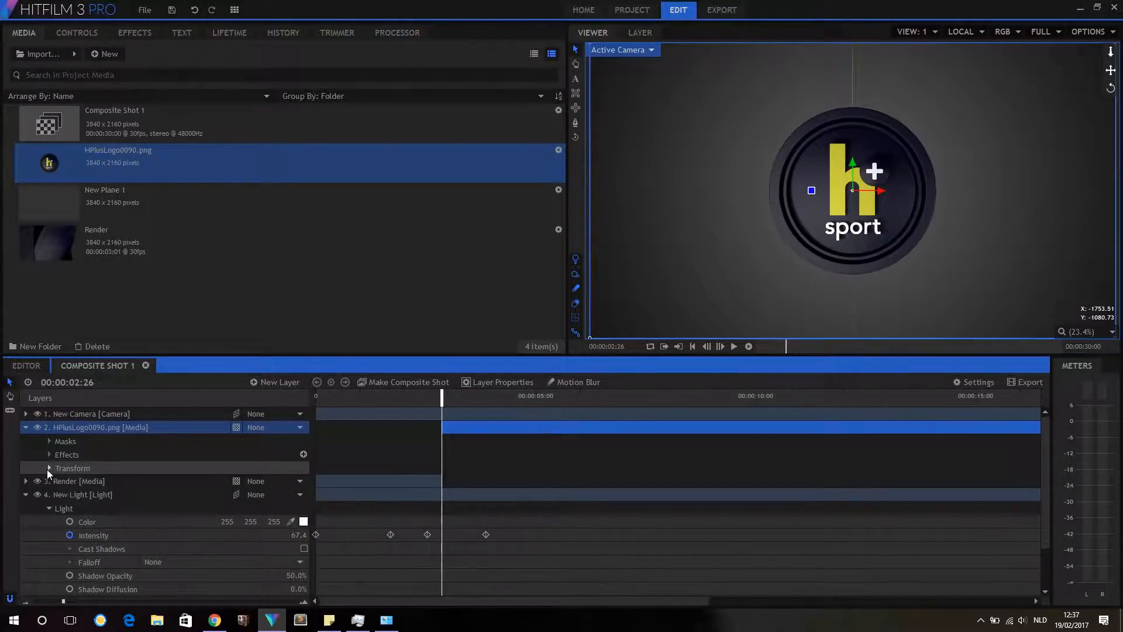
click(49, 468)
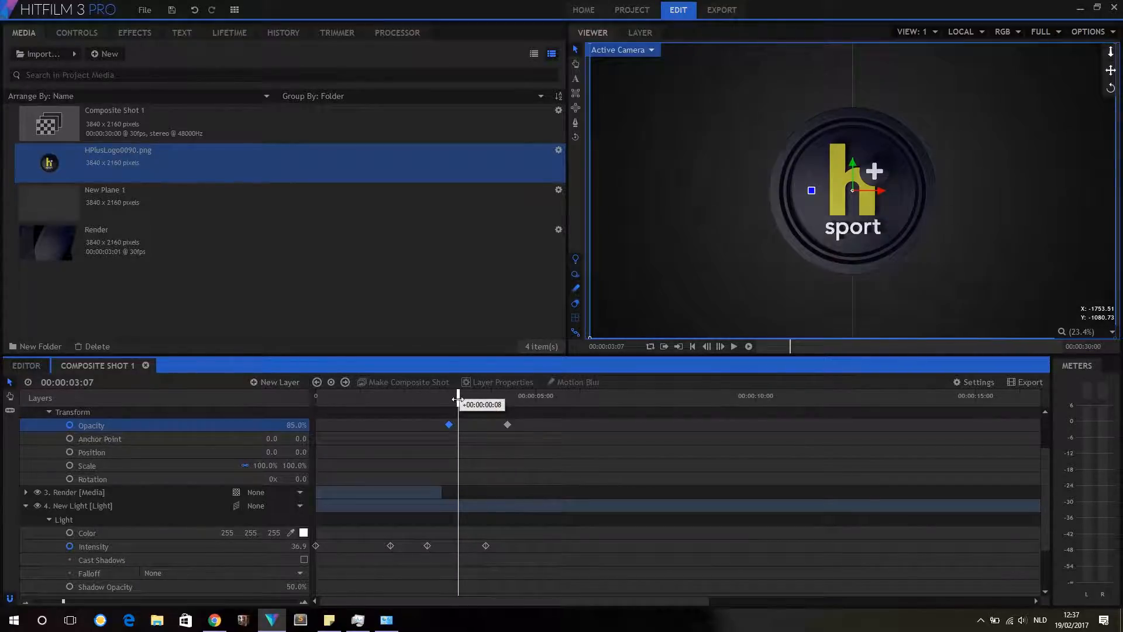
drag(458, 395, 491, 396)
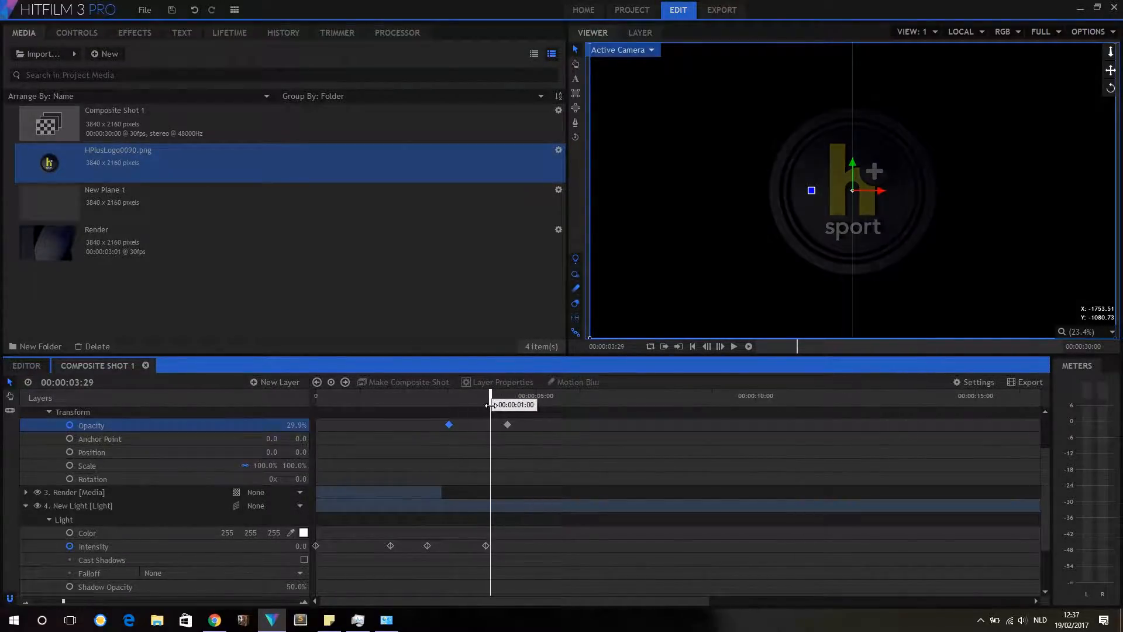
drag(490, 405, 498, 424)
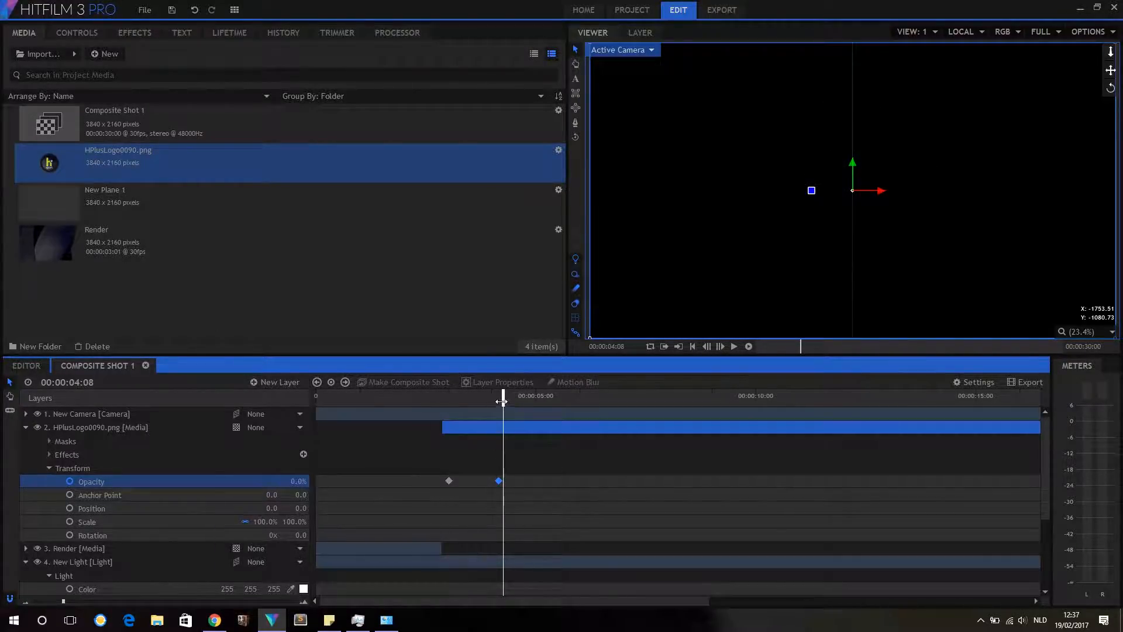
drag(501, 401, 534, 401)
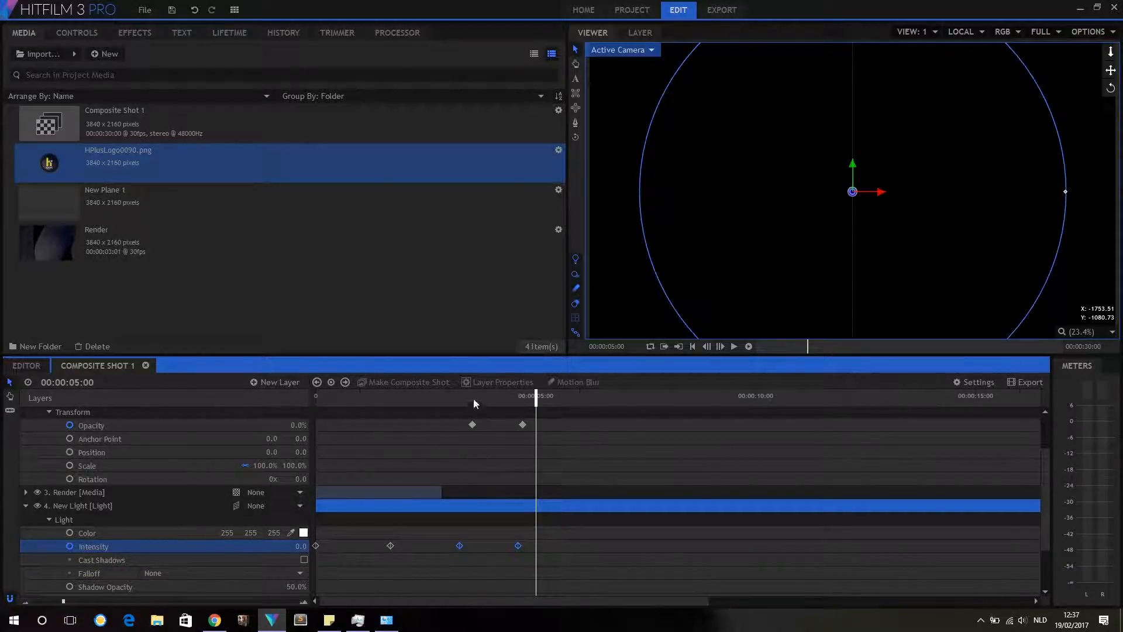
drag(537, 395, 529, 395)
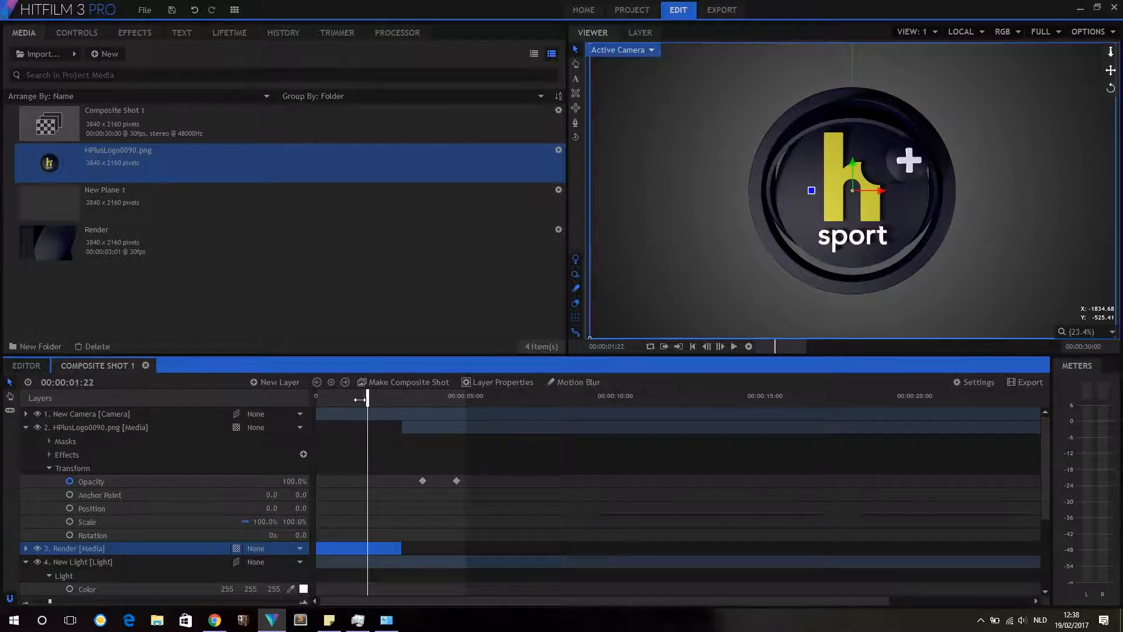
Apply the Drop Shadow effect to the Render layer
click(134, 32)
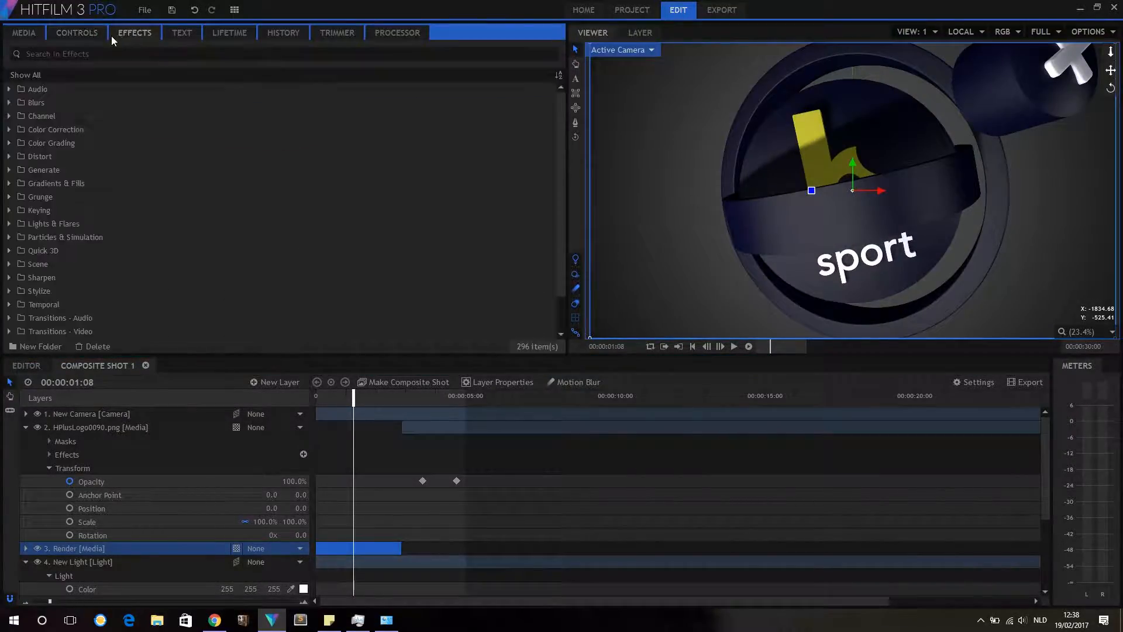
text(drop)
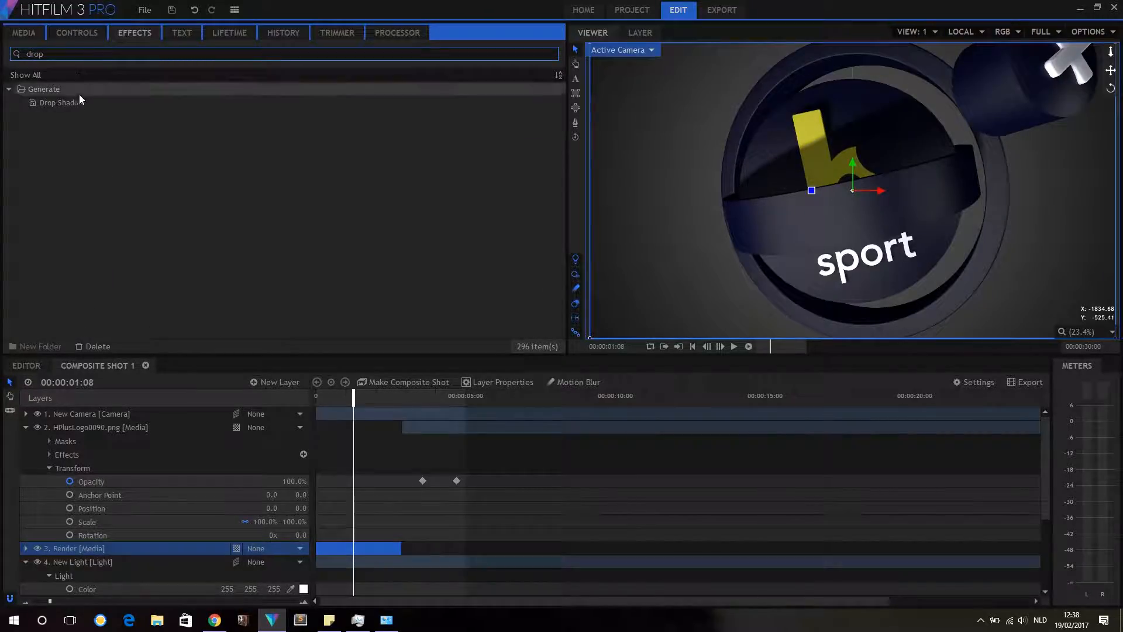
click(62, 102)
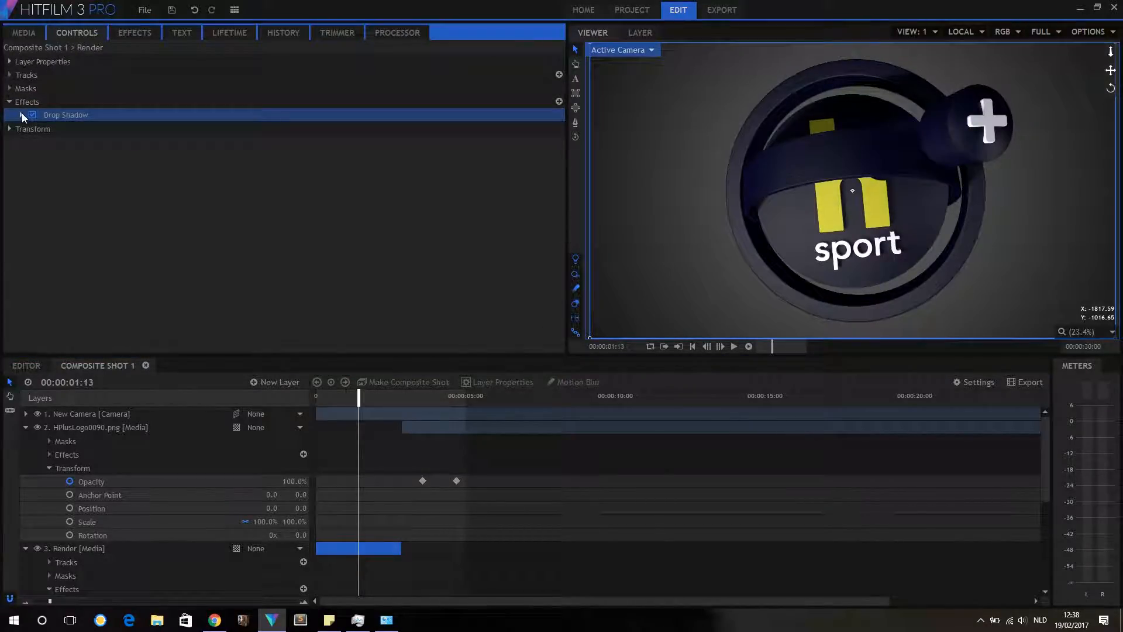
Set shadow Distance to 5px and Angle to 210°, and keyframe Distance
click(9, 115)
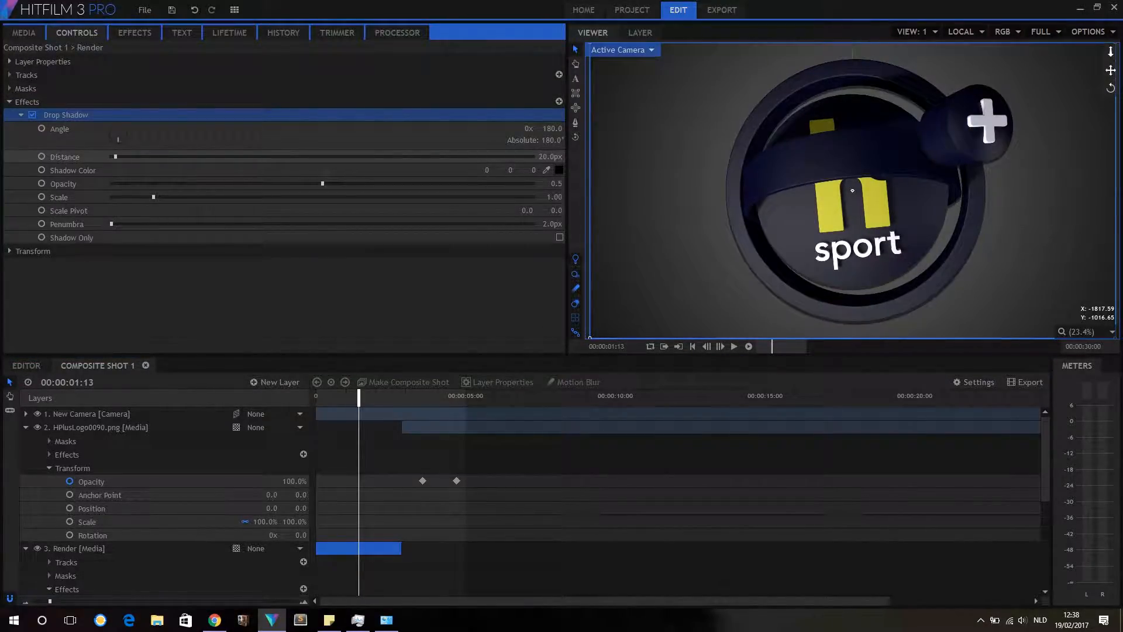
drag(533, 156, 111, 156)
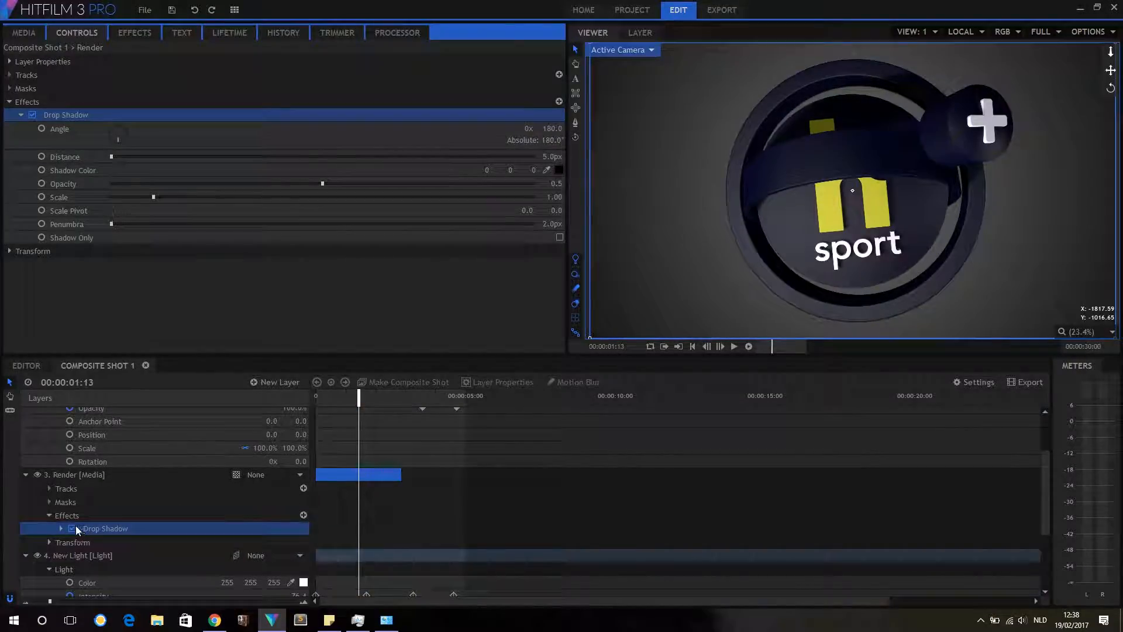
click(60, 528)
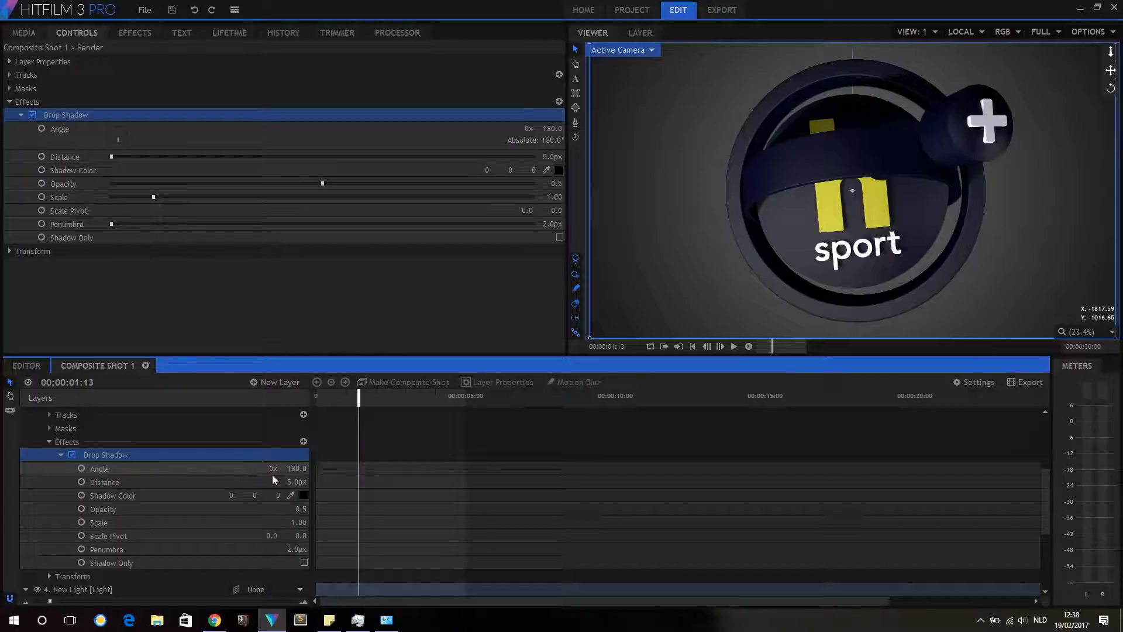
double_click(296, 468)
text(210)
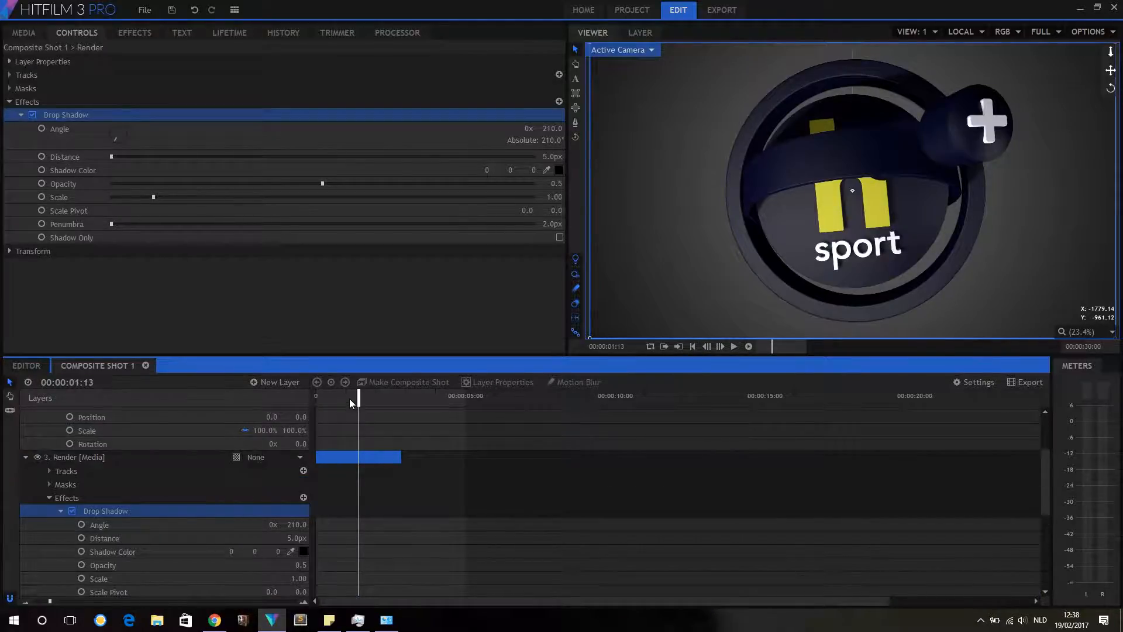
click(104, 538)
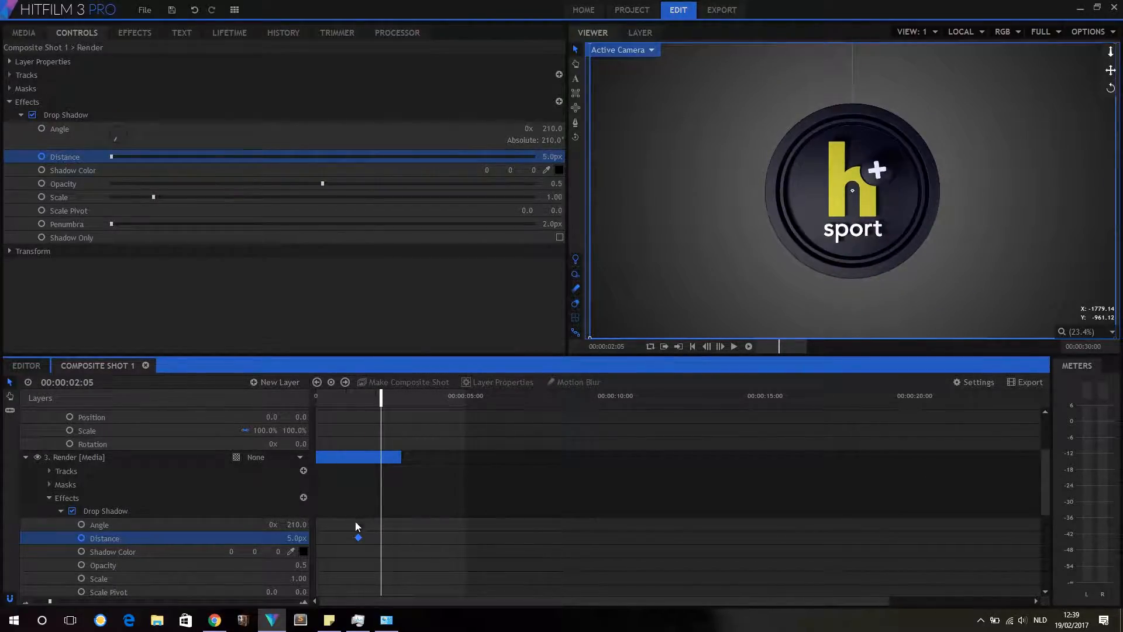
Give the Distance keyframe Smooth In easing and animate shadow distance to 41px
right_click(358, 537)
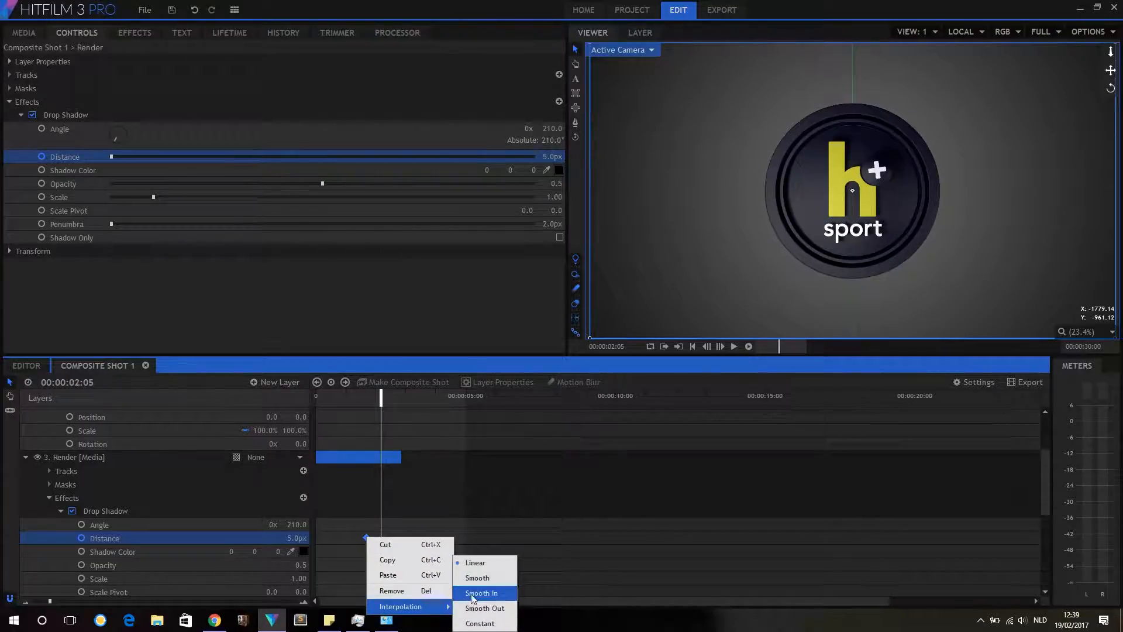
click(481, 593)
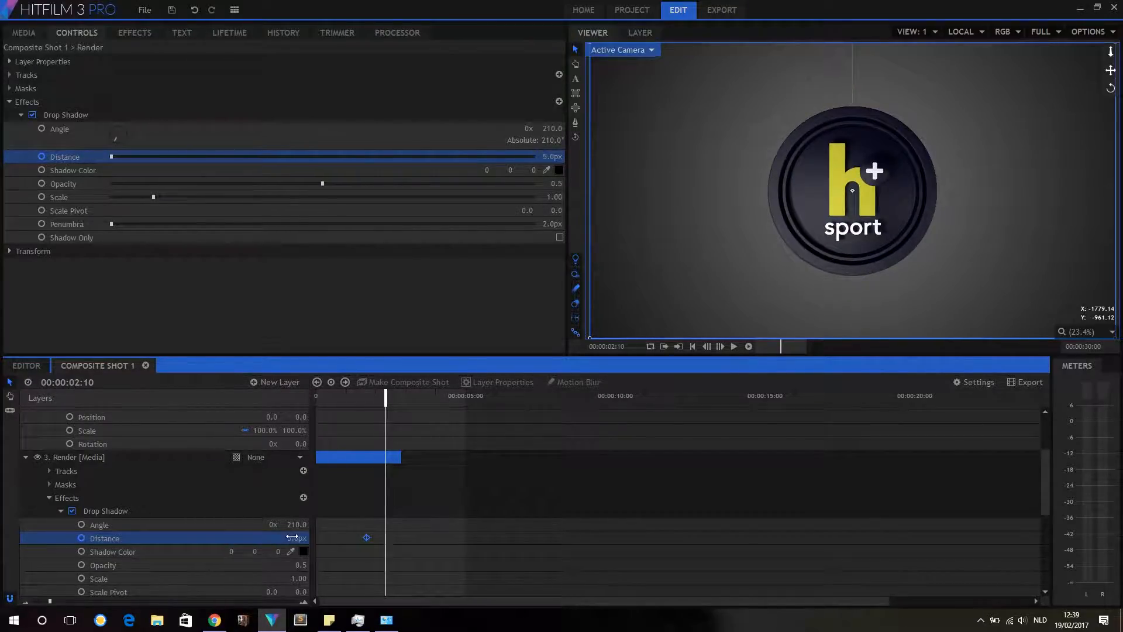
drag(111, 156, 149, 156)
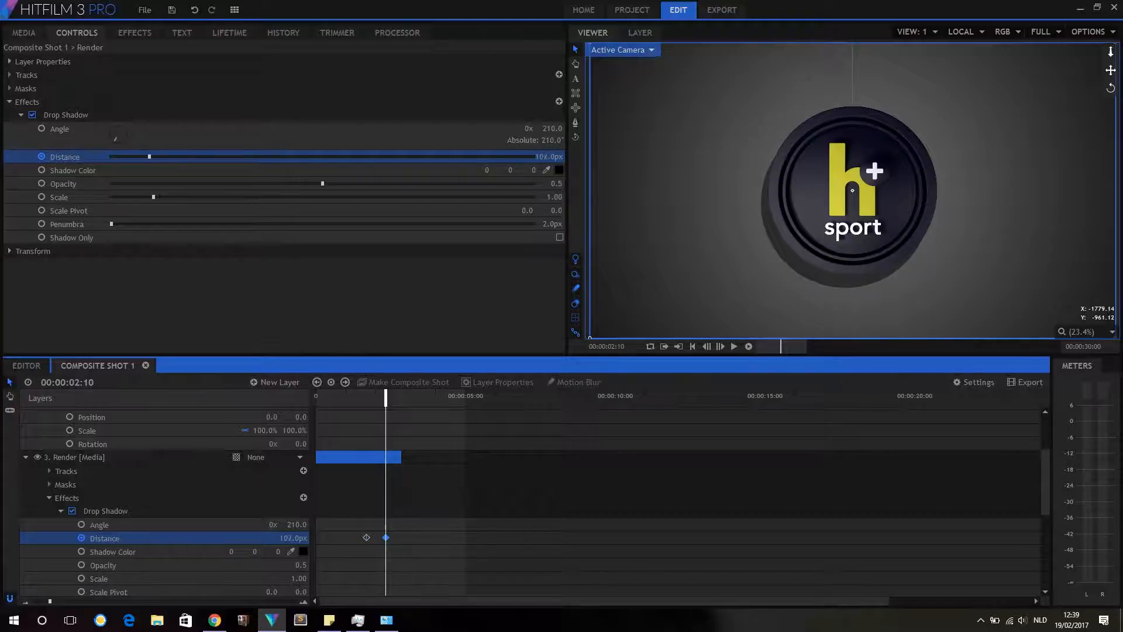
drag(149, 156, 124, 157)
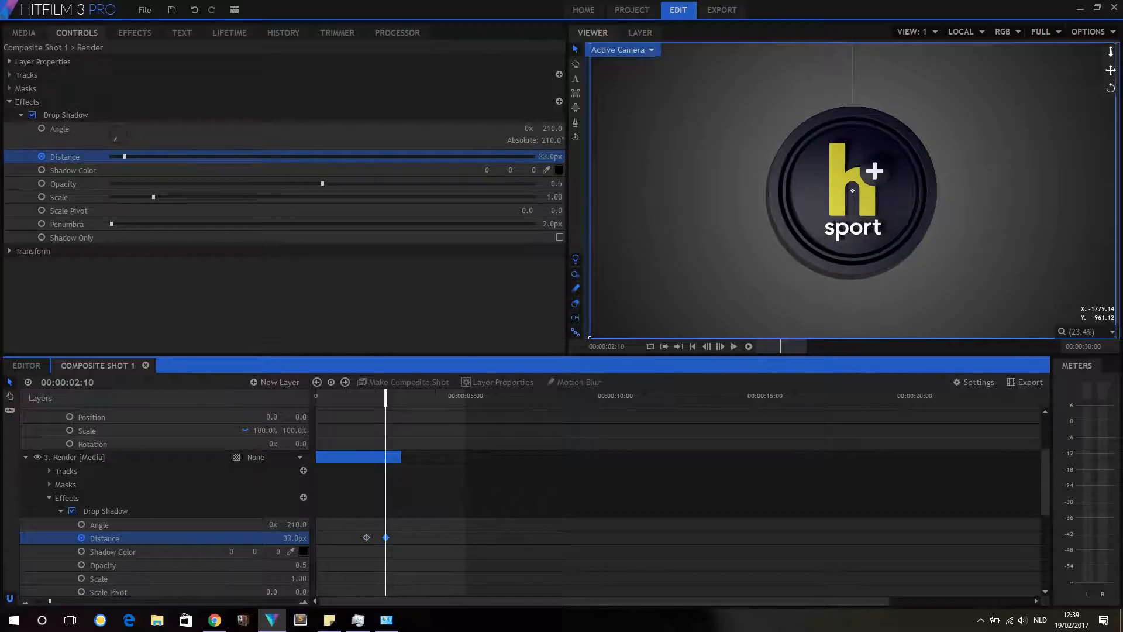
drag(123, 156, 150, 156)
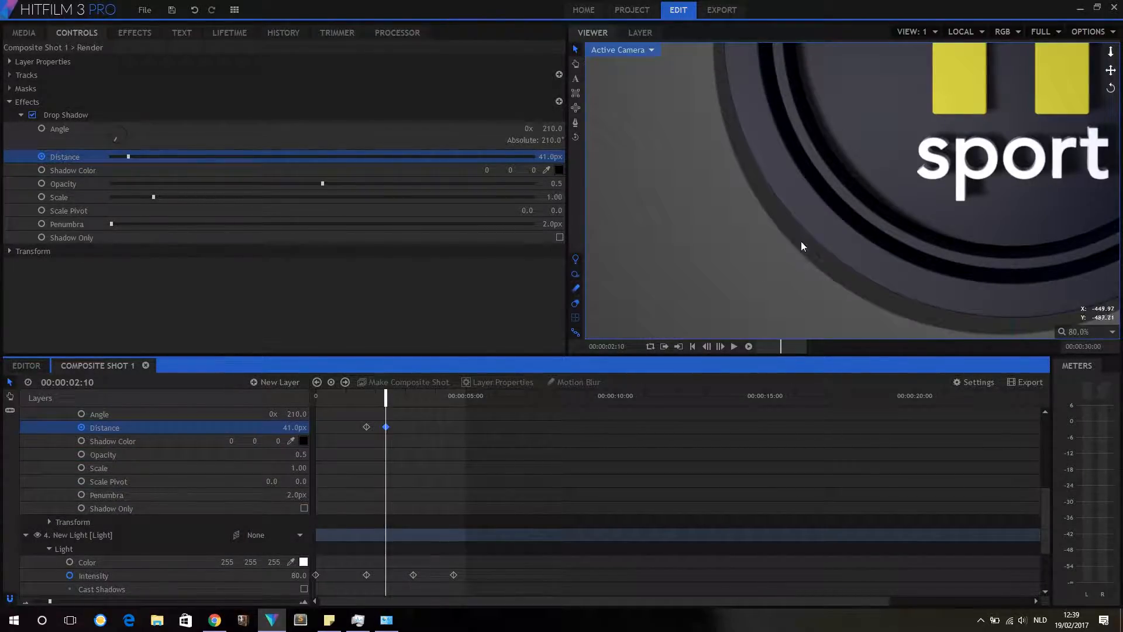
mouse_move(744, 209)
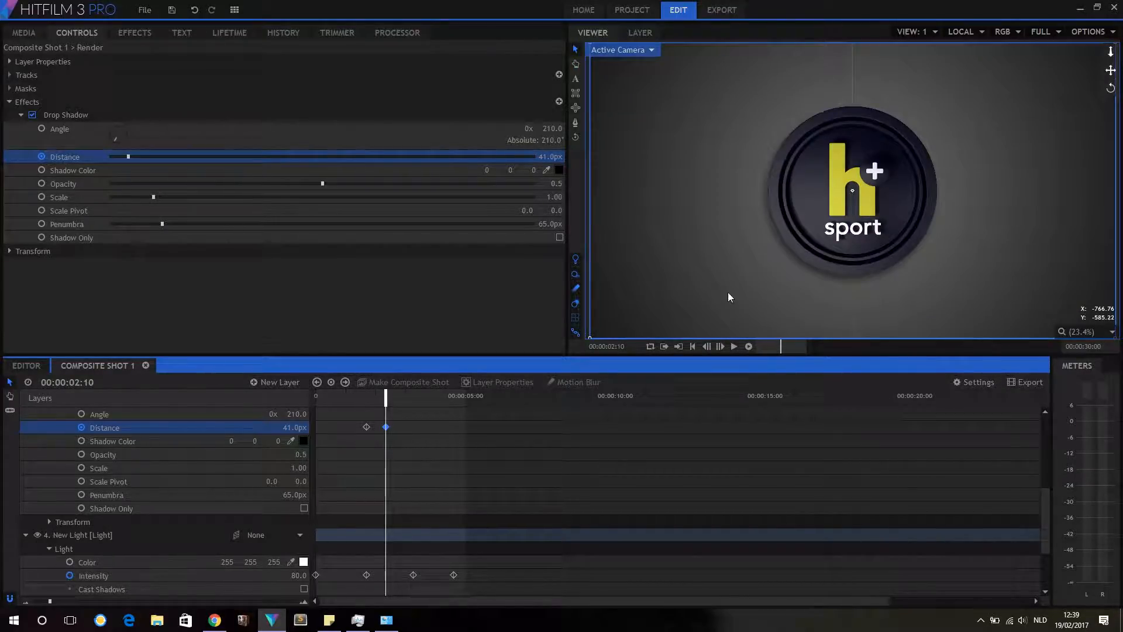
mouse_move(757, 224)
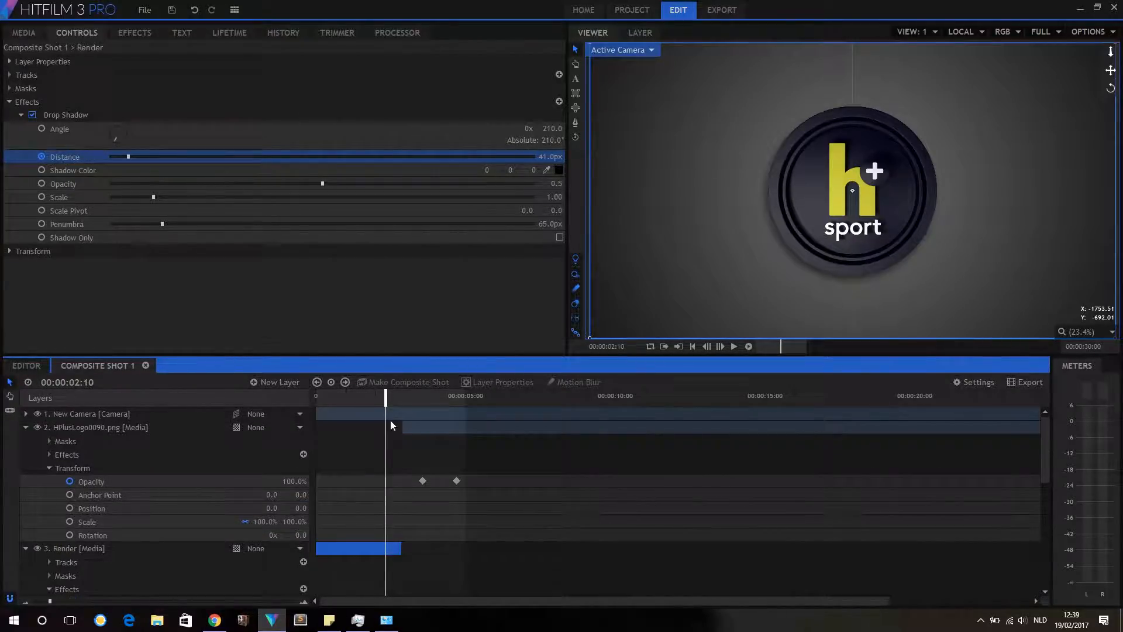
drag(386, 400, 405, 399)
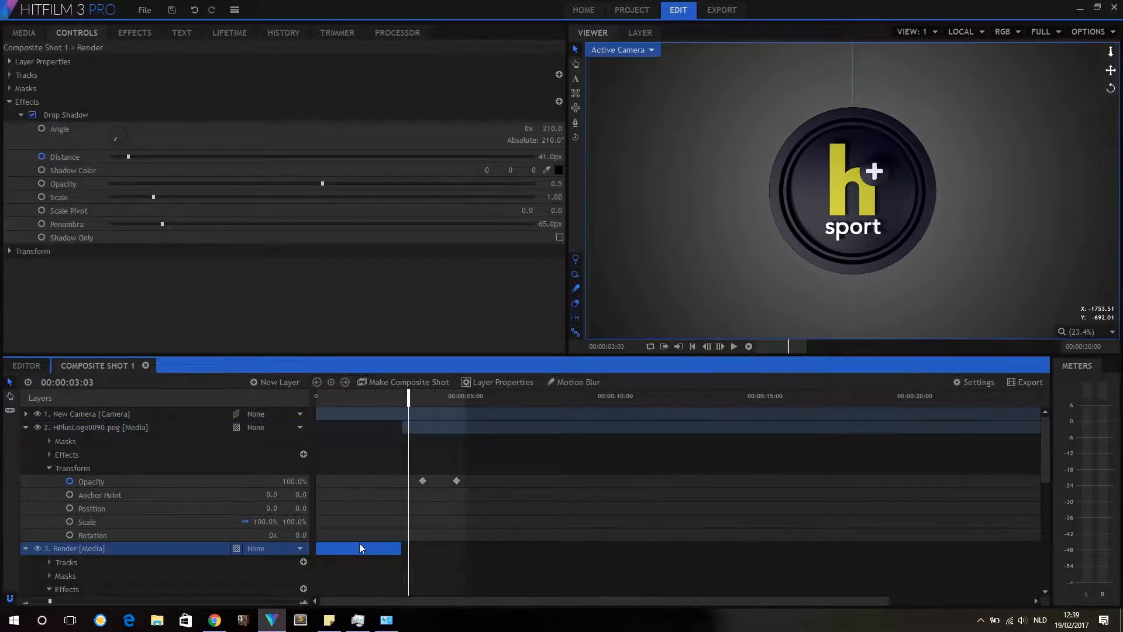
Paste the Render layer's Drop Shadow onto HPlusLogo0090.png, then scrub to nearly five seconds
right_click(105, 491)
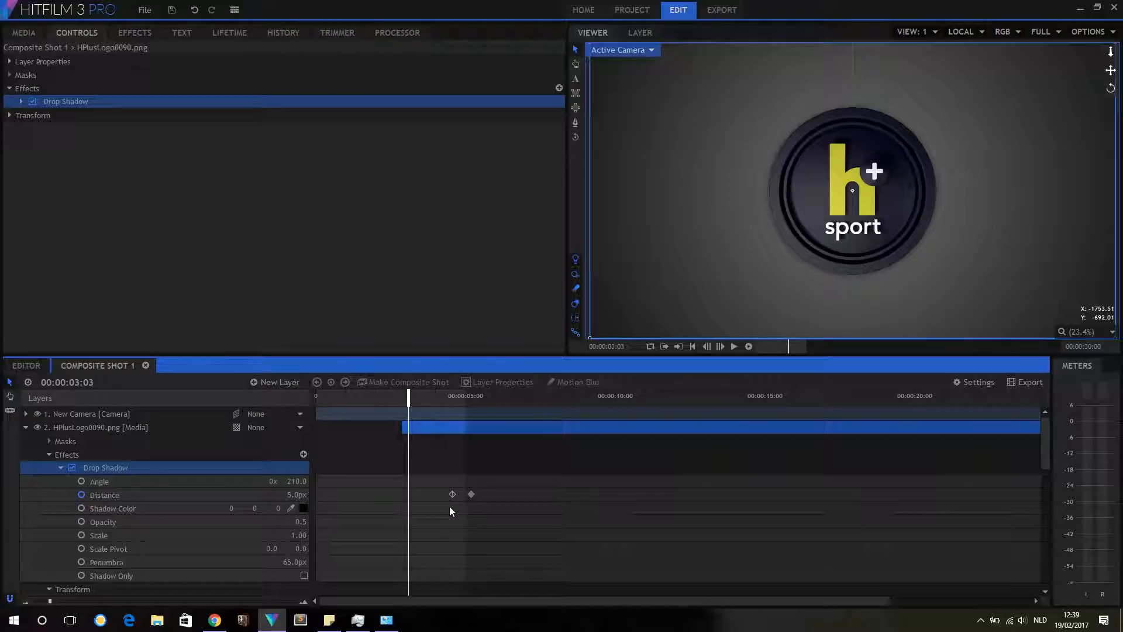
click(104, 495)
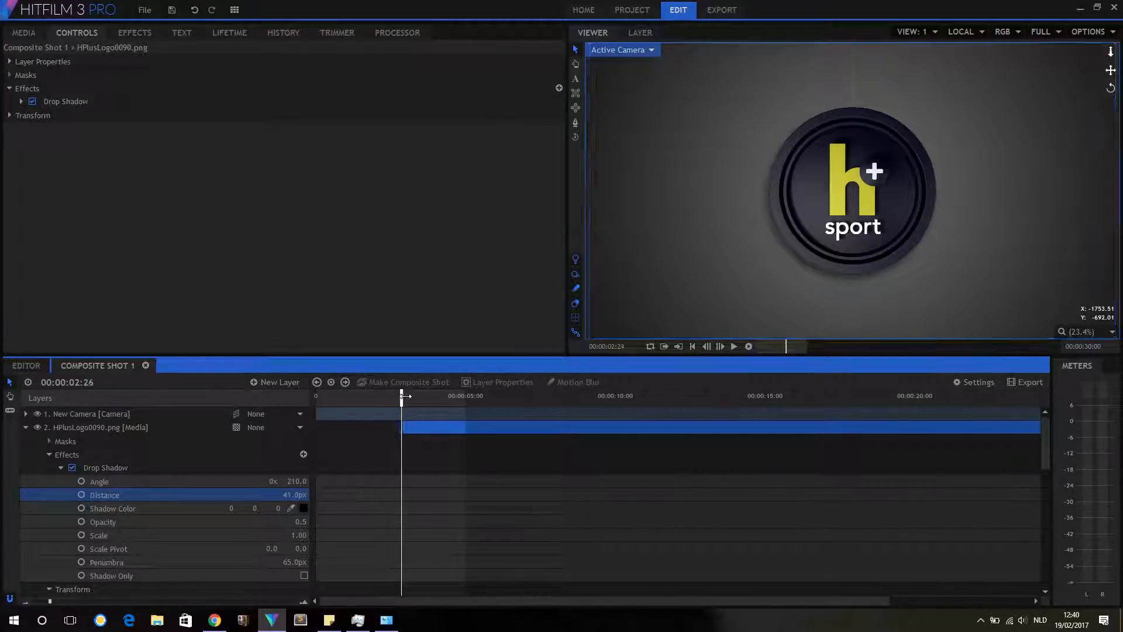
drag(401, 395, 460, 395)
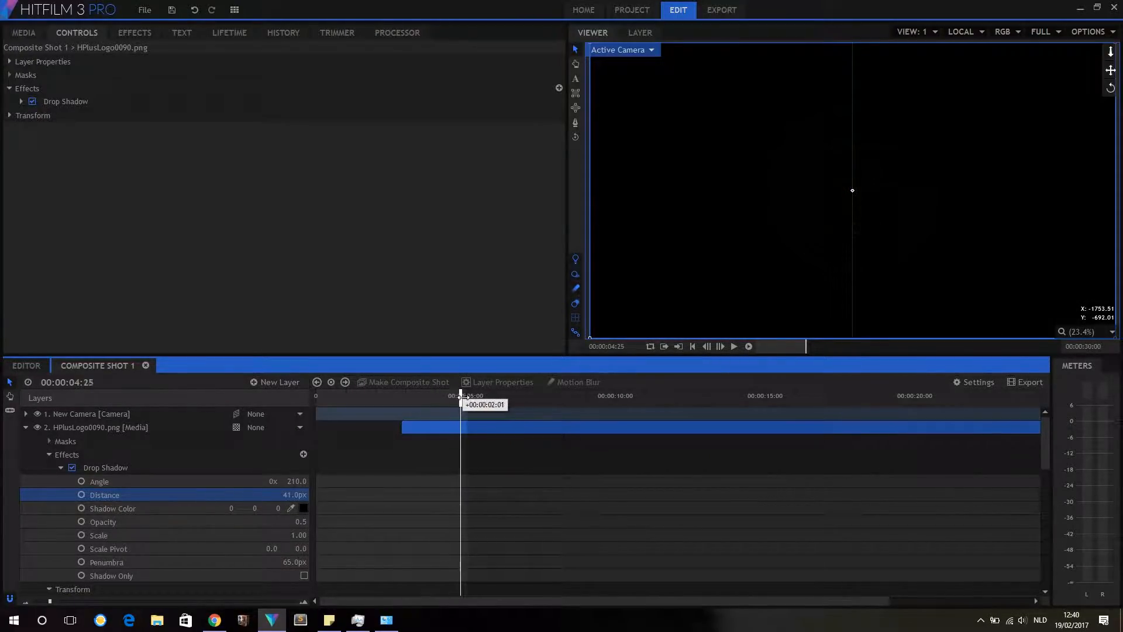
Set the H.264 export to Level 5.1 and Work Area only, then start the export
click(720, 9)
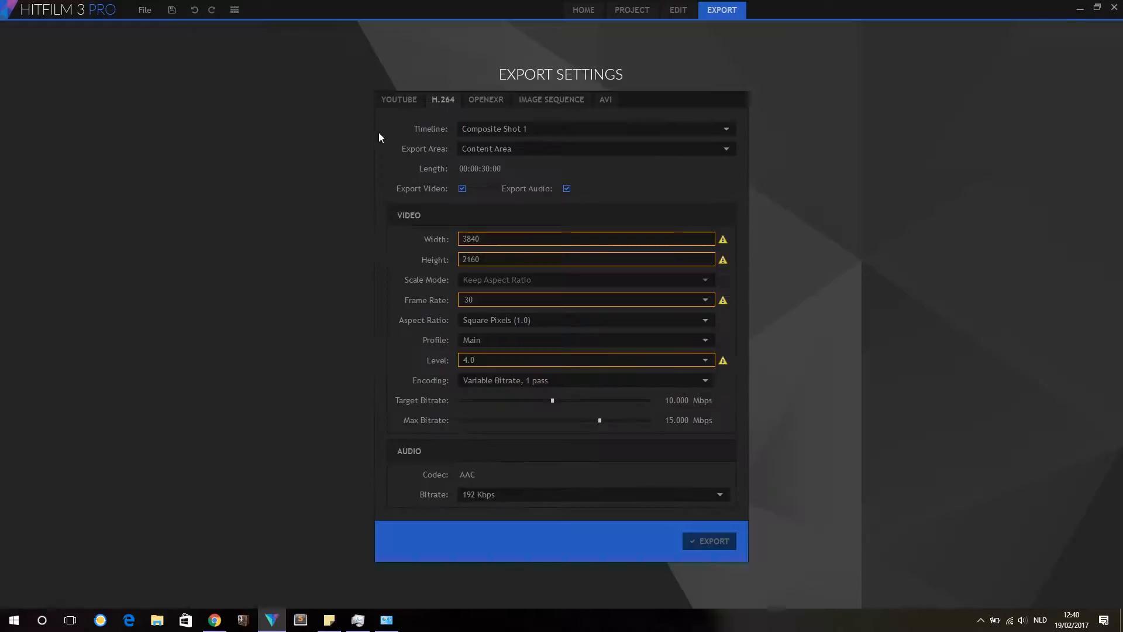
mouse_move(672, 368)
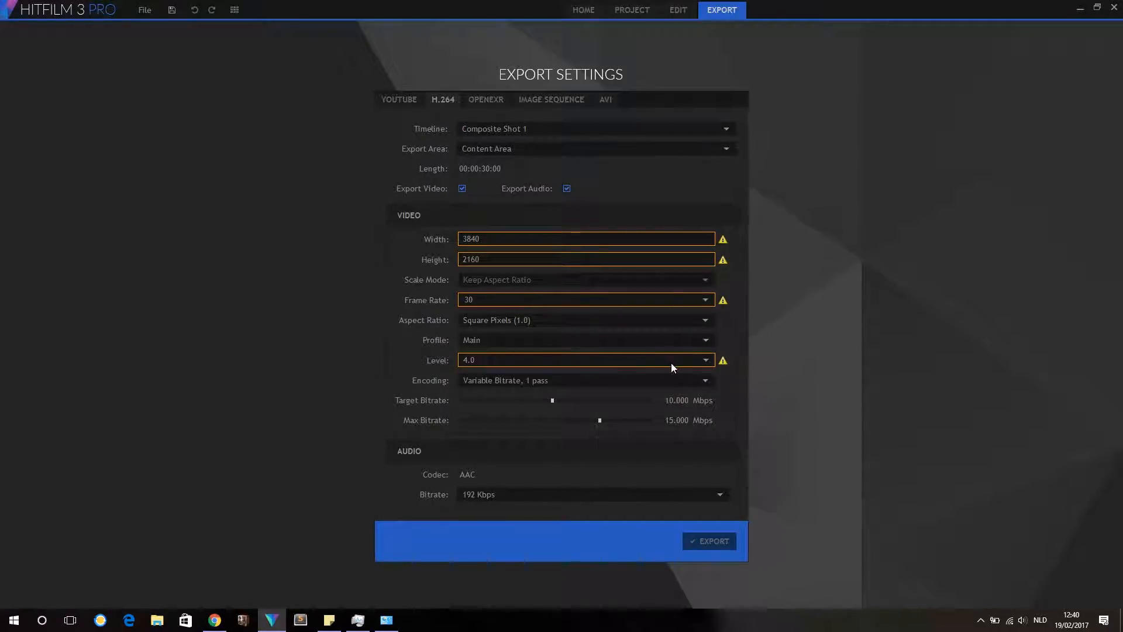
click(584, 359)
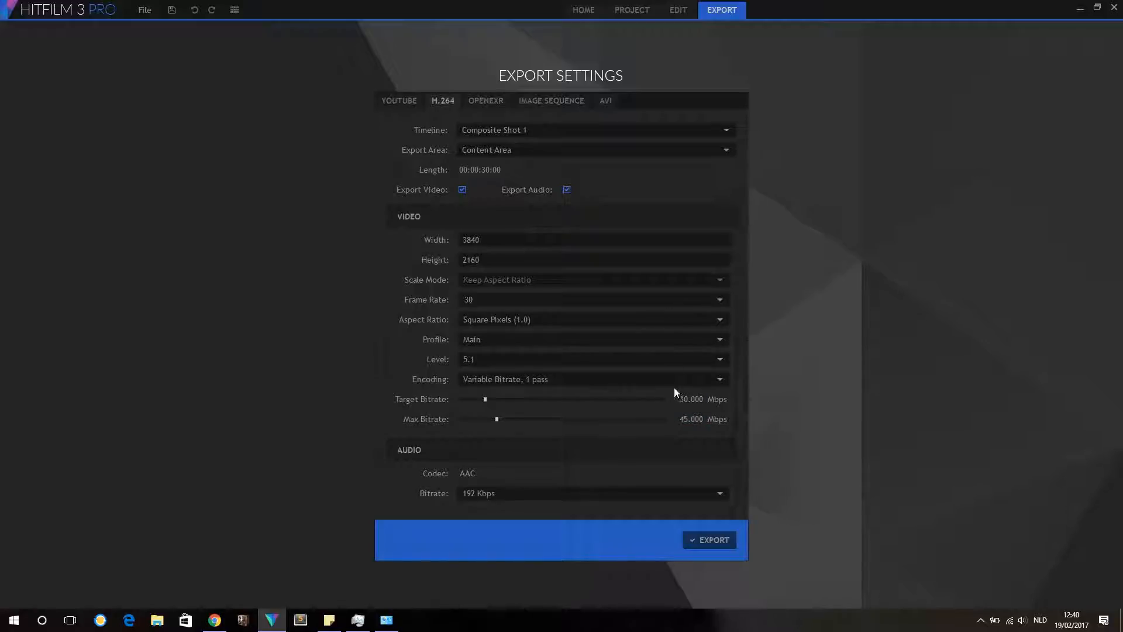
click(594, 149)
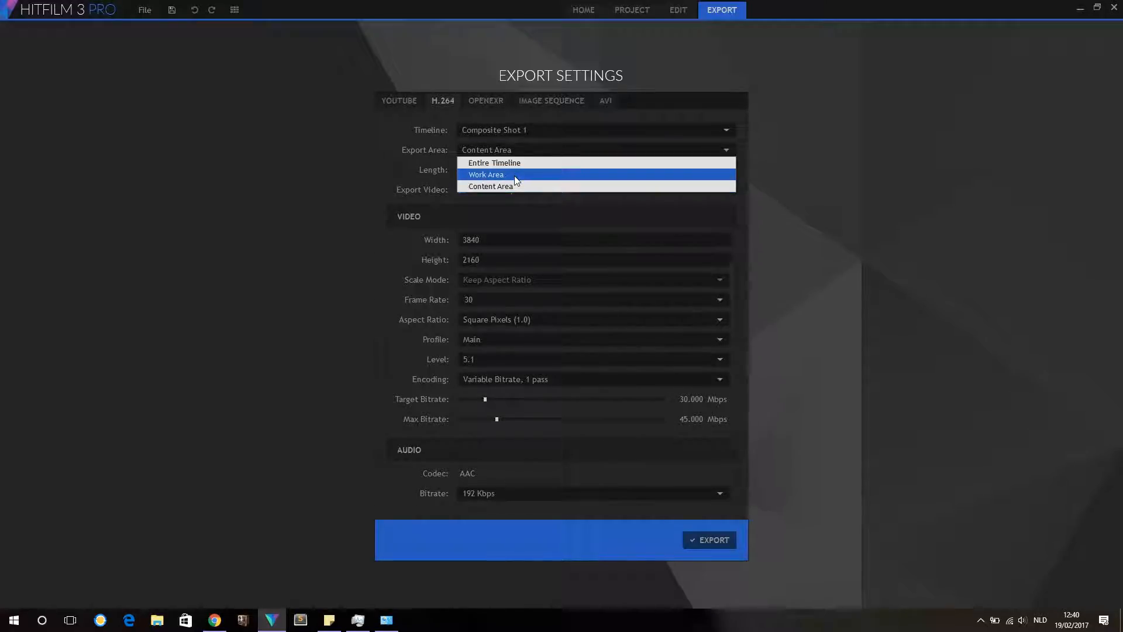
click(486, 174)
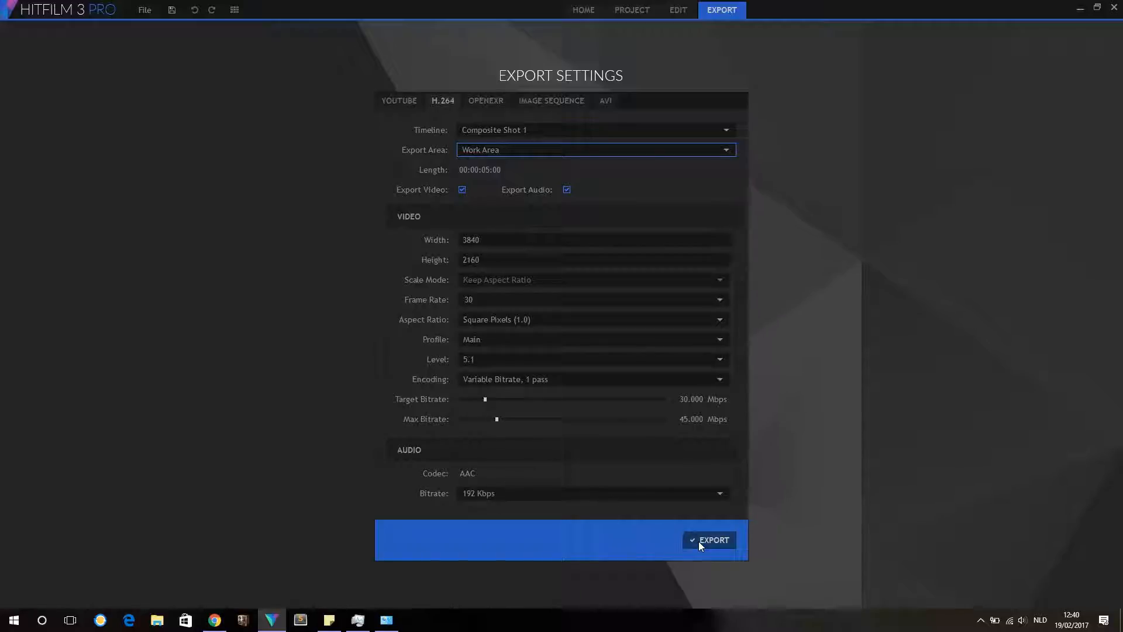
click(712, 540)
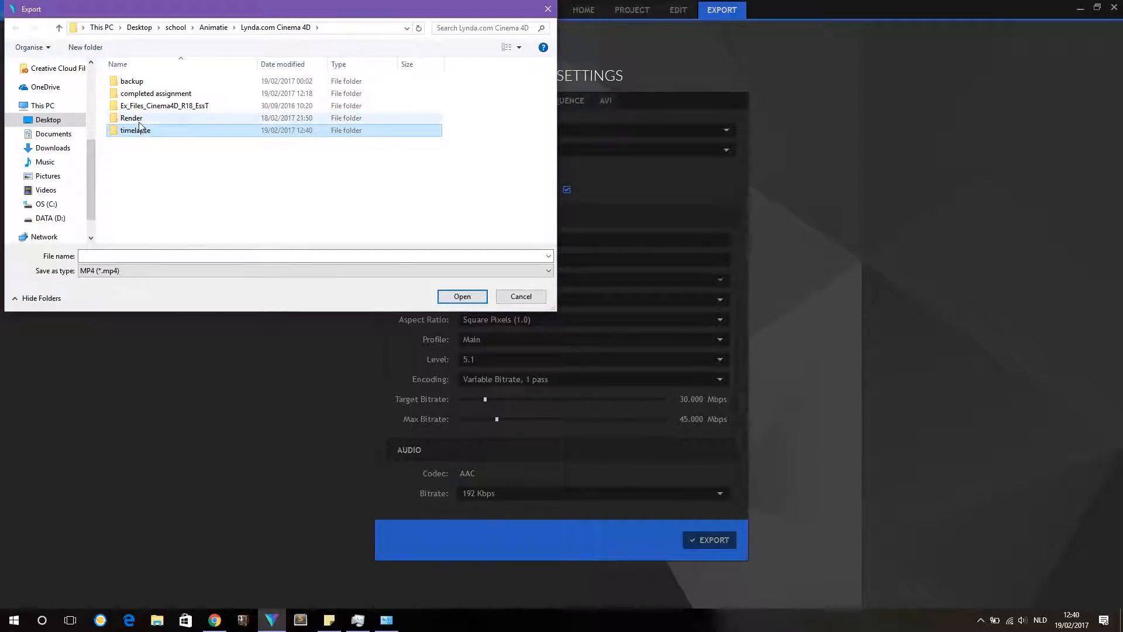
Save the render as 'pre-render render.mp4' in the timelapse folder and dismiss the completion notice
double_click(135, 130)
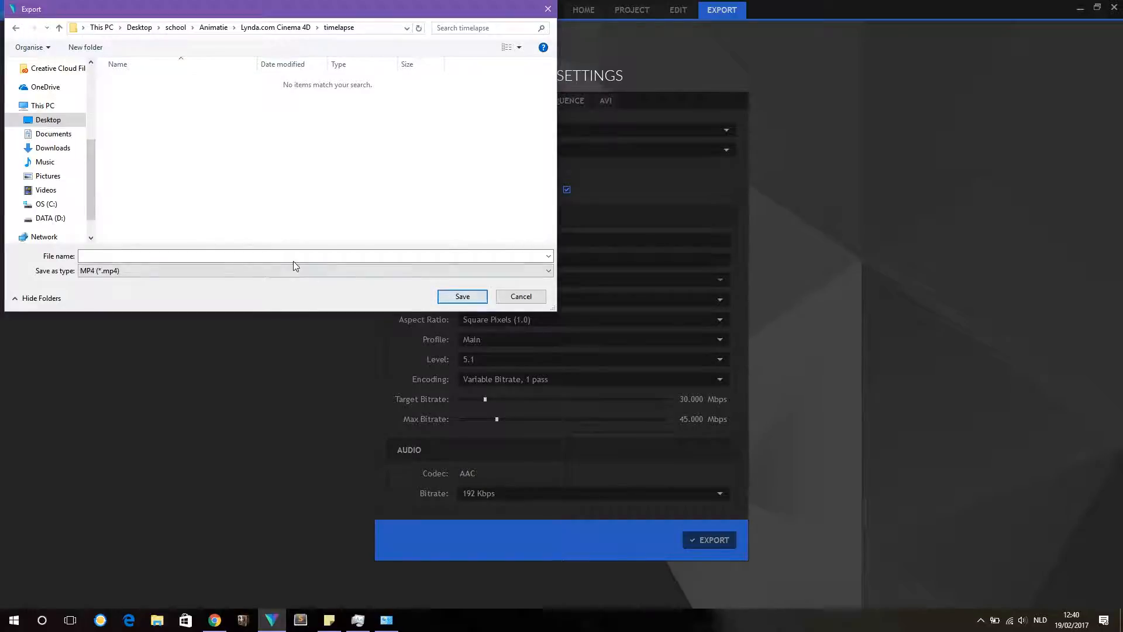
text(pre)
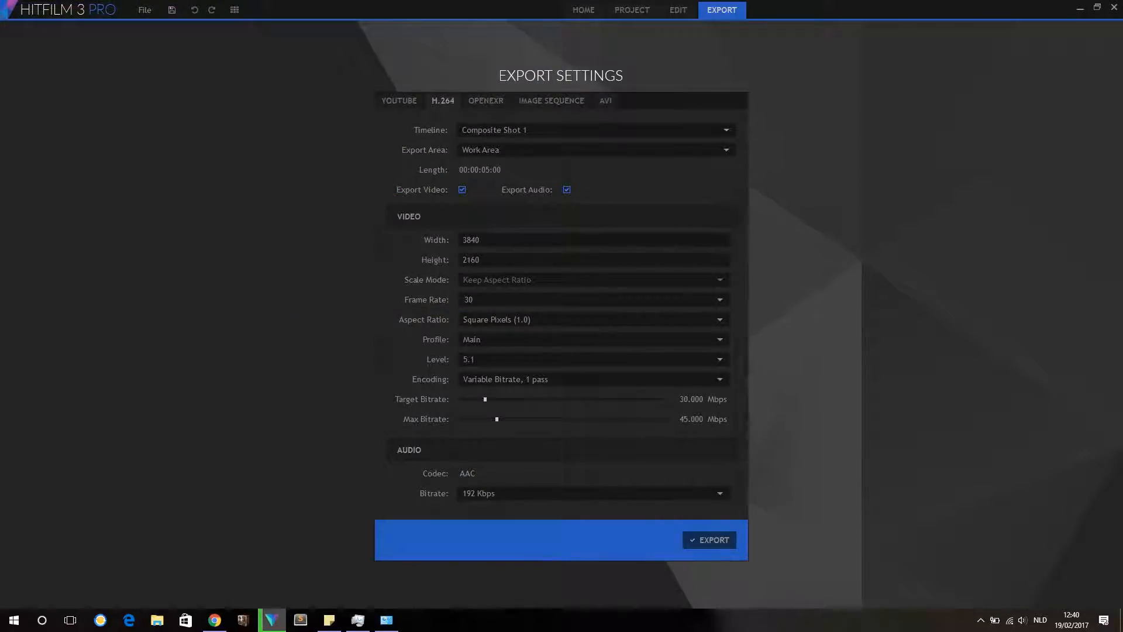
click(708, 539)
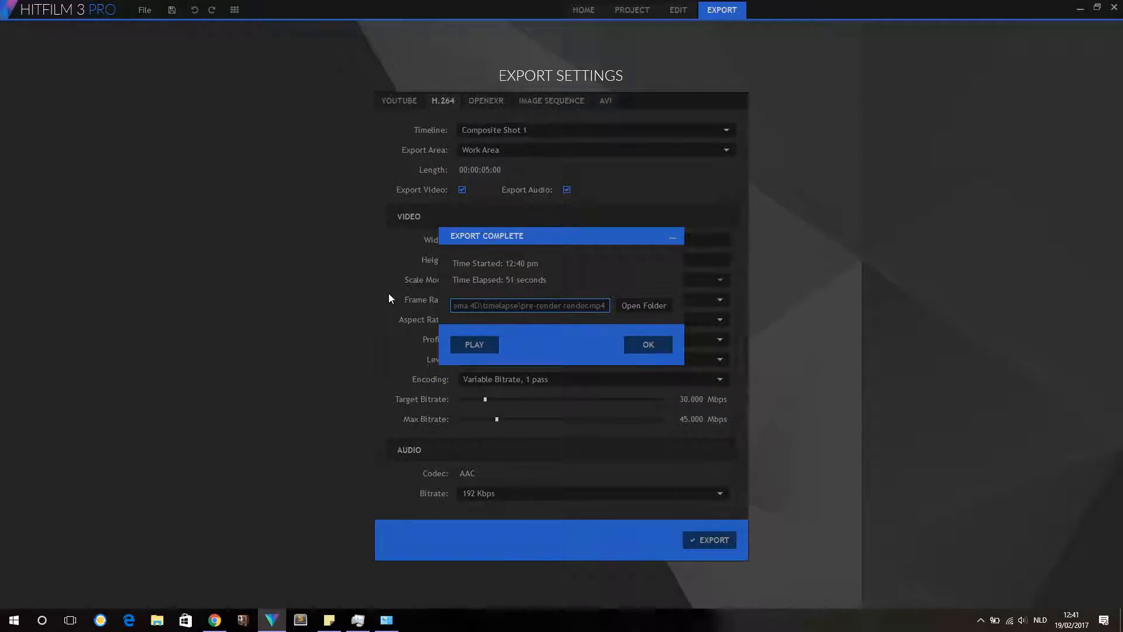
mouse_move(457, 315)
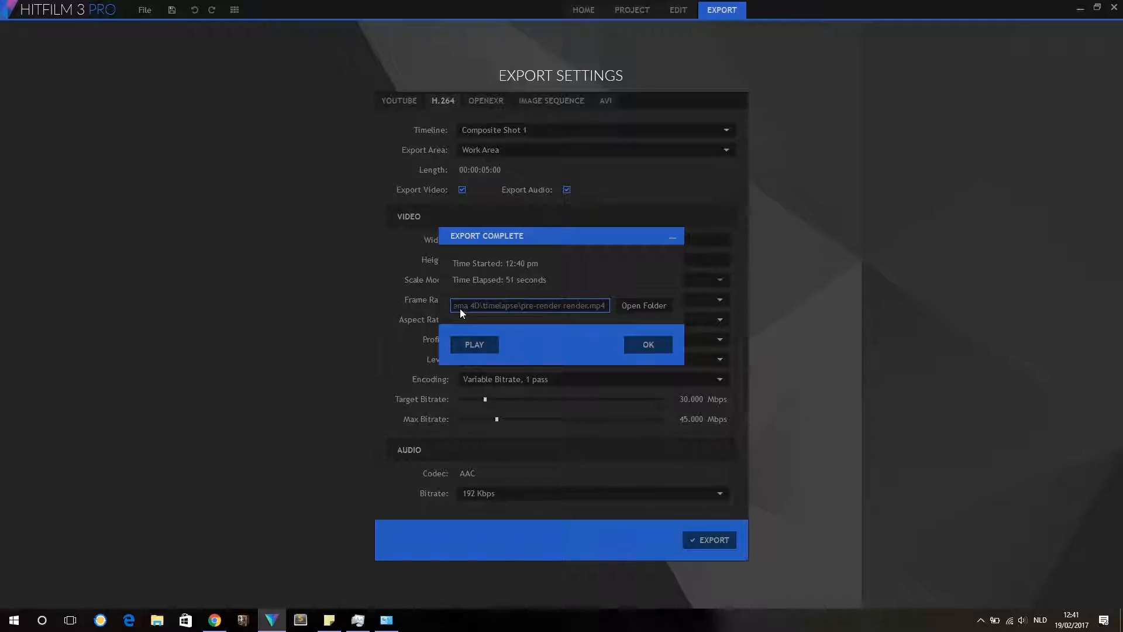
mouse_move(565, 331)
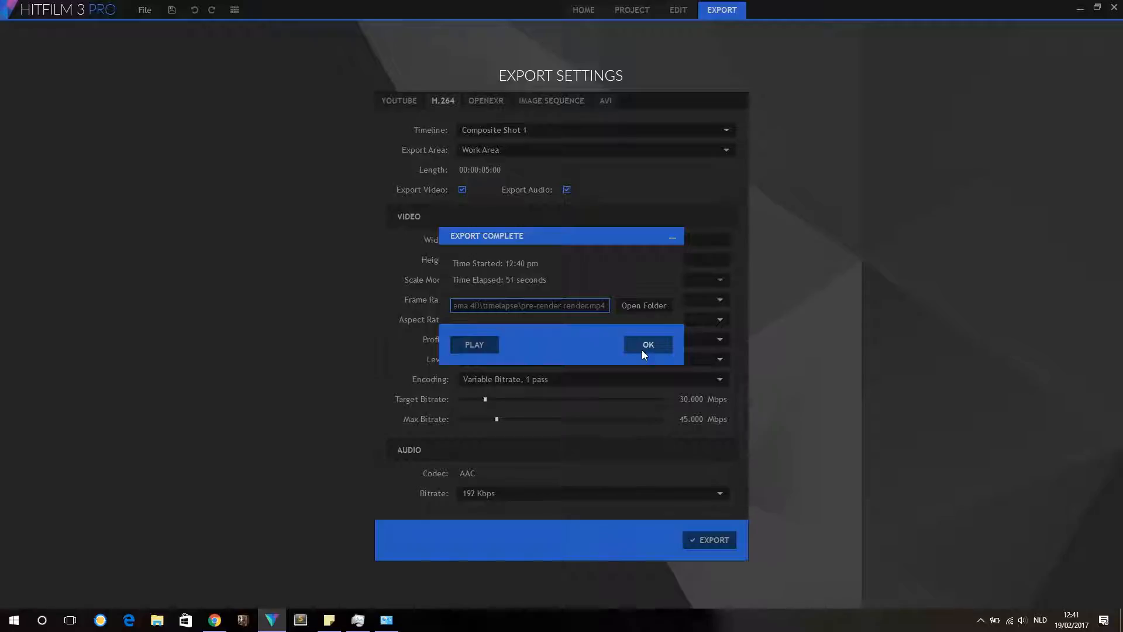
click(646, 345)
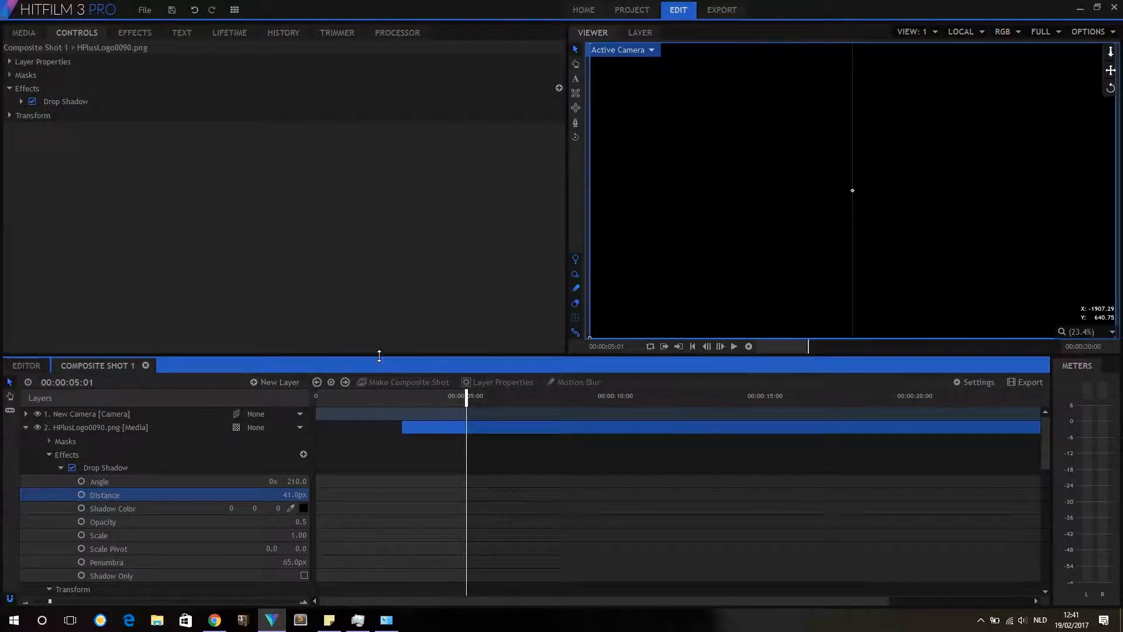
click(24, 32)
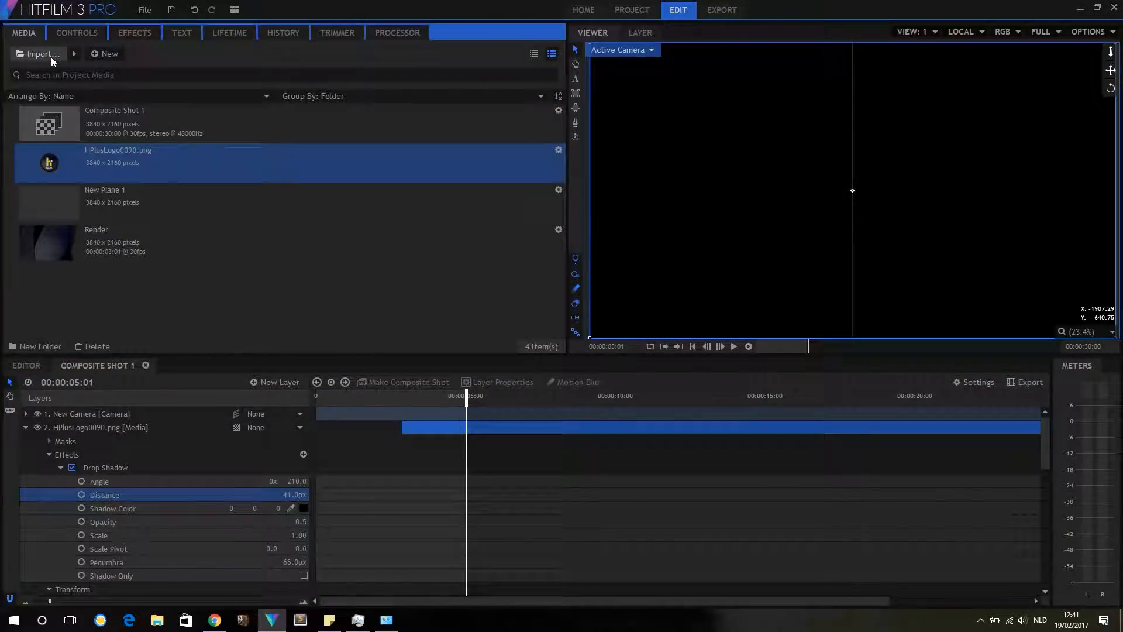
Create a 4K Ultra HD 30 fps composite shot named 'Chromatic aberation'
click(104, 54)
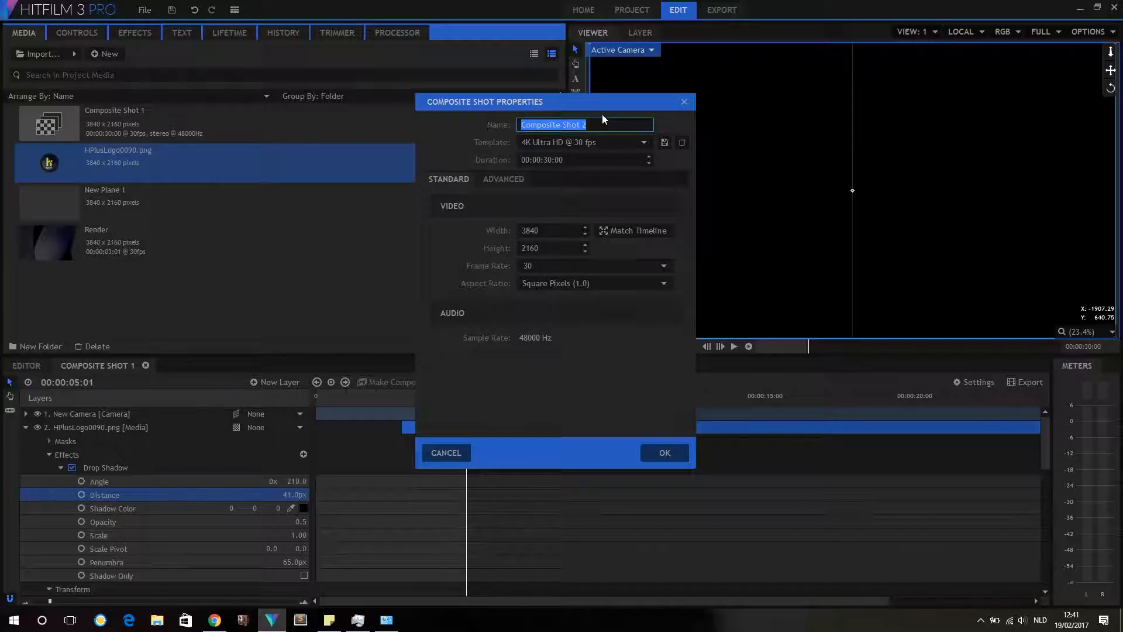
text(R)
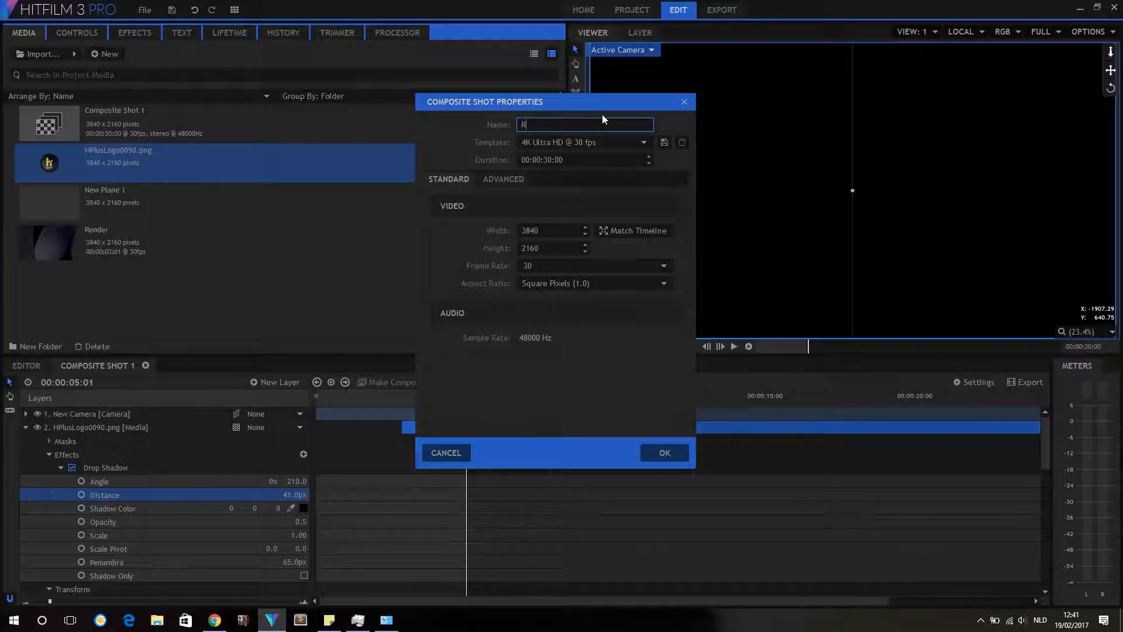
text(GB plit)
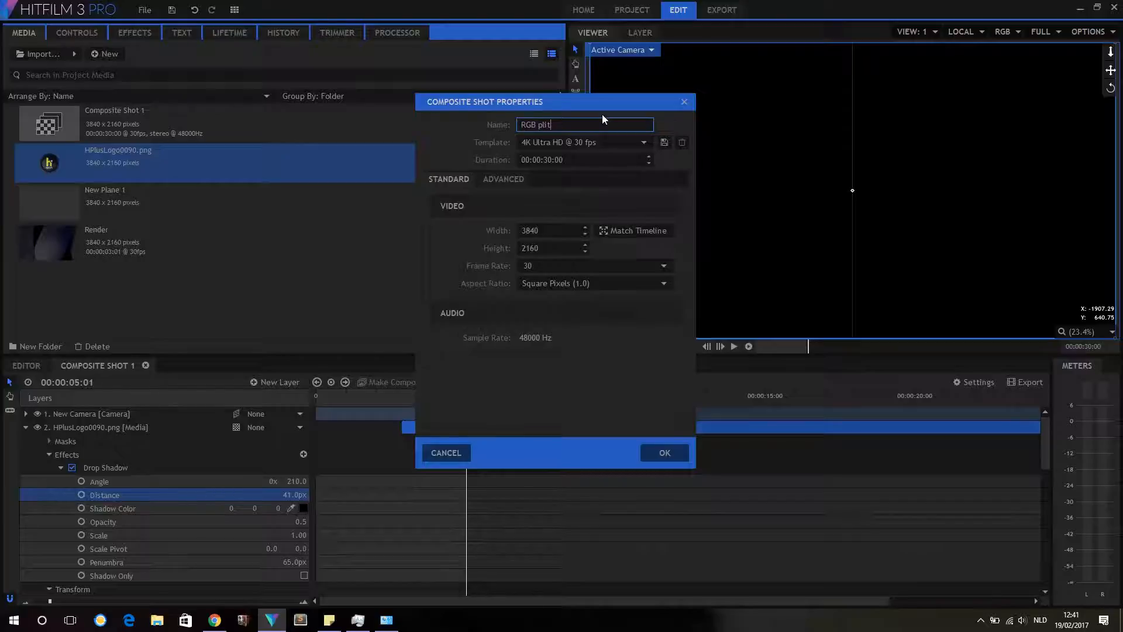
text(C)
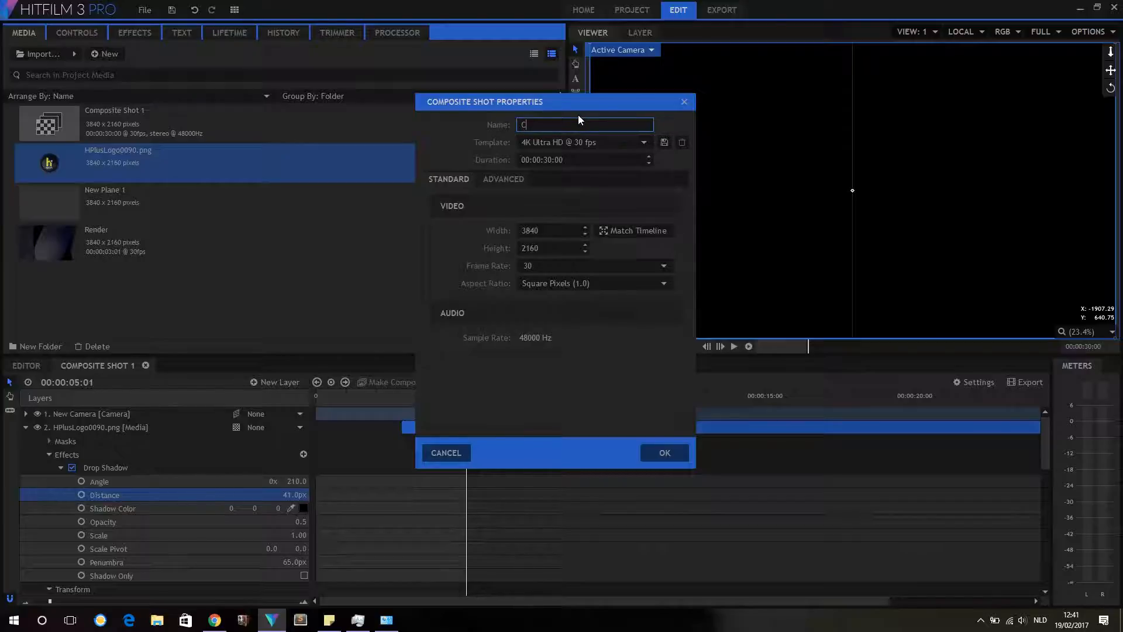
text(hromatic a)
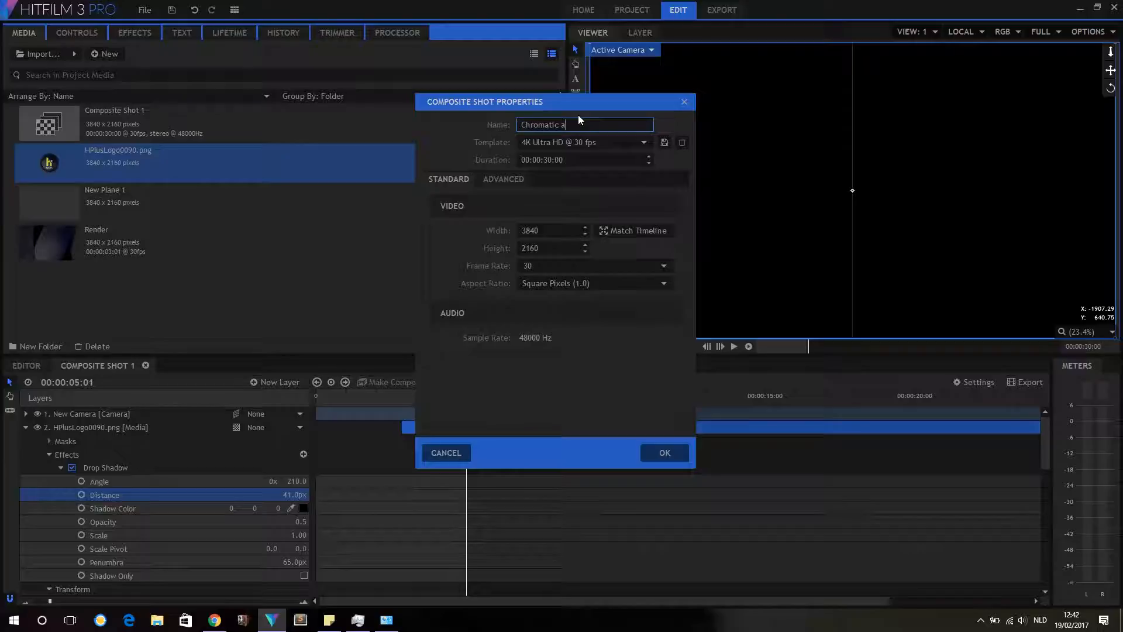
text(bre)
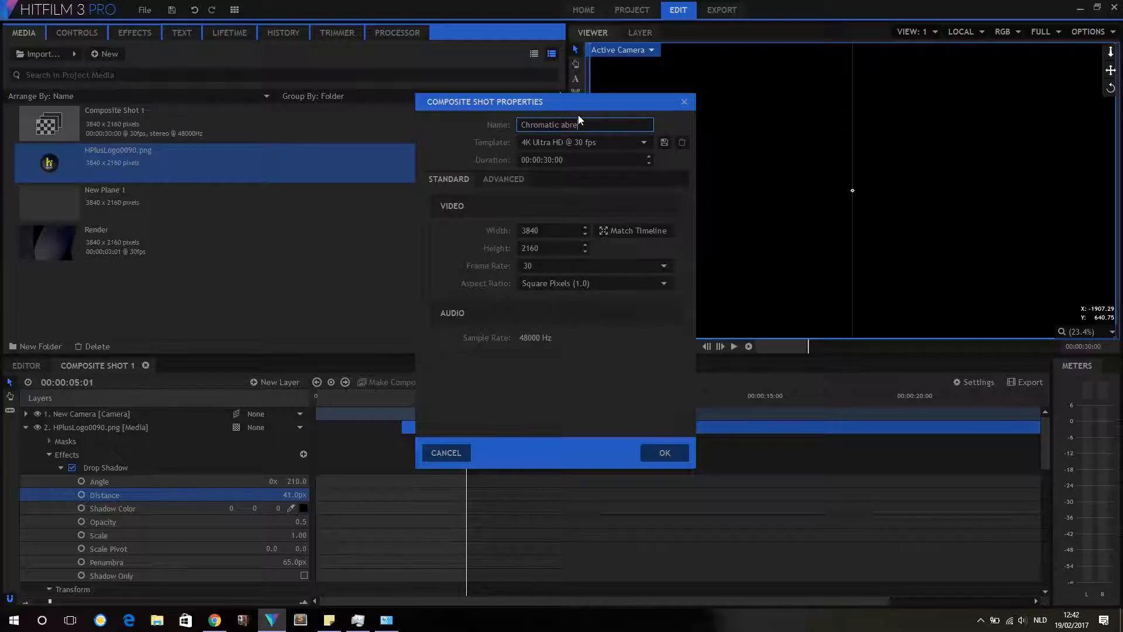
key(BackSpace)
text(eration)
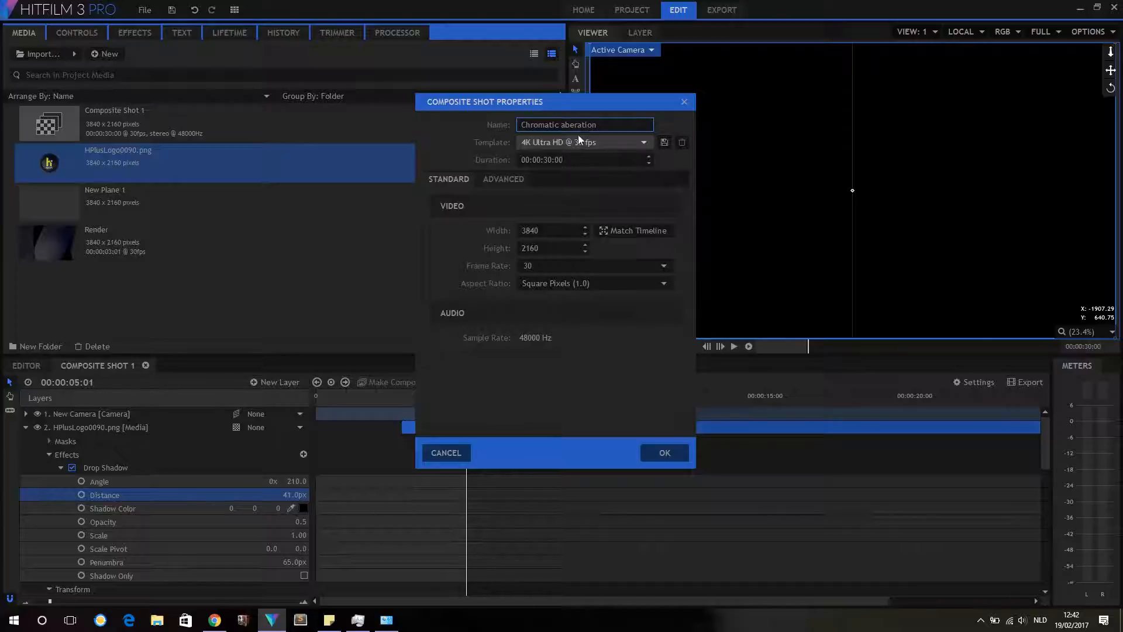
click(663, 452)
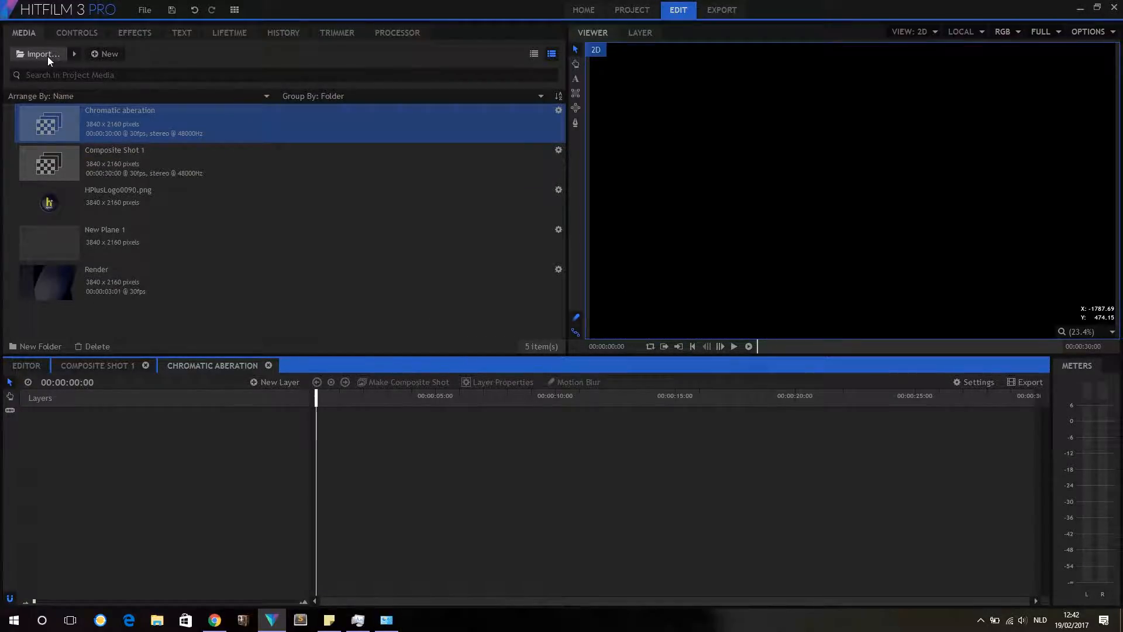
Import pre-render render.mp4 from the timelapse folder, duplicate it twice, and name the layers R, G, B
click(40, 54)
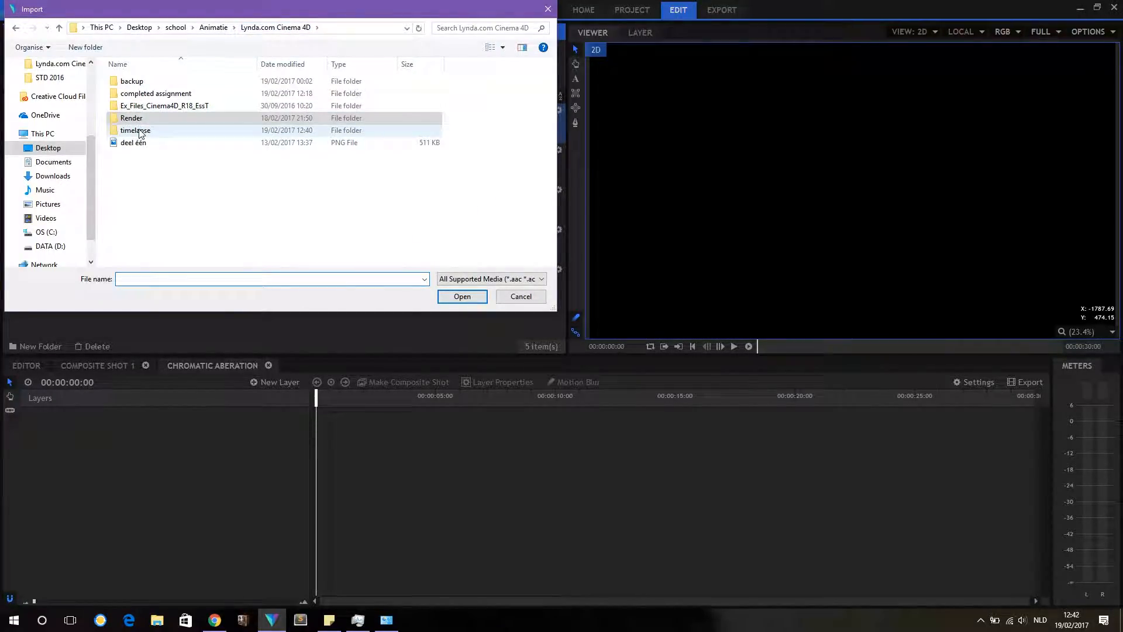
double_click(134, 130)
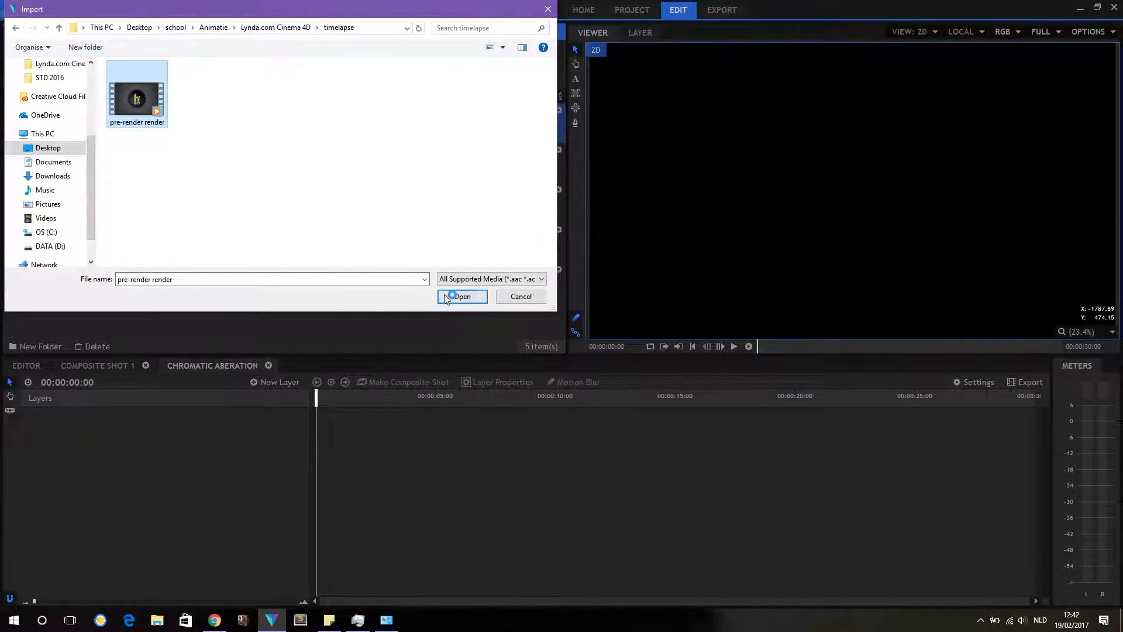
click(462, 296)
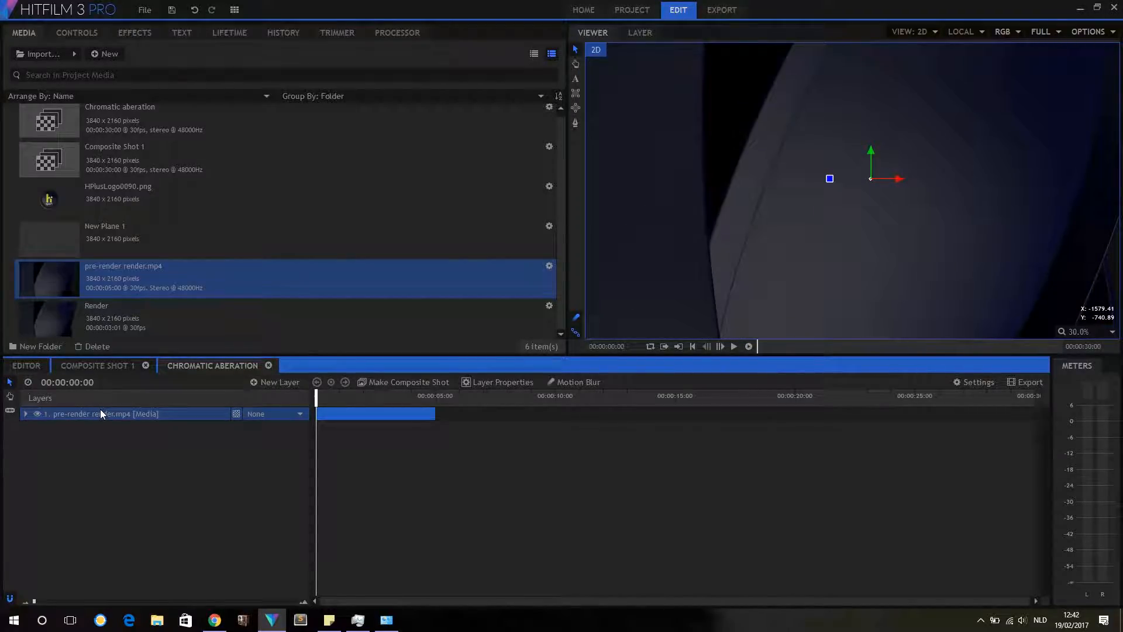
right_click(100, 414)
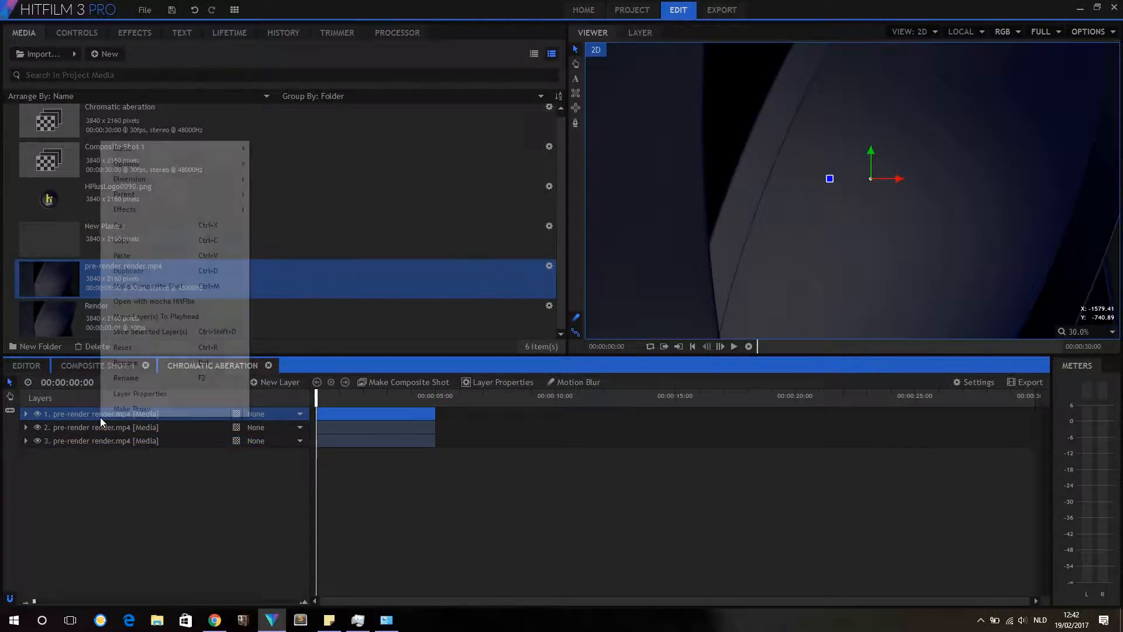
mouse_move(156, 387)
text(R)
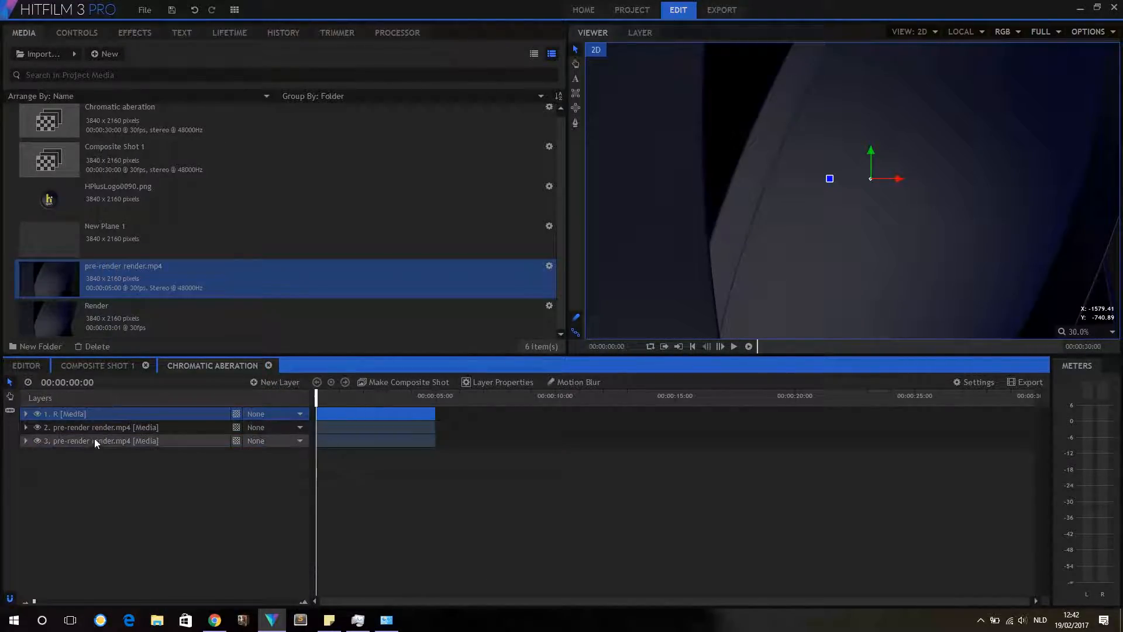
double_click(102, 427)
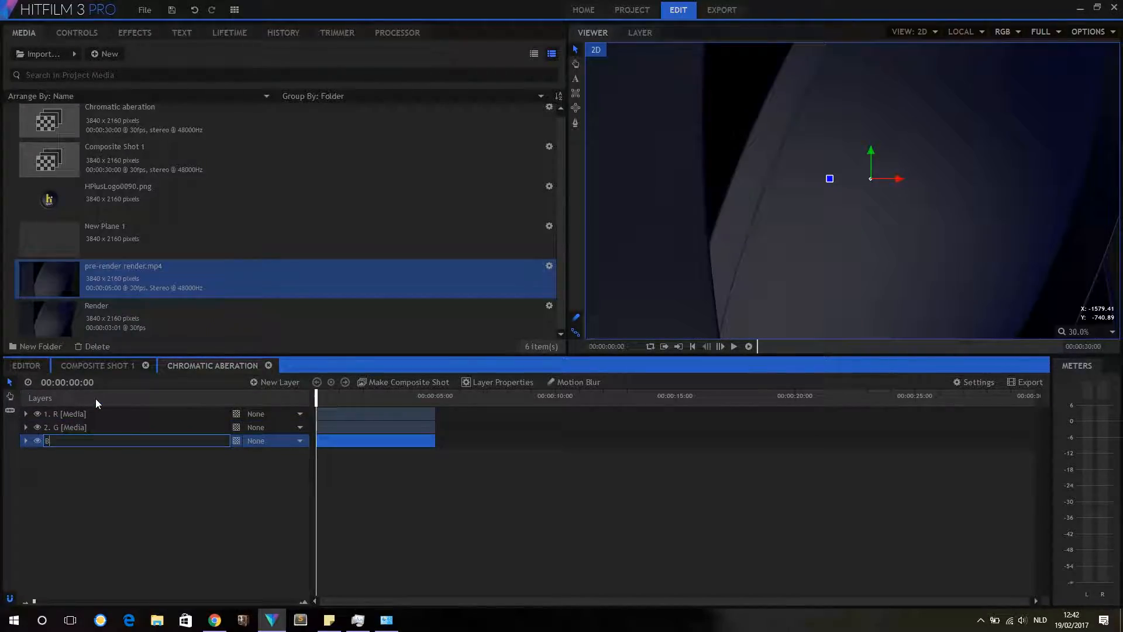
Apply Levels Histogram to the R layer and zero its Green and Blue channels
click(134, 32)
text(h)
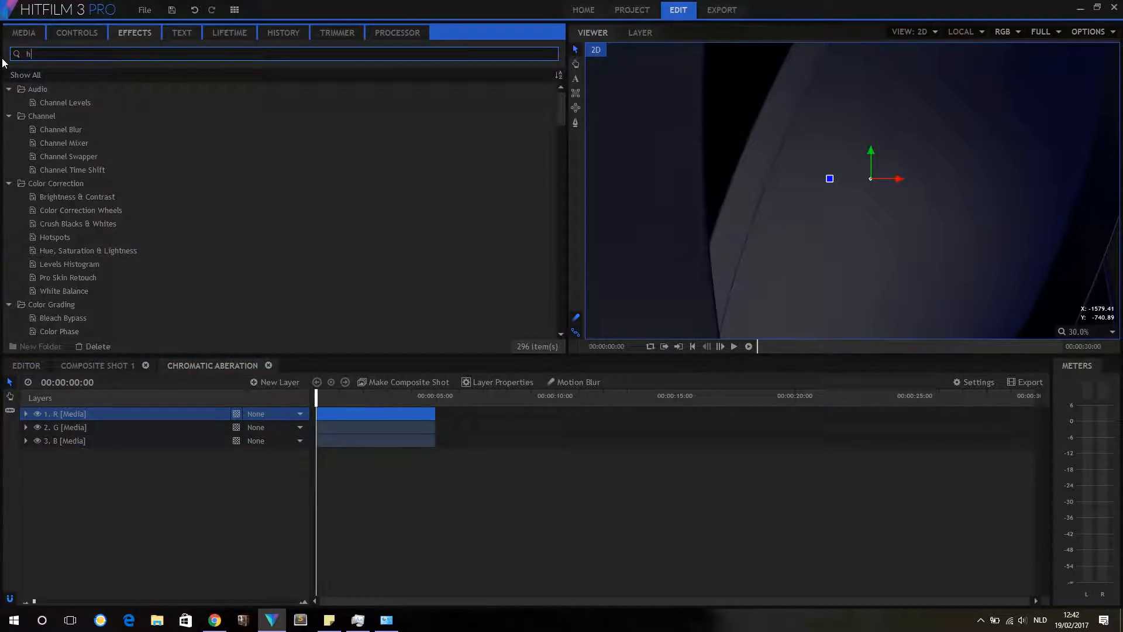
text(is)
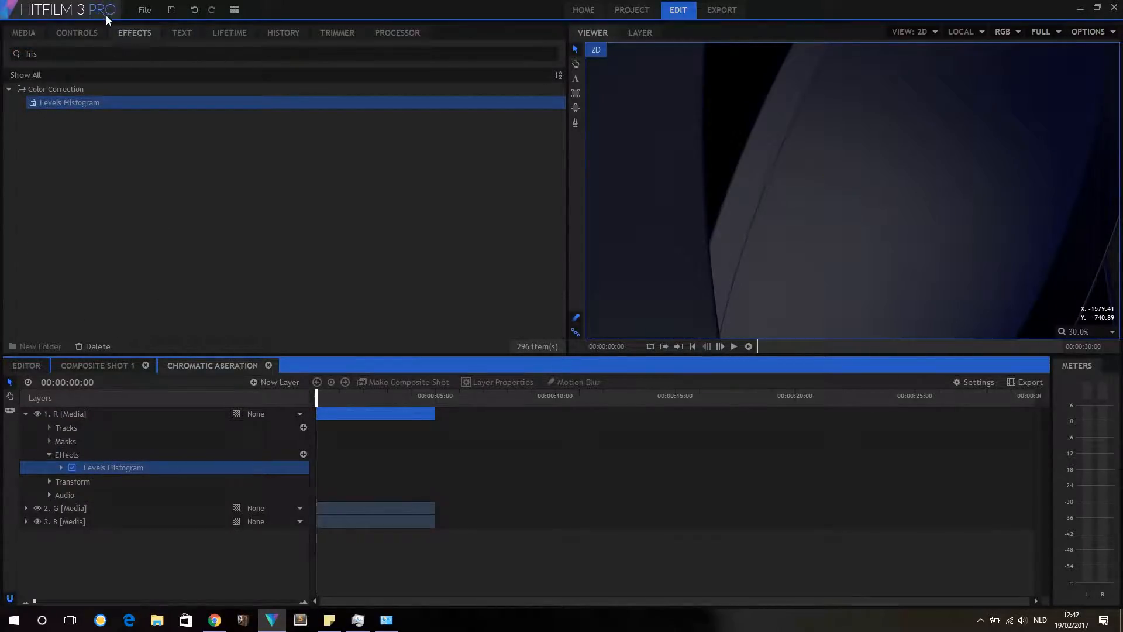
click(76, 32)
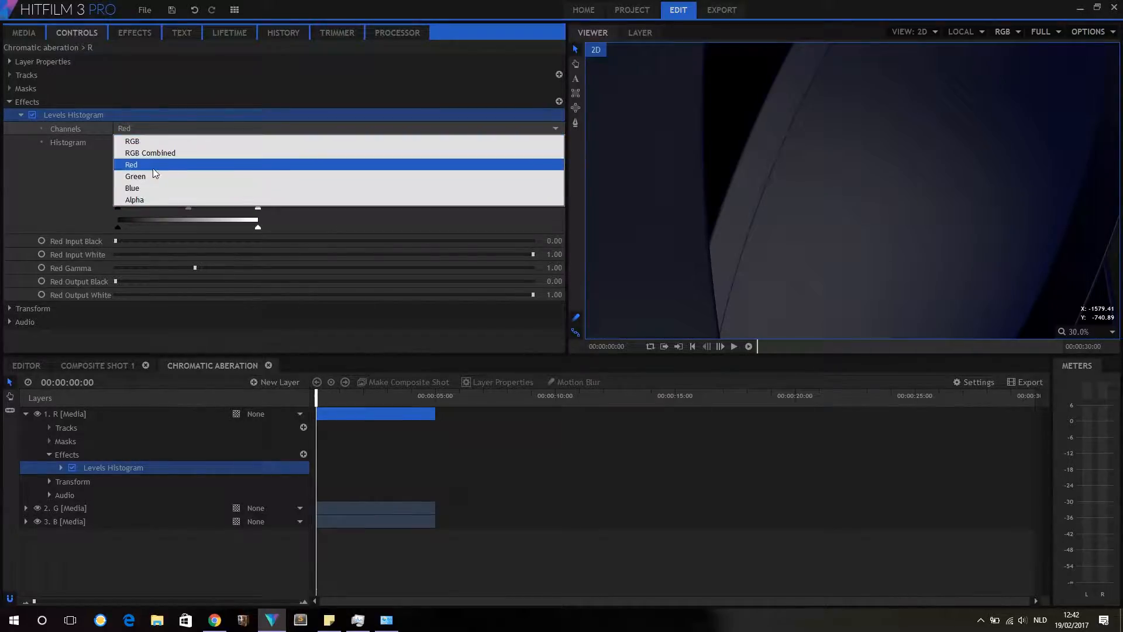
click(134, 176)
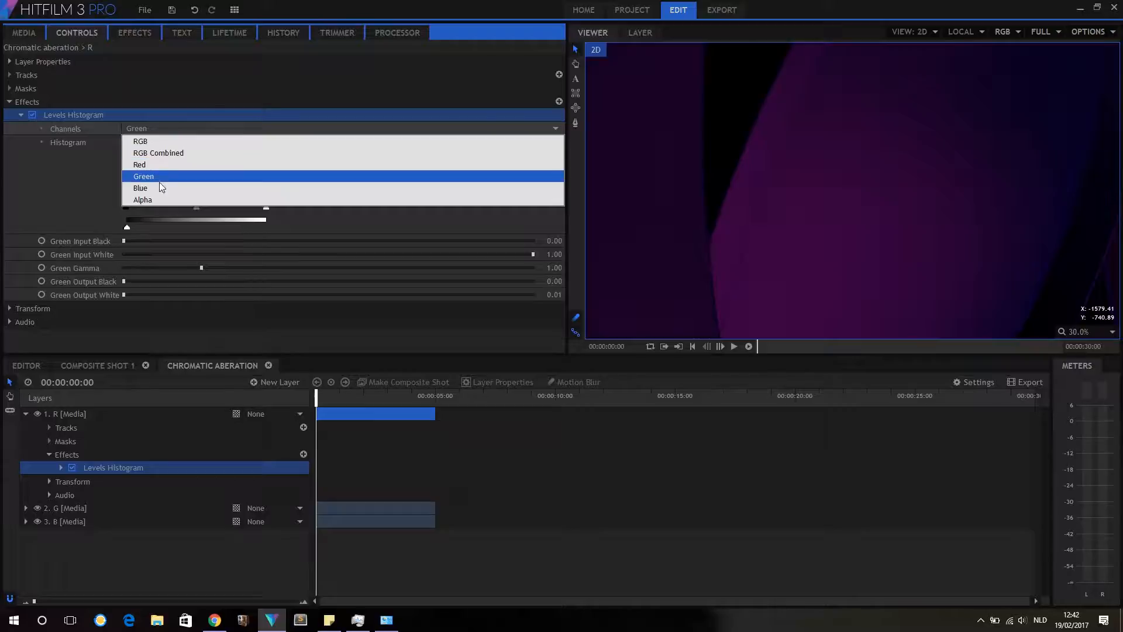
click(140, 187)
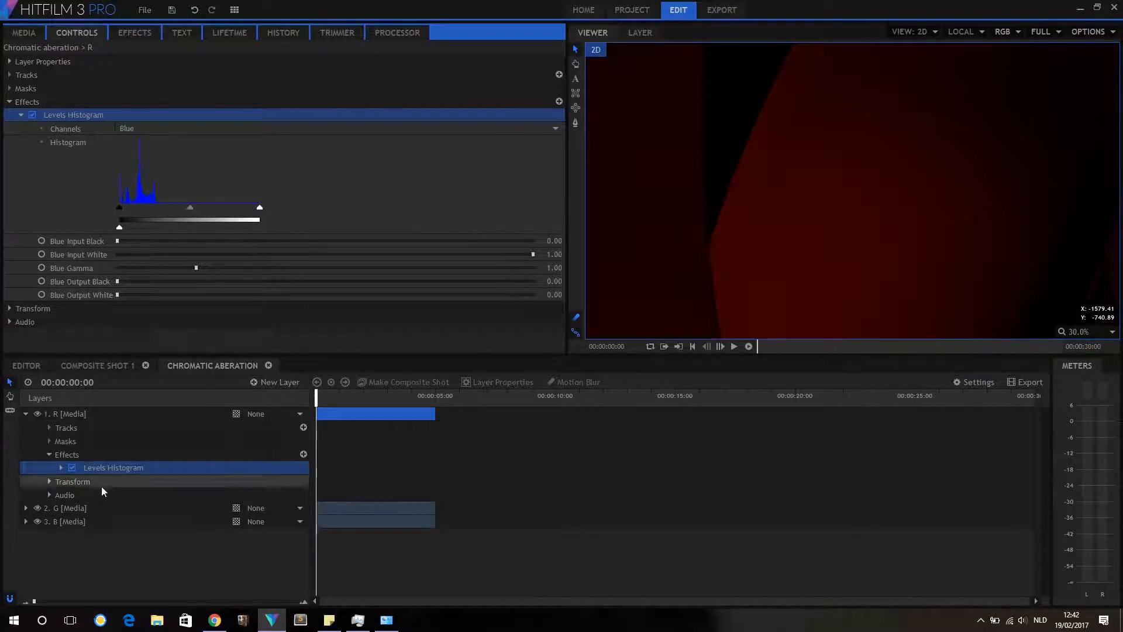
Apply Levels Histogram to the G layer and zero its Blue channel output
click(133, 32)
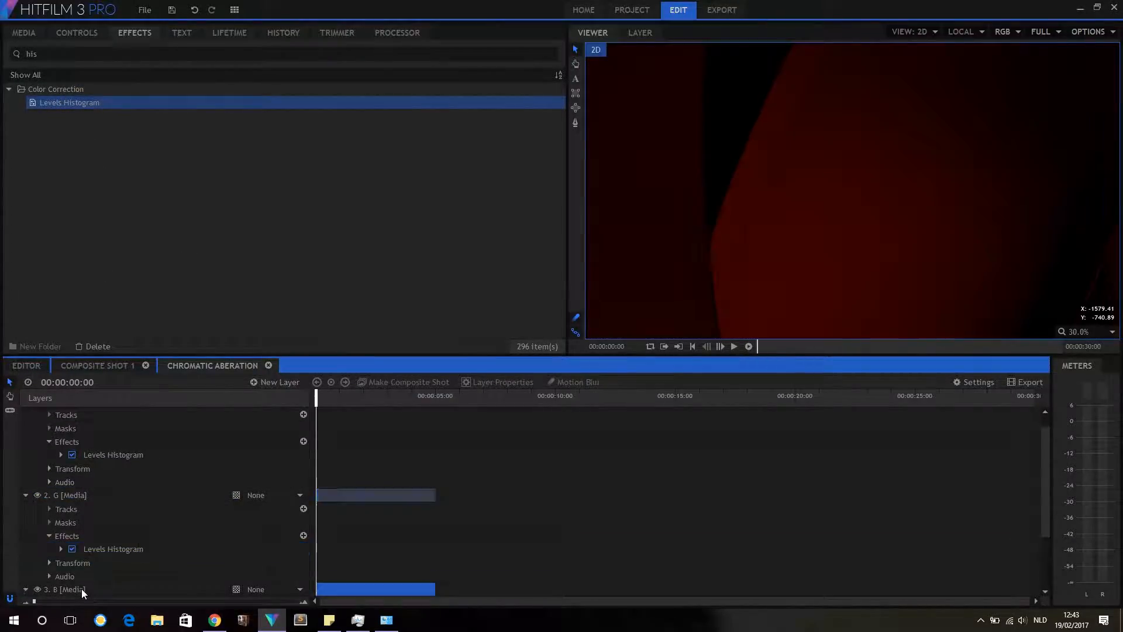
click(68, 495)
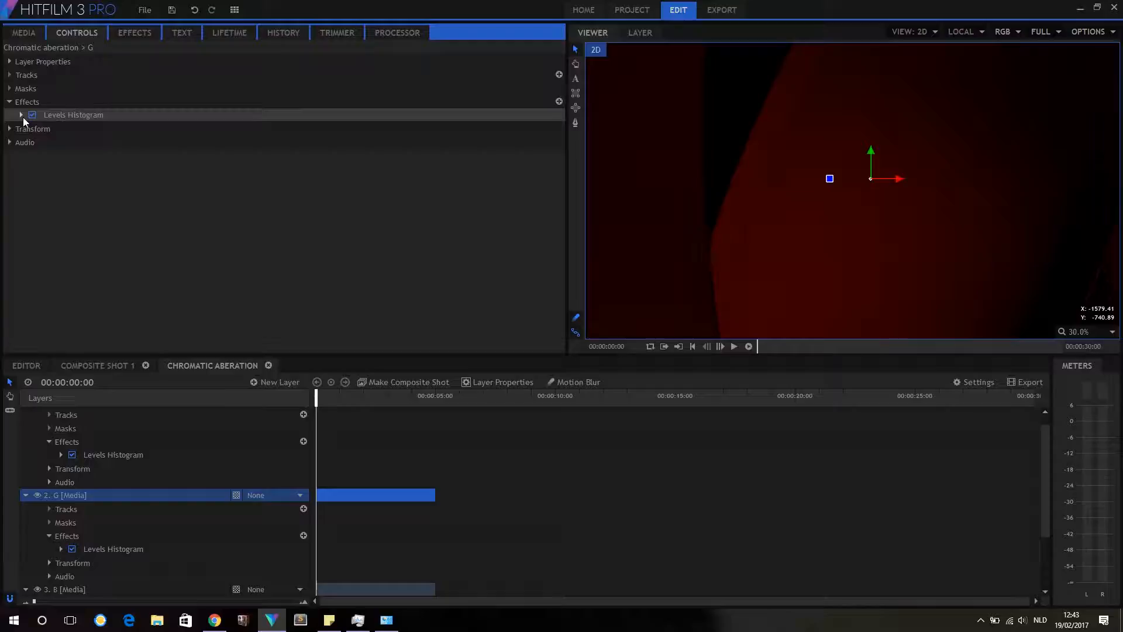
click(21, 114)
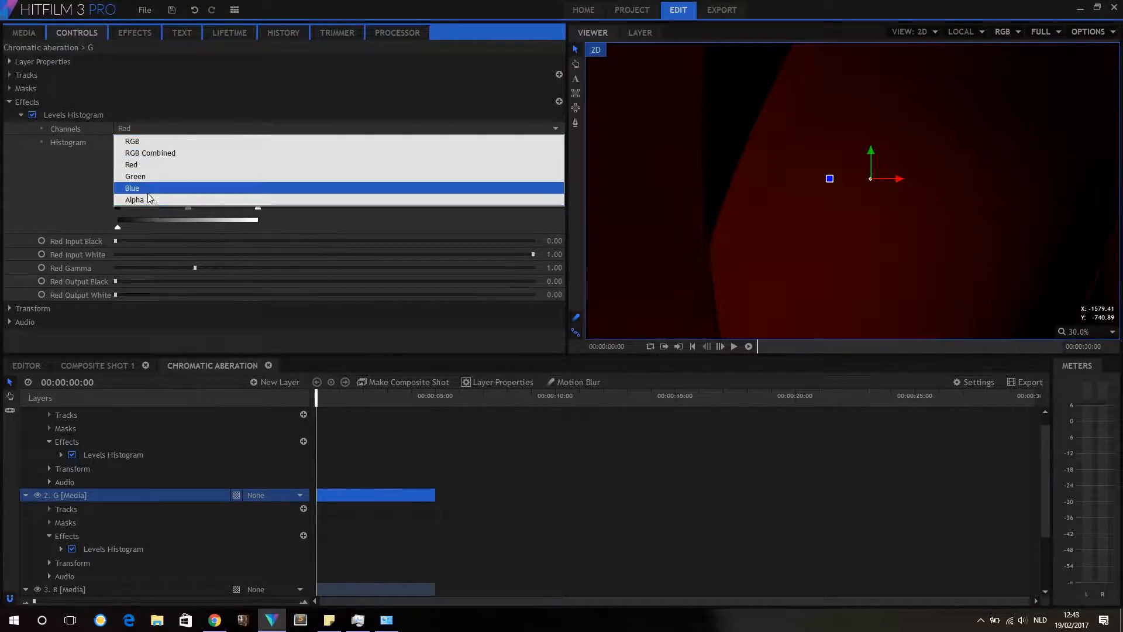
click(132, 188)
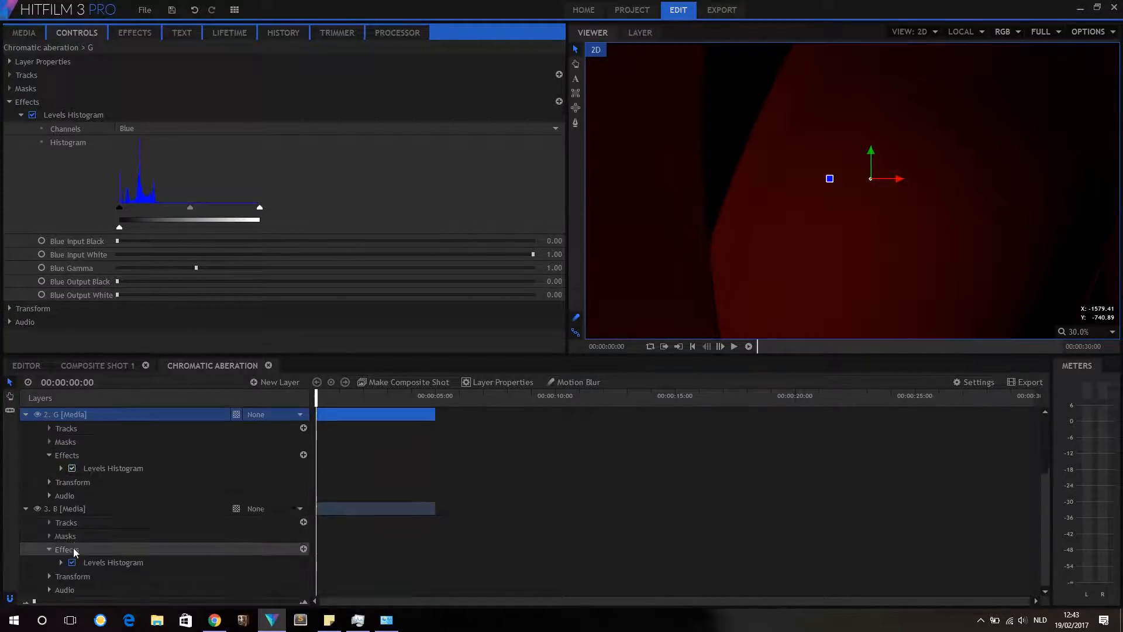
On the B layer's Levels Histogram, zero the Red and Green Output White
click(68, 509)
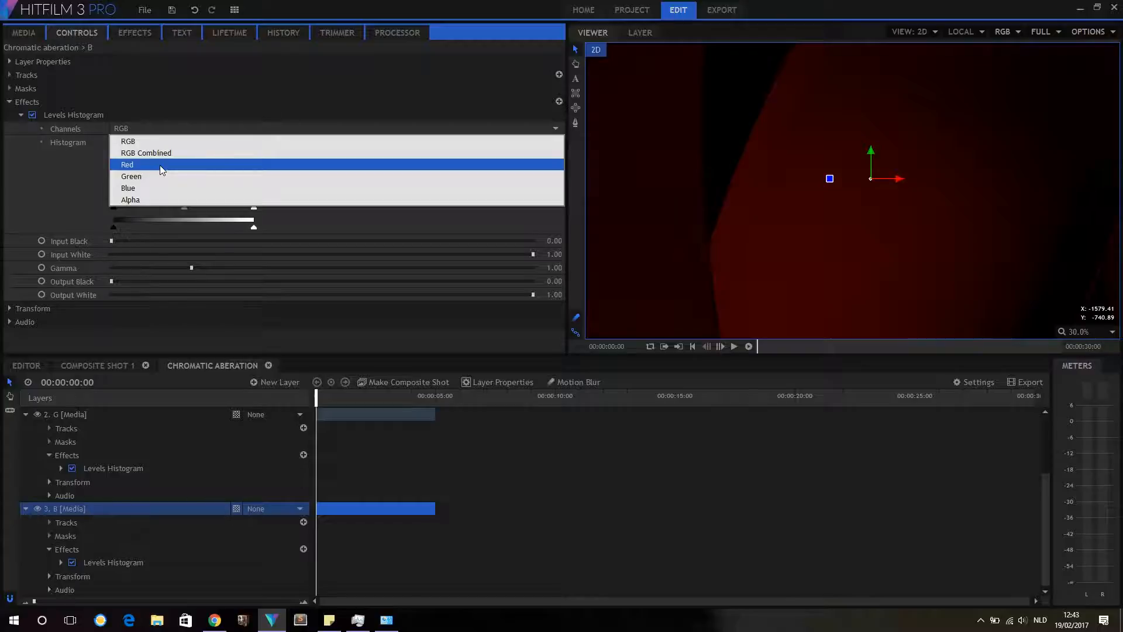
click(121, 129)
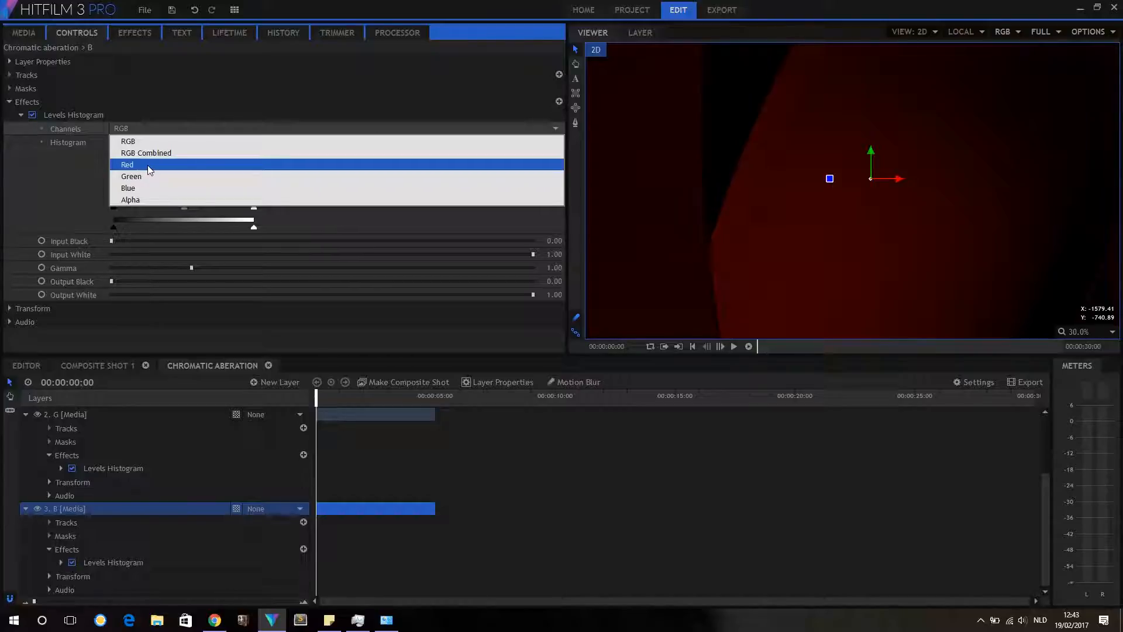
click(127, 164)
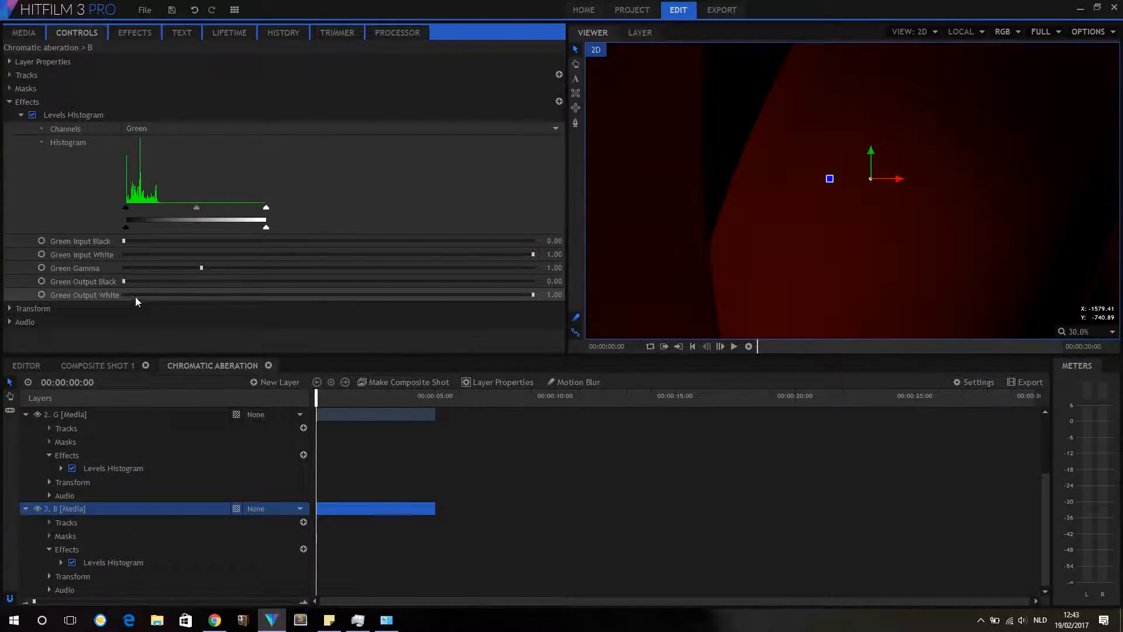
drag(533, 294, 123, 294)
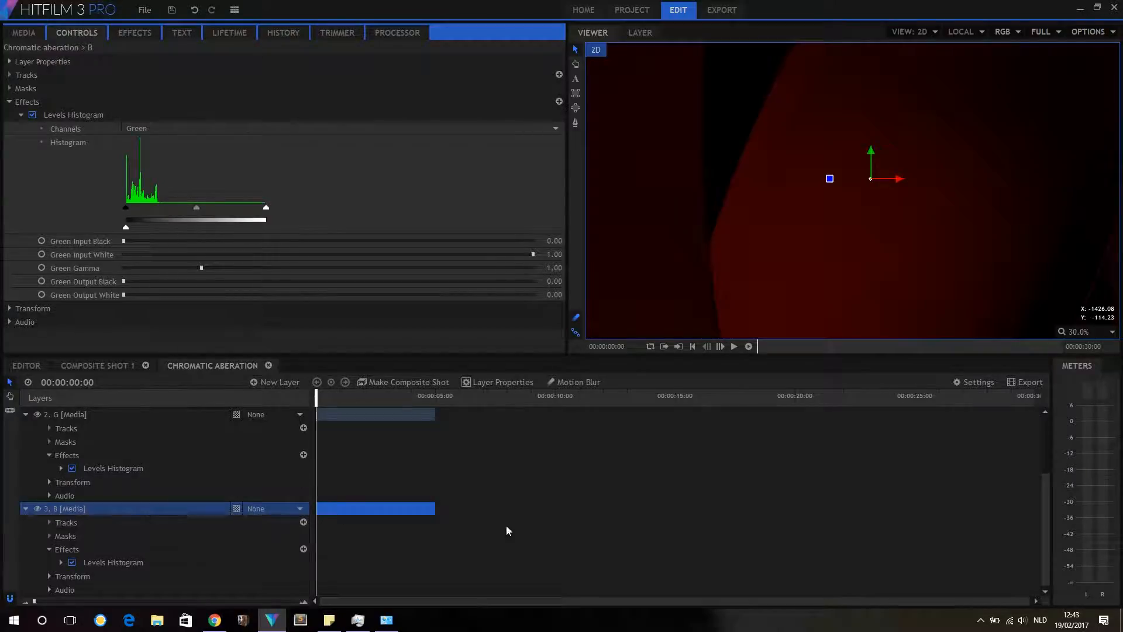
mouse_move(642, 156)
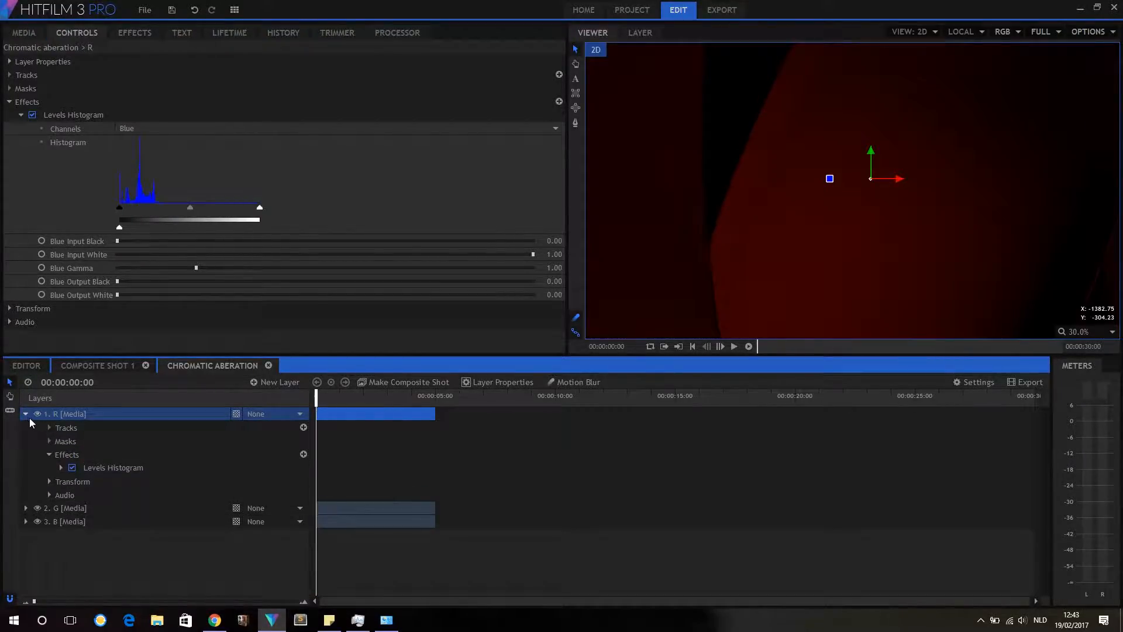
Scrub the Chromatic aberation shot to about 1.9 seconds to preview the full-colour logo
right_click(67, 414)
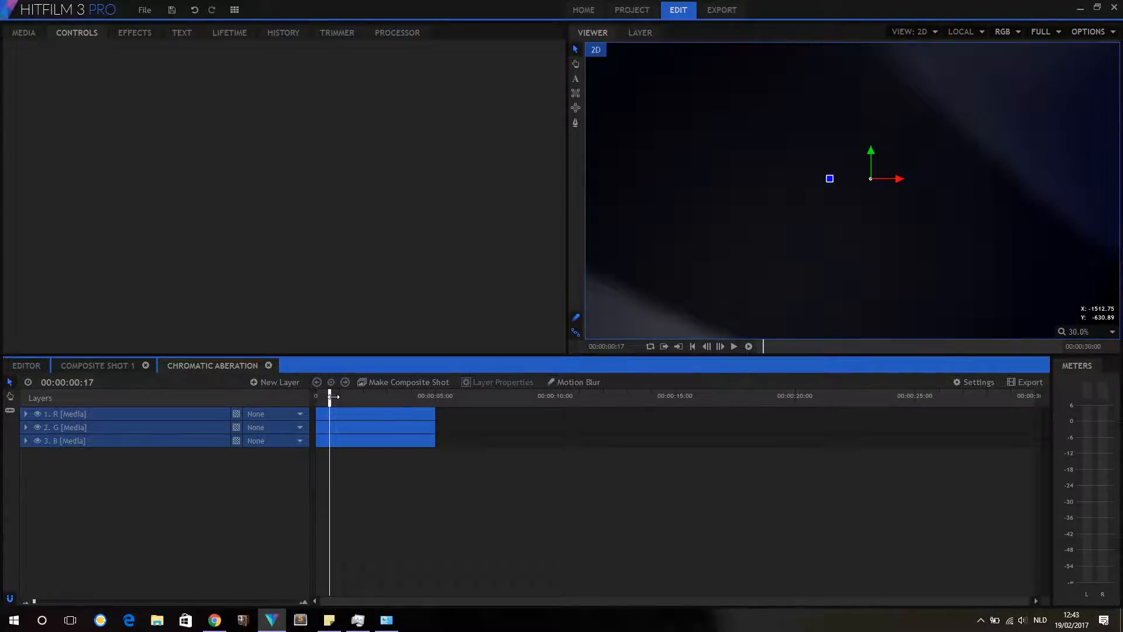
drag(329, 396, 345, 395)
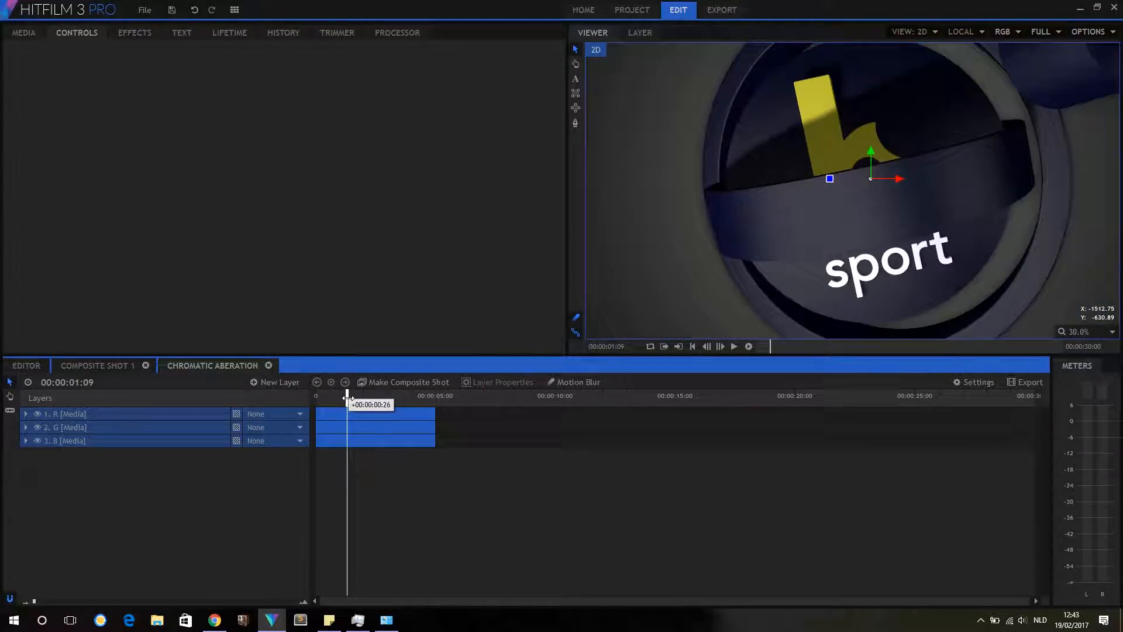
drag(347, 398, 359, 398)
text(his)
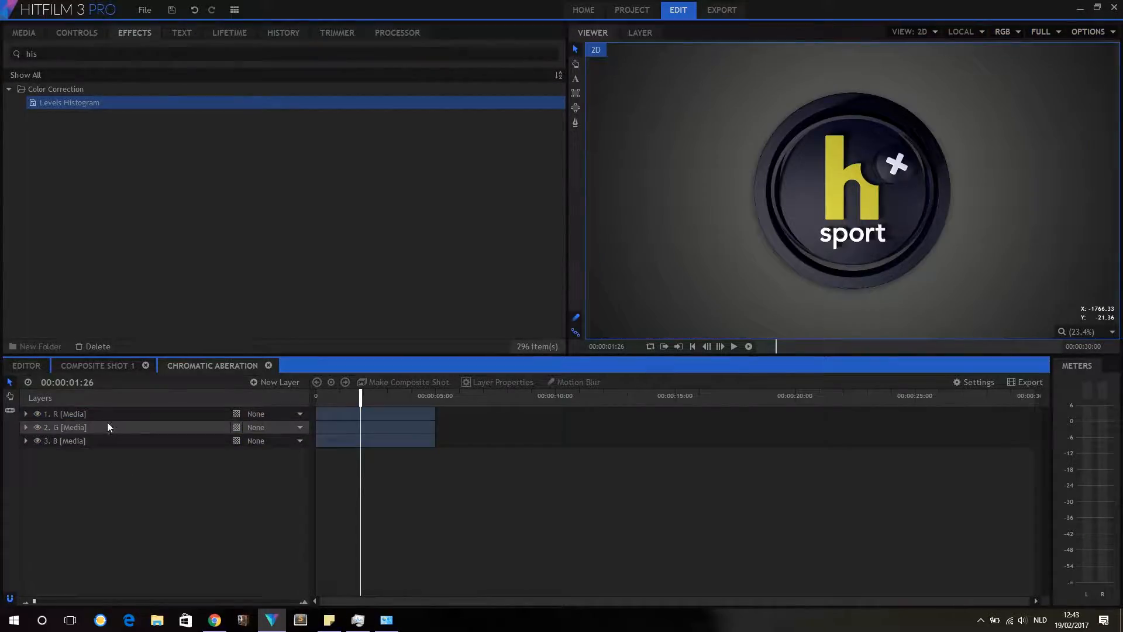
Add Zoom Blur to the R layer with Strength 8.0
text(zoom)
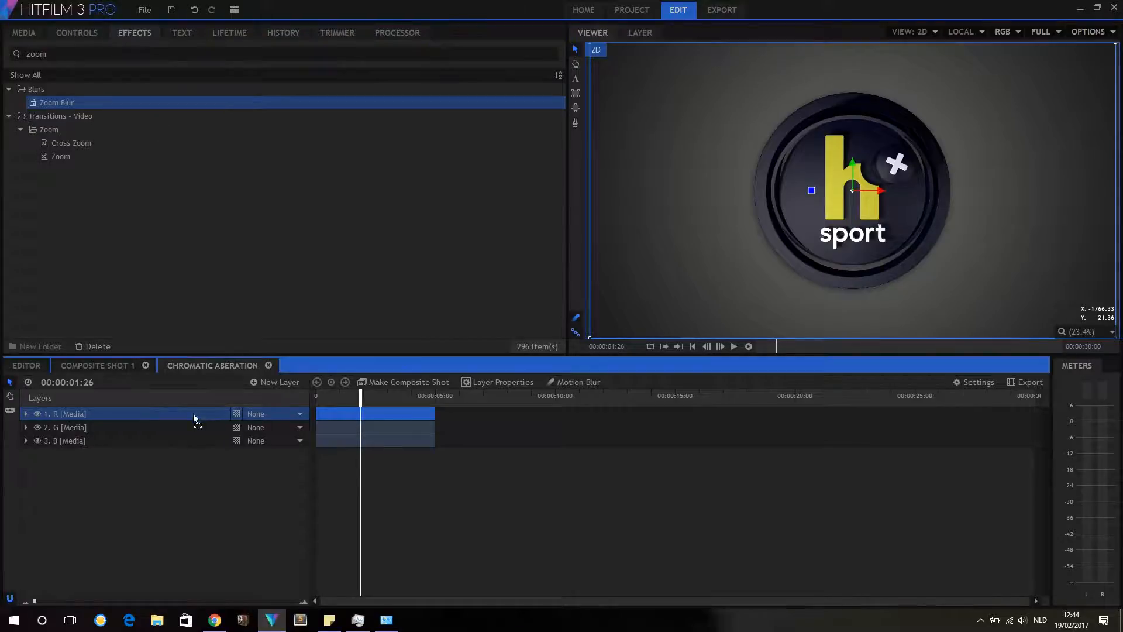
click(26, 413)
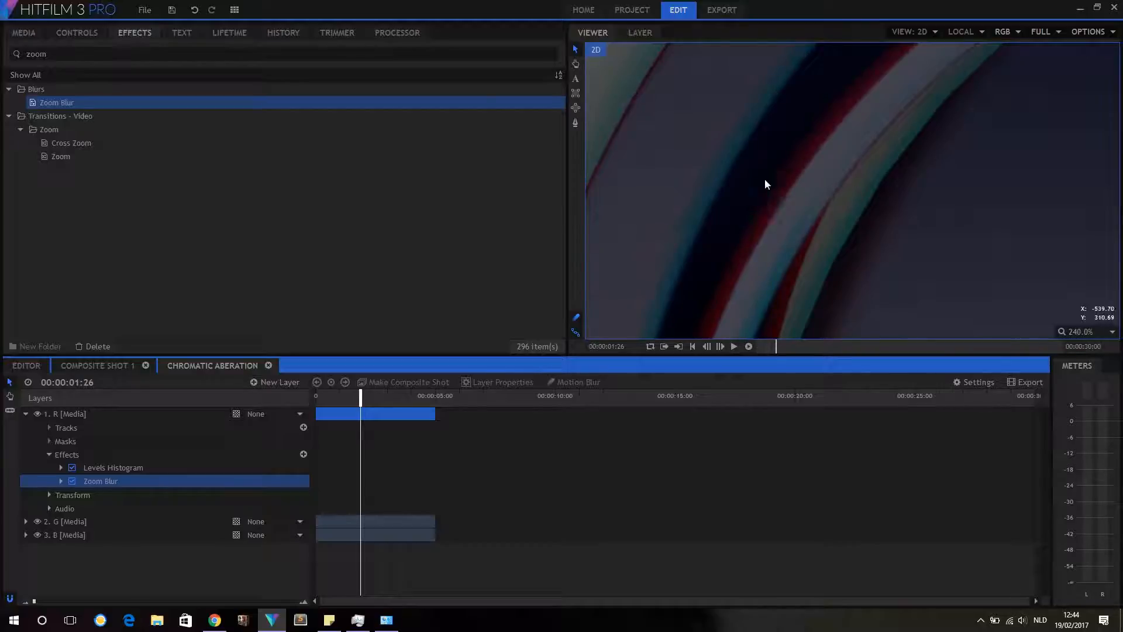
mouse_move(953, 277)
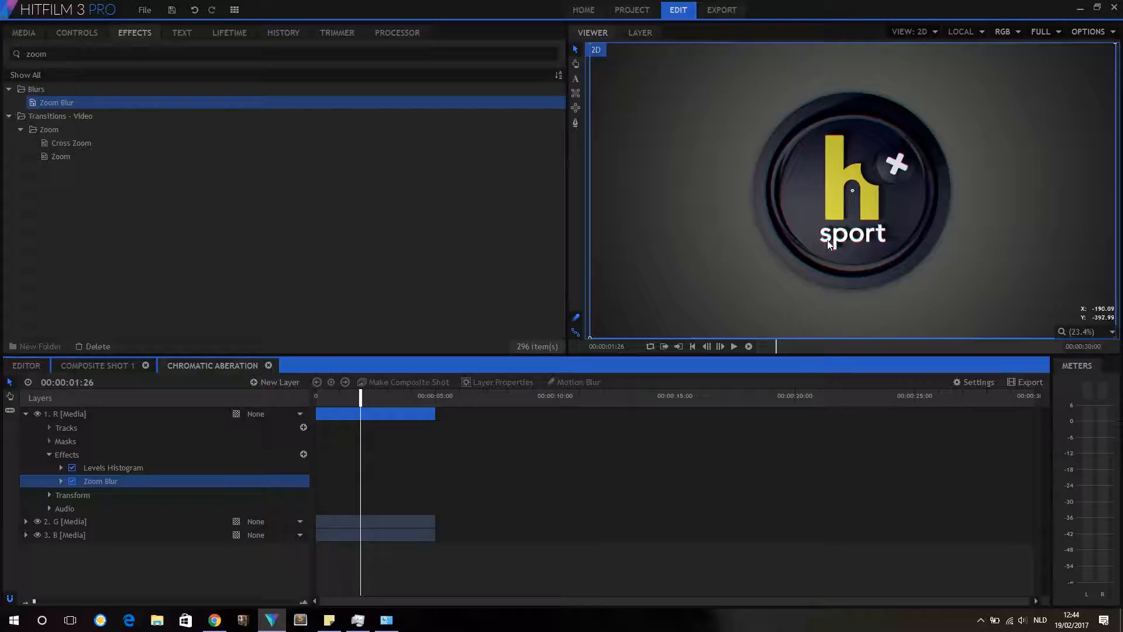
click(61, 481)
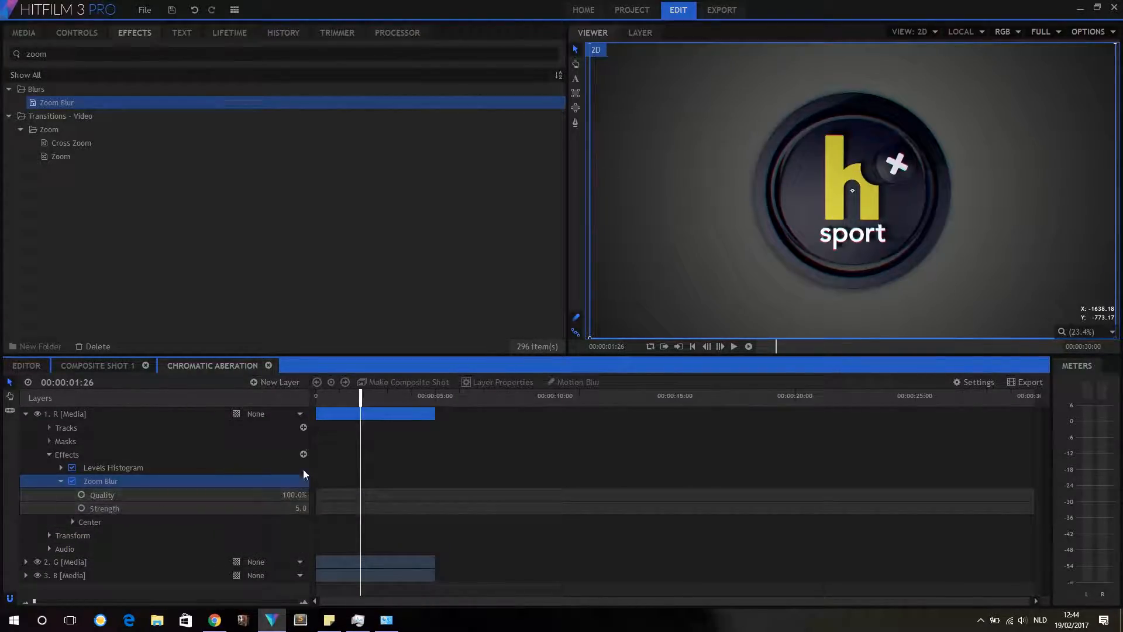
double_click(295, 507)
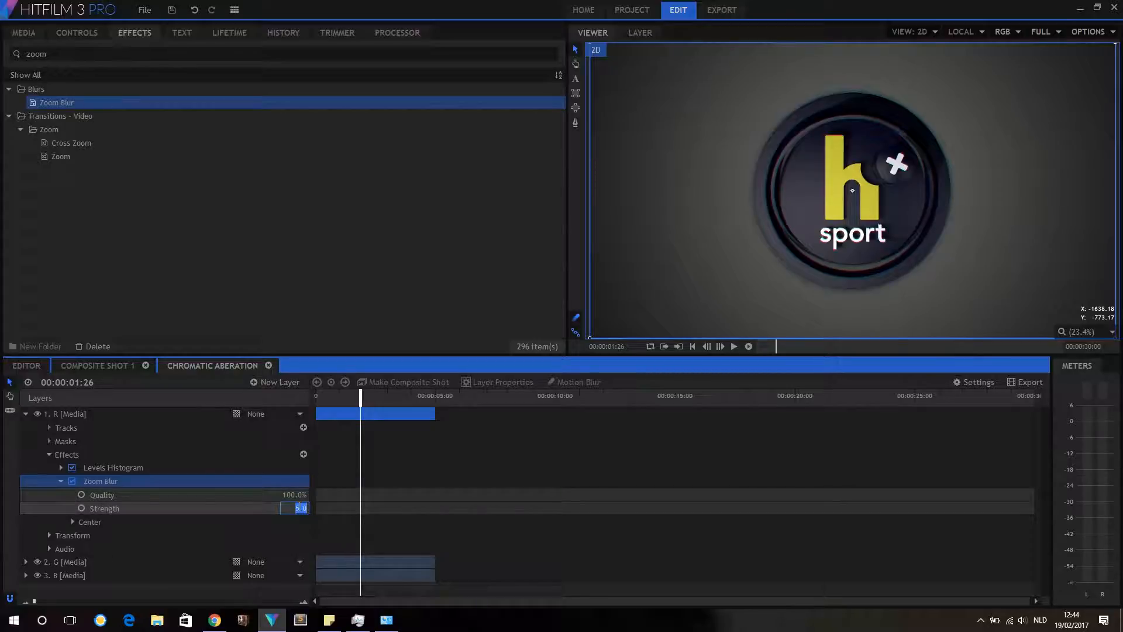
text(8.0)
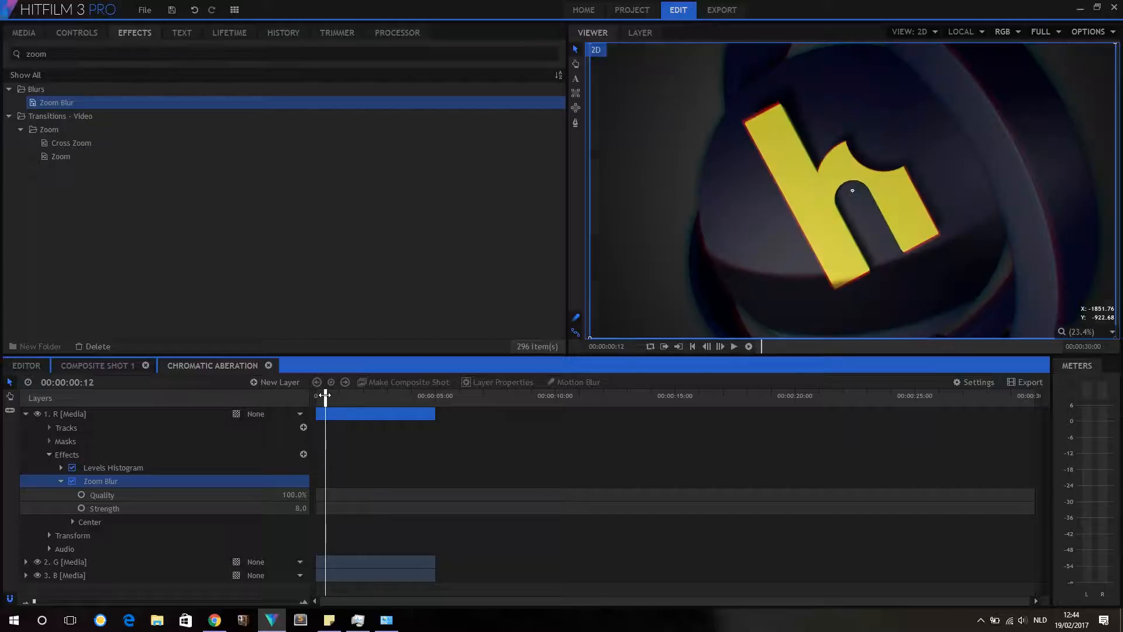
Keyframe Zoom Blur Strength from 8 down to 0 by about 3.4 seconds, then play back
drag(325, 398, 323, 398)
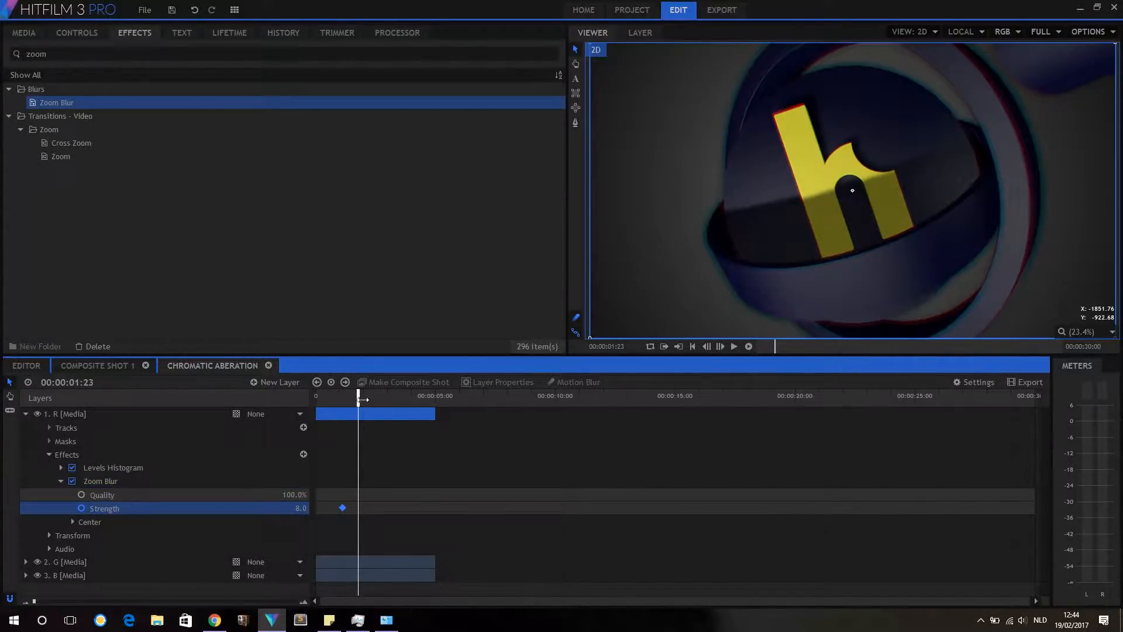
drag(358, 396, 376, 395)
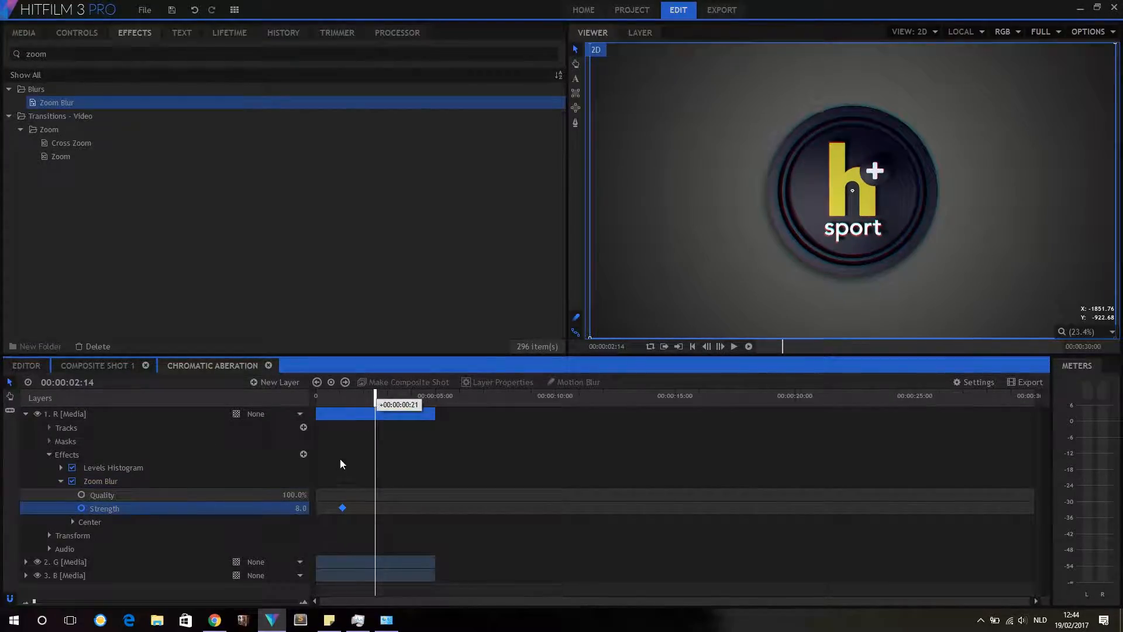
right_click(341, 507)
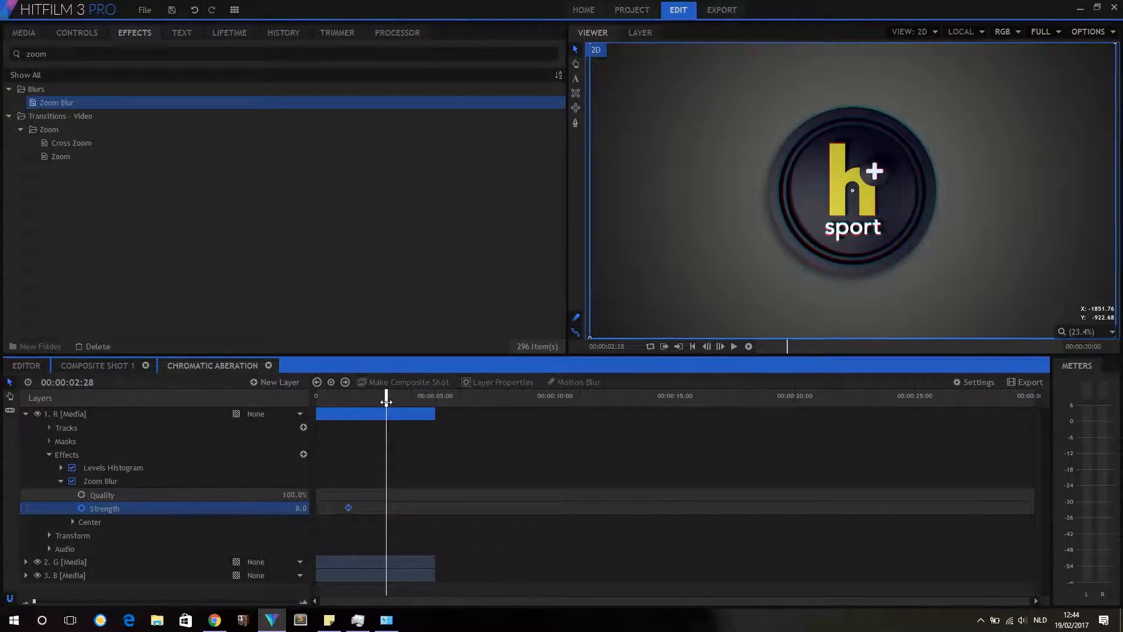
drag(385, 401, 379, 402)
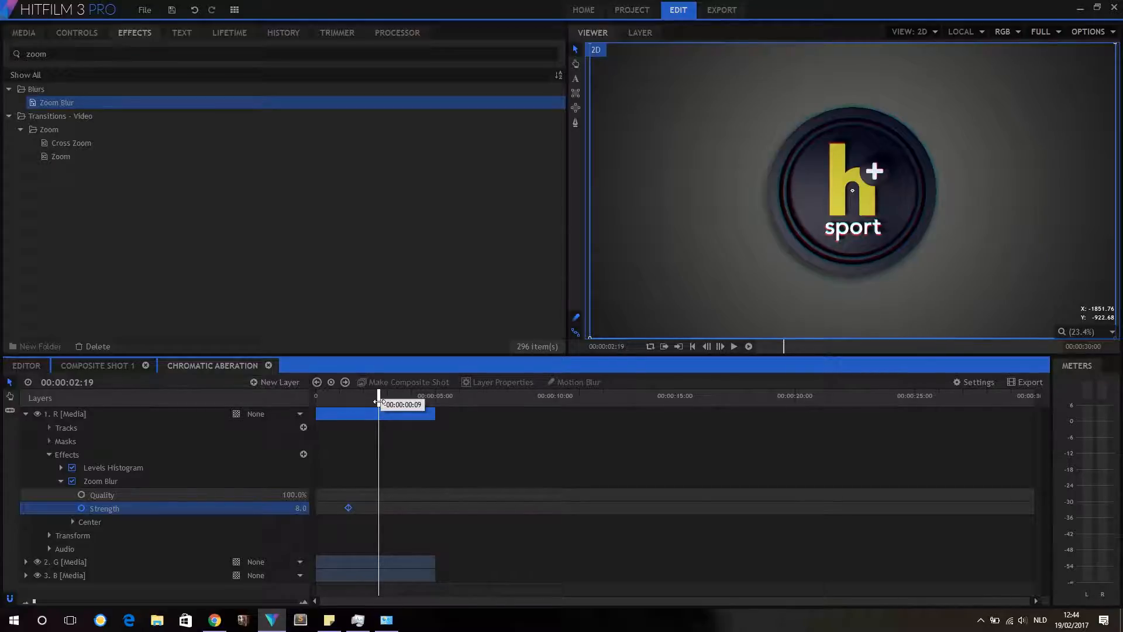
double_click(294, 507)
text(0)
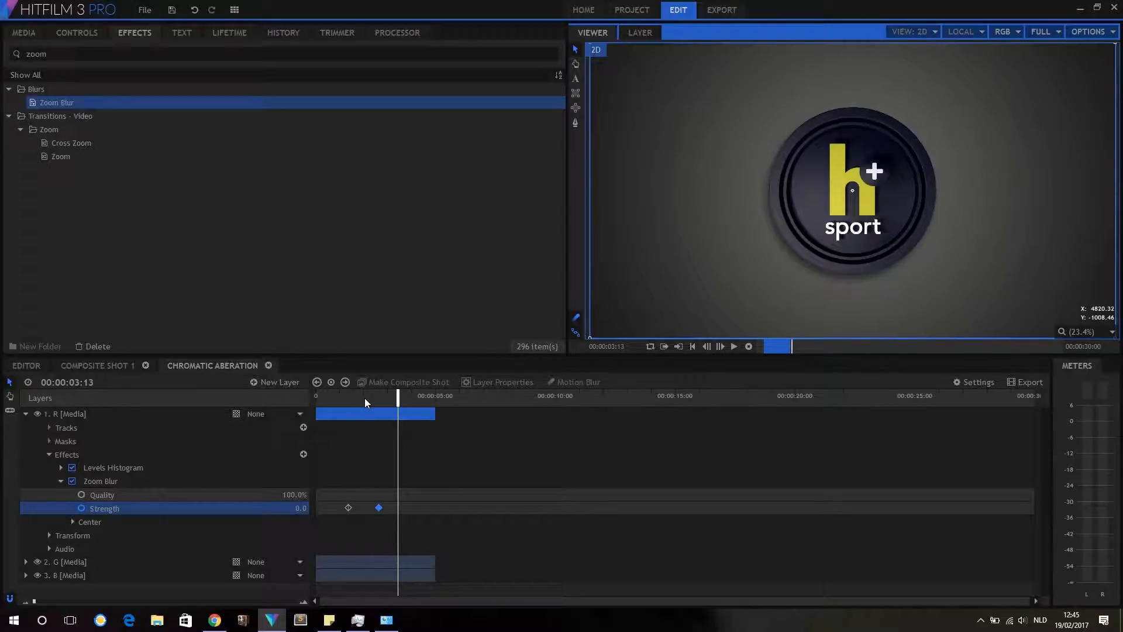
drag(398, 396, 346, 396)
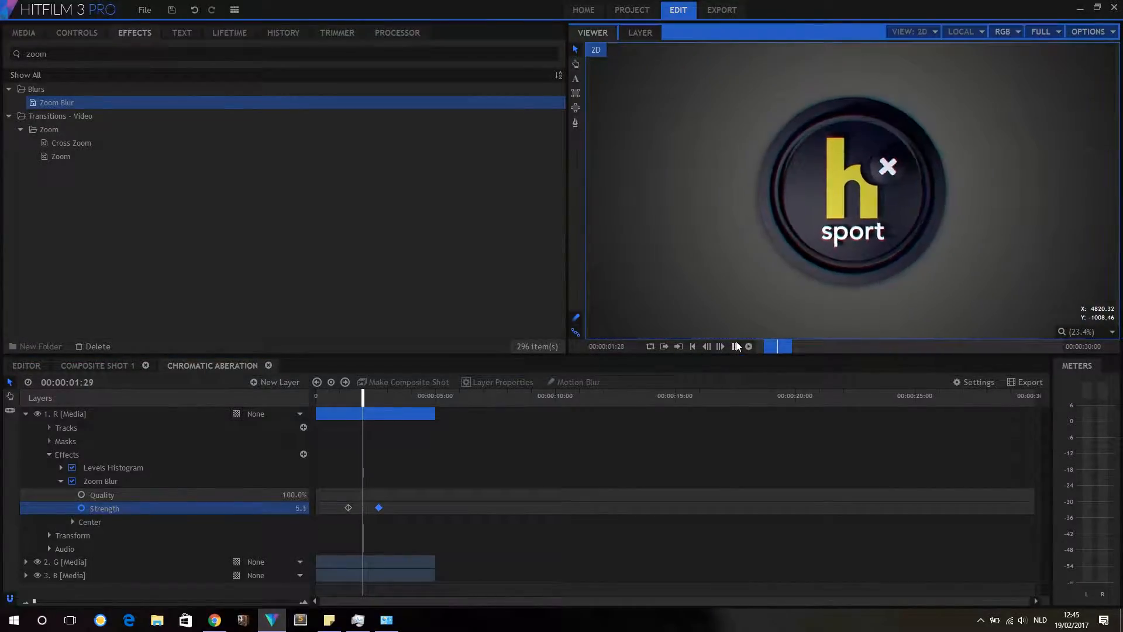
click(733, 347)
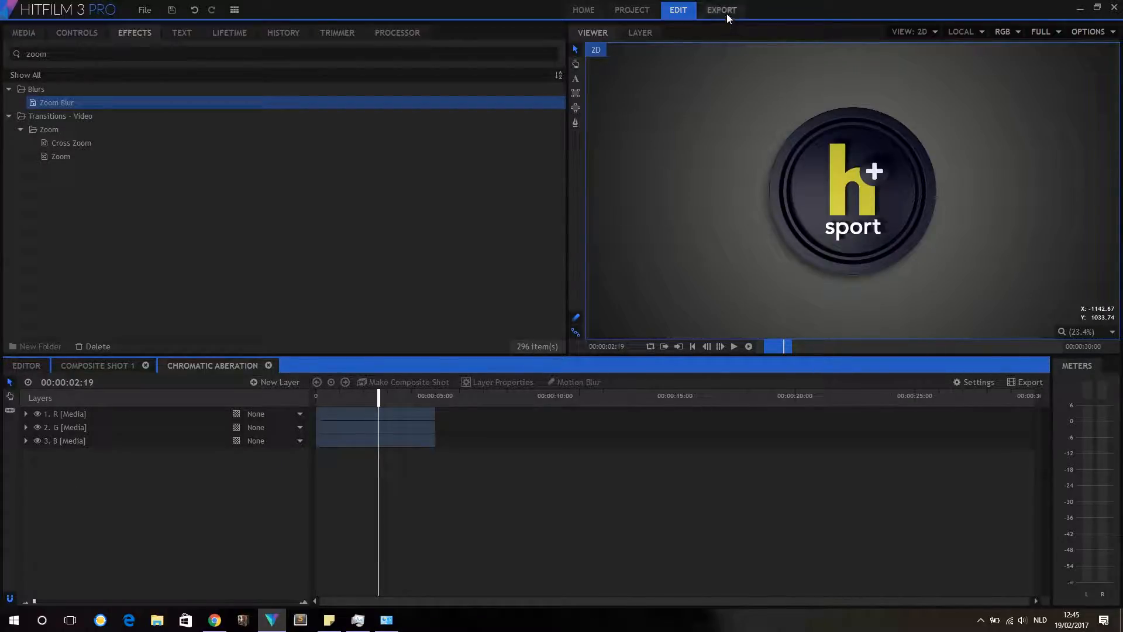
Set the H.264 export to the Chromatic aberation timeline with Content Area only
click(721, 10)
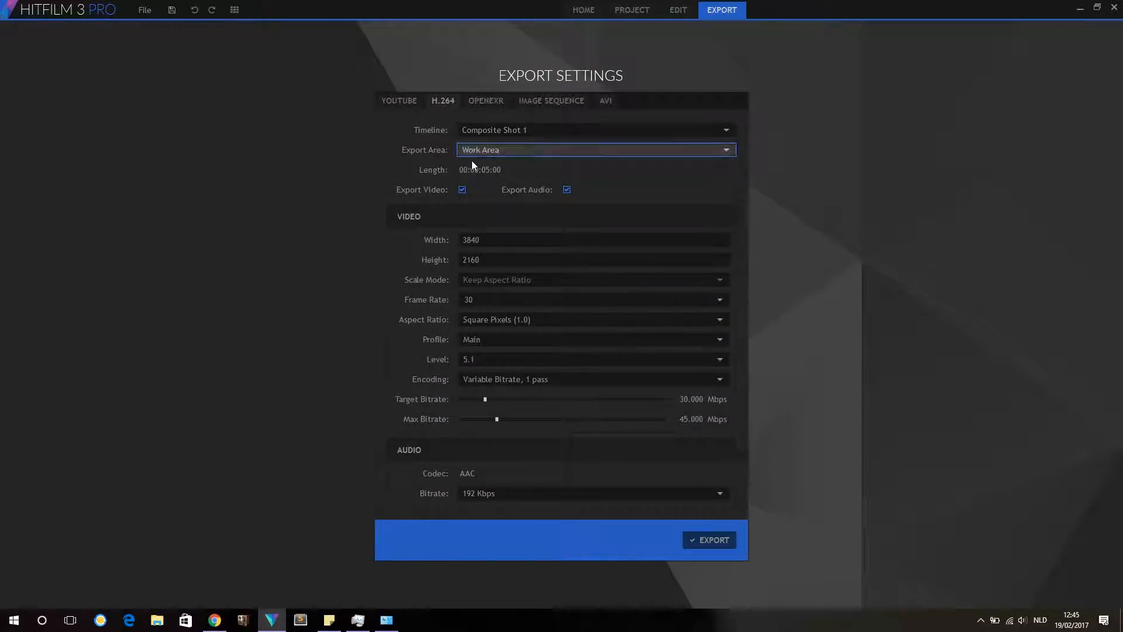
click(594, 130)
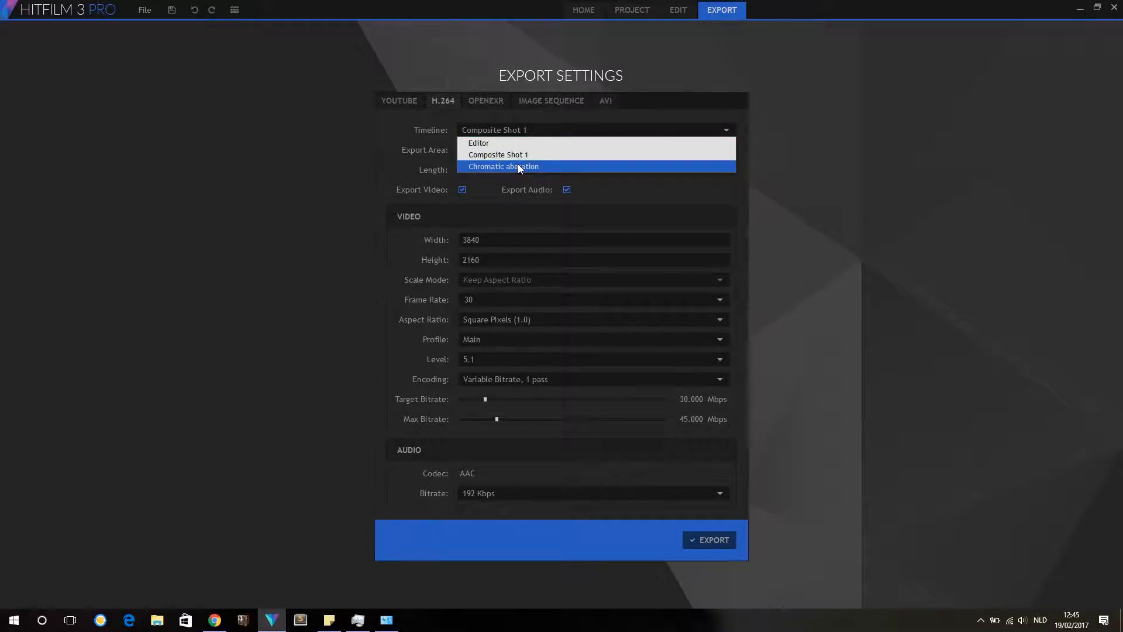
click(504, 166)
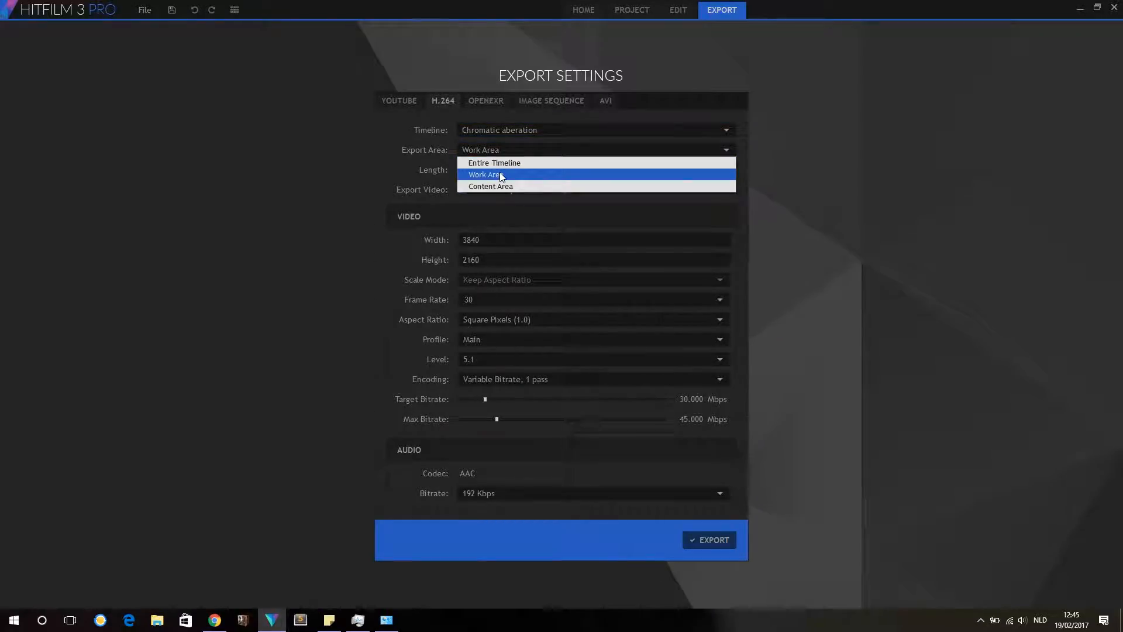
click(491, 186)
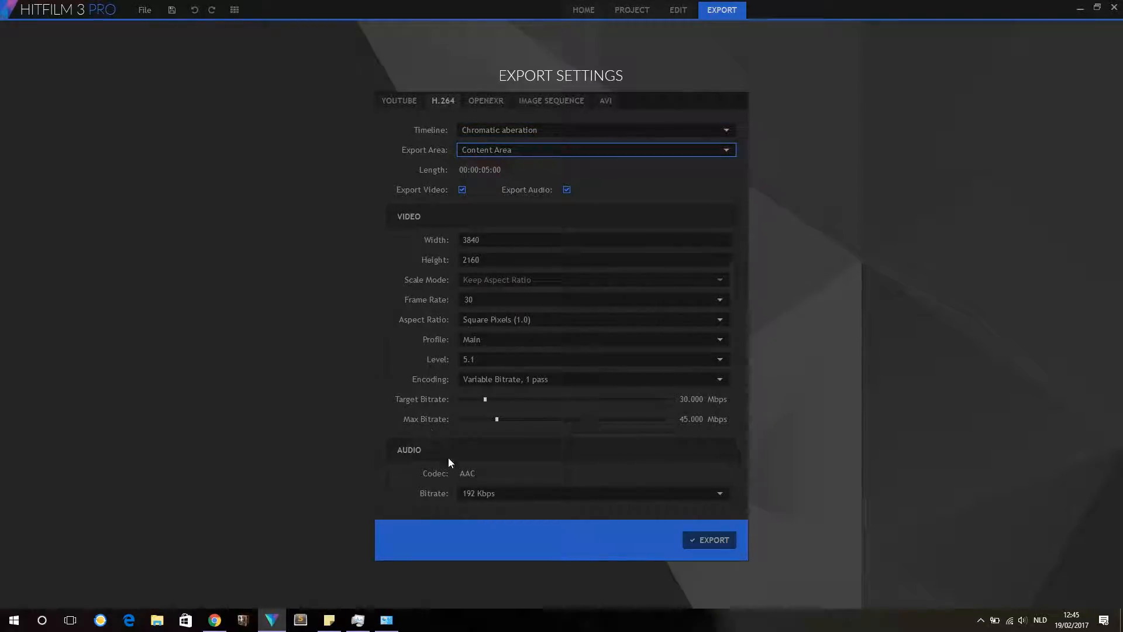
Save the export as 'pre-render' and start rendering
click(708, 540)
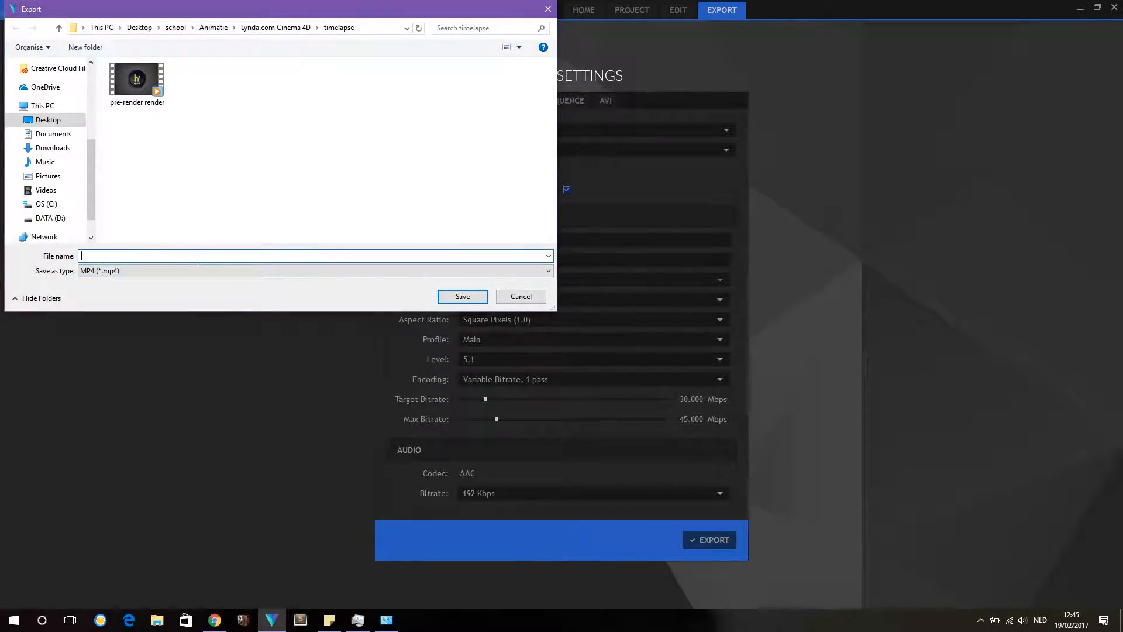
text(pre-render)
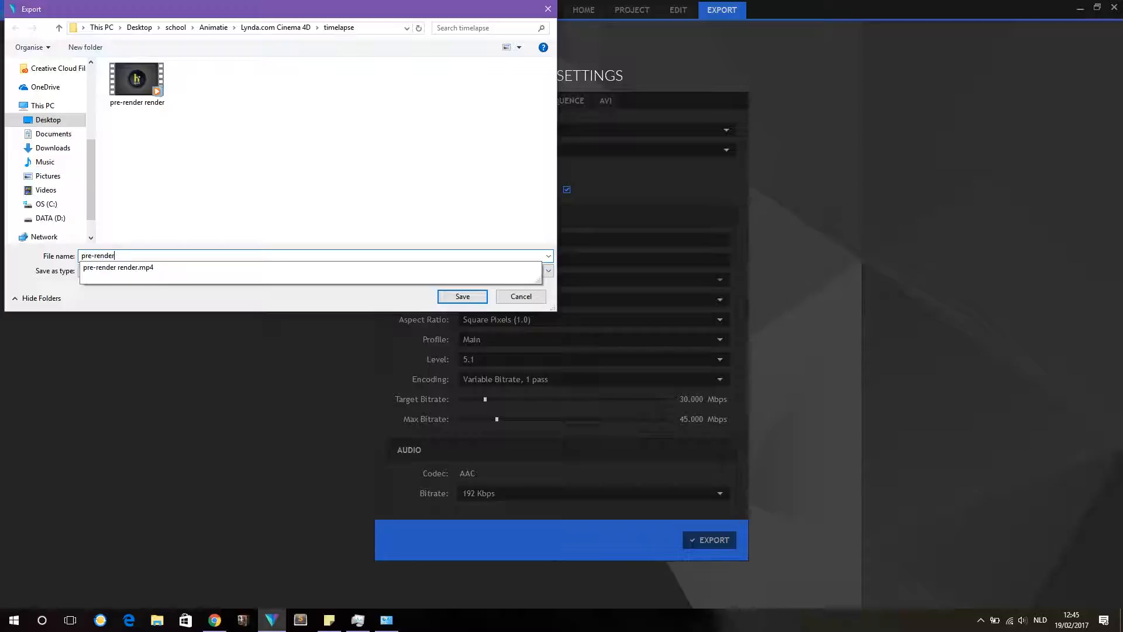
click(462, 297)
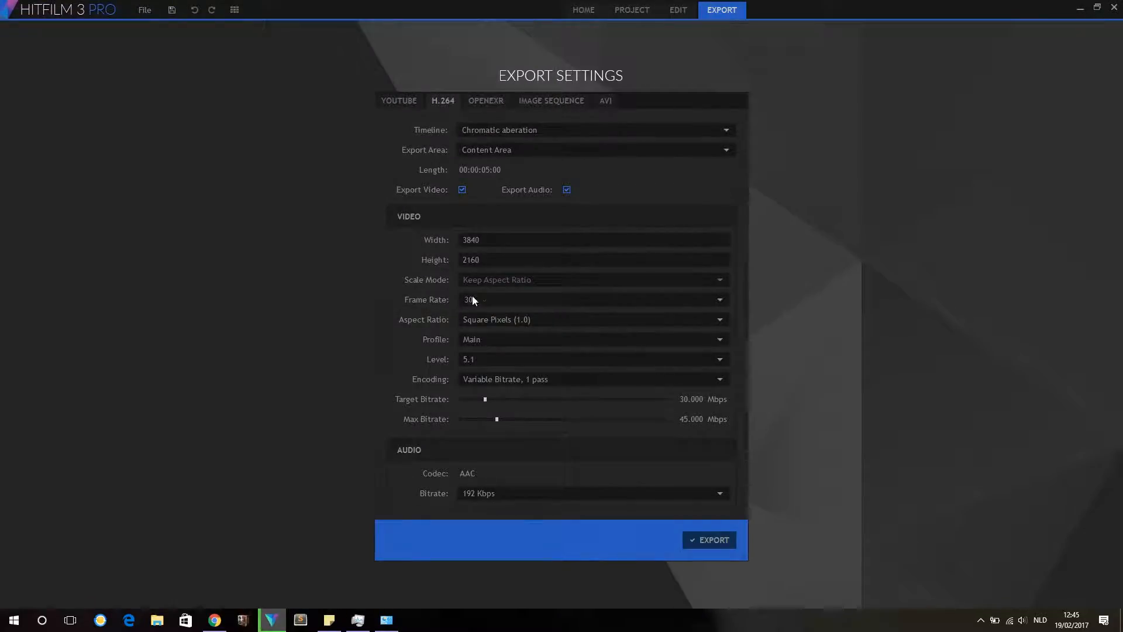
click(708, 539)
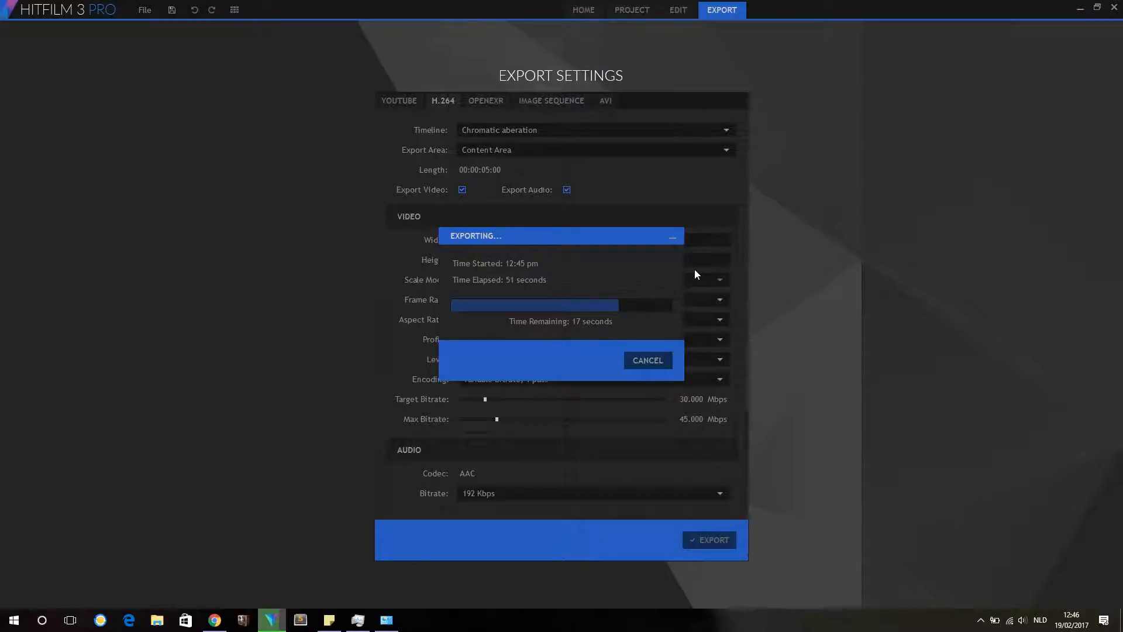
mouse_move(314, 154)
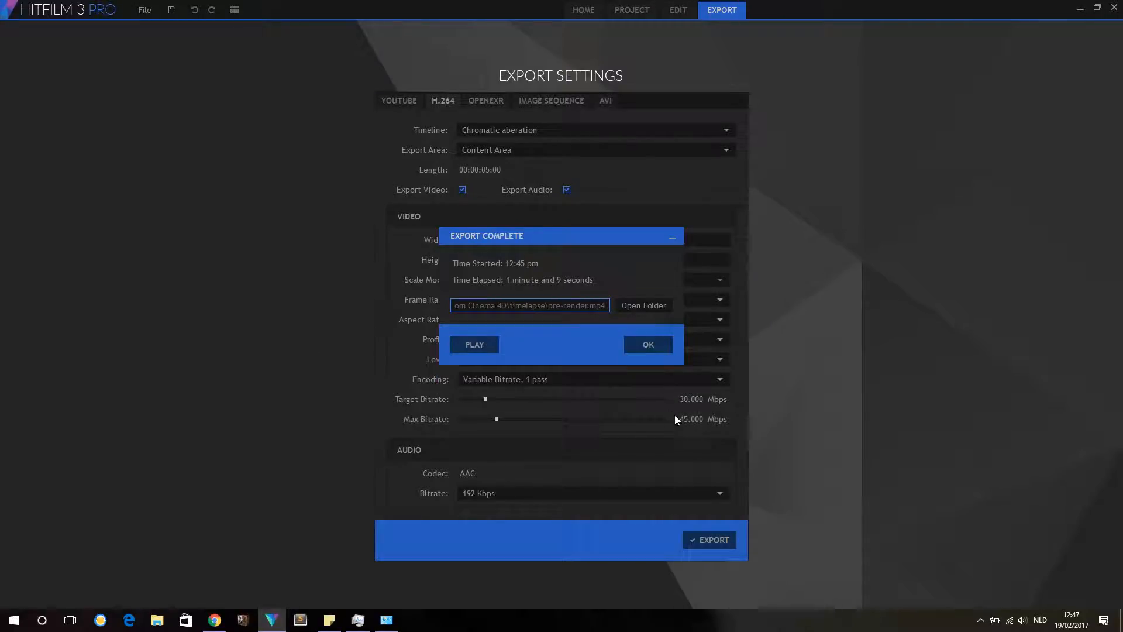
Dismiss the export notice and import pre-render.mp4 into the project media
click(645, 344)
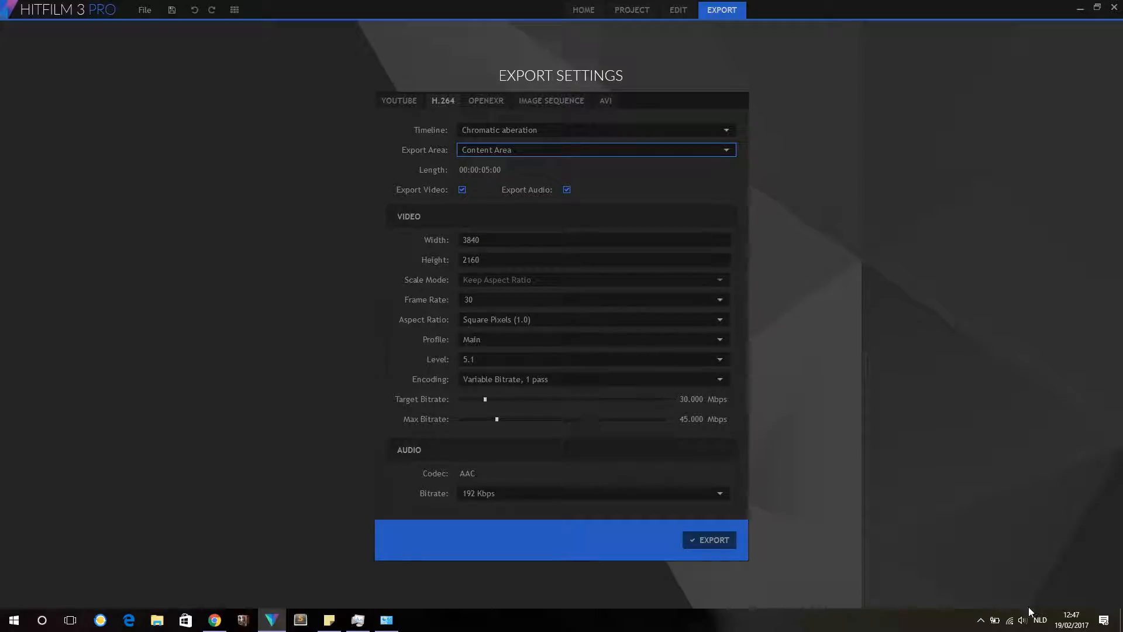
mouse_move(591, 127)
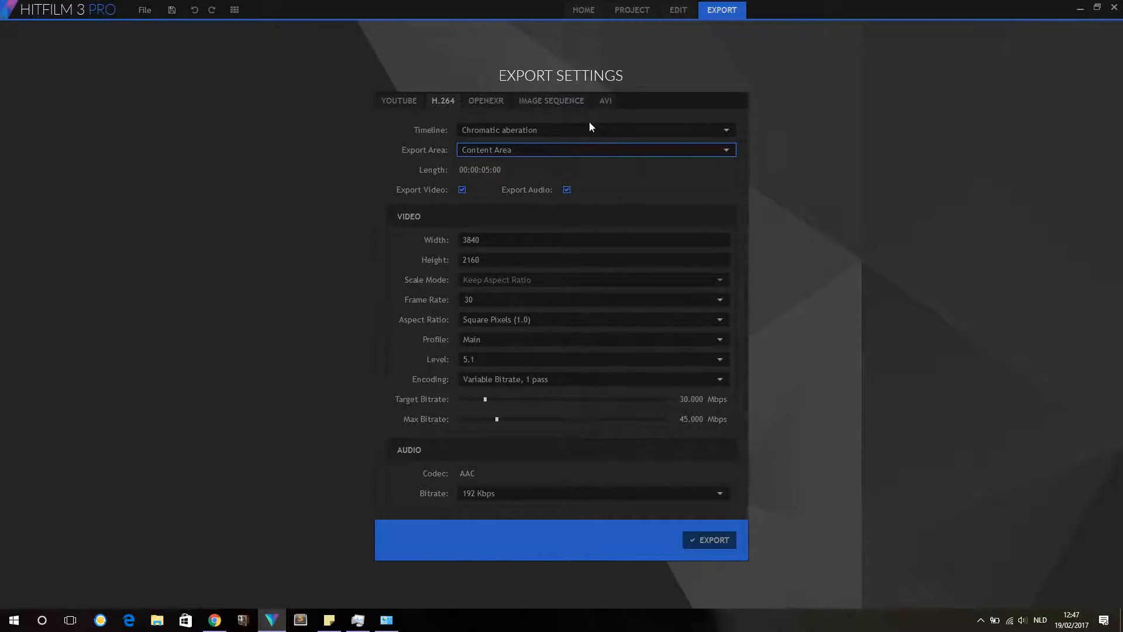
mouse_move(318, 118)
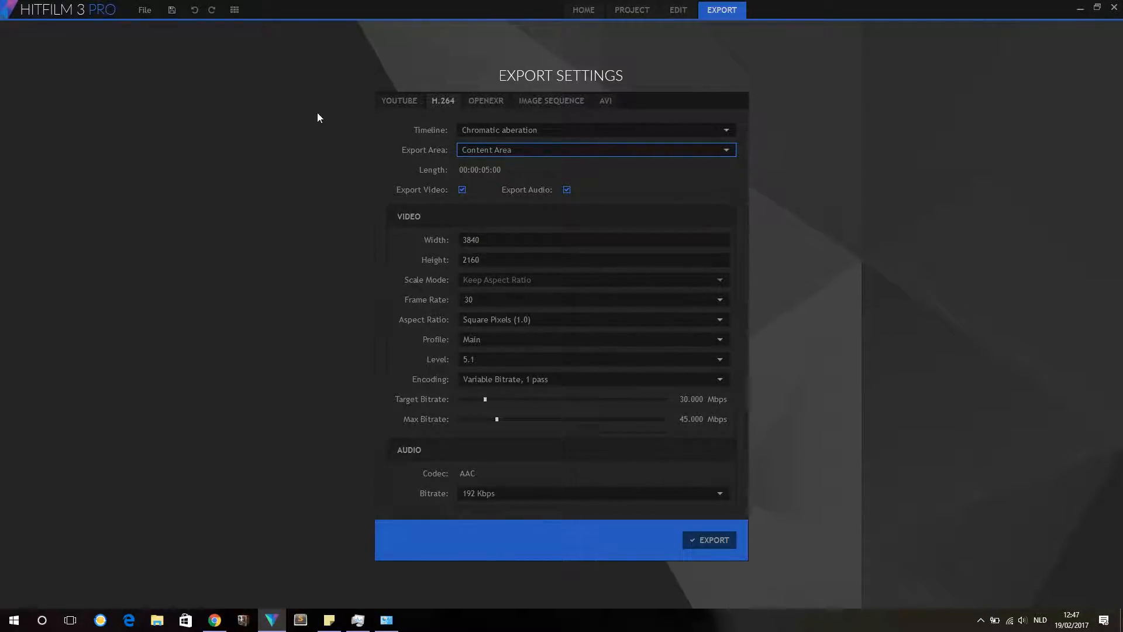
mouse_move(430, 326)
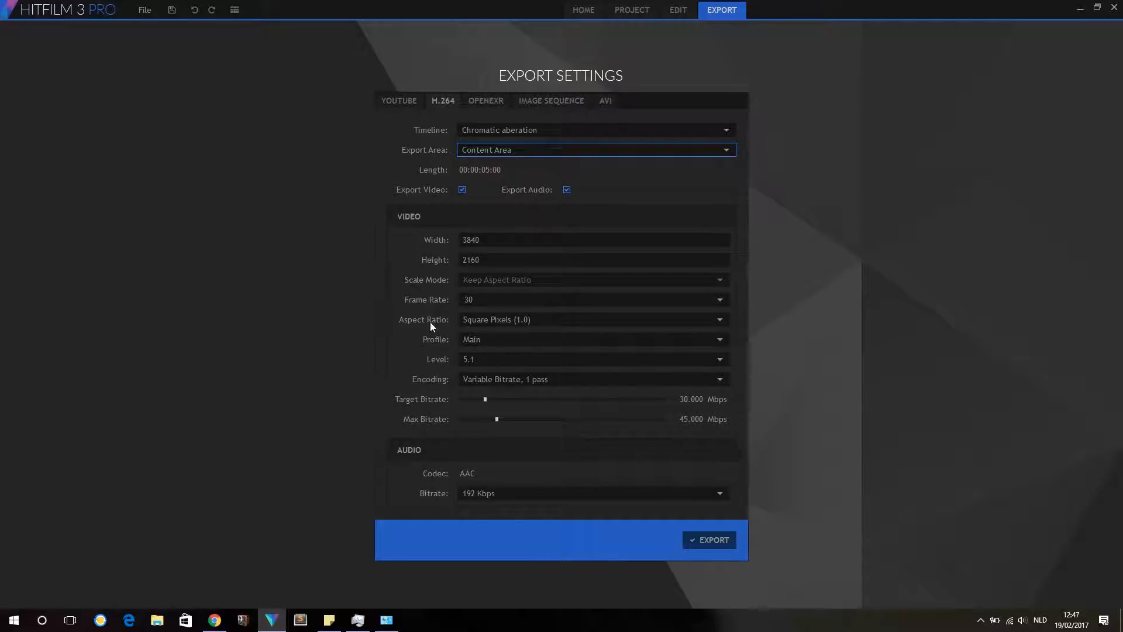
mouse_move(677, 10)
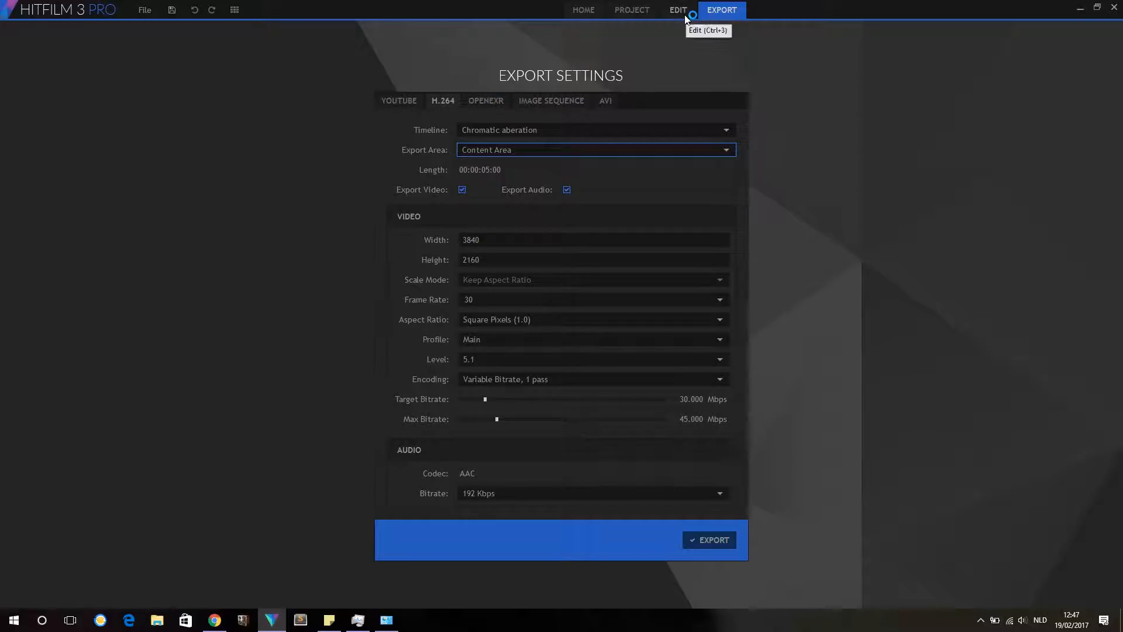
click(676, 10)
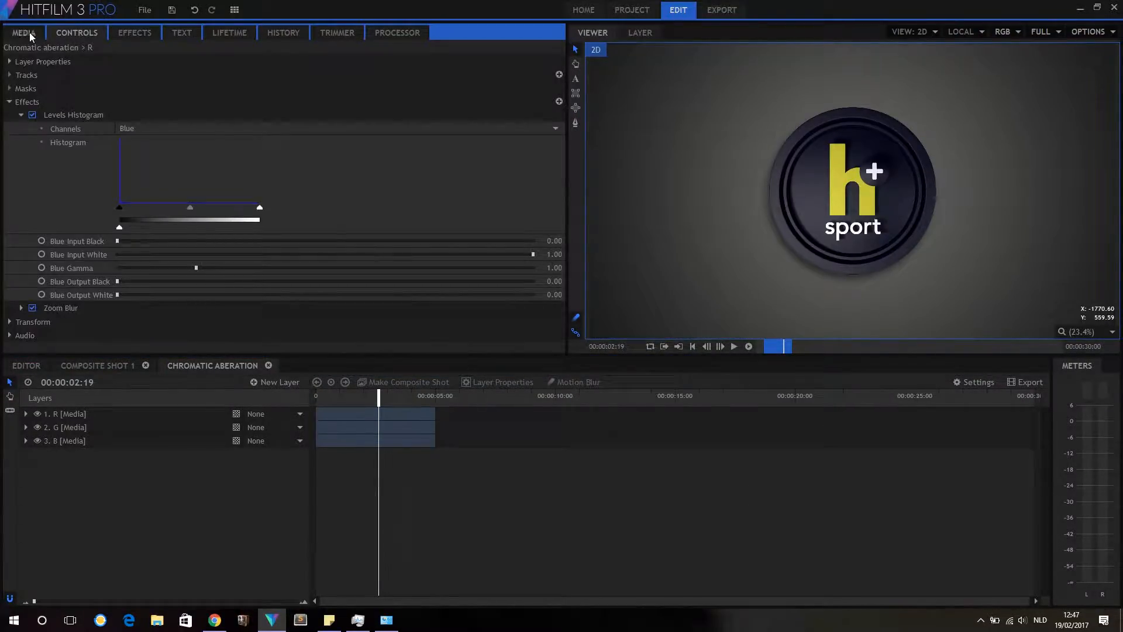
click(23, 32)
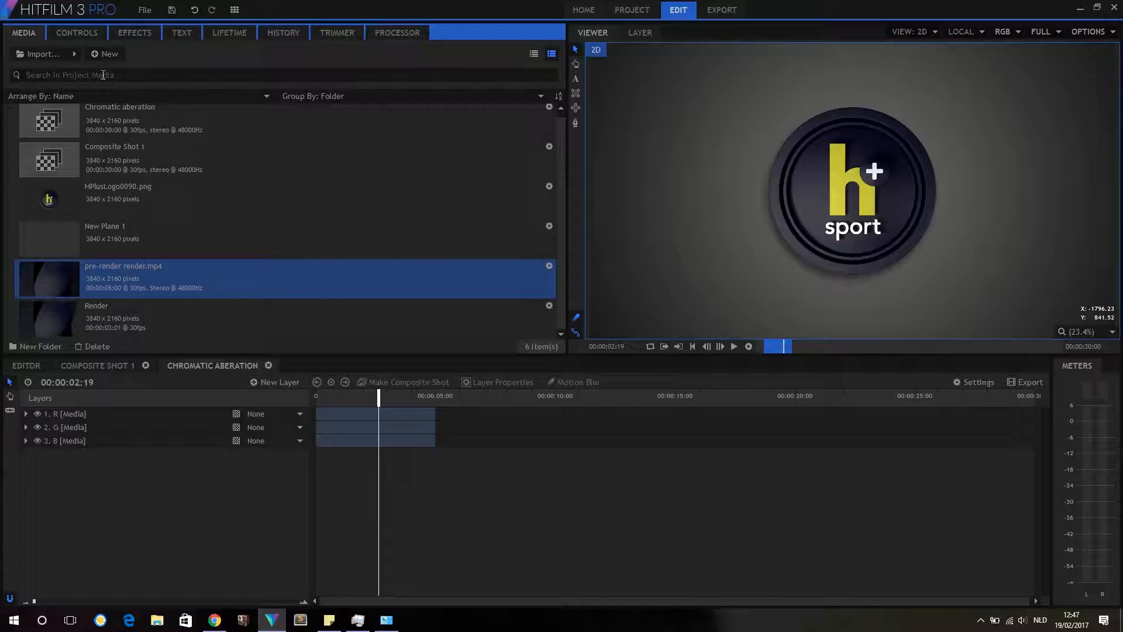
click(40, 54)
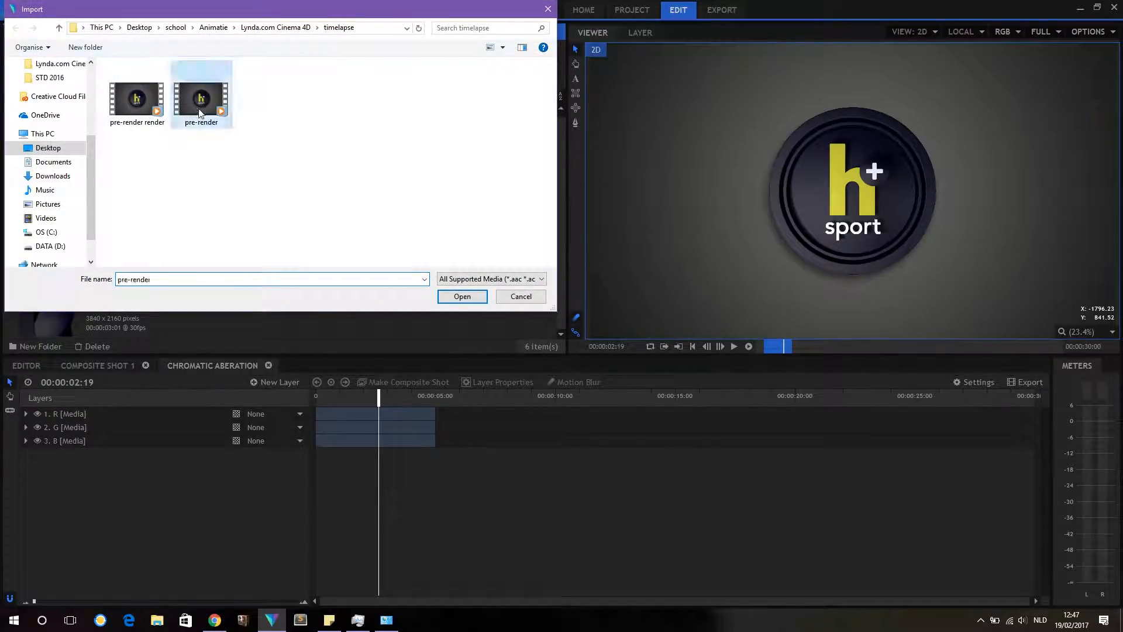
click(462, 296)
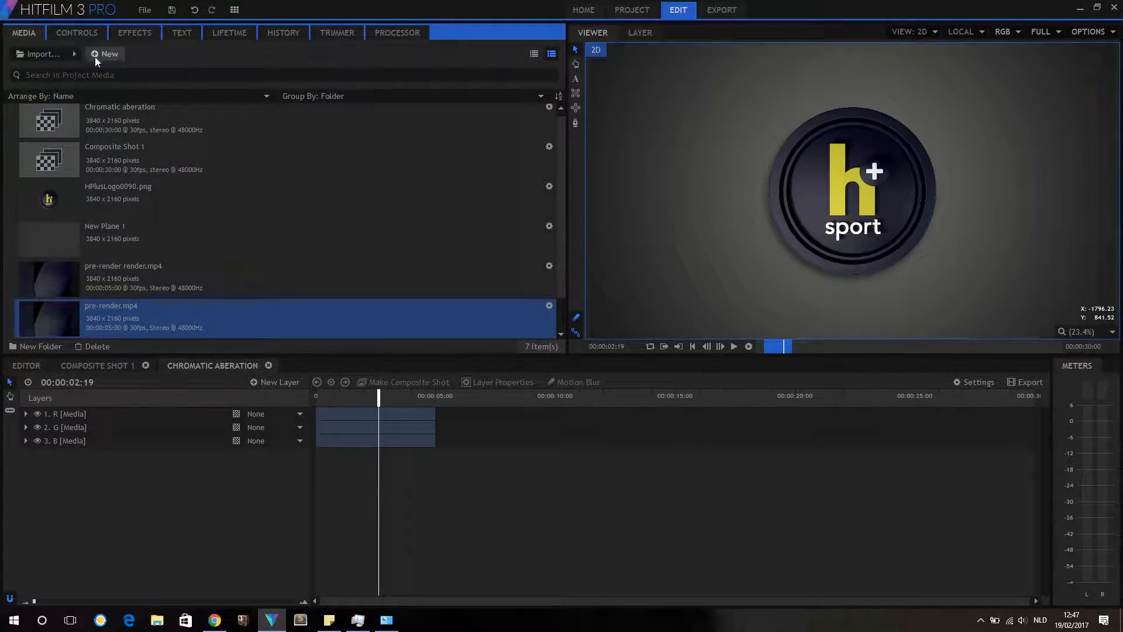
Create a new composite shot named 'Final after effects'
click(105, 54)
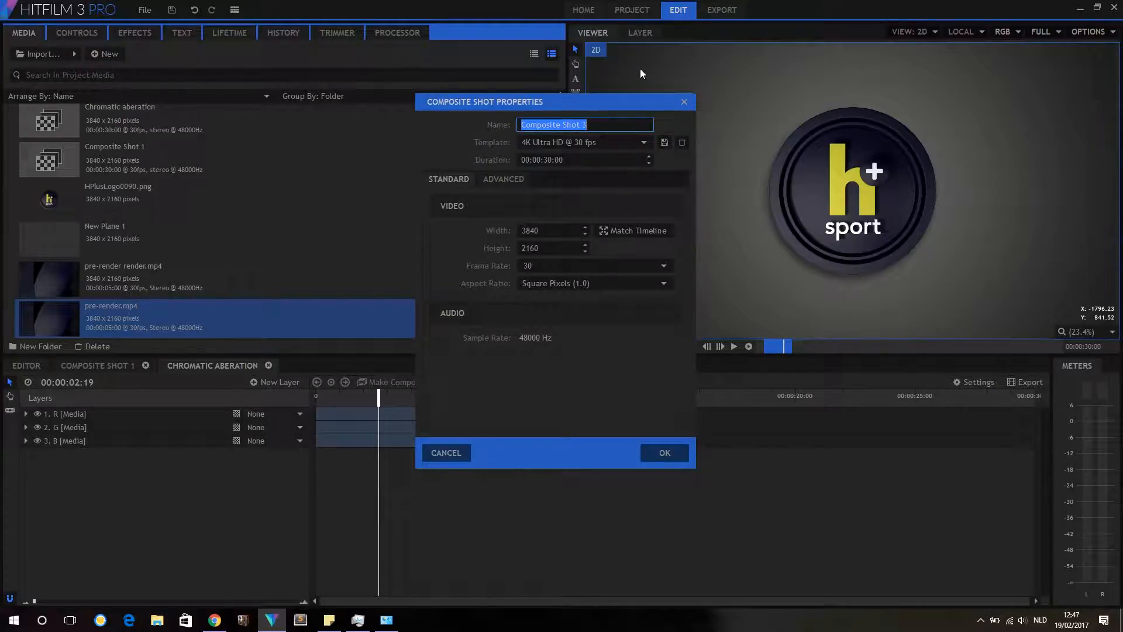
text(Final after eft)
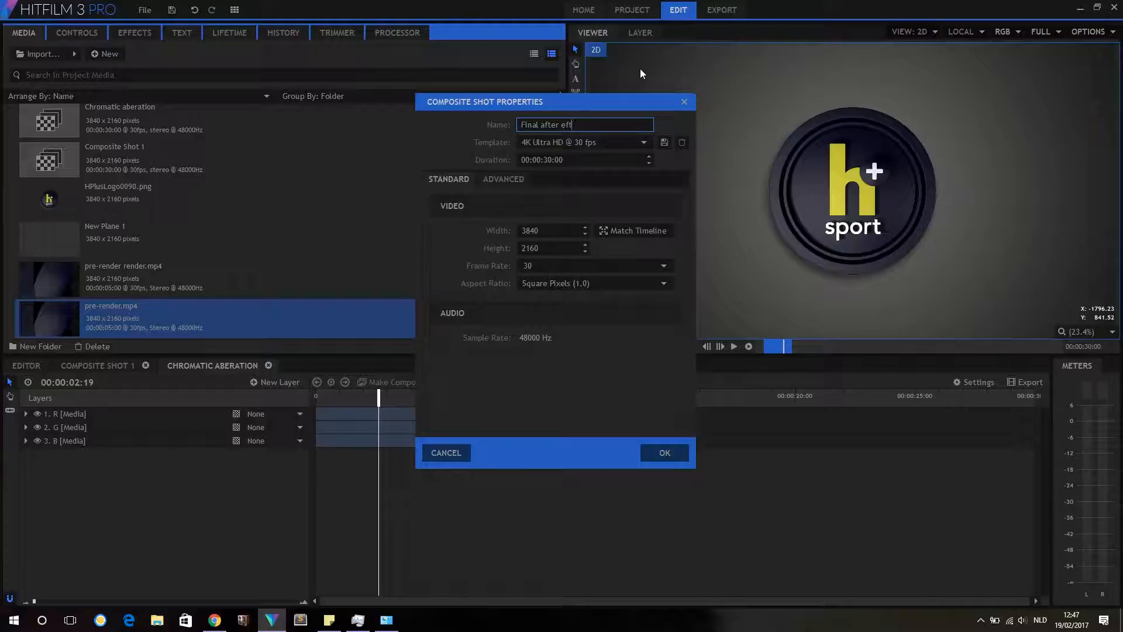
click(664, 453)
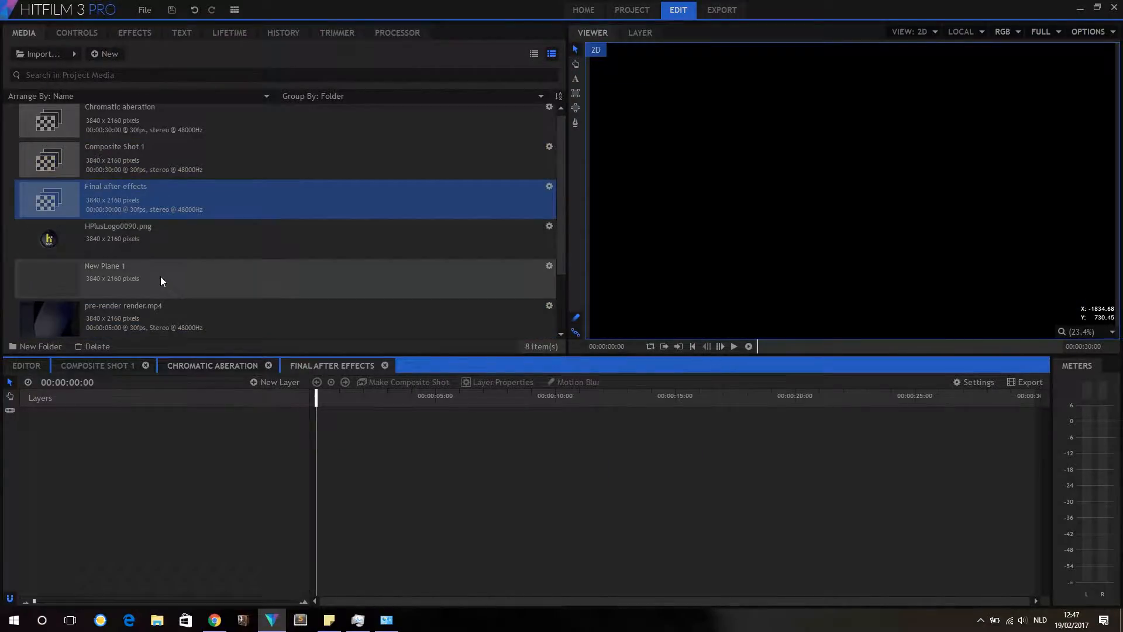
Add the pre-render.mp4 clip to the shot and scrub through it
scroll(down, 3)
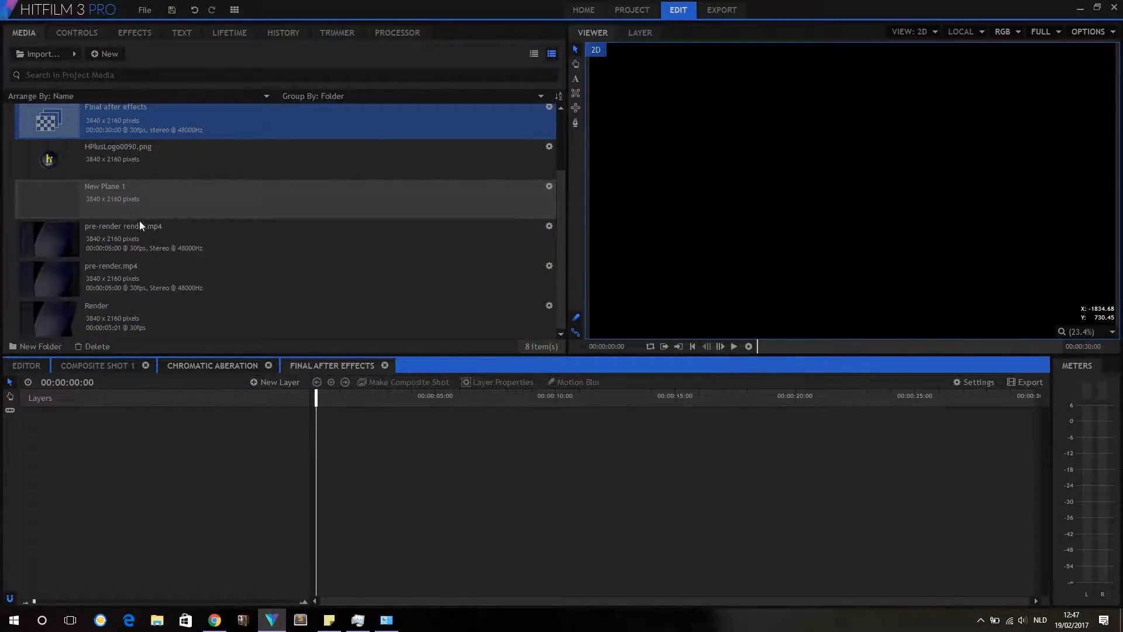
scroll(down, 3)
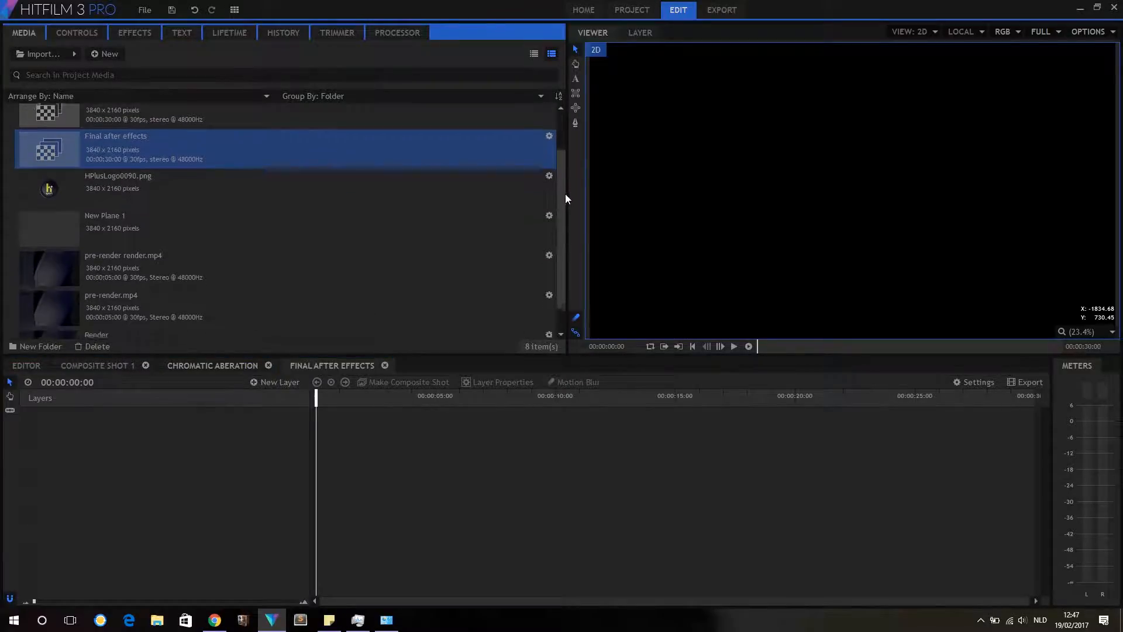
scroll(down, 3)
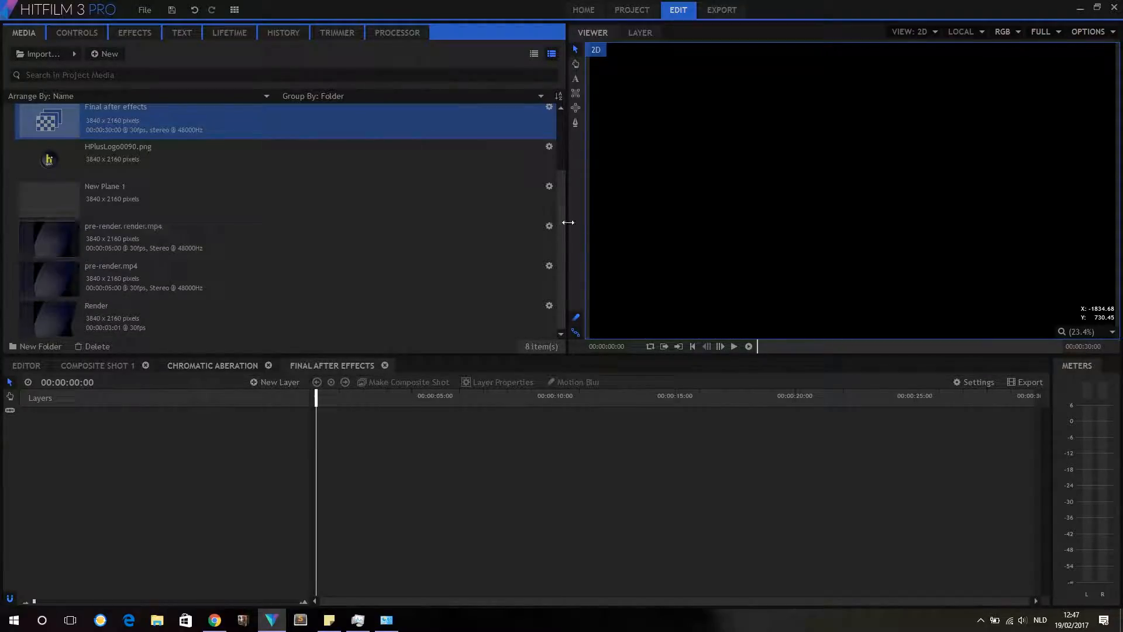
mouse_move(117, 280)
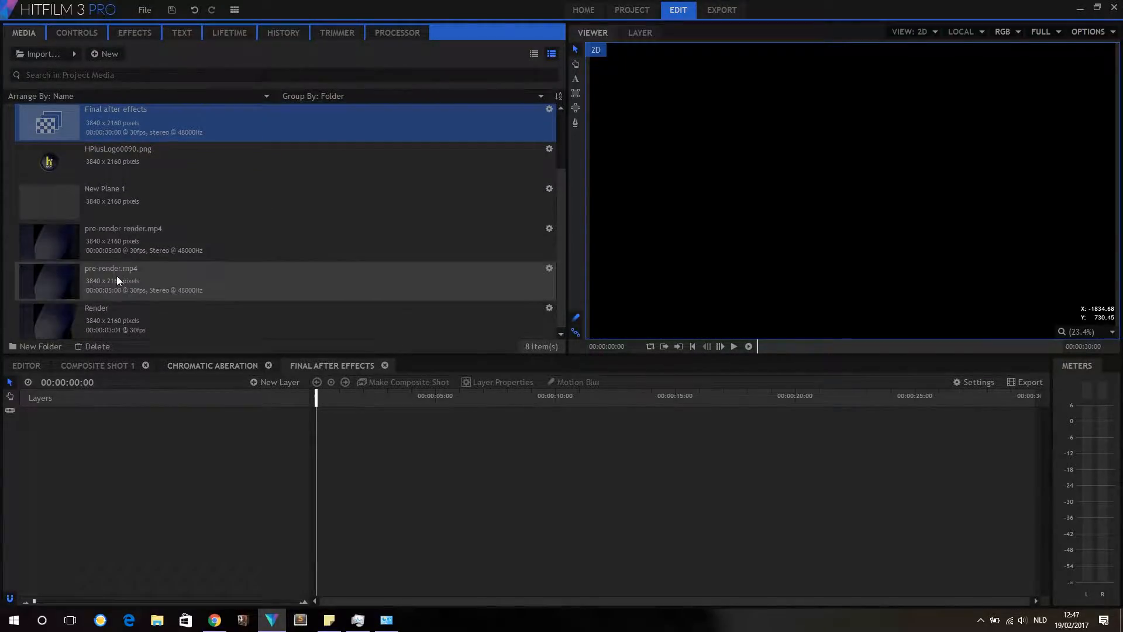
click(97, 315)
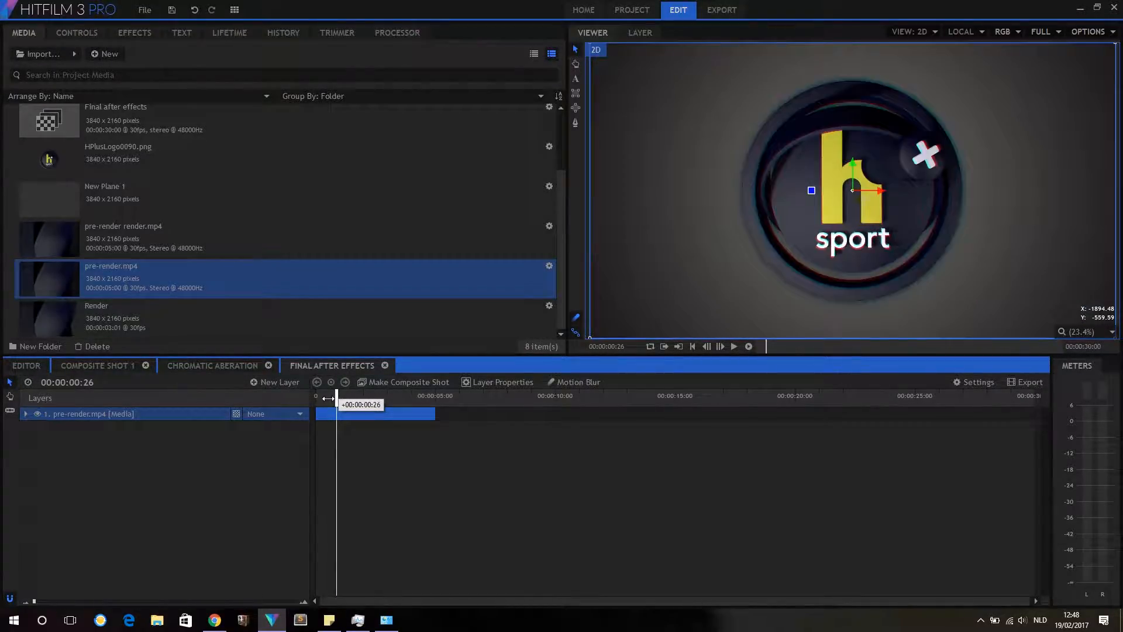
drag(337, 395, 351, 395)
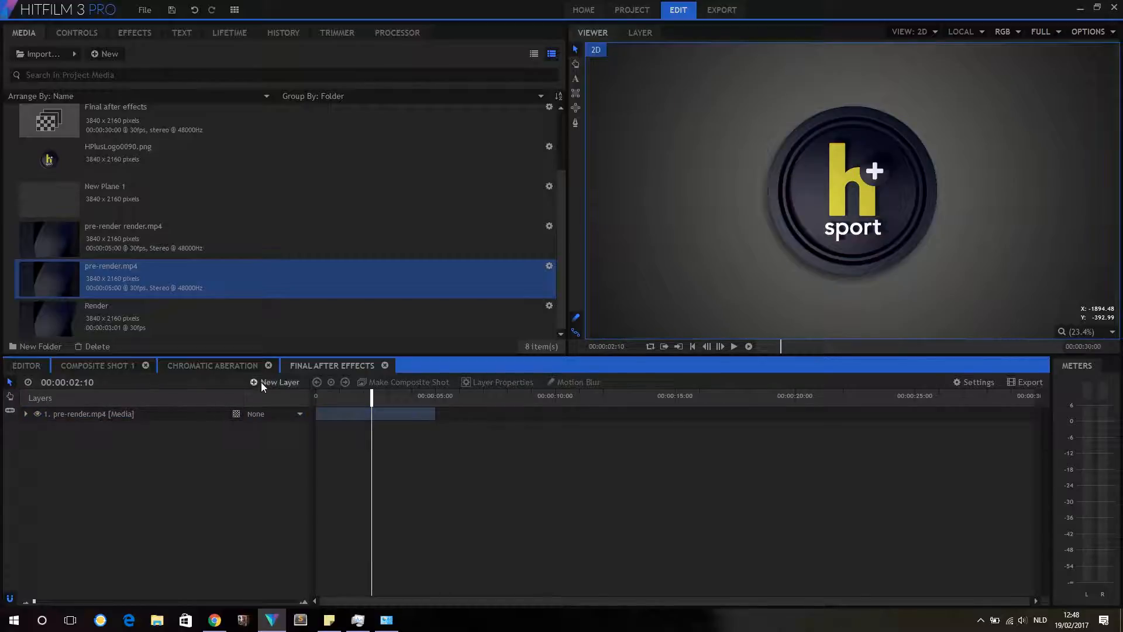
Add a grade layer with Motion Blur, then scrub early frames around frame 12
click(278, 382)
text(zoo)
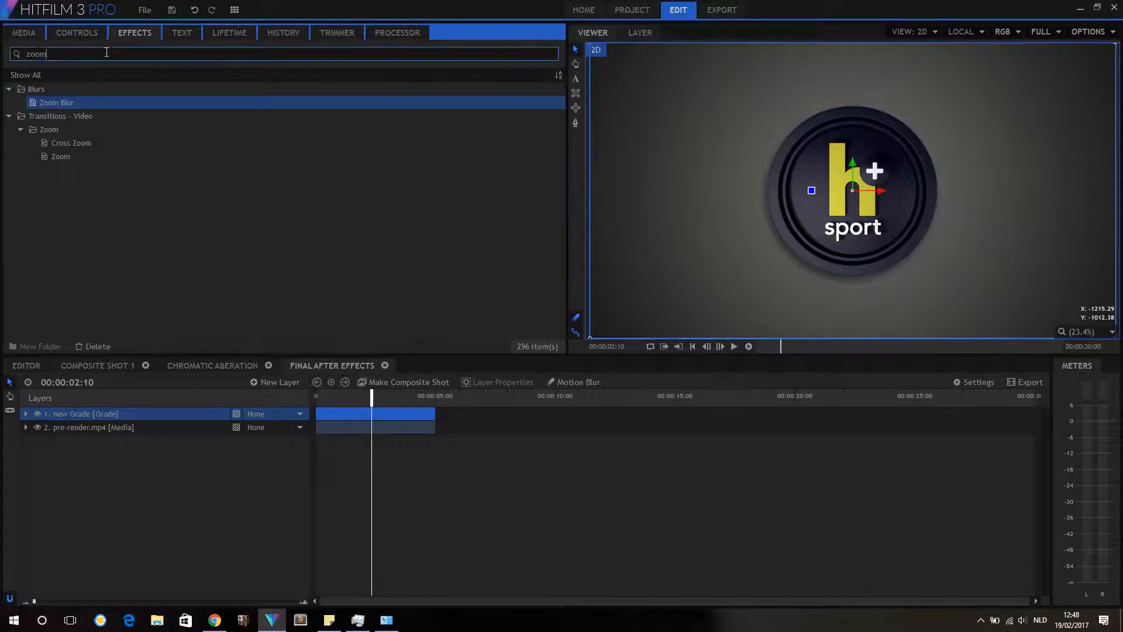
text(motion)
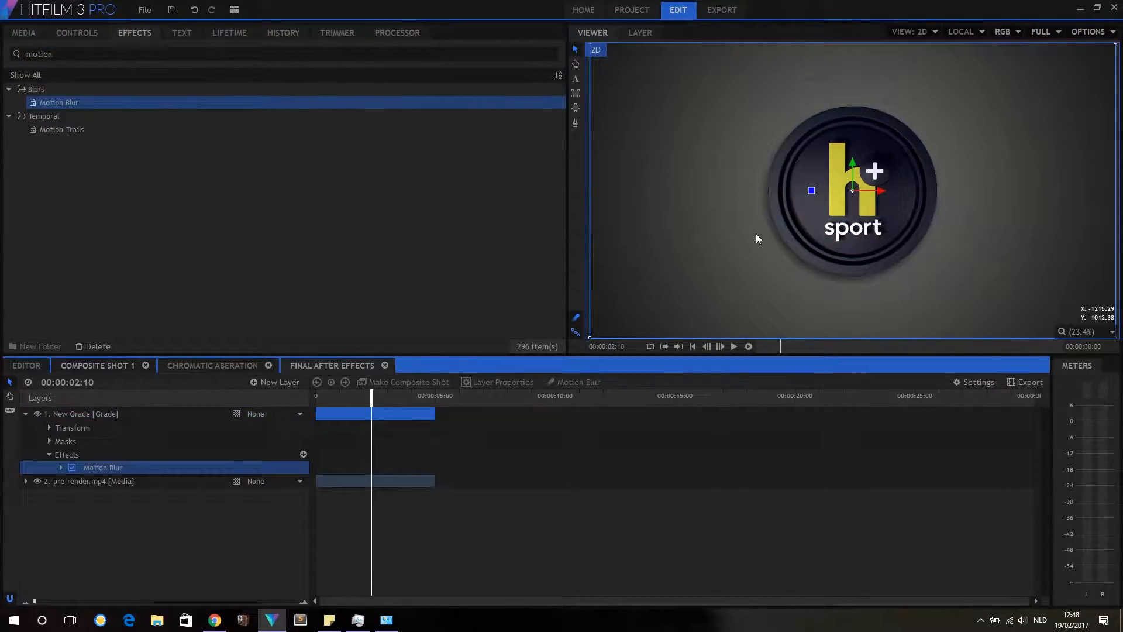
mouse_move(794, 228)
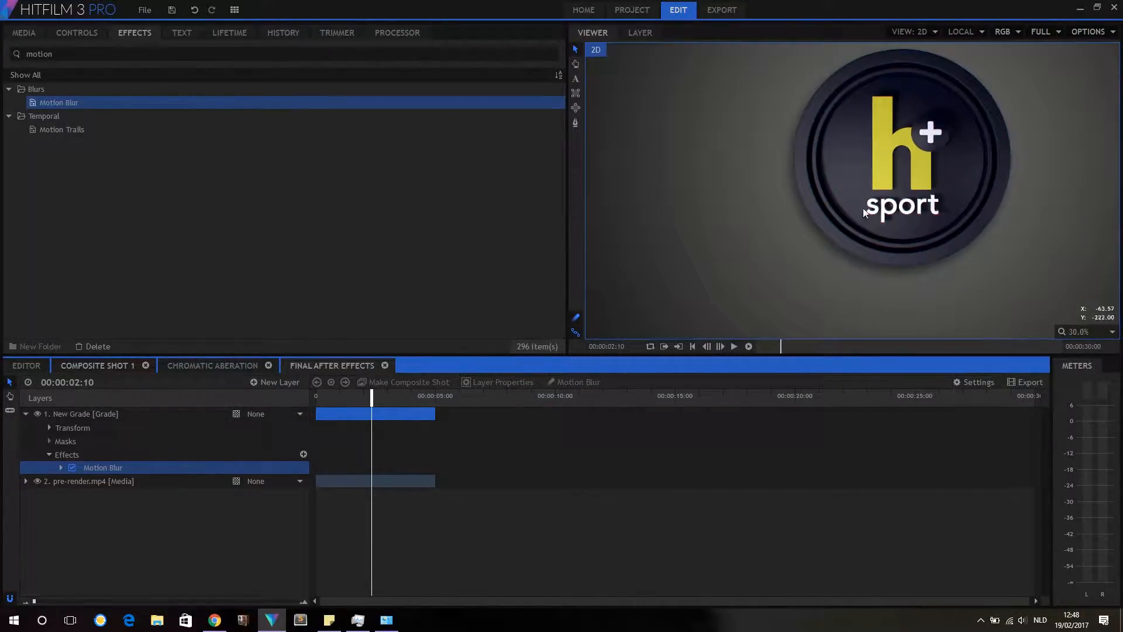
drag(371, 396, 352, 396)
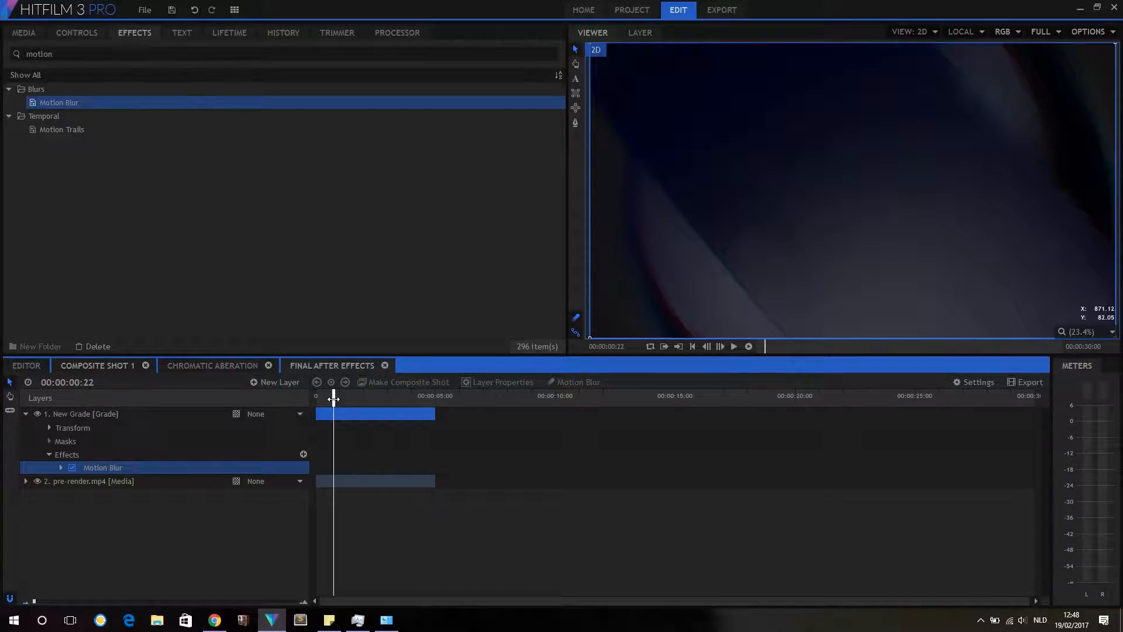
drag(333, 398, 338, 399)
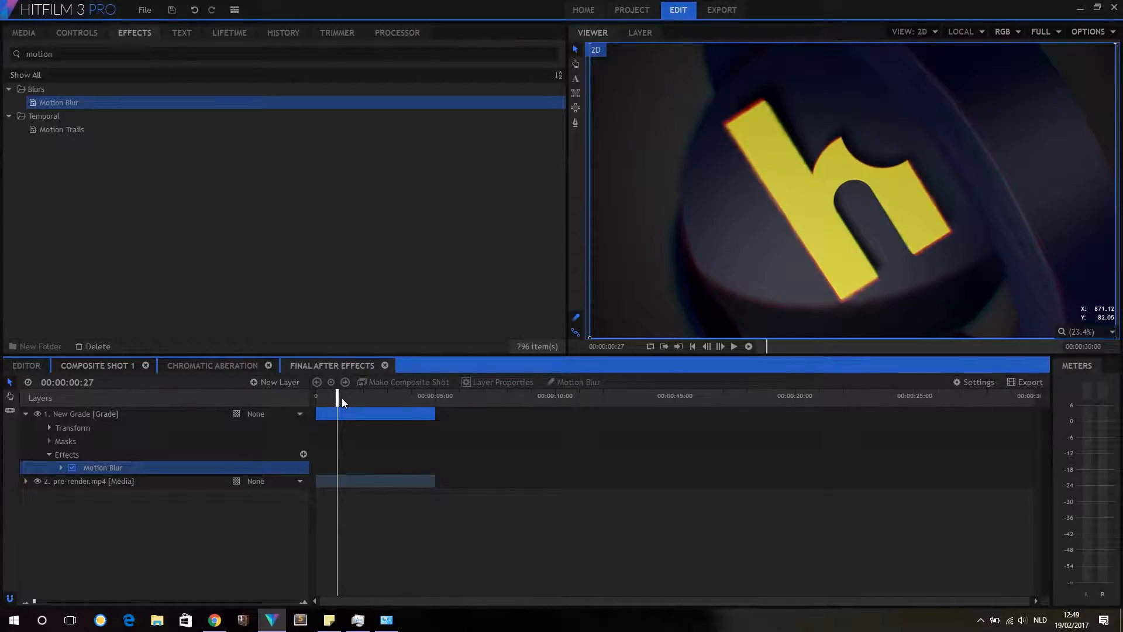
drag(338, 399, 327, 398)
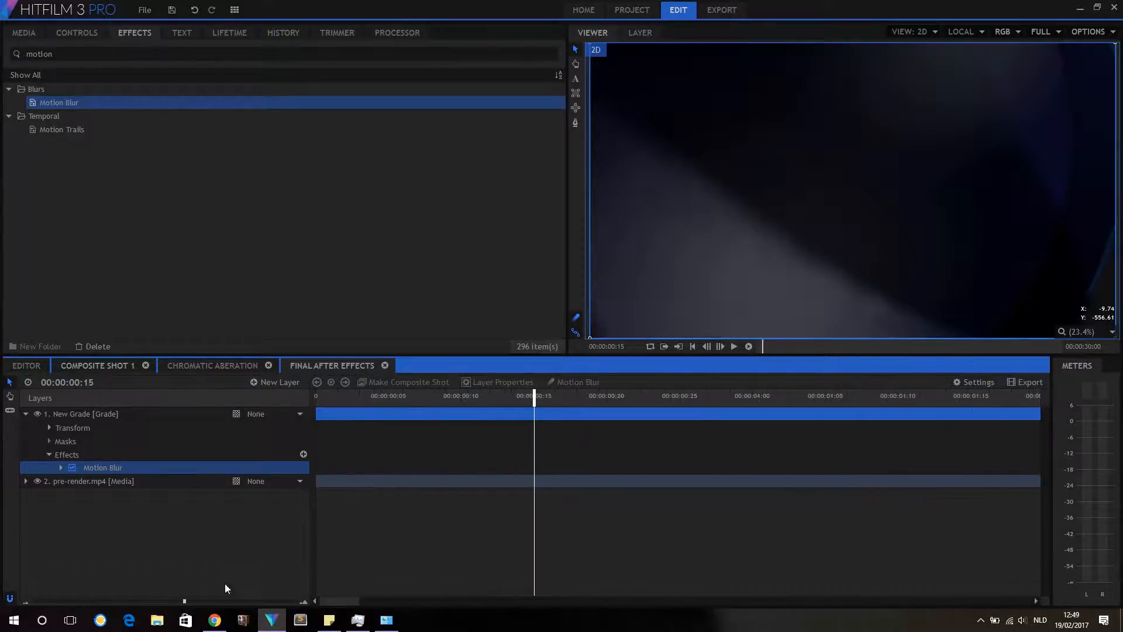
drag(533, 395, 519, 395)
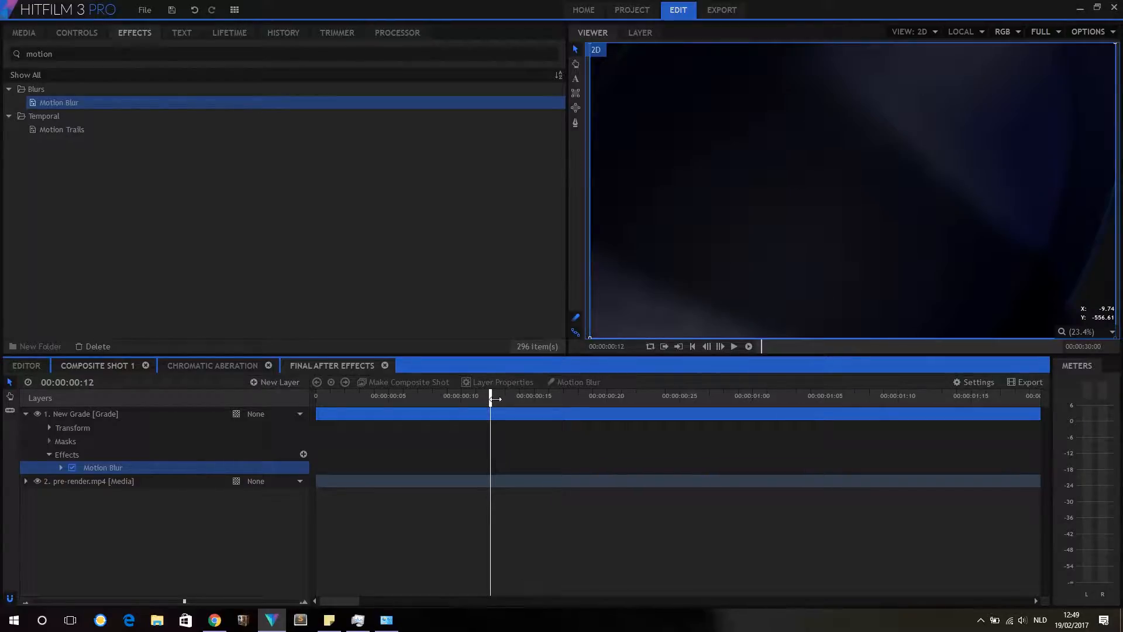
drag(491, 396, 460, 395)
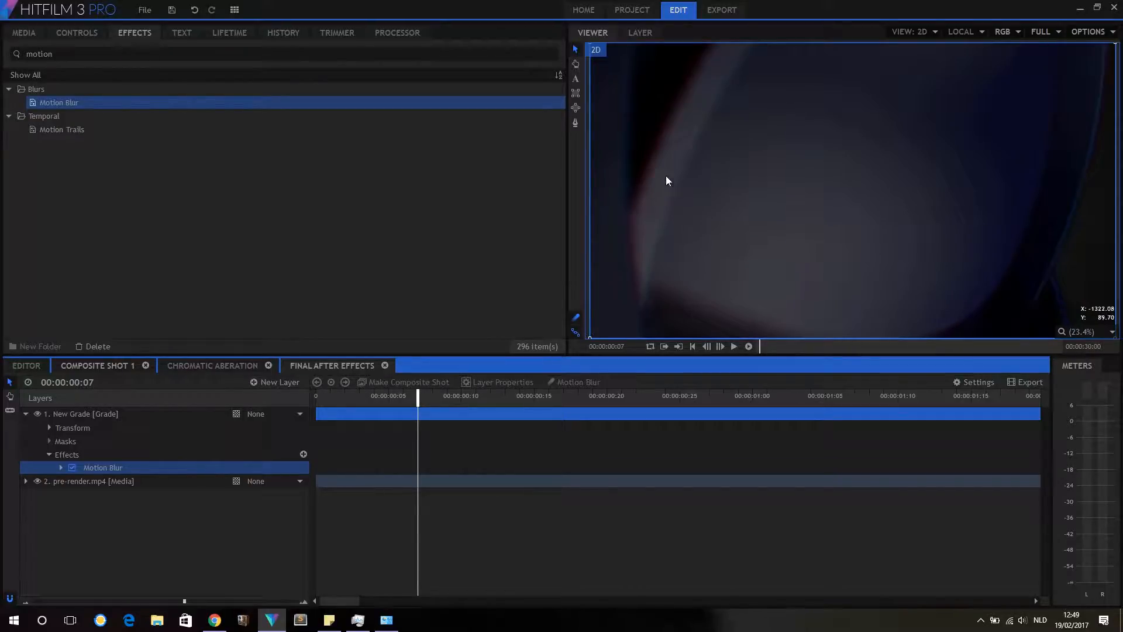
Switch the grade layer's Motion Blur to Custom mode with Optical Flow Sigma 0.5
click(76, 32)
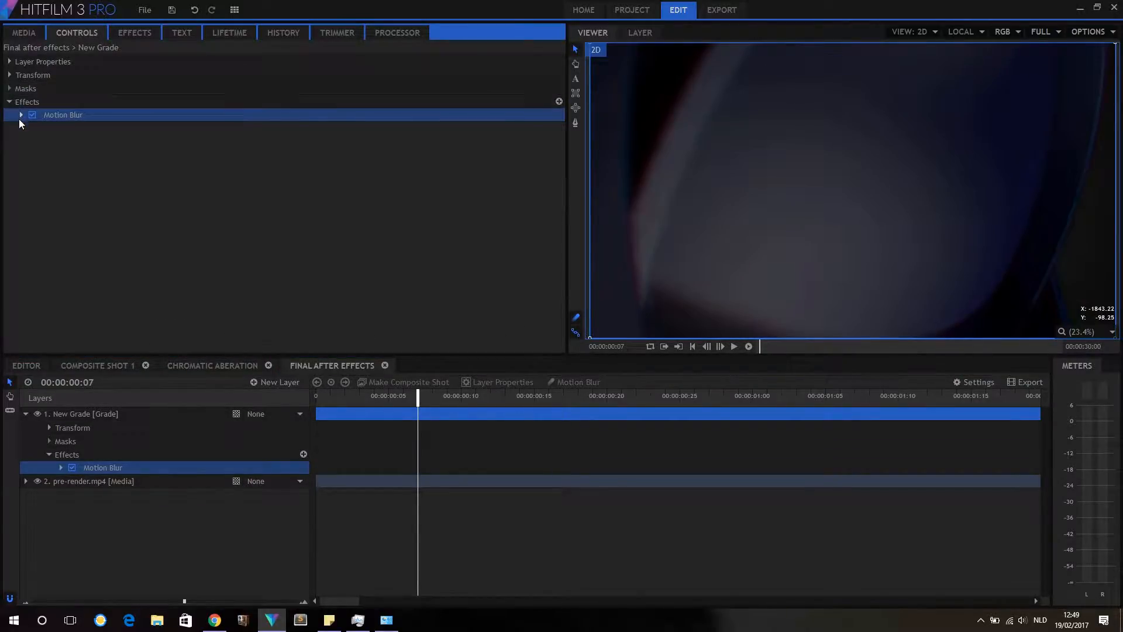
click(21, 116)
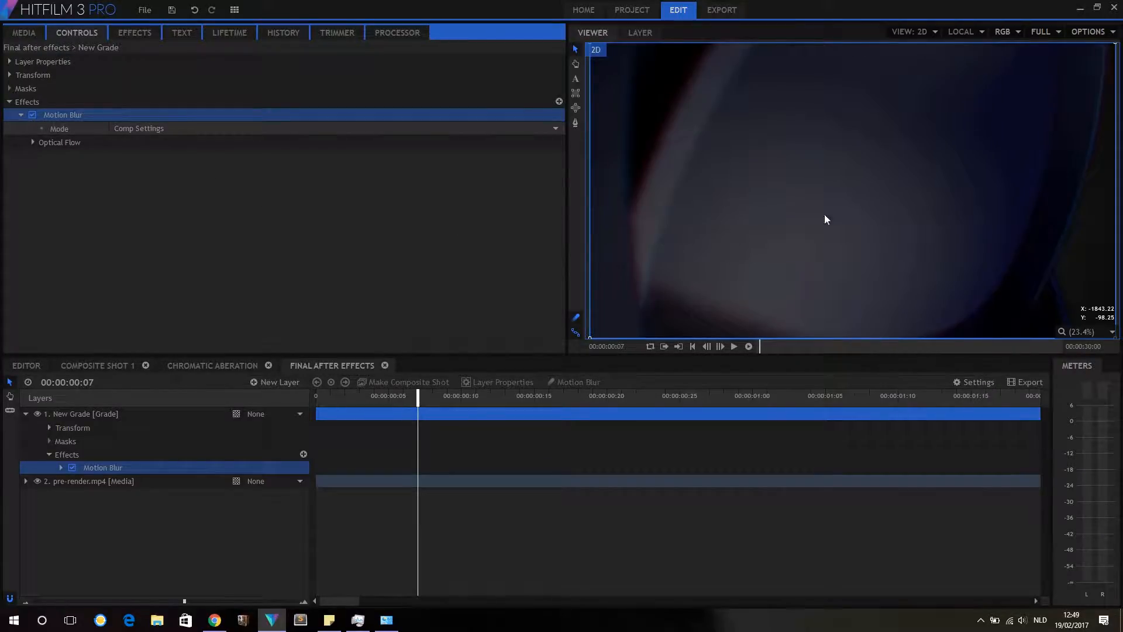
mouse_move(857, 211)
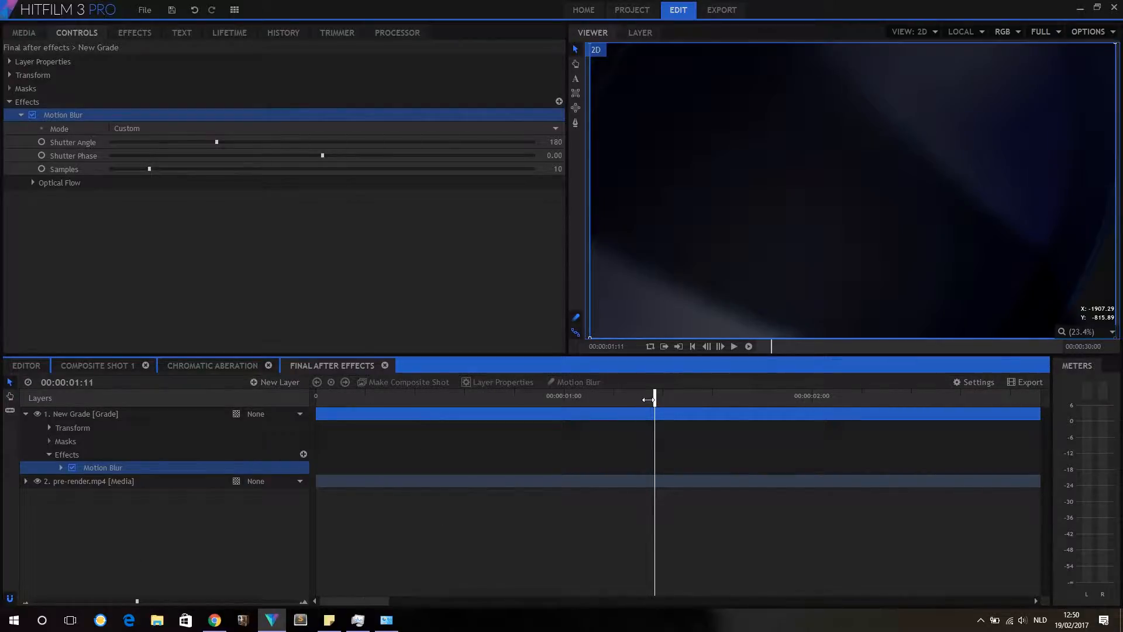
drag(653, 399, 604, 399)
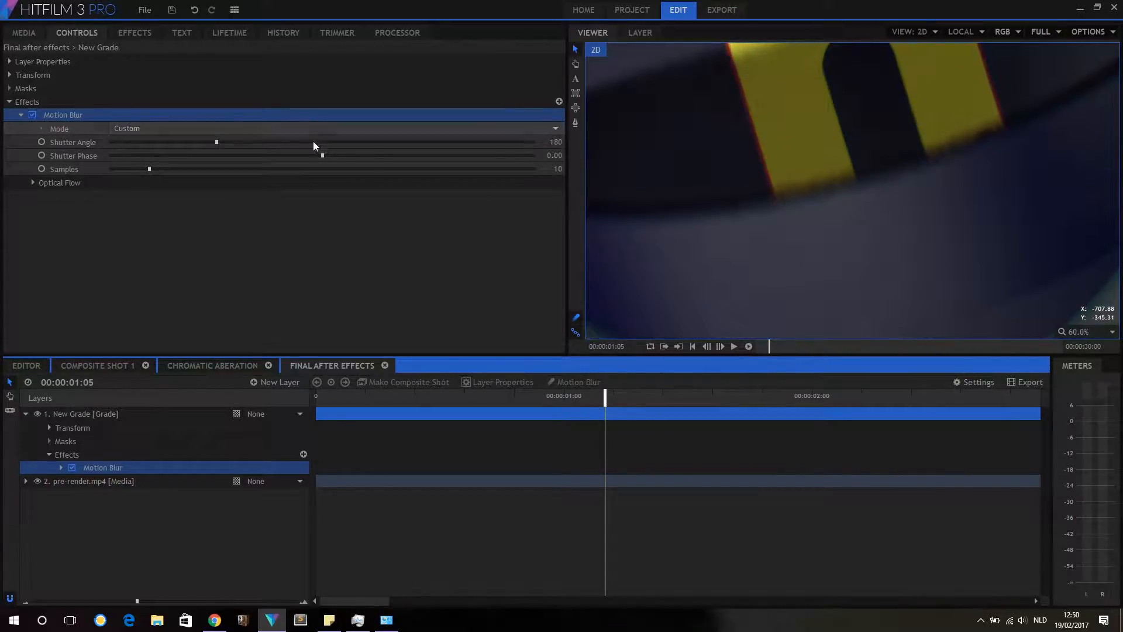
click(32, 181)
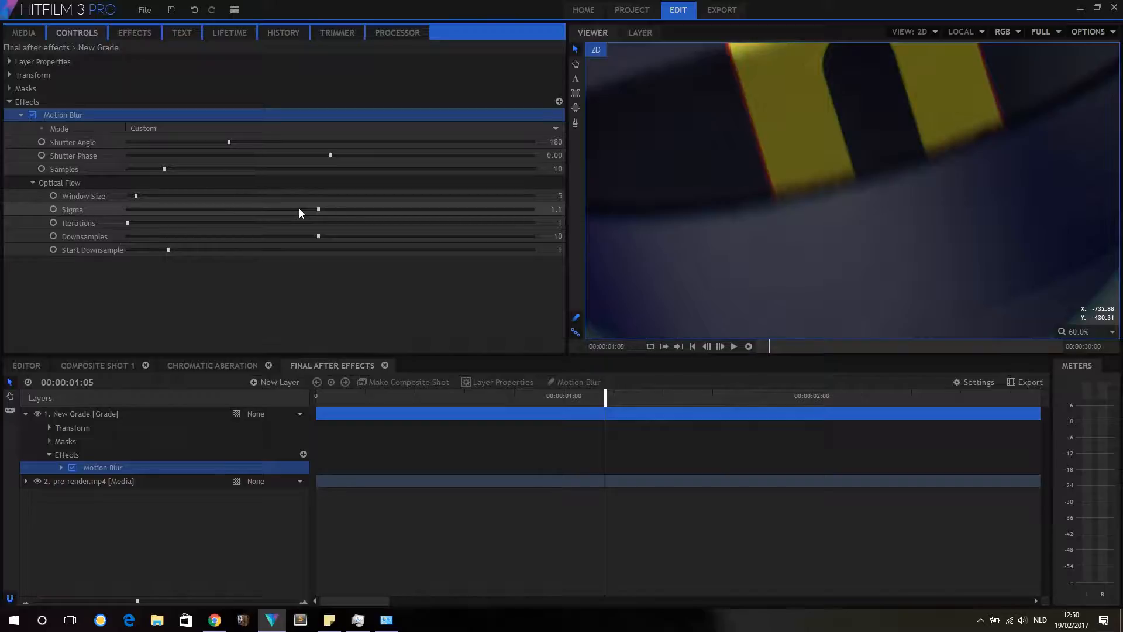
drag(317, 209, 297, 208)
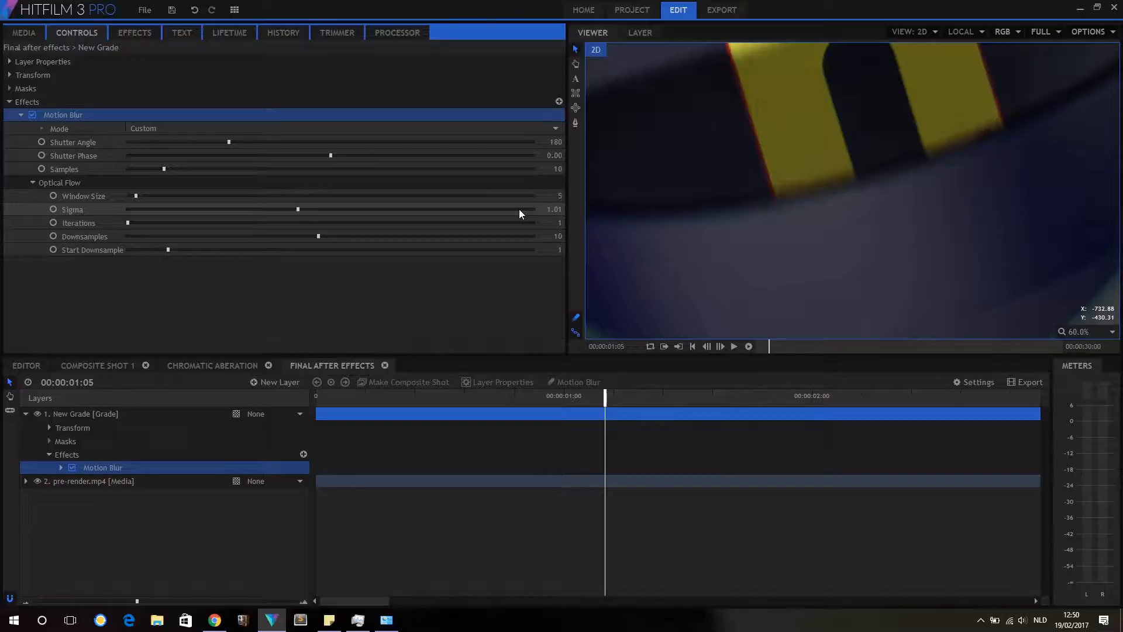
drag(297, 209, 521, 209)
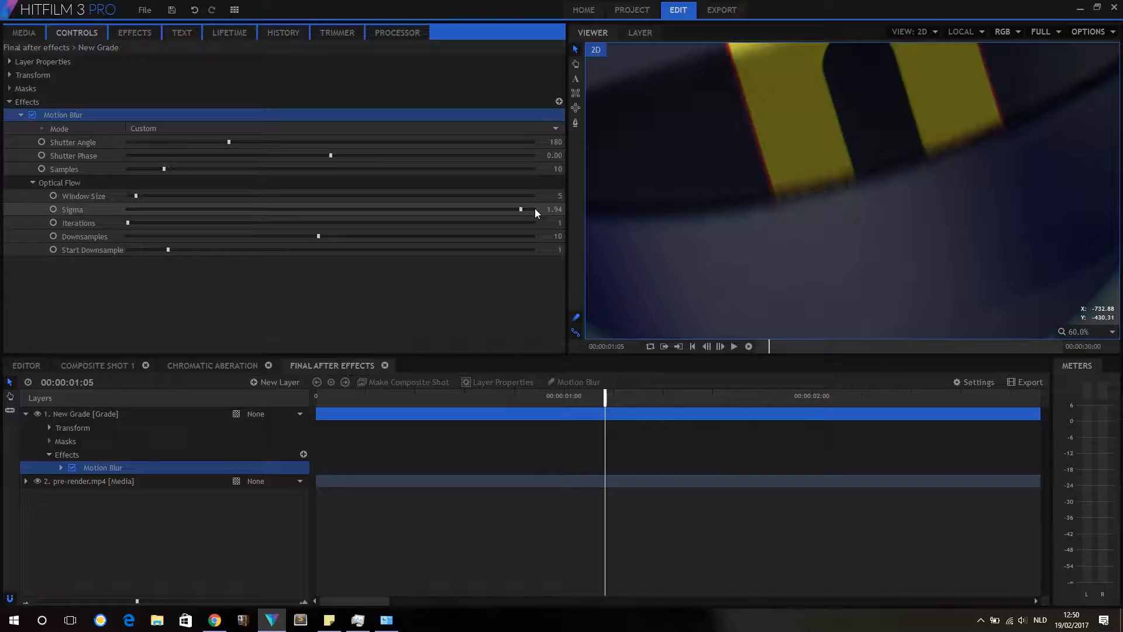
drag(521, 208, 533, 208)
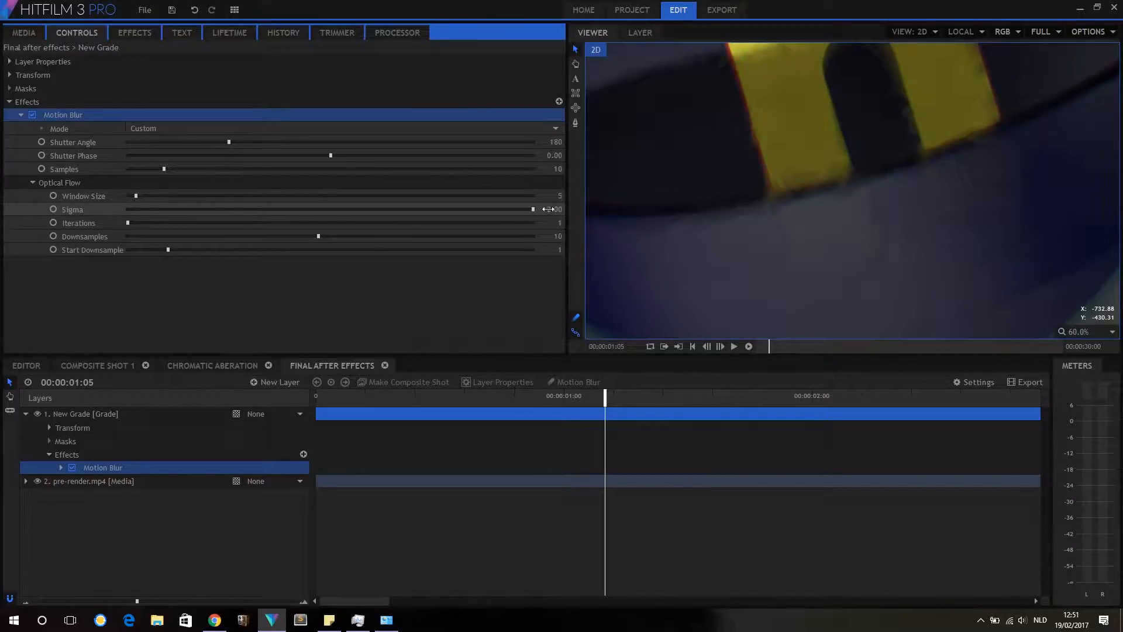
click(552, 208)
text(0.5)
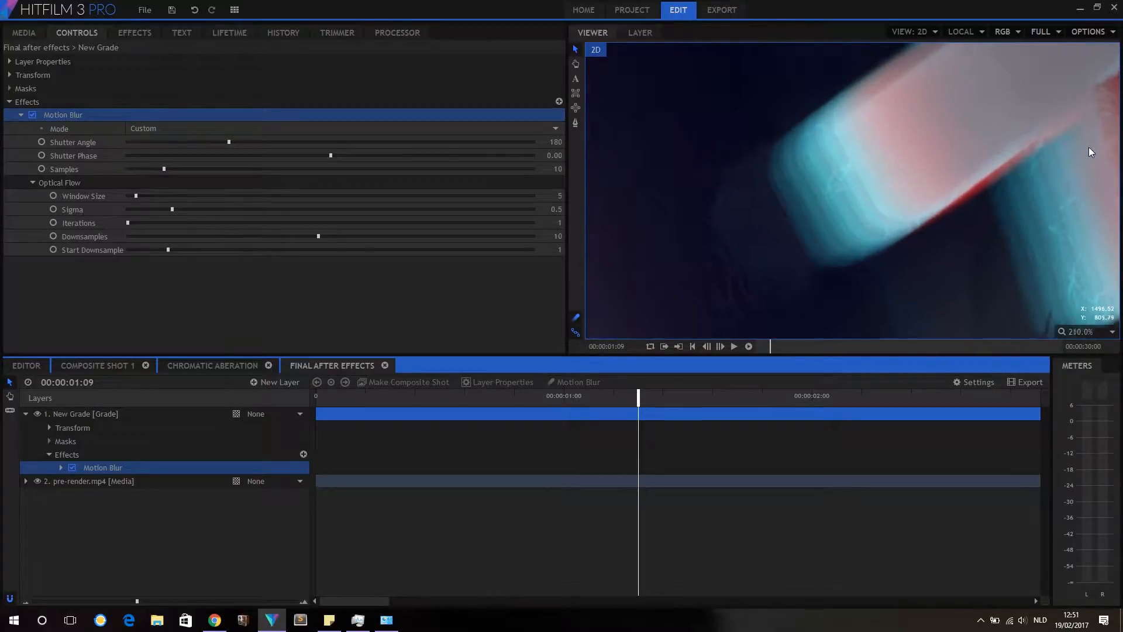
Turn off Motion Blur, preview the shot to the h logo frame, and show the effects library
click(1109, 331)
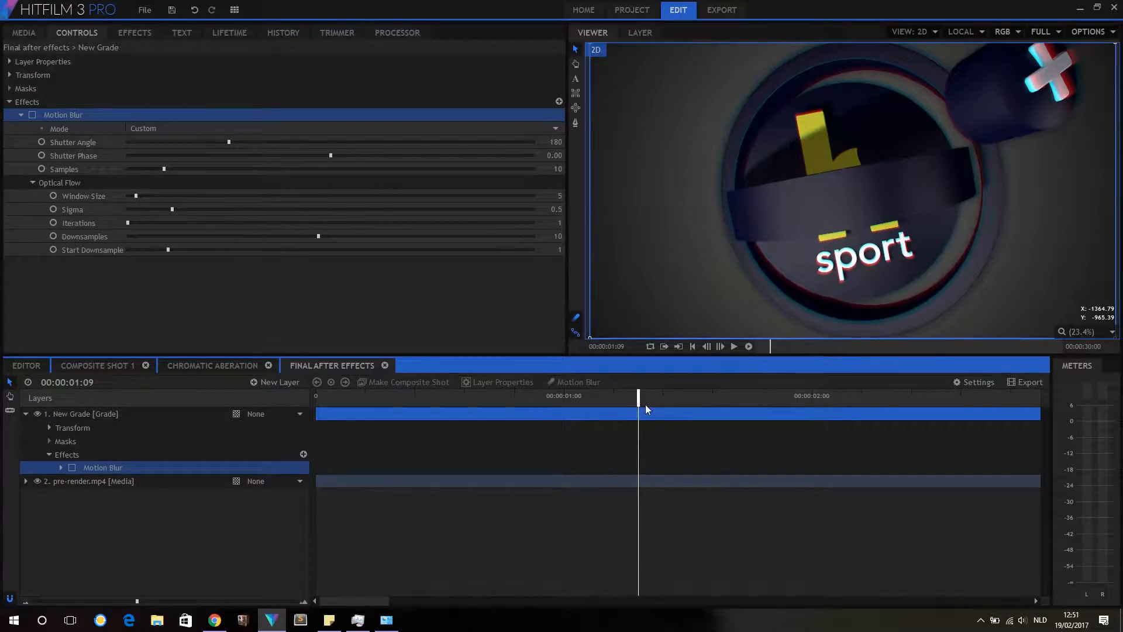
drag(638, 396, 431, 396)
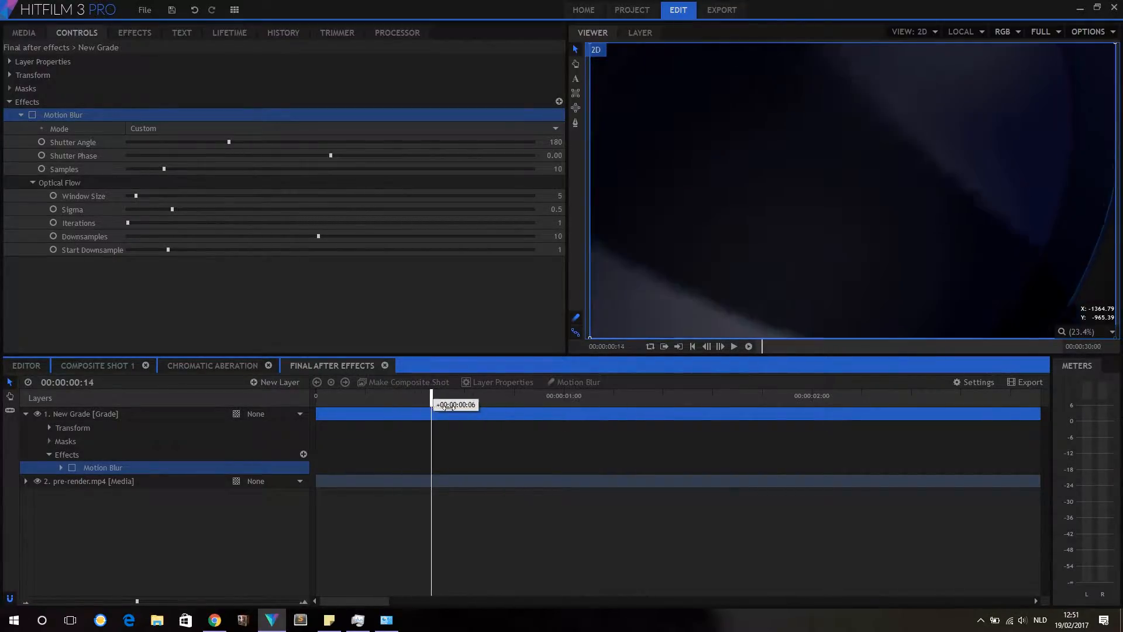
drag(431, 405, 556, 404)
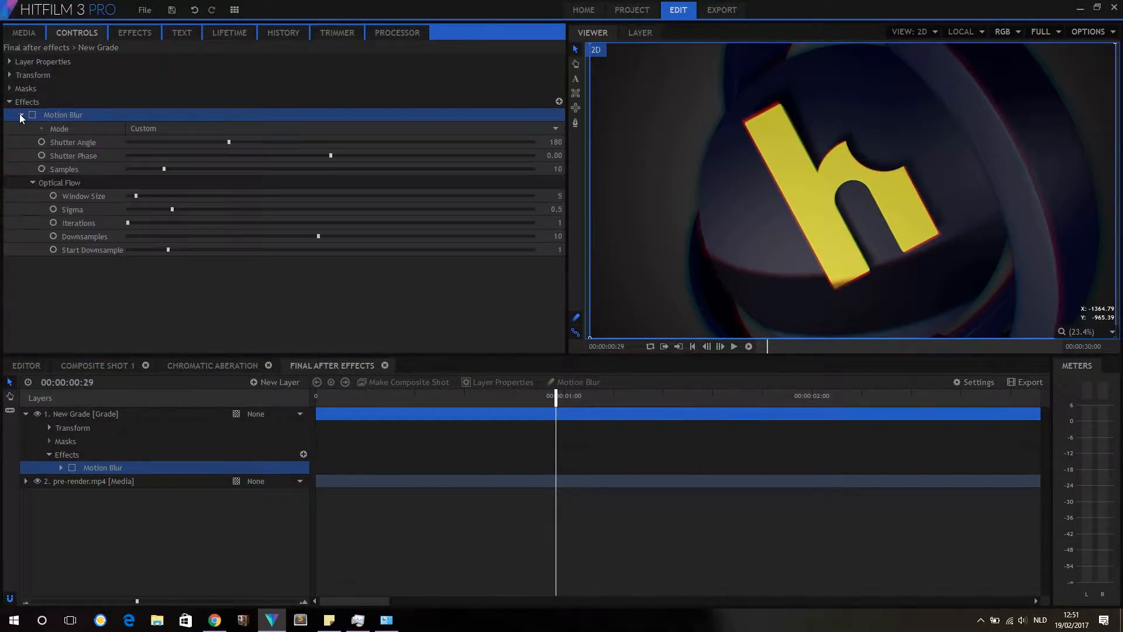
click(134, 32)
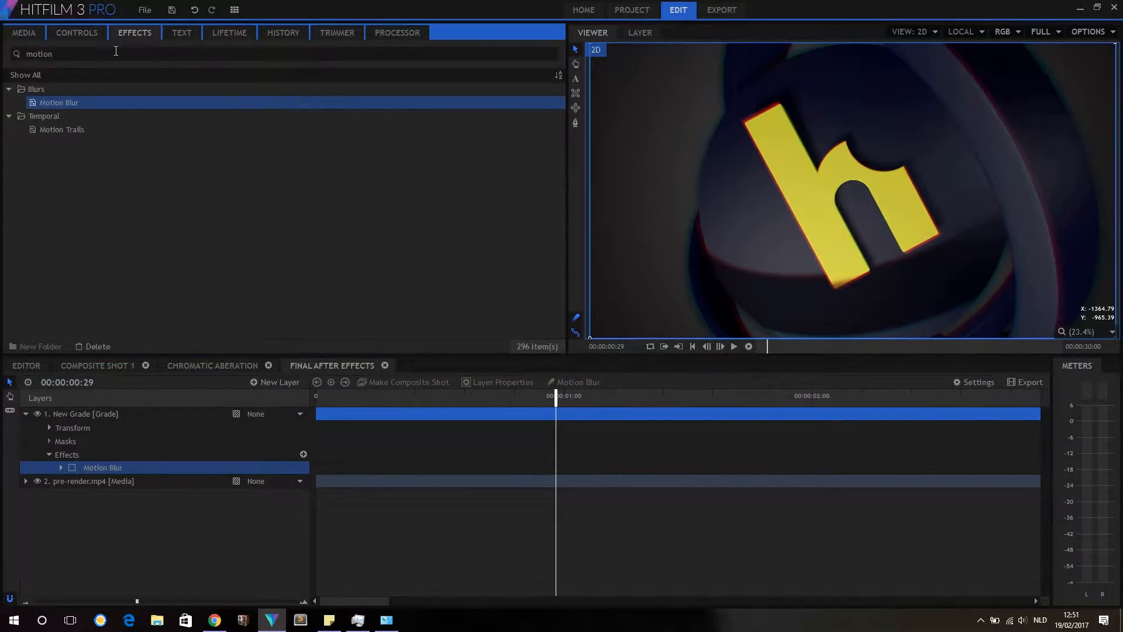
Apply Lens Dirt to the New Grade layer and expand its settings
text(lens)
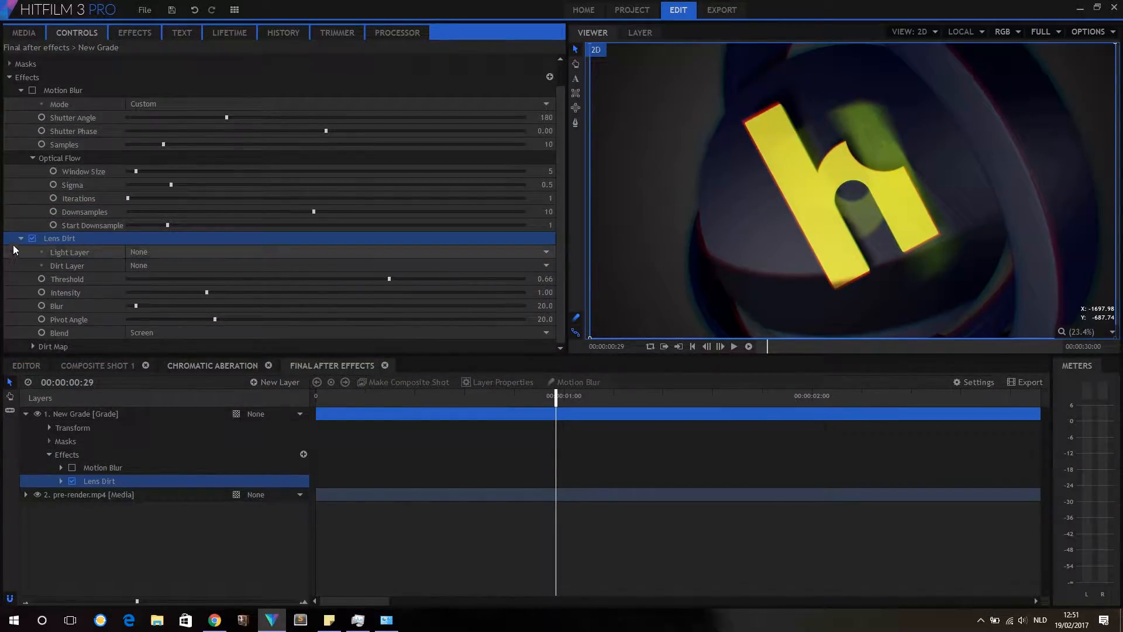
click(21, 238)
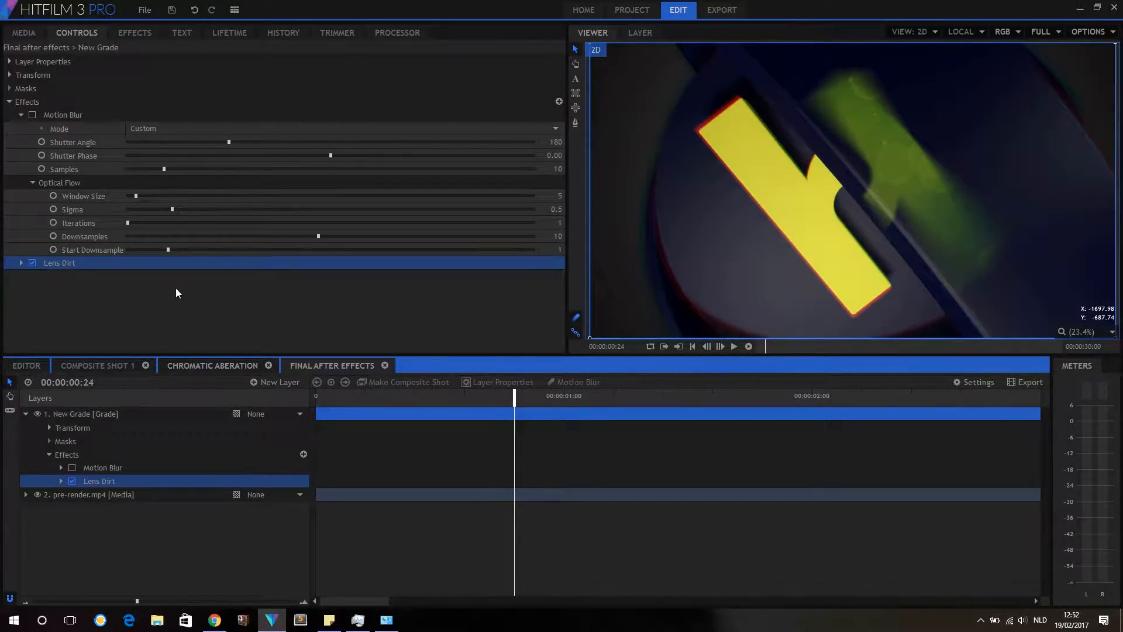
click(21, 263)
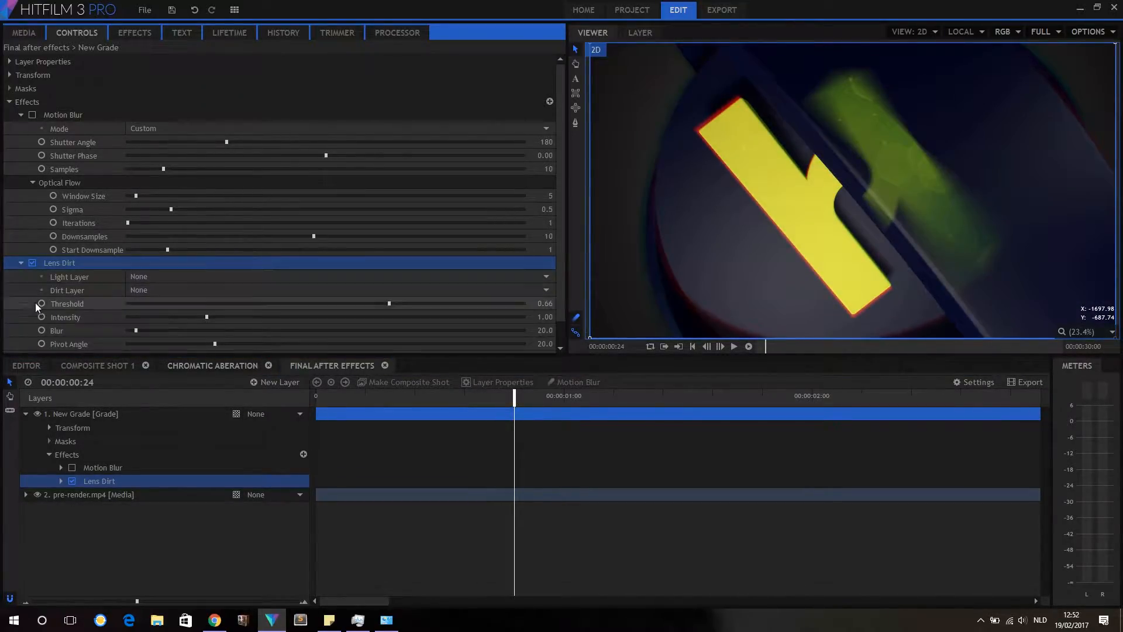
scroll(down, 3)
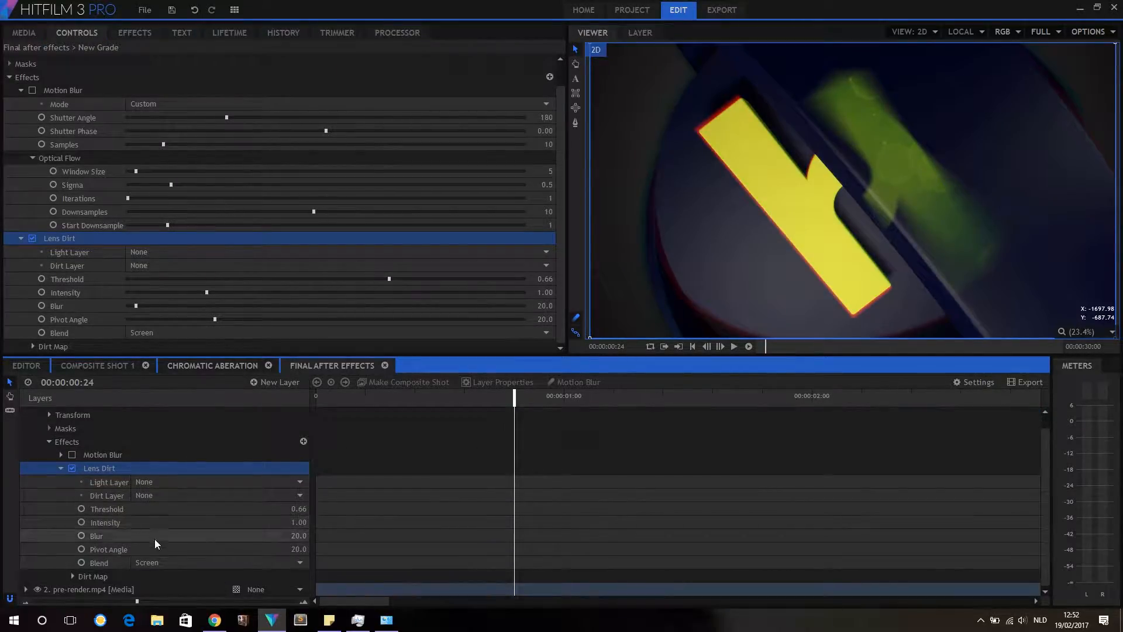
Set Lens Dirt threshold to 0.10, intensity to 0.9 and blur to 320
drag(390, 278, 352, 278)
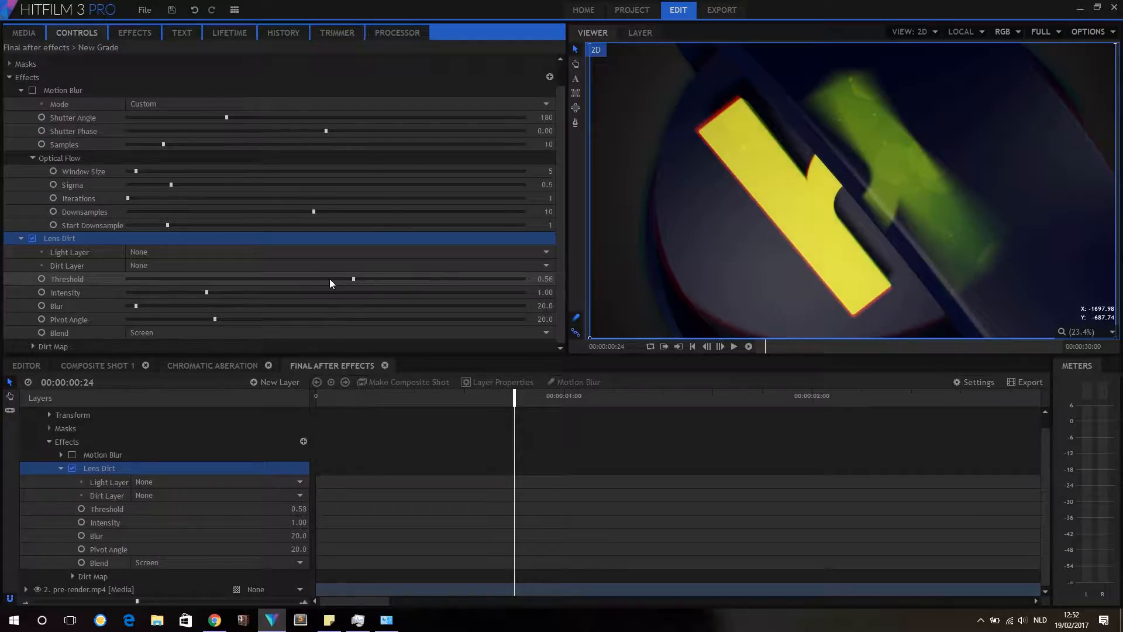
drag(352, 278, 230, 279)
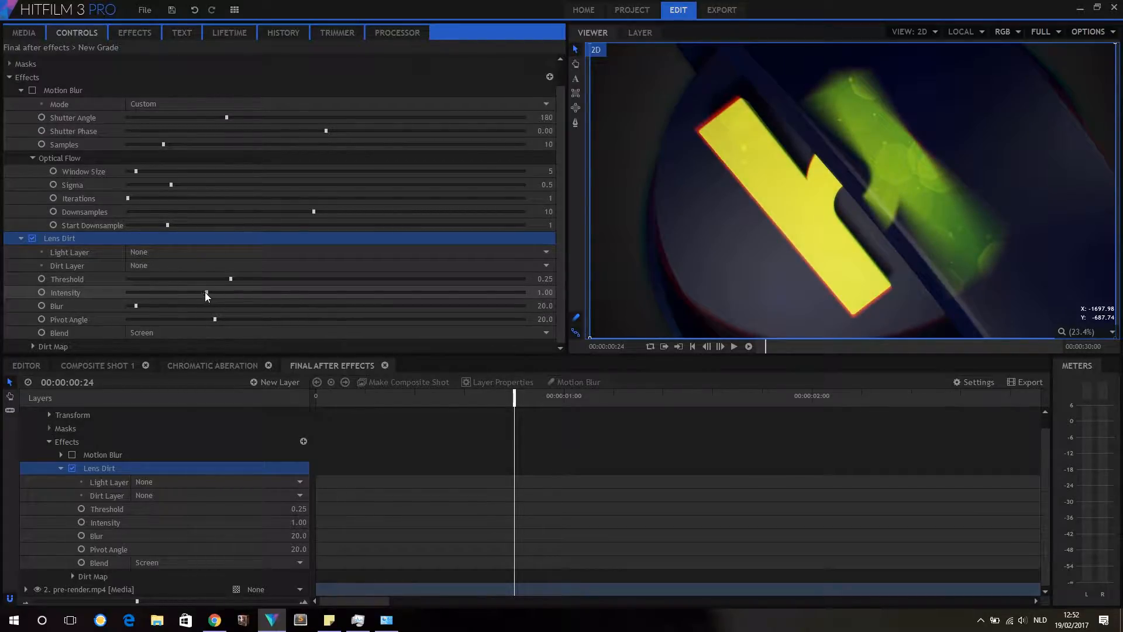
drag(205, 293, 147, 293)
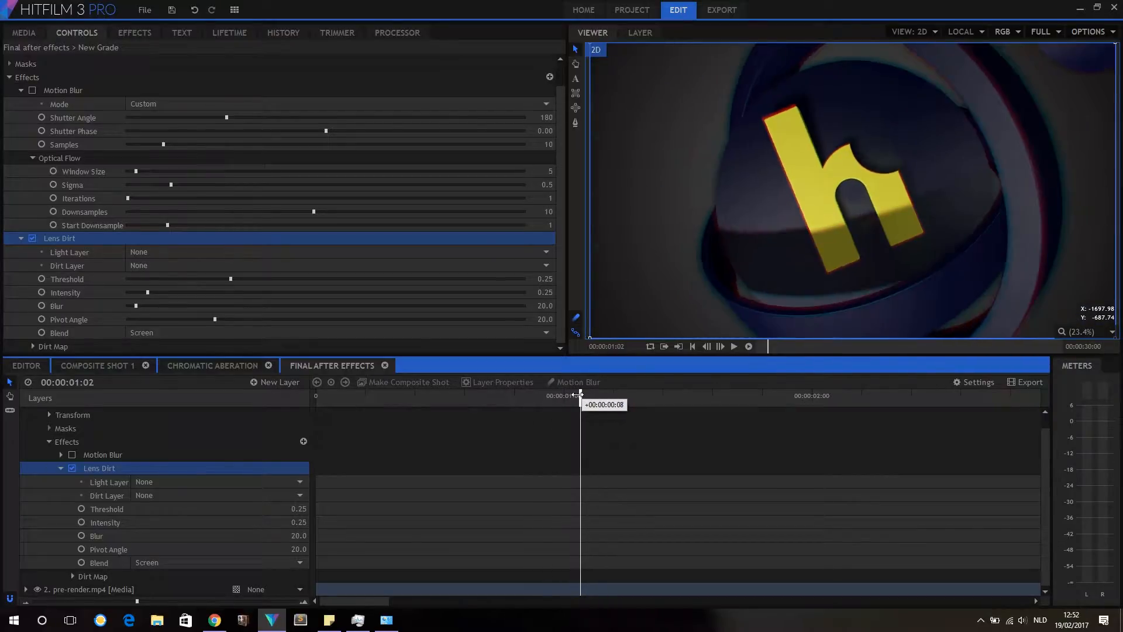
drag(146, 293, 170, 293)
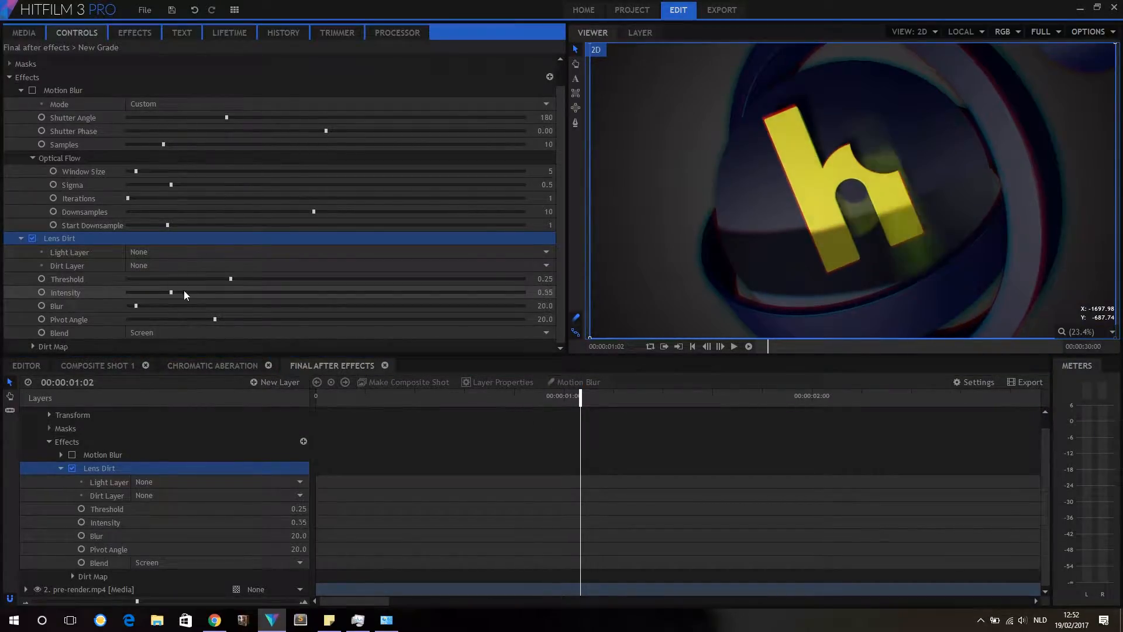
drag(170, 292, 194, 293)
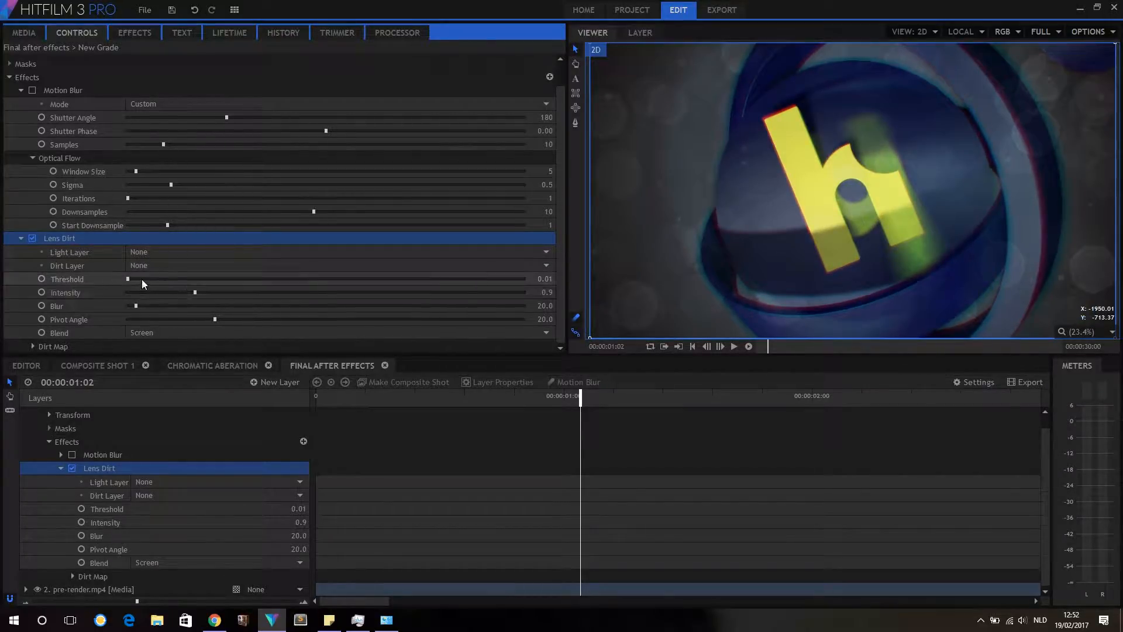
drag(128, 278, 157, 278)
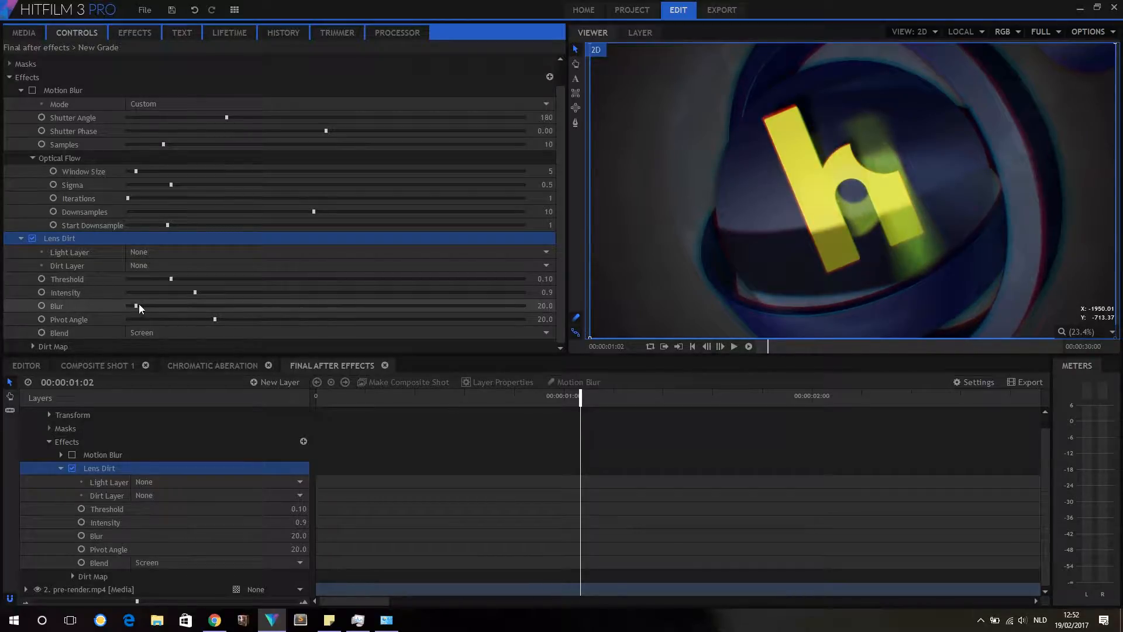
drag(136, 306, 274, 306)
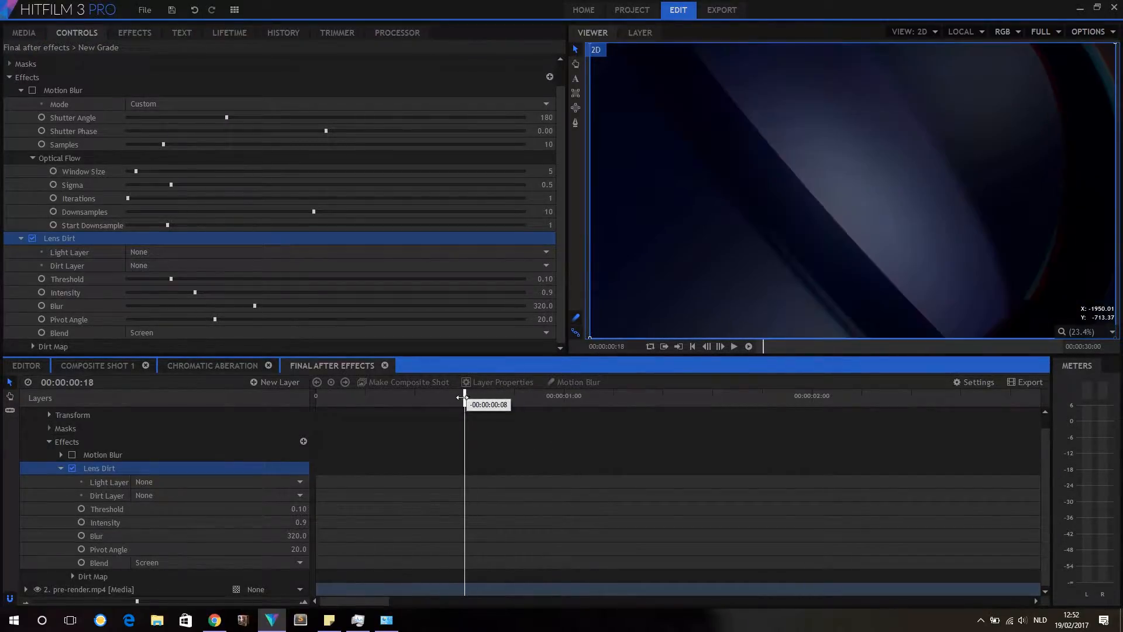
Keyframe Lens Dirt intensity at 0.3 early in the shot, then a second, higher keyframe
drag(464, 405, 414, 405)
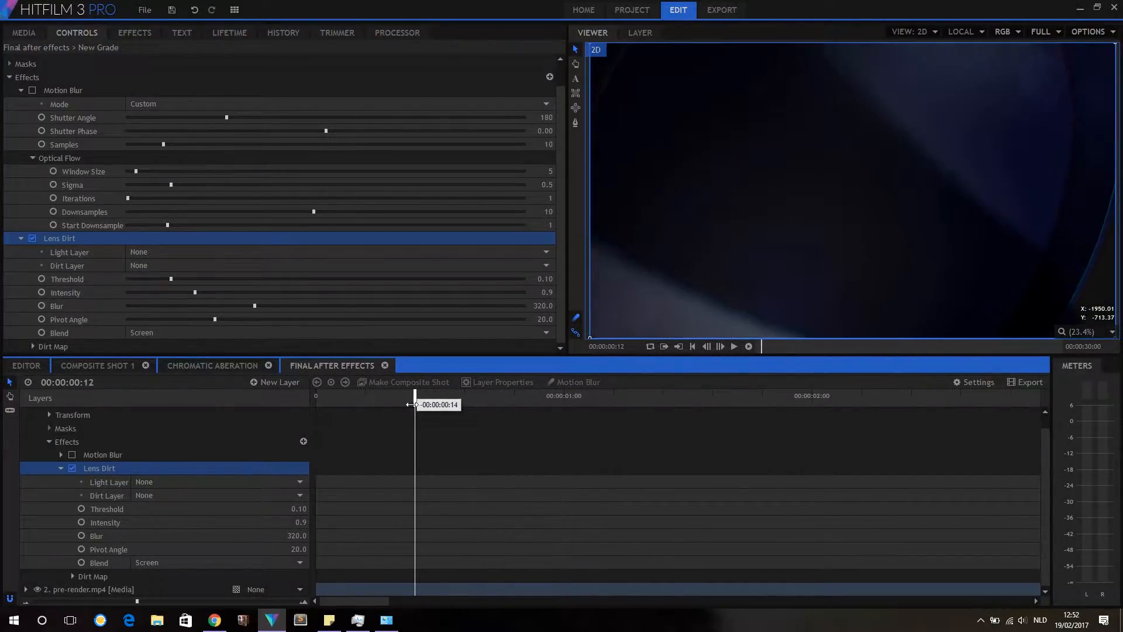
drag(414, 404, 365, 404)
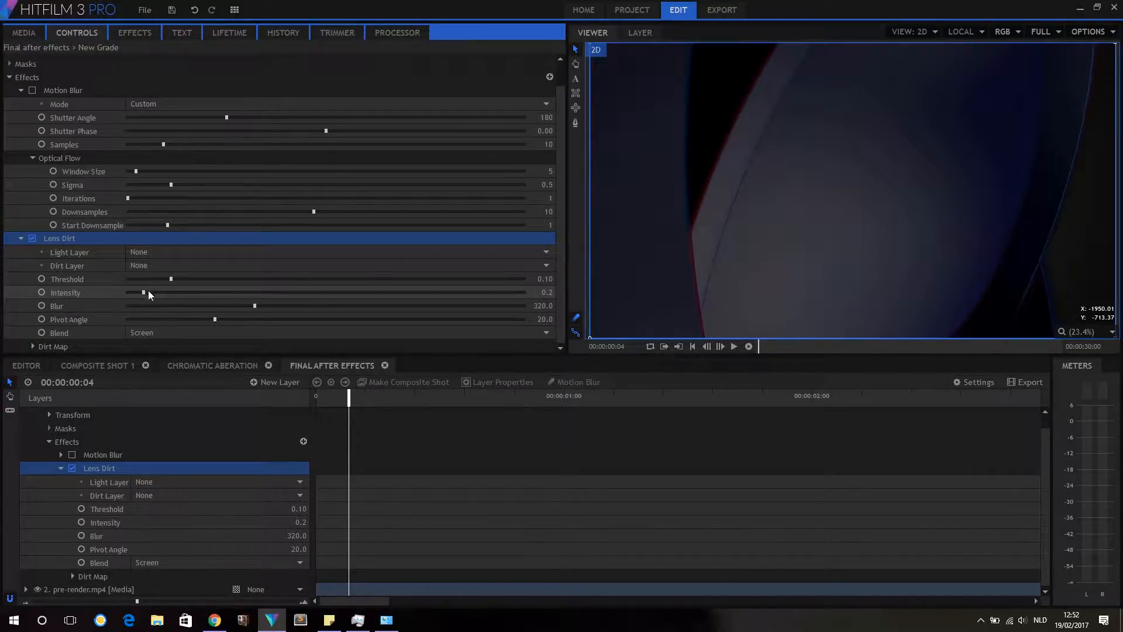
drag(144, 292, 170, 293)
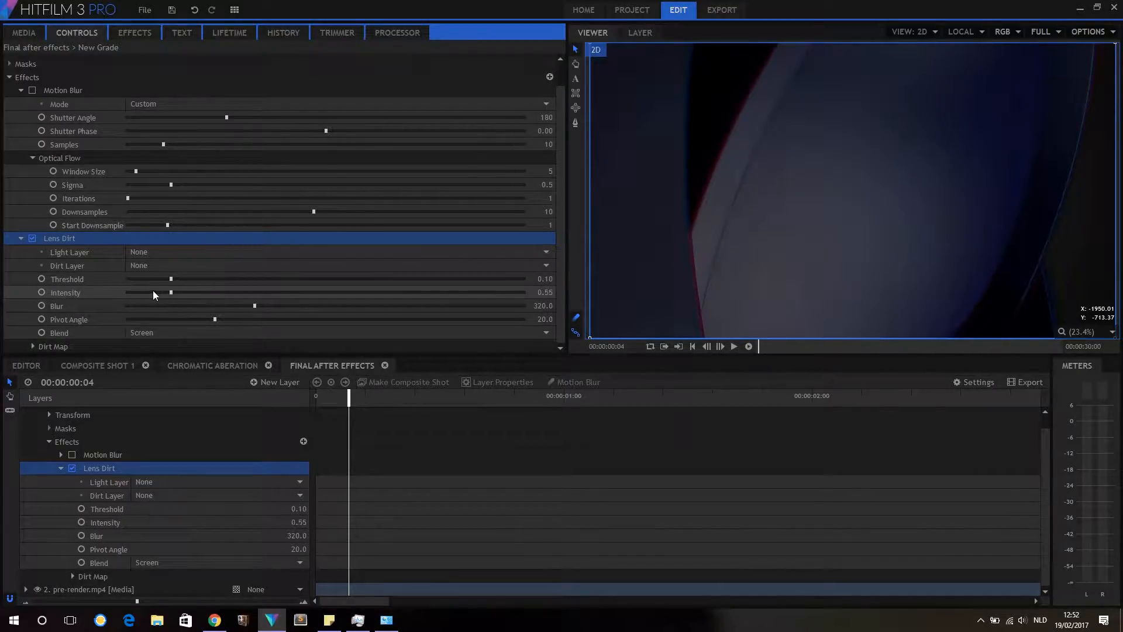
drag(170, 292, 150, 293)
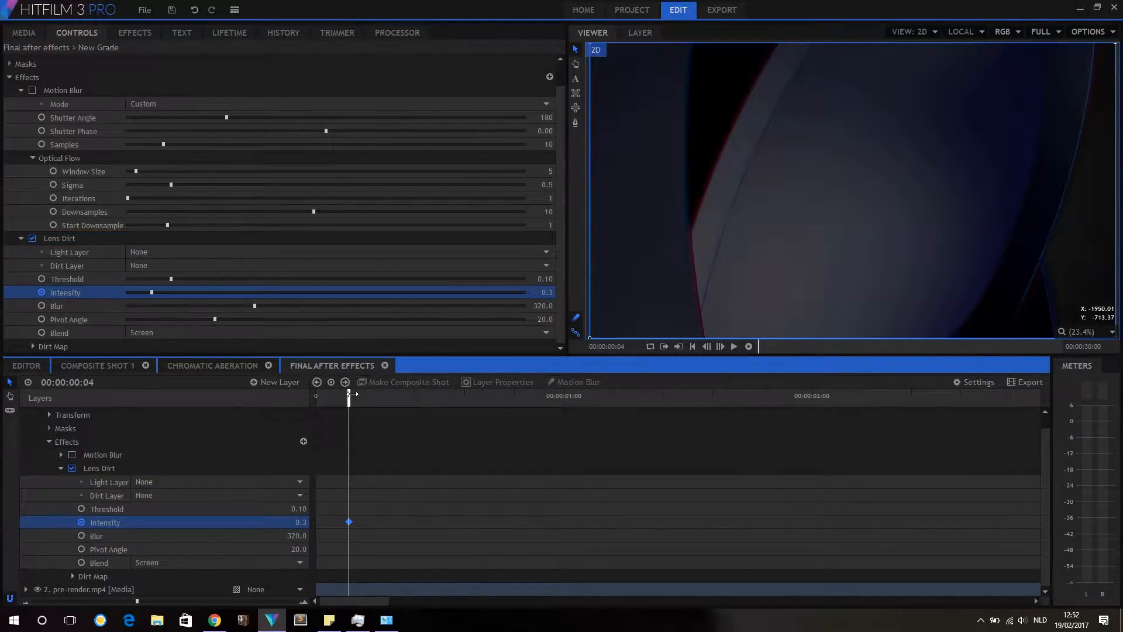
drag(349, 395, 408, 395)
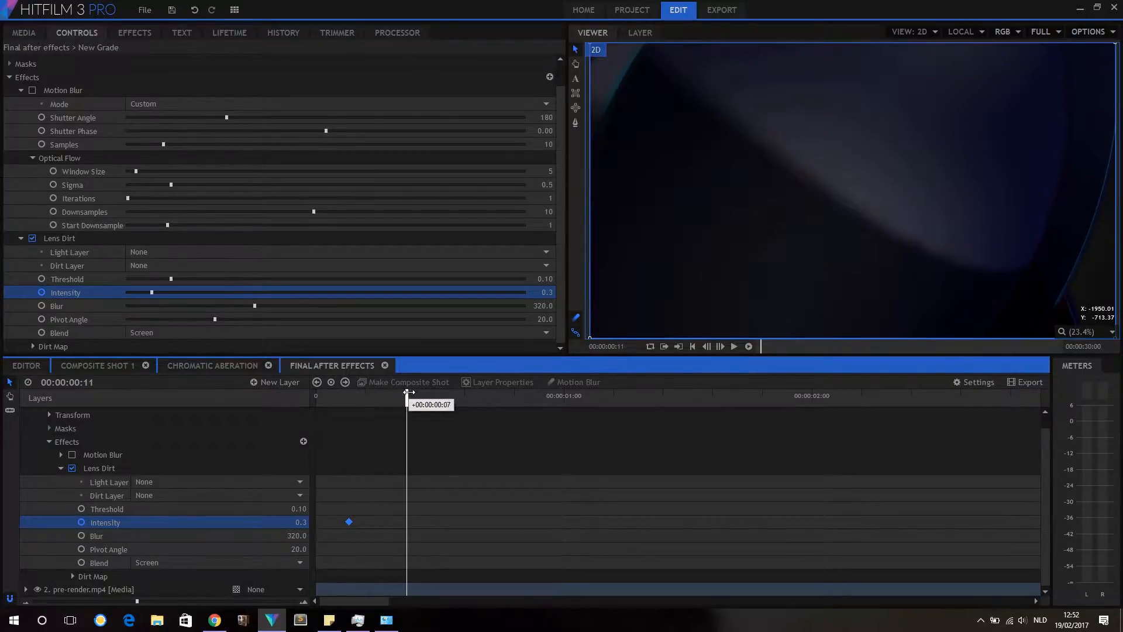
drag(408, 392, 464, 392)
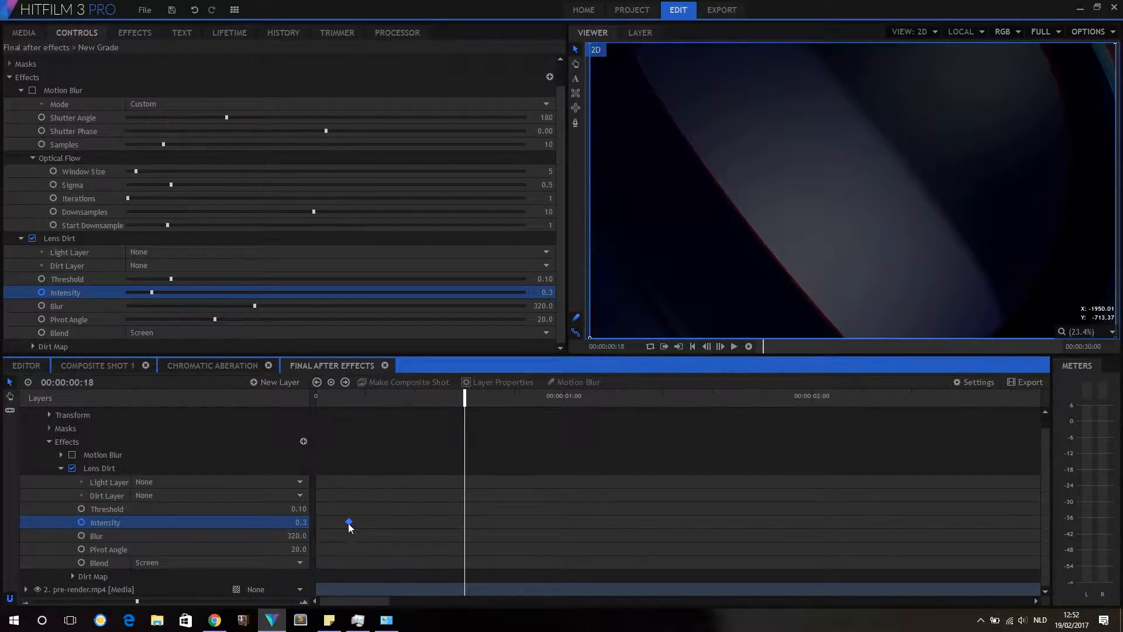
drag(463, 394, 530, 395)
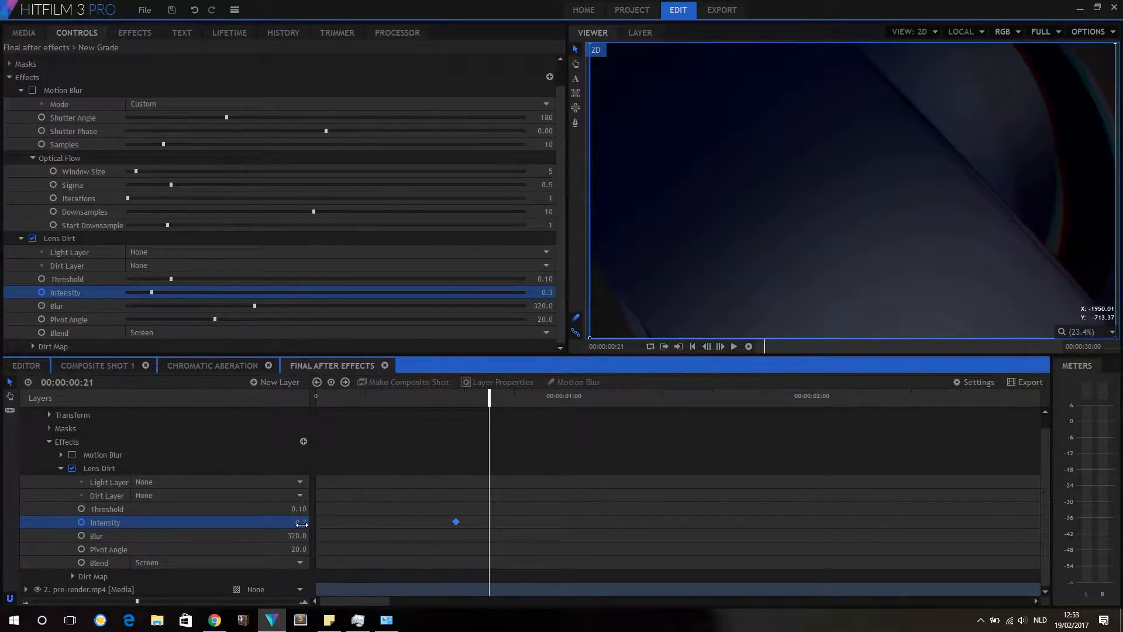
drag(149, 292, 170, 292)
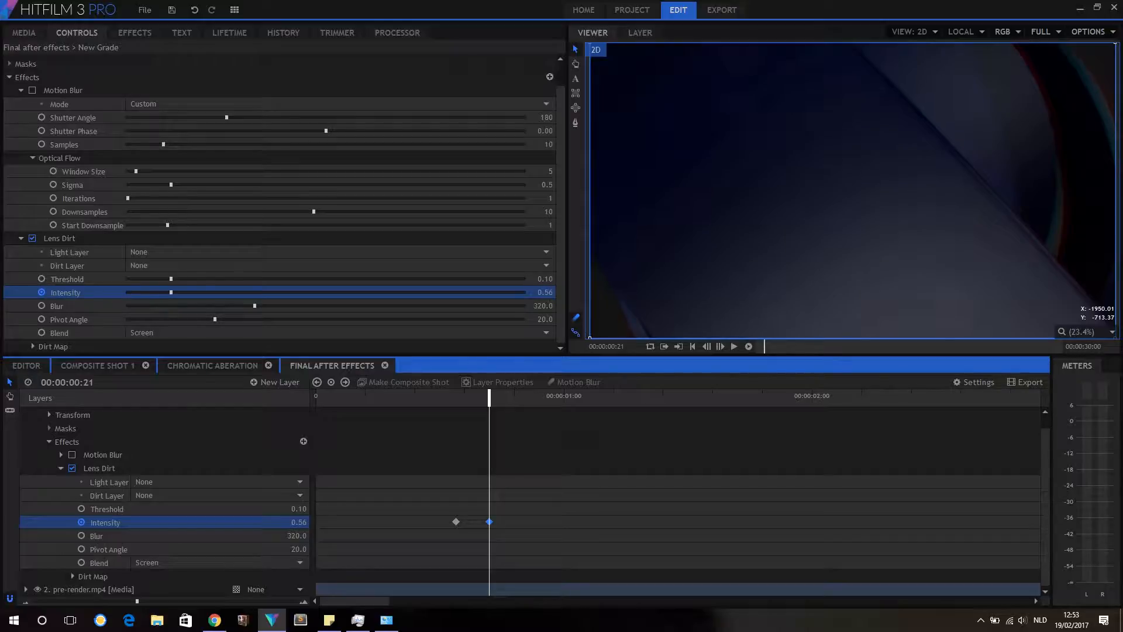
drag(169, 292, 190, 293)
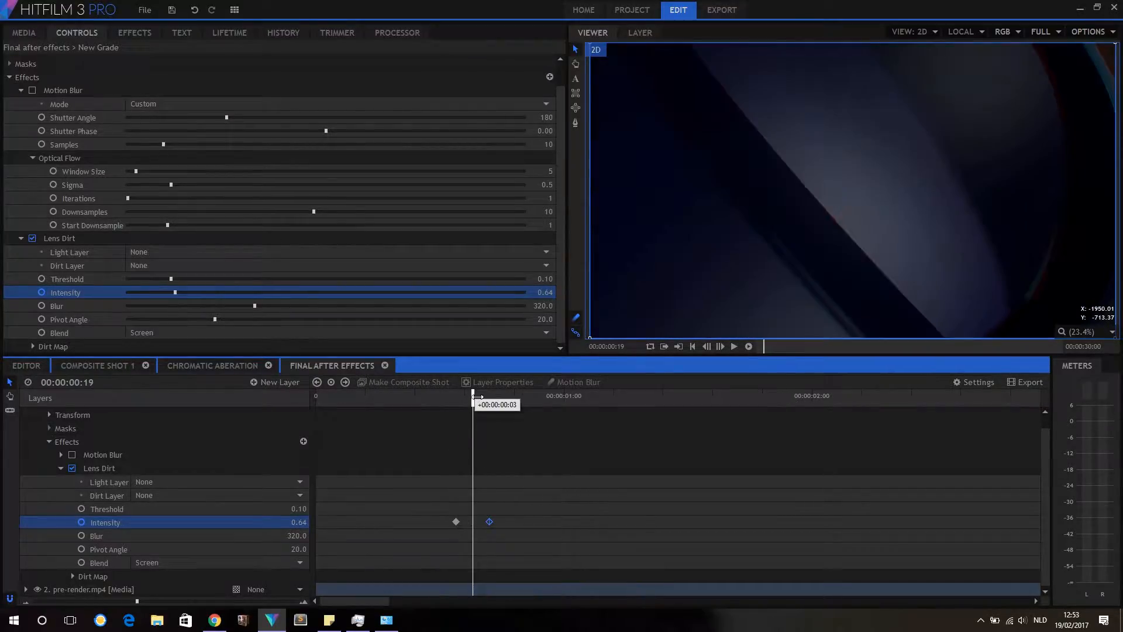
Add near-zero and slightly raised intensity keyframes later, ending about 0.3 near 1.7 seconds
drag(477, 396, 516, 395)
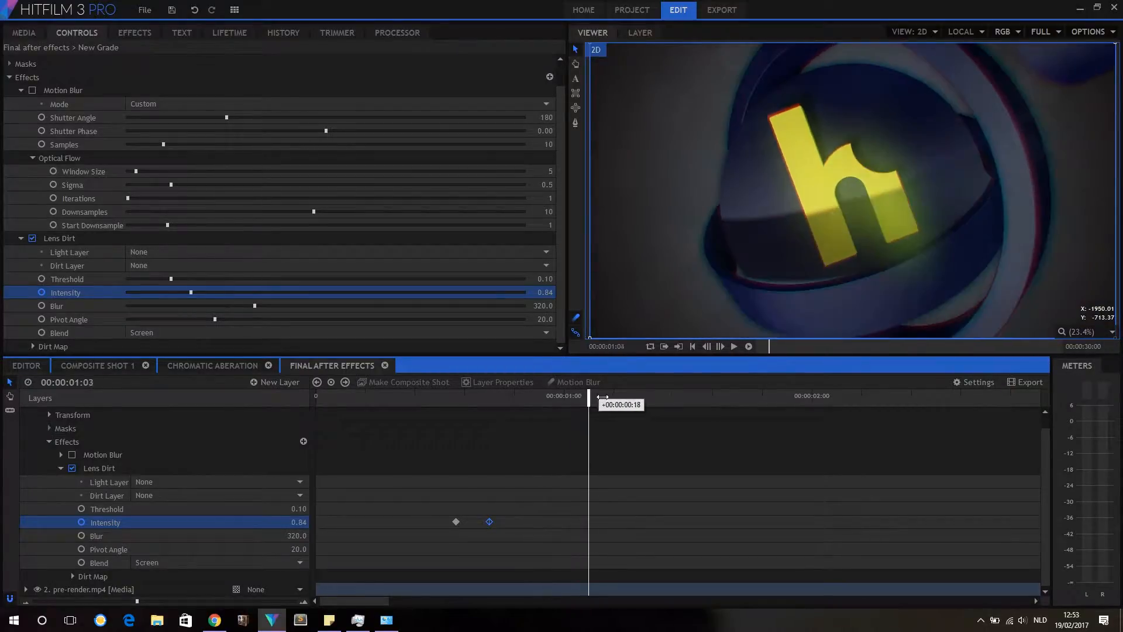
drag(589, 395, 712, 396)
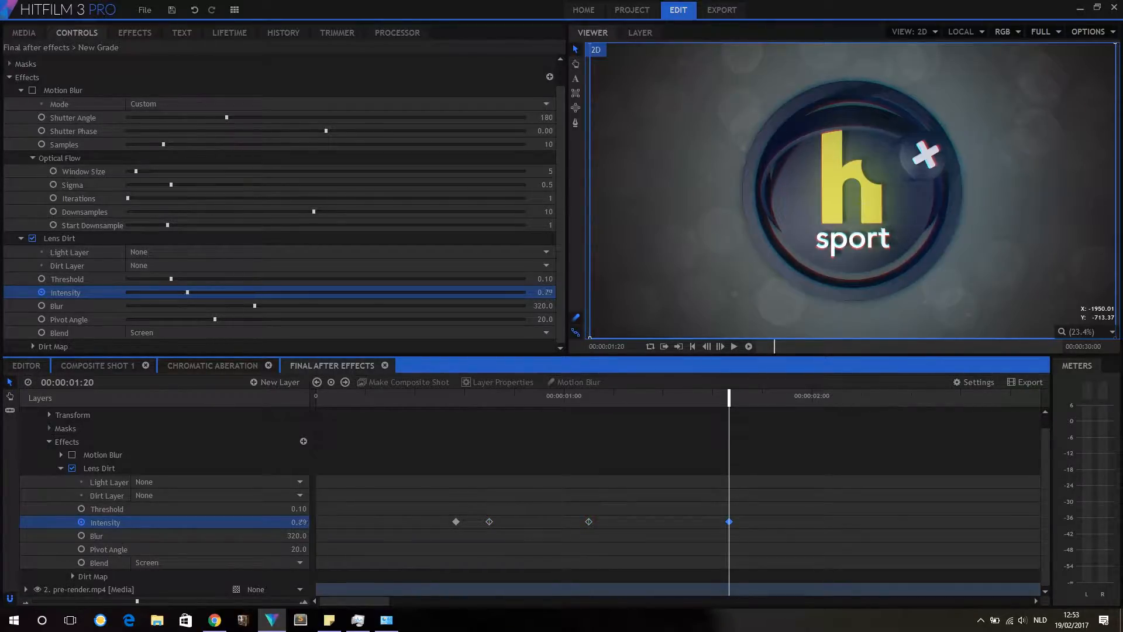
drag(165, 292, 159, 293)
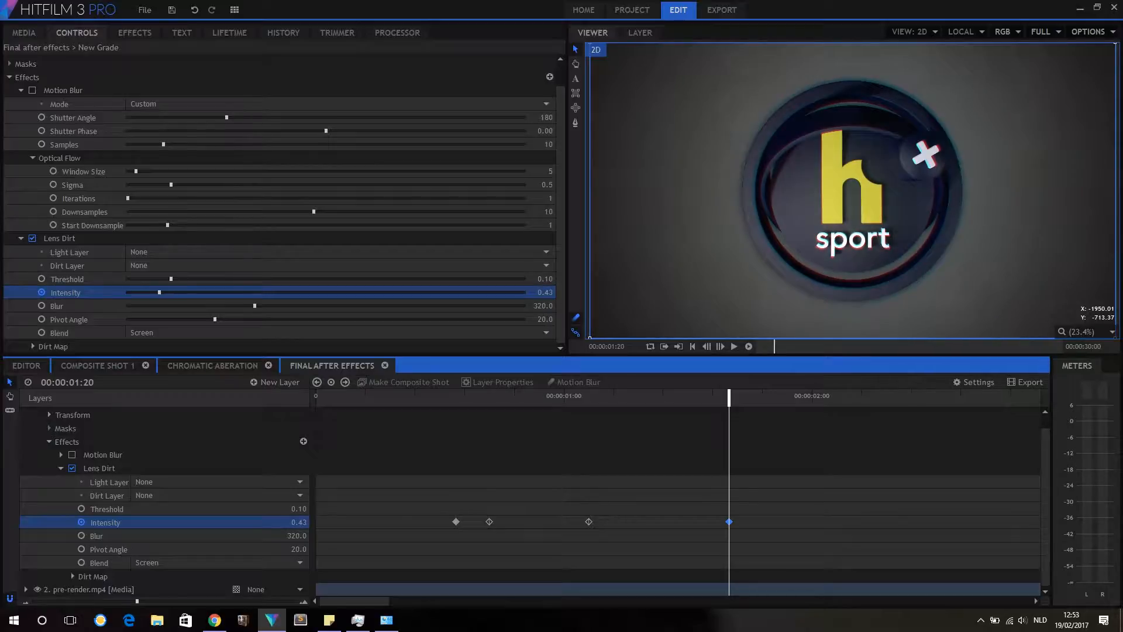
drag(157, 293, 131, 292)
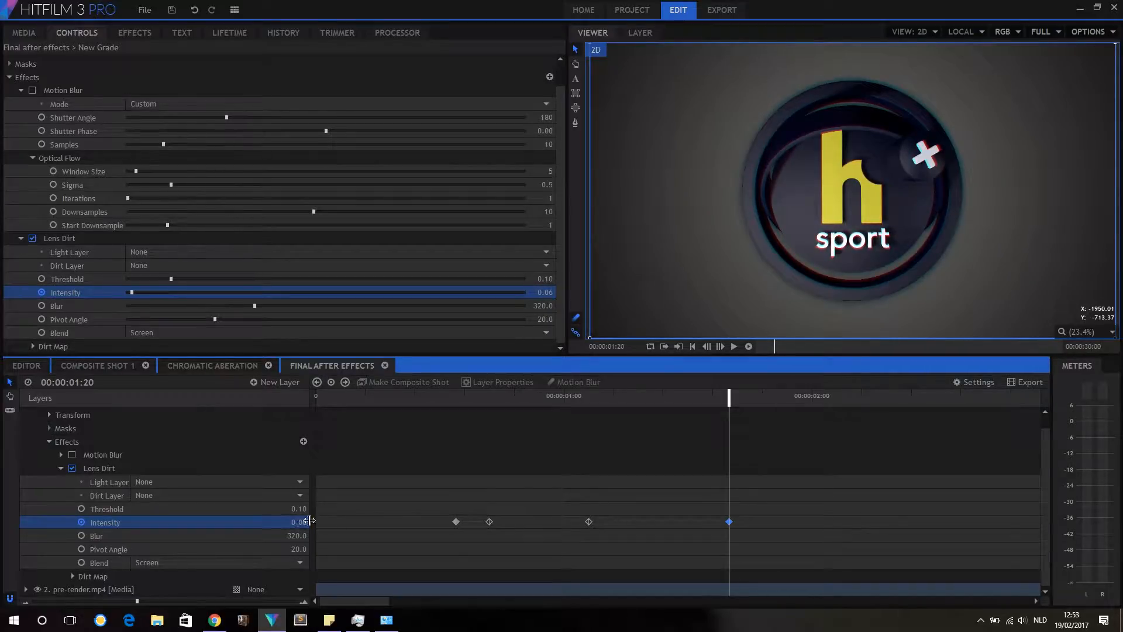
click(728, 520)
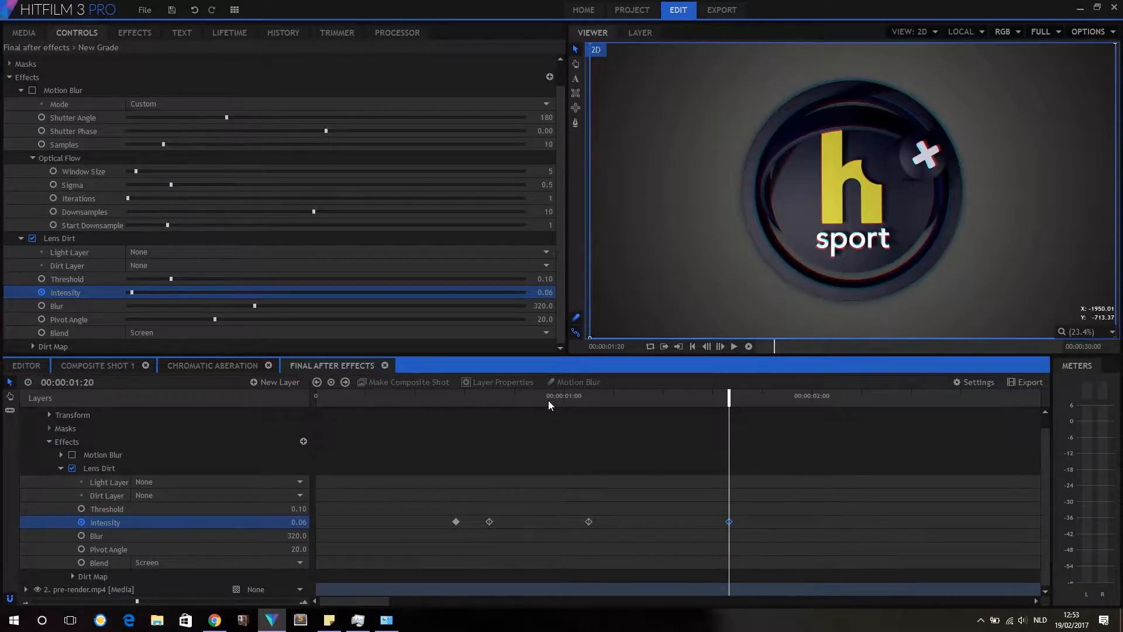
drag(729, 399, 614, 399)
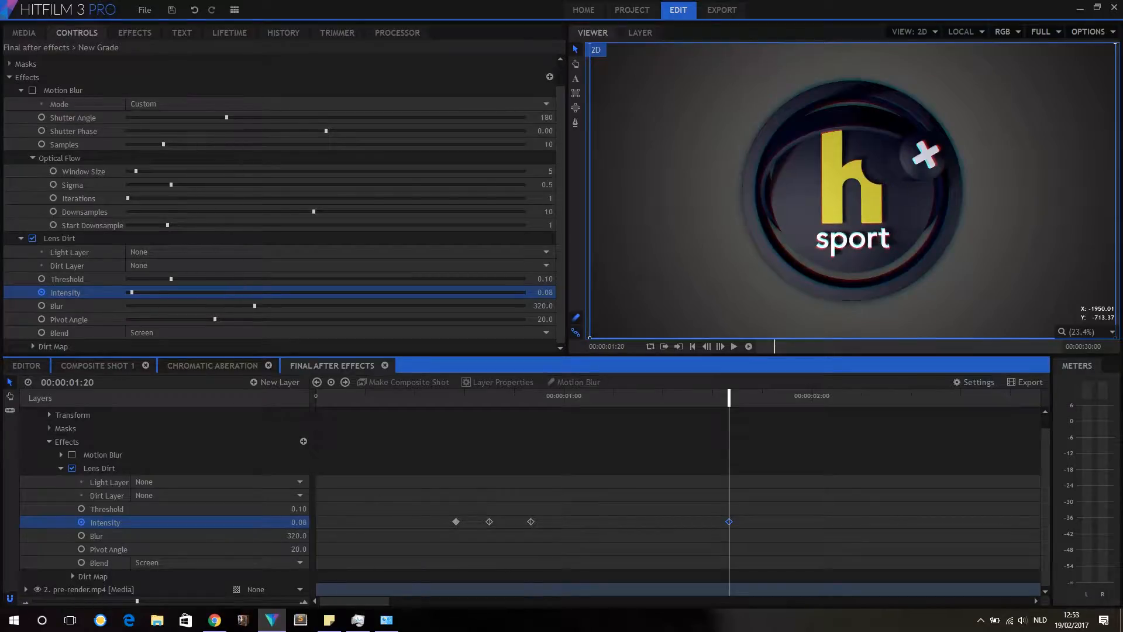
drag(131, 293, 159, 292)
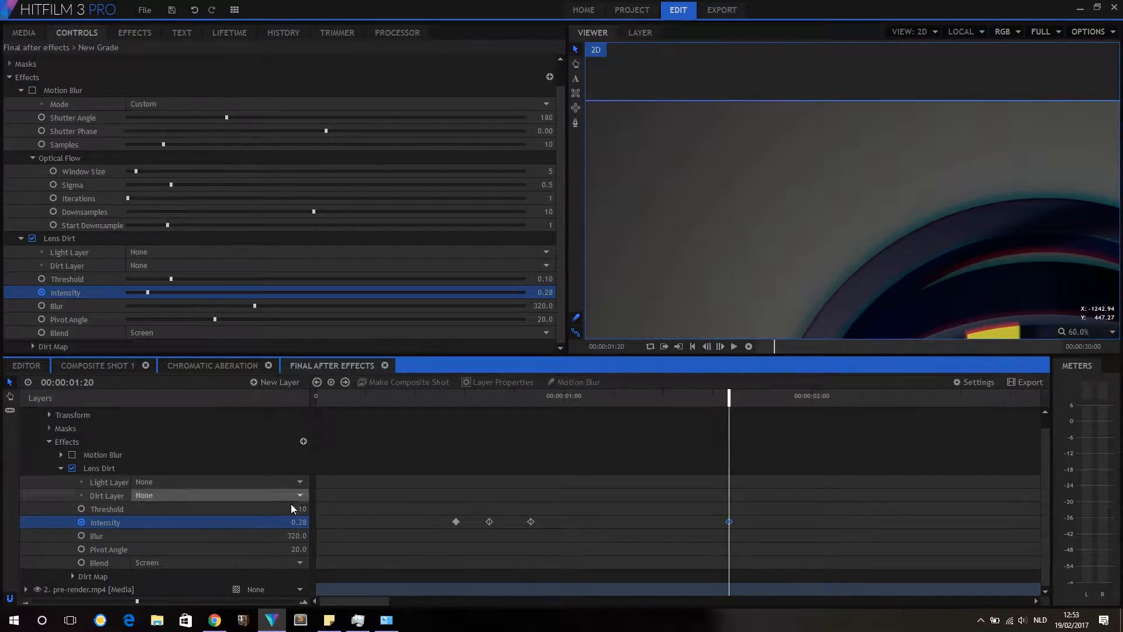
drag(147, 293, 155, 292)
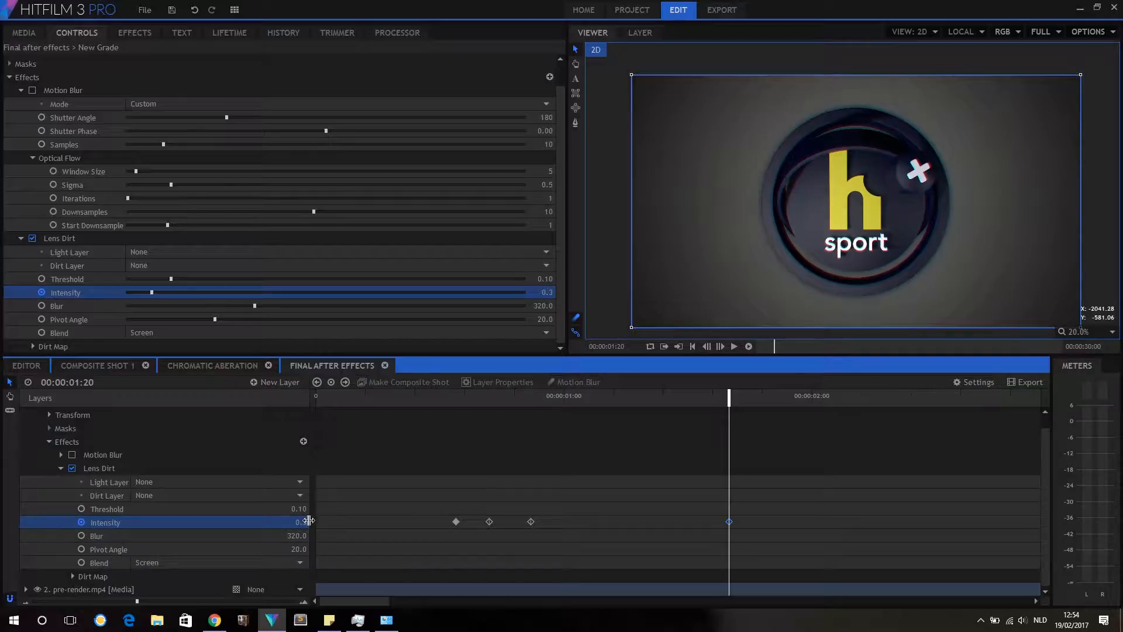
Play the shot from the start to review the Lens Dirt, then bring up the effects library
click(719, 346)
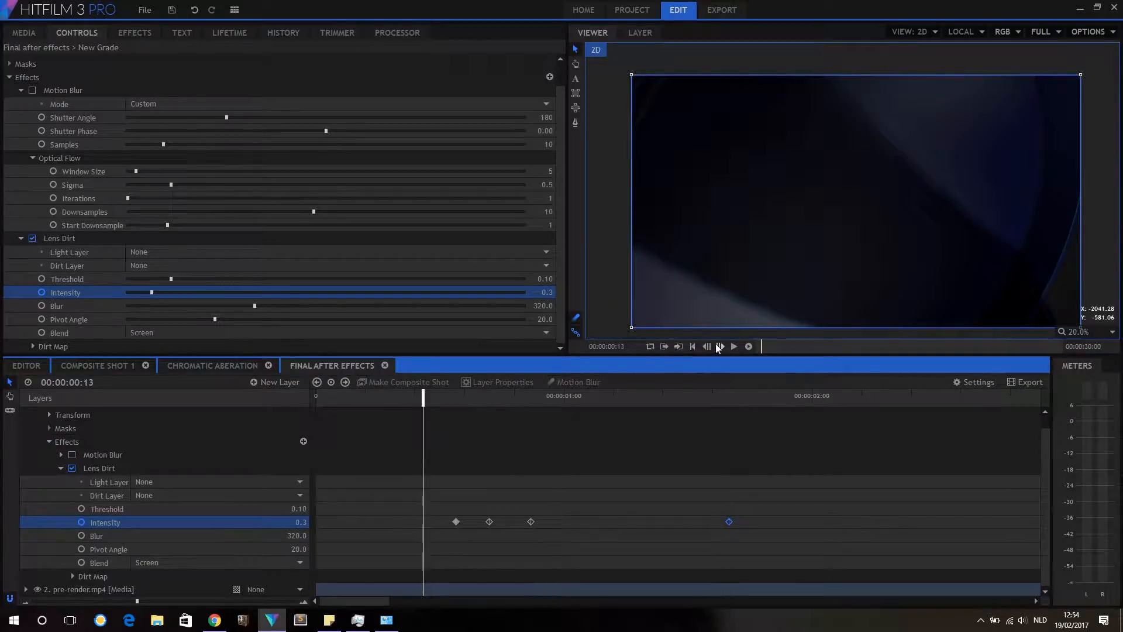
click(719, 346)
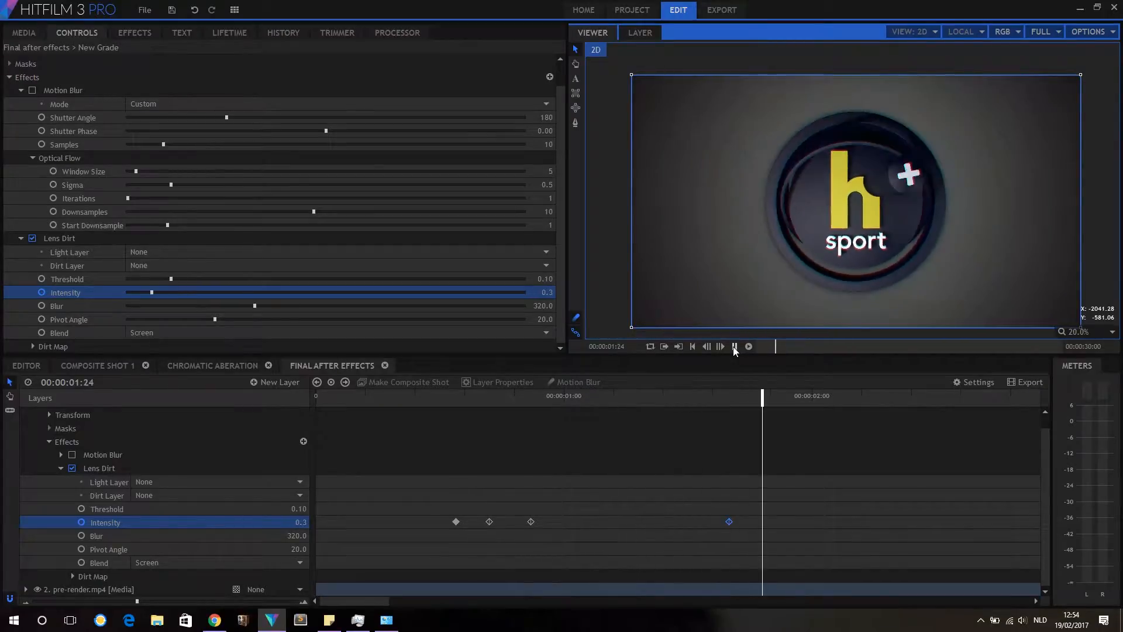
click(733, 346)
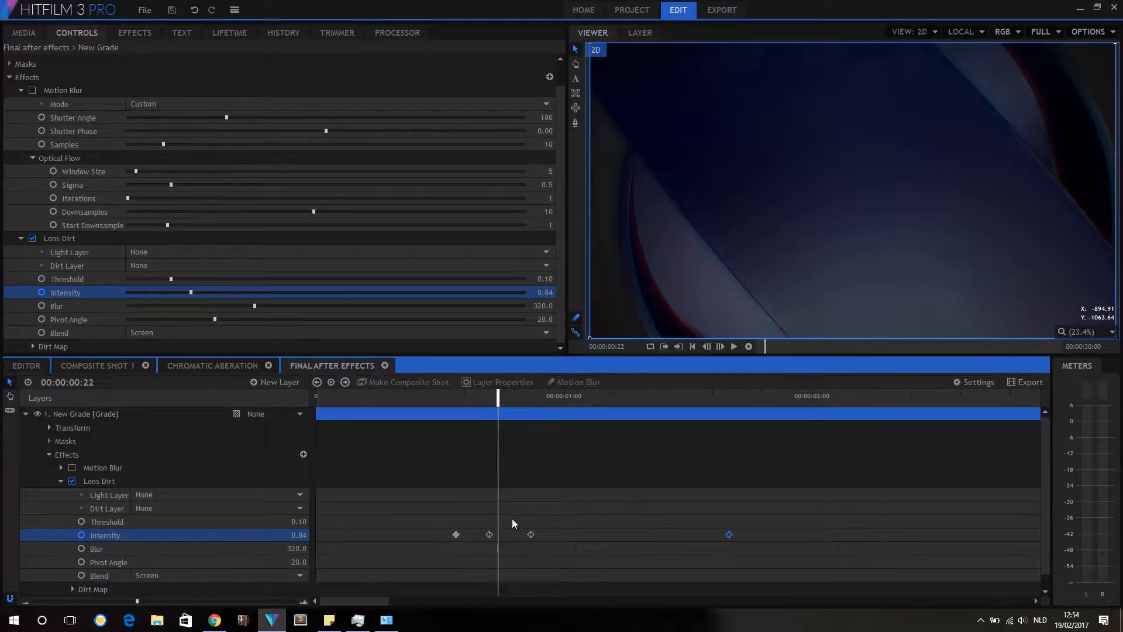
click(133, 32)
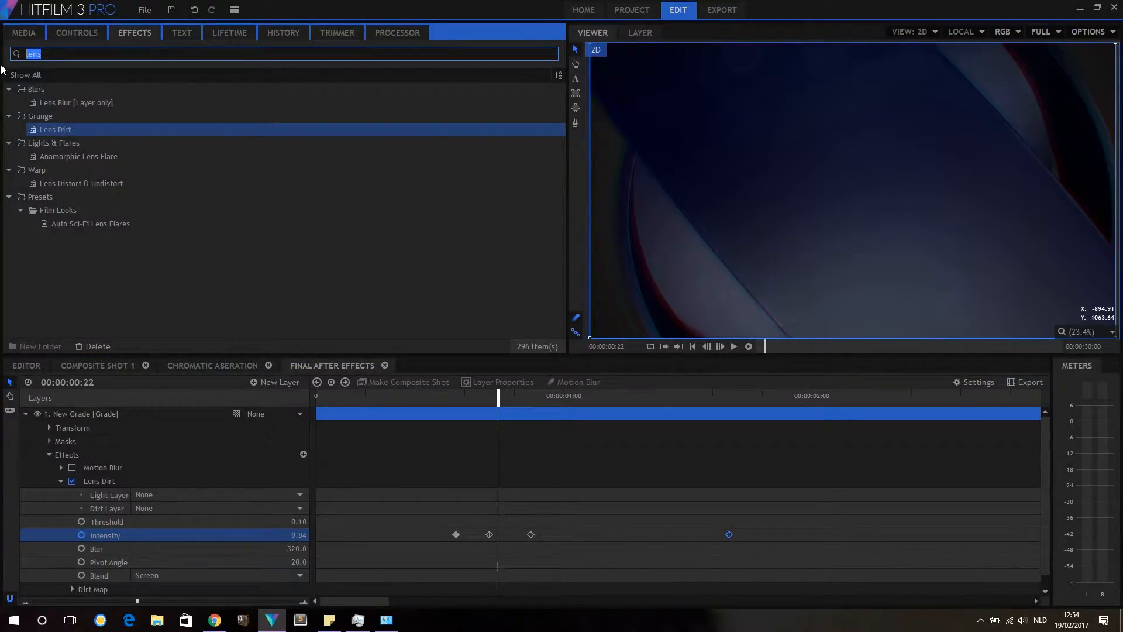
Apply Diffuse to the New Grade layer and fine-tune its radius between 5 and 24
text(diffu)
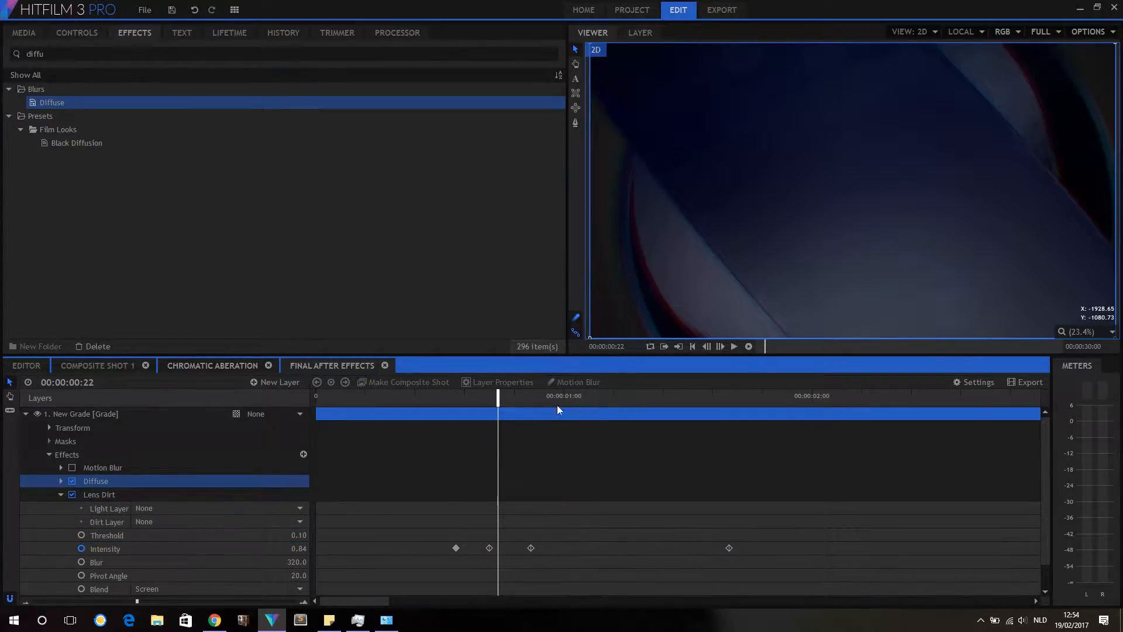
click(733, 346)
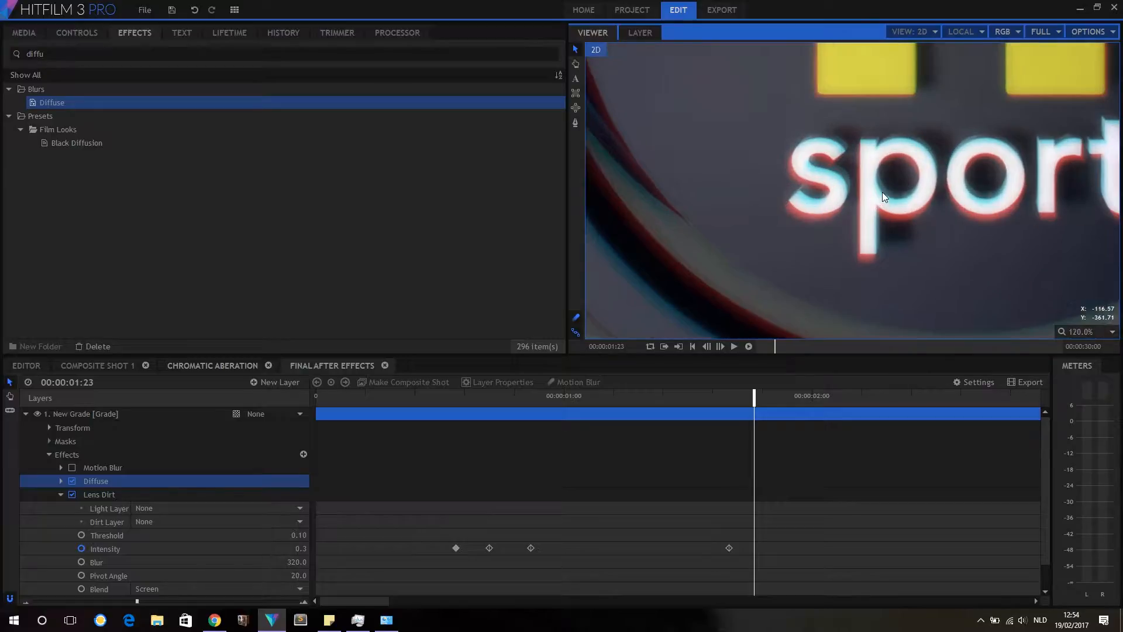
click(76, 32)
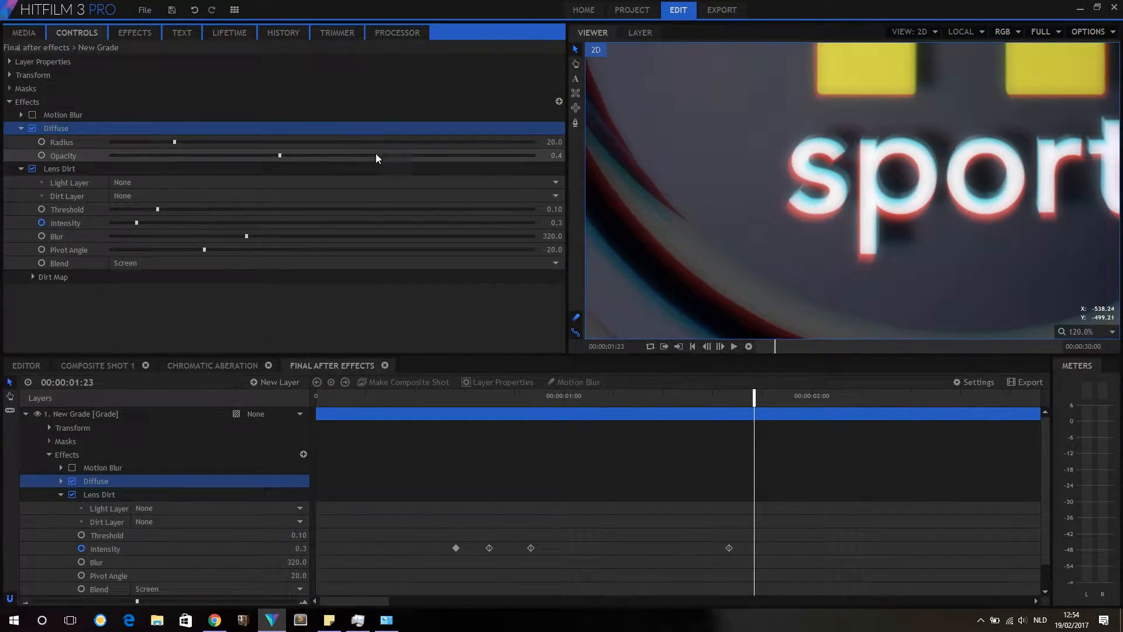
drag(174, 141, 122, 142)
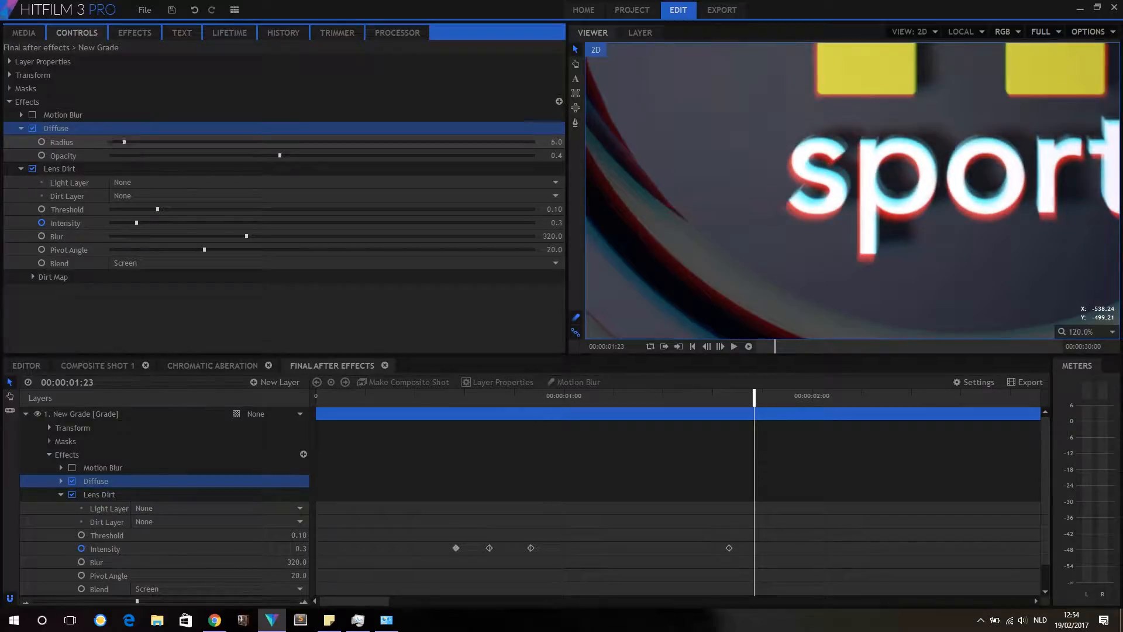
drag(123, 141, 187, 141)
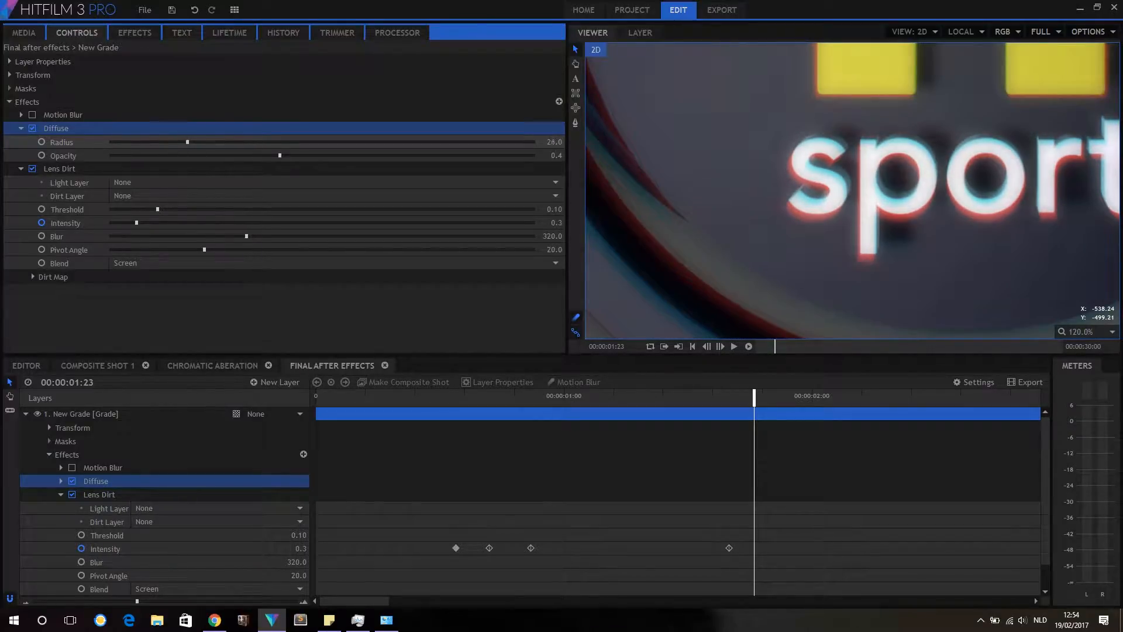
drag(188, 142, 131, 141)
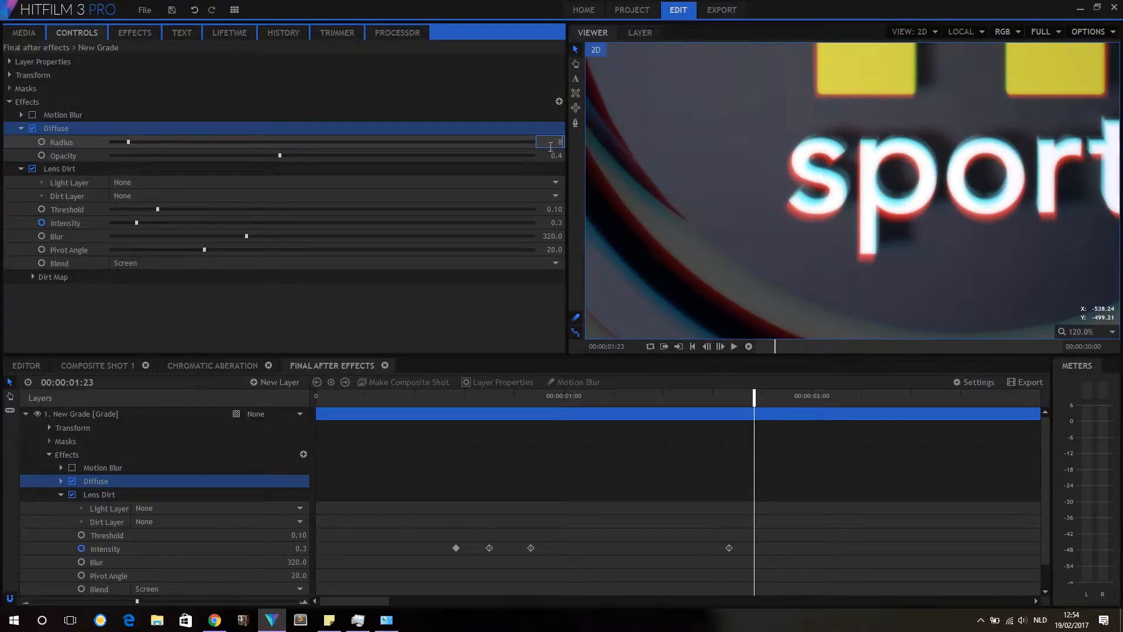
click(21, 128)
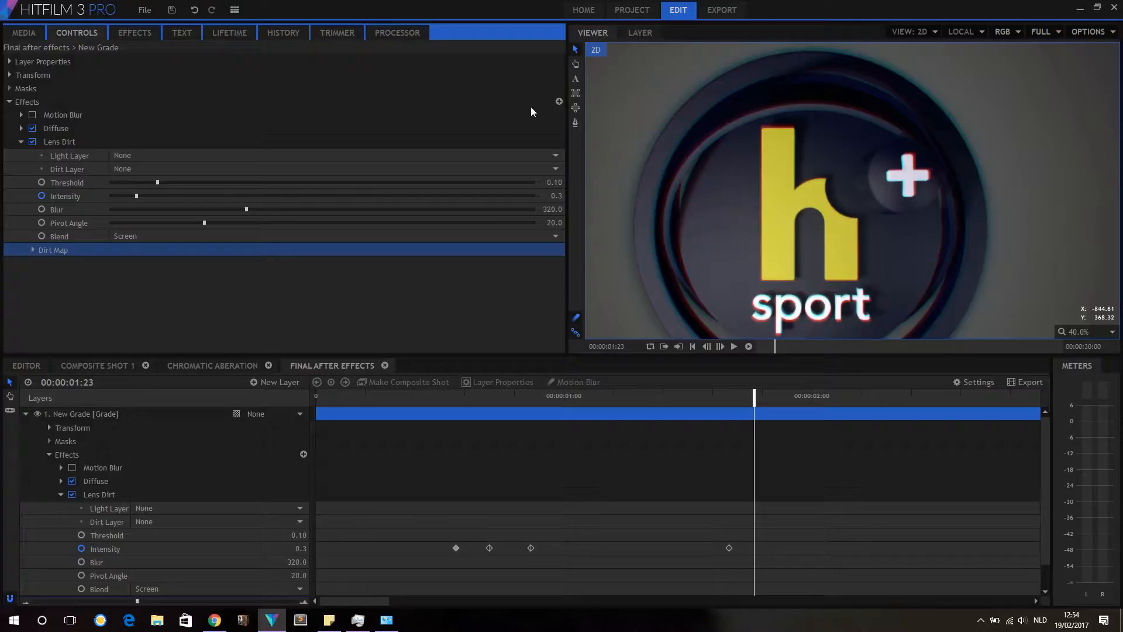
Apply Glow to the New Grade layer and expand its properties where the h rises
click(134, 32)
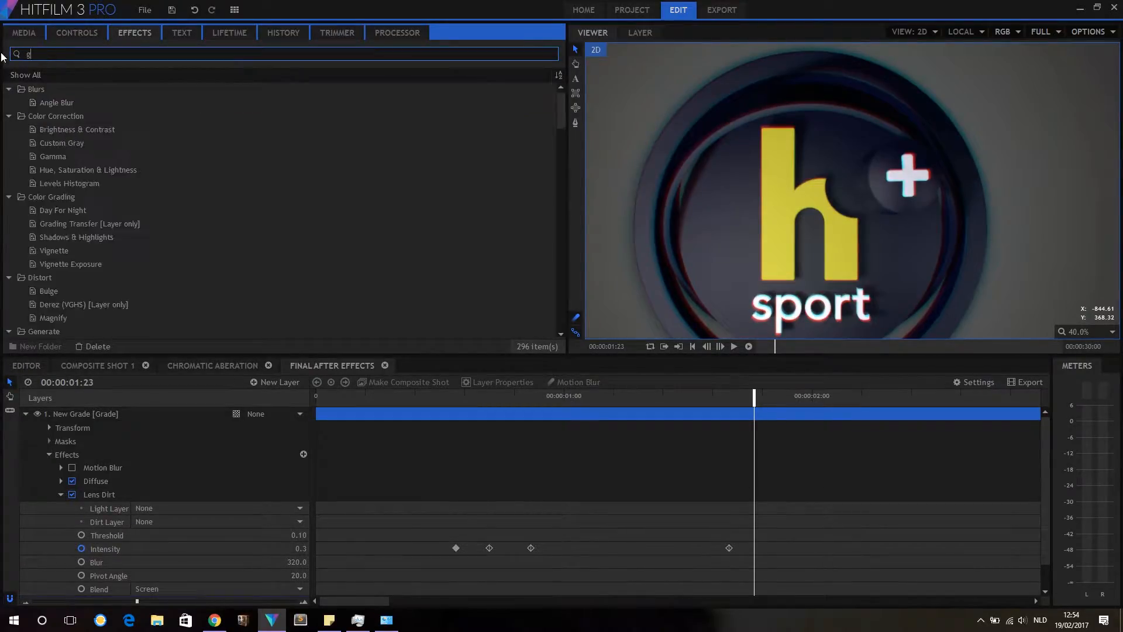
text(low)
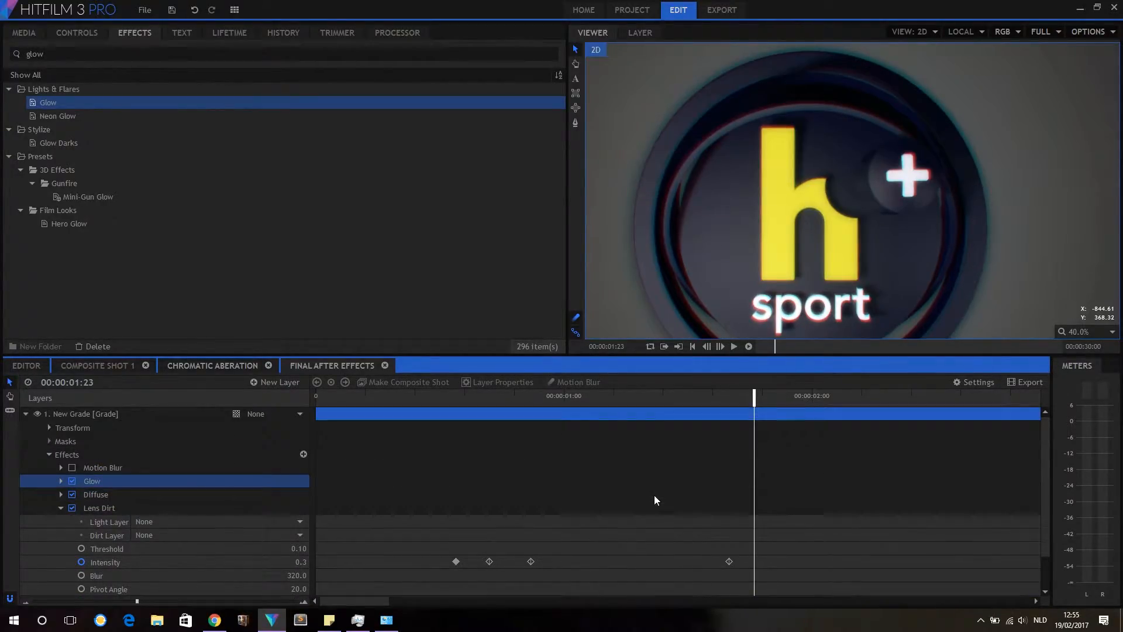
scroll(down, 3)
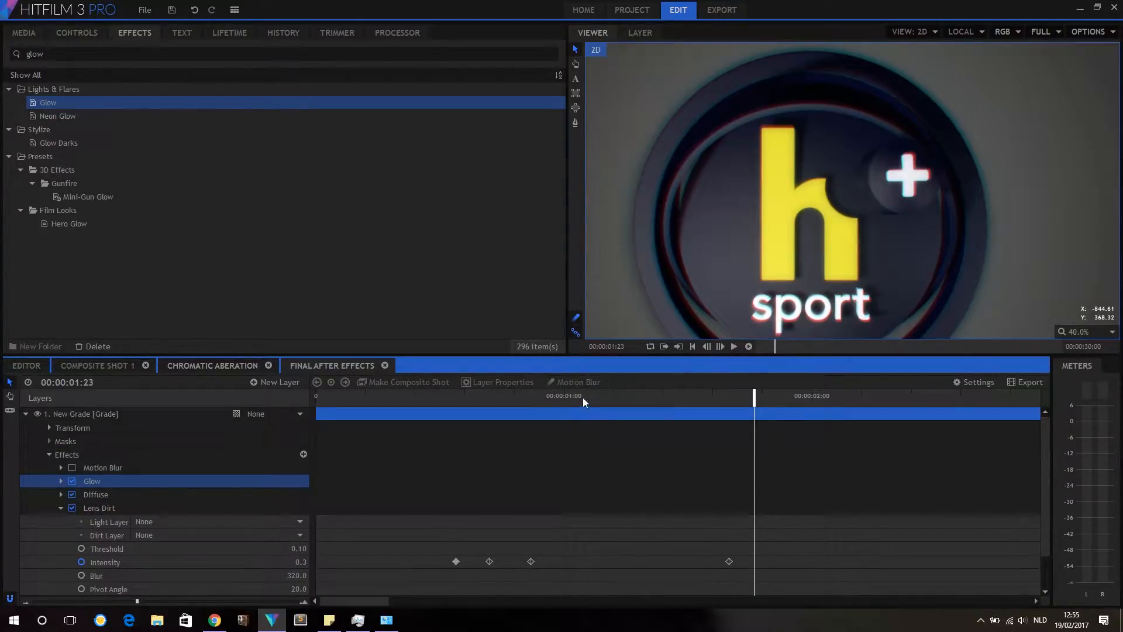
drag(753, 395, 573, 396)
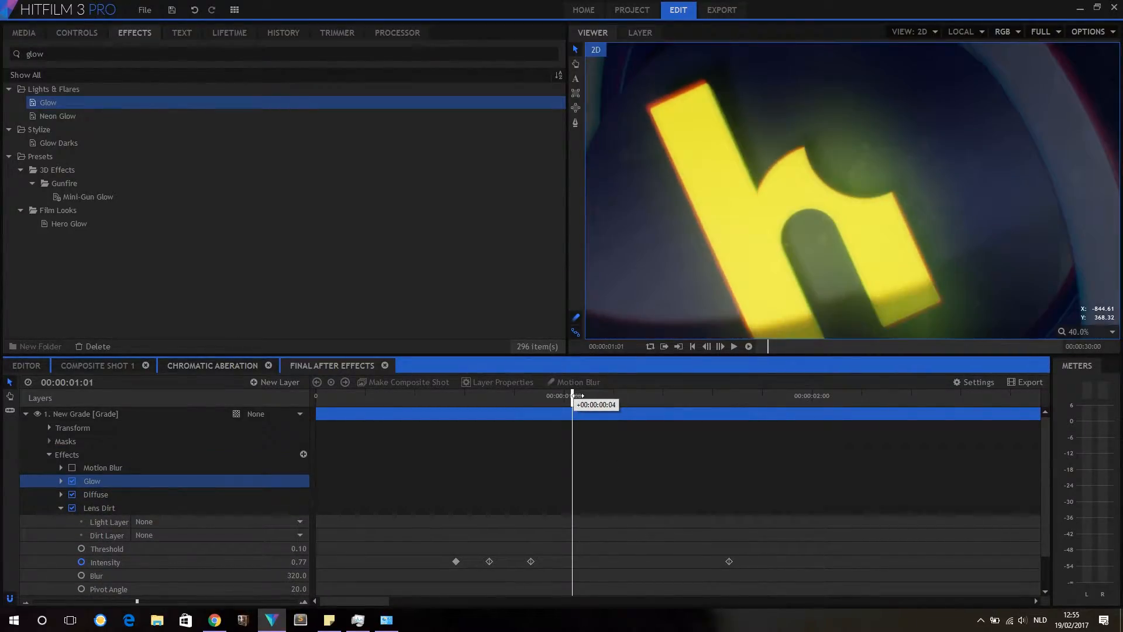
drag(573, 395, 613, 395)
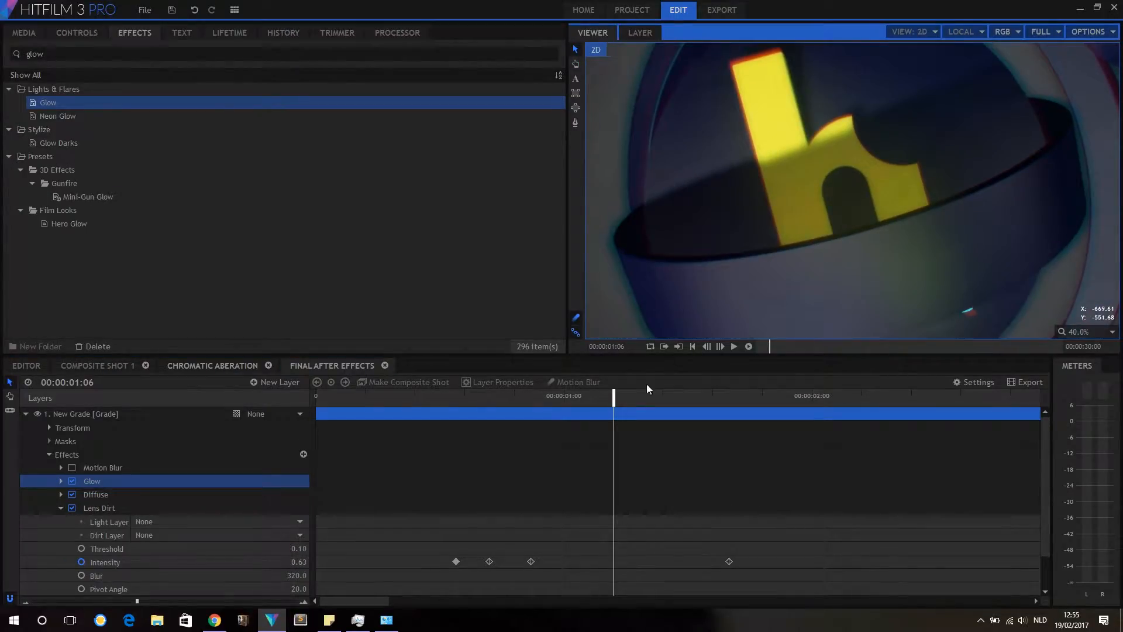
click(61, 481)
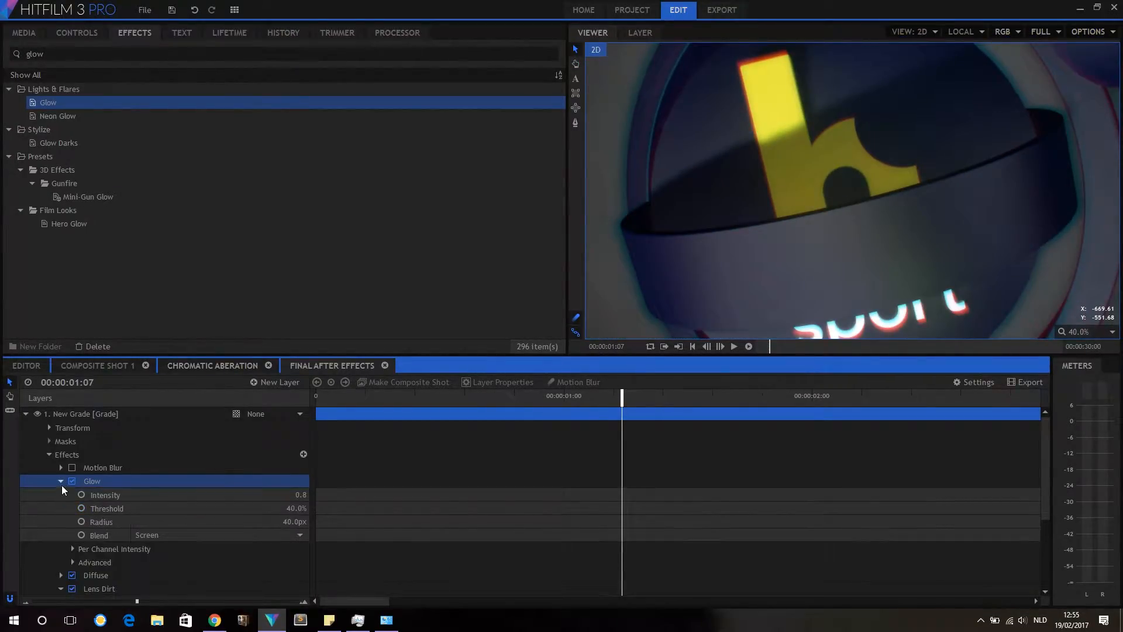
Keyframe Glow intensity low before one second and up to about 1.0 at 1:21
click(587, 396)
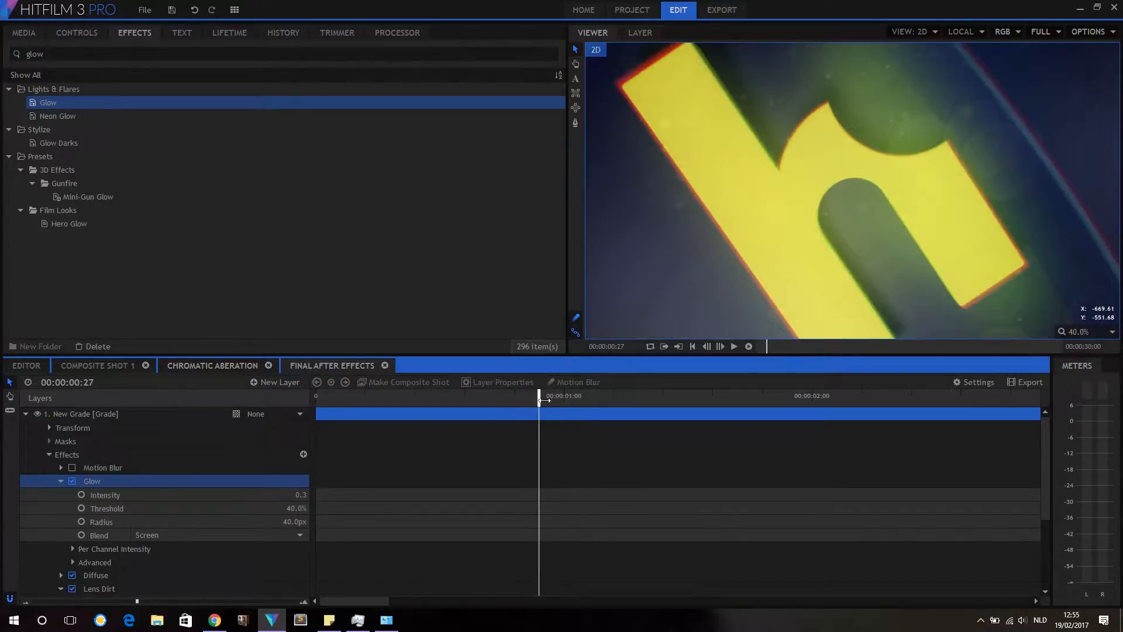
drag(539, 405, 679, 405)
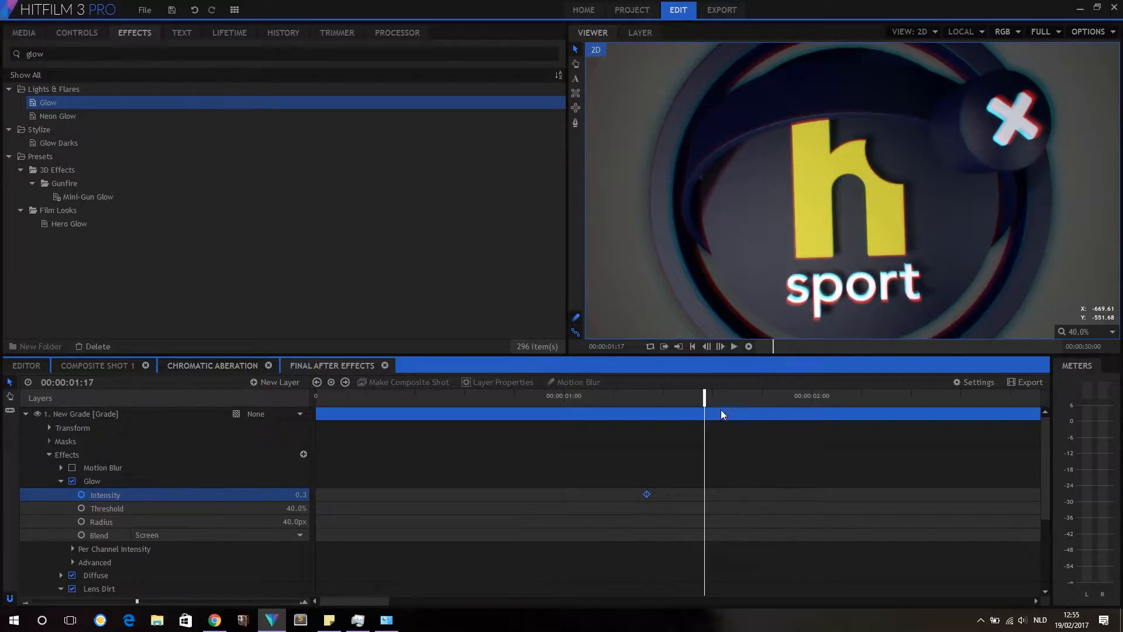
click(737, 395)
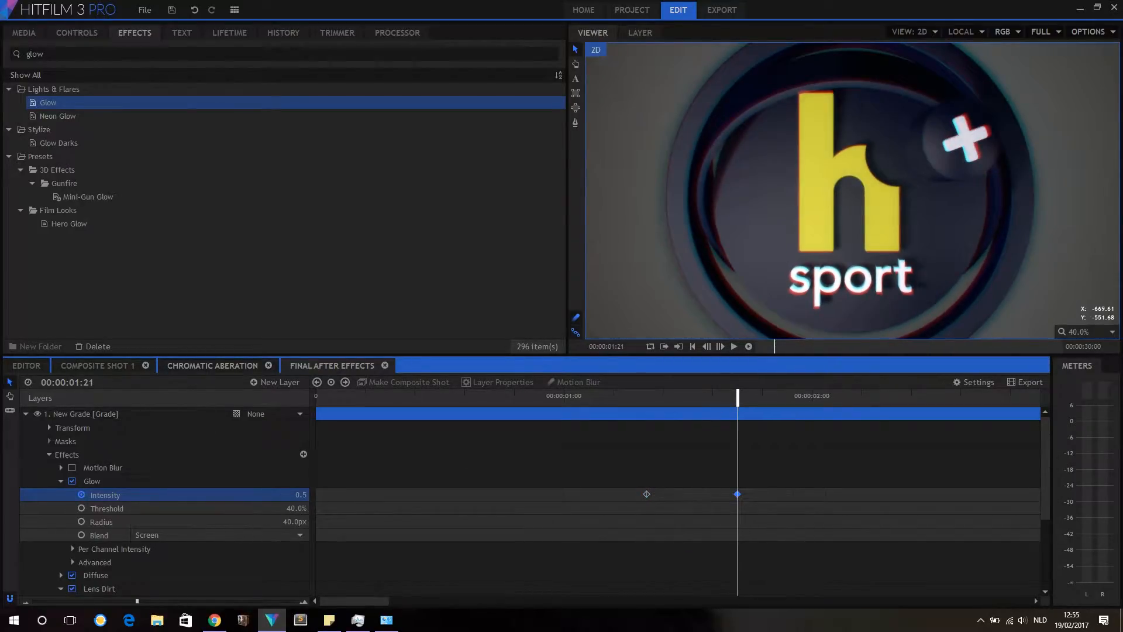
drag(301, 494, 290, 495)
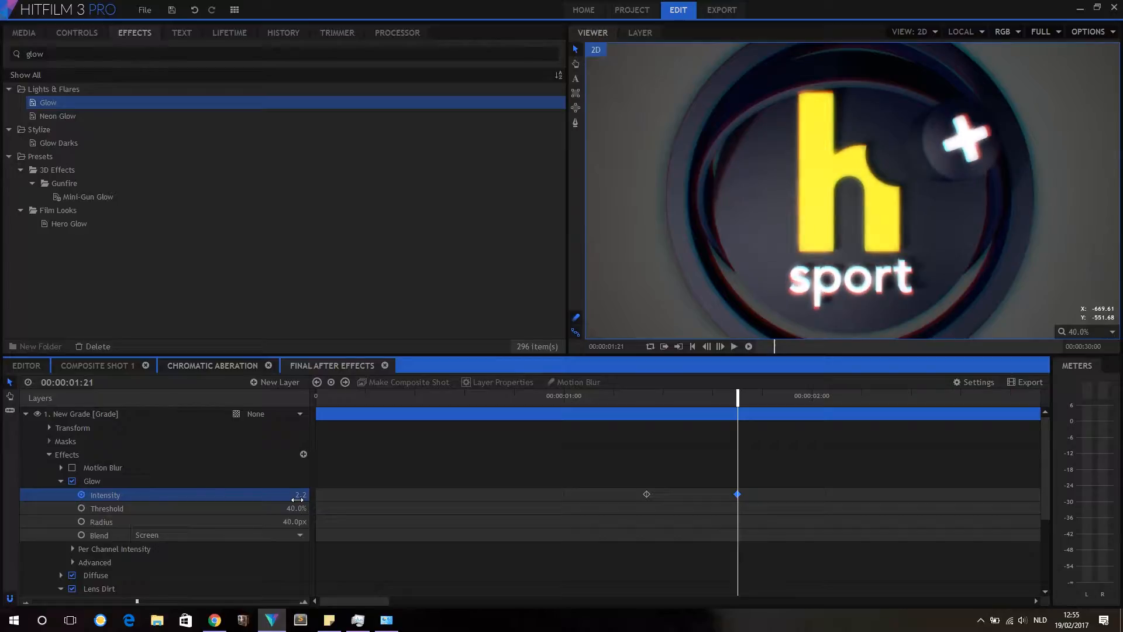
drag(298, 494, 272, 495)
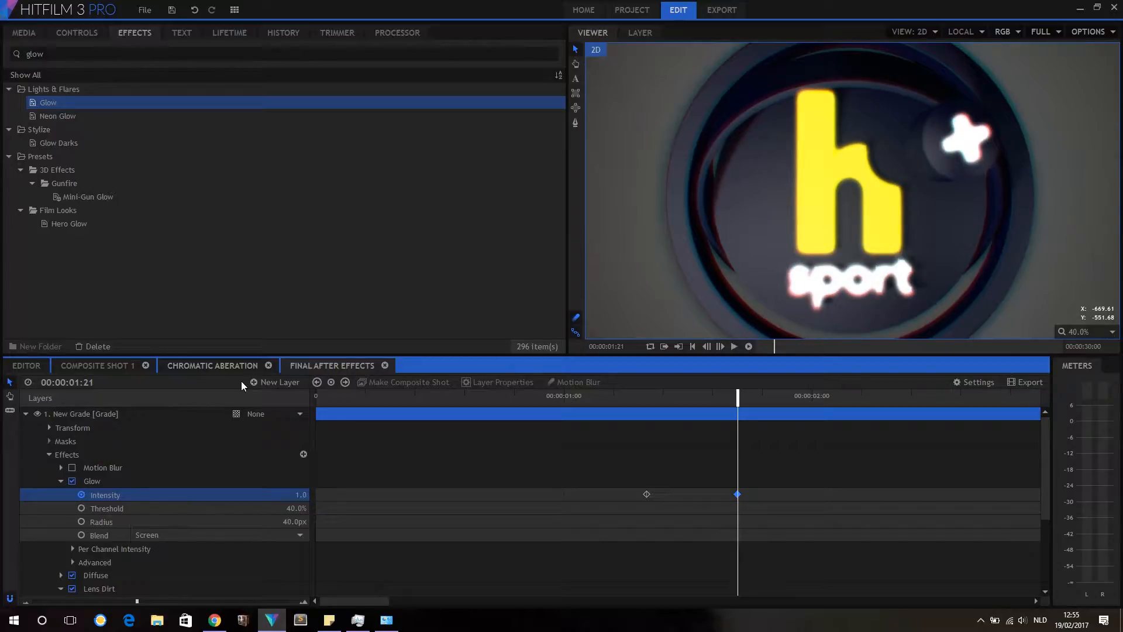
double_click(296, 494)
text(1.1)
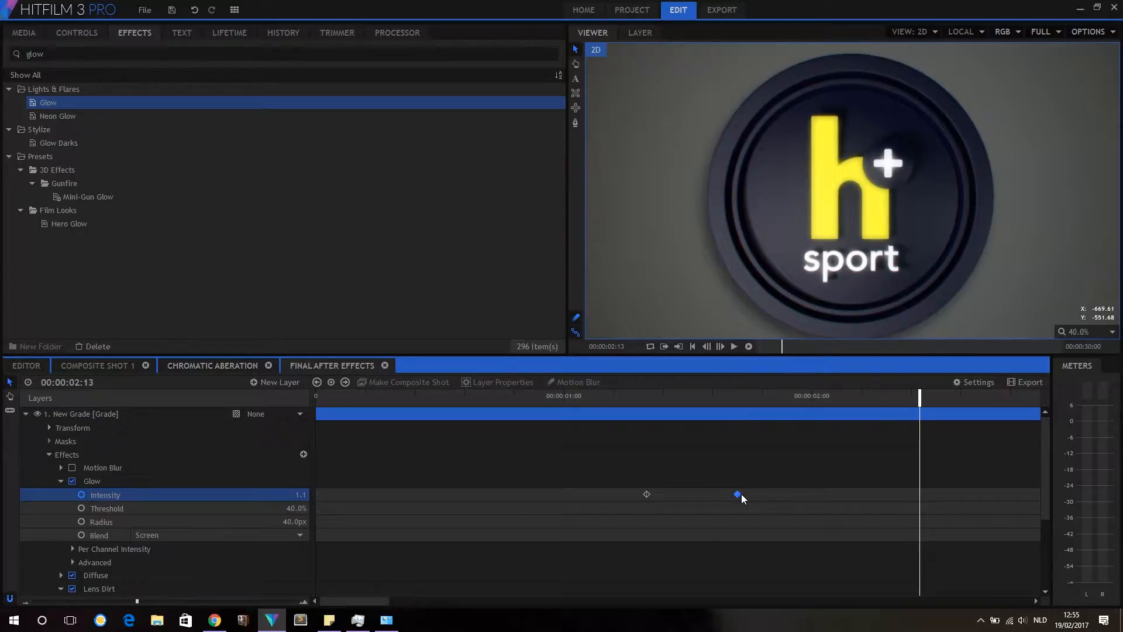
drag(738, 494, 795, 494)
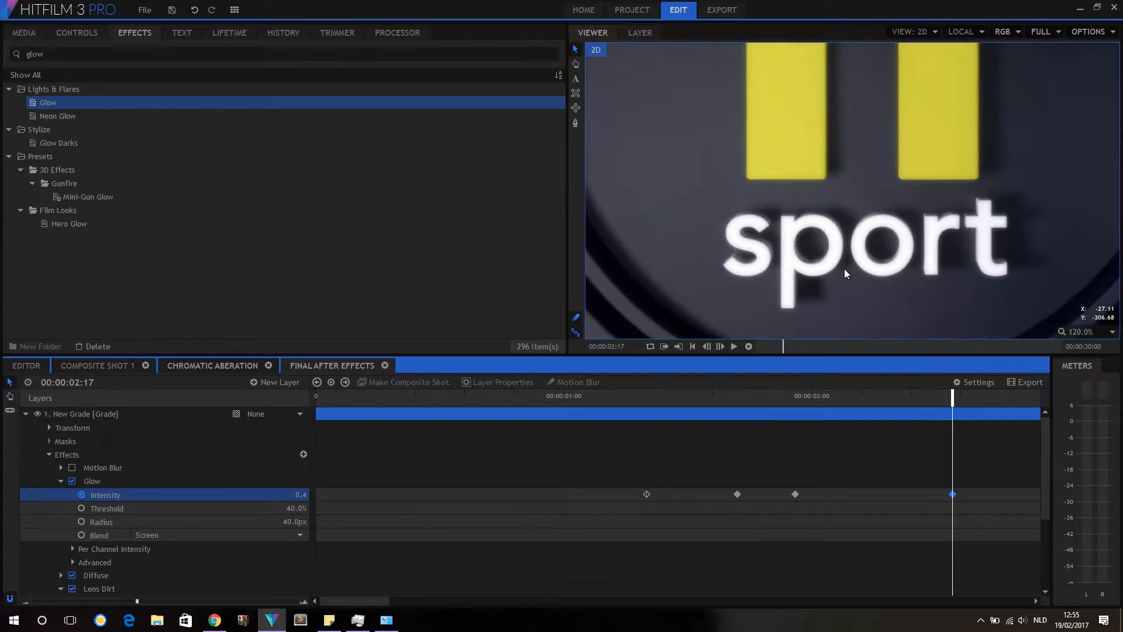
Set the viewer to Scale to Fit and make the last glow keyframe linear
click(1088, 331)
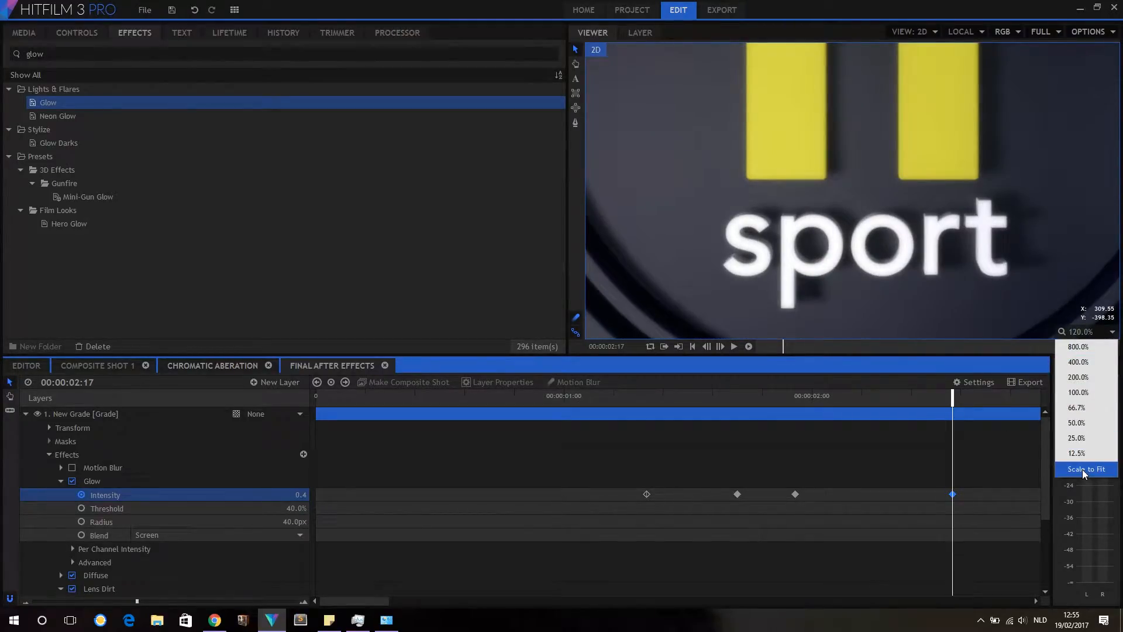
click(1084, 469)
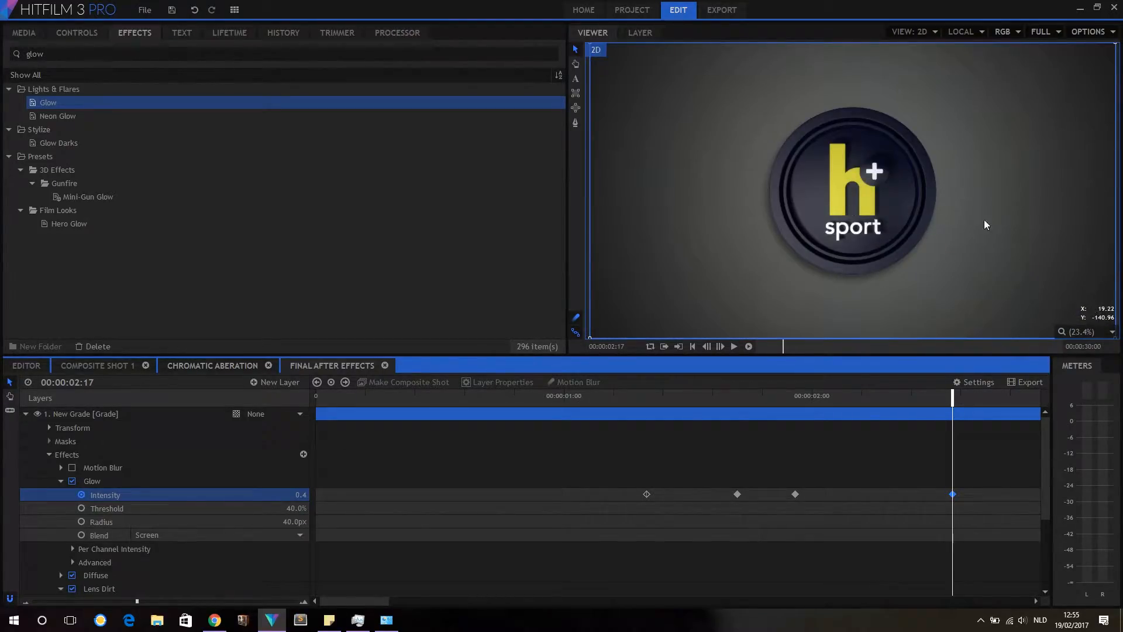
mouse_move(913, 506)
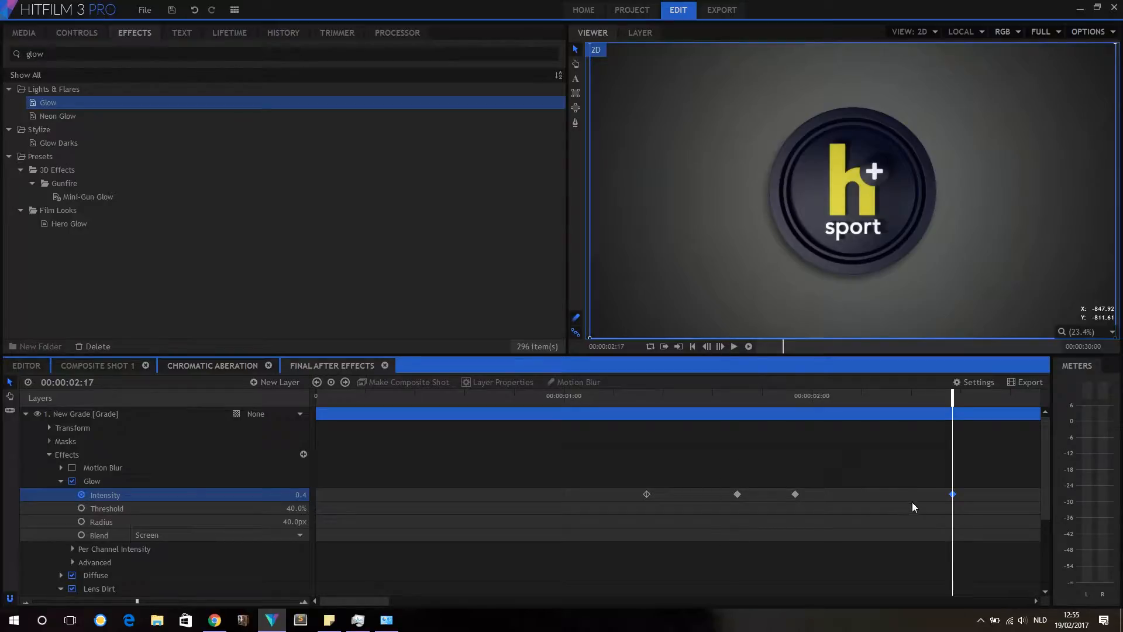
right_click(951, 494)
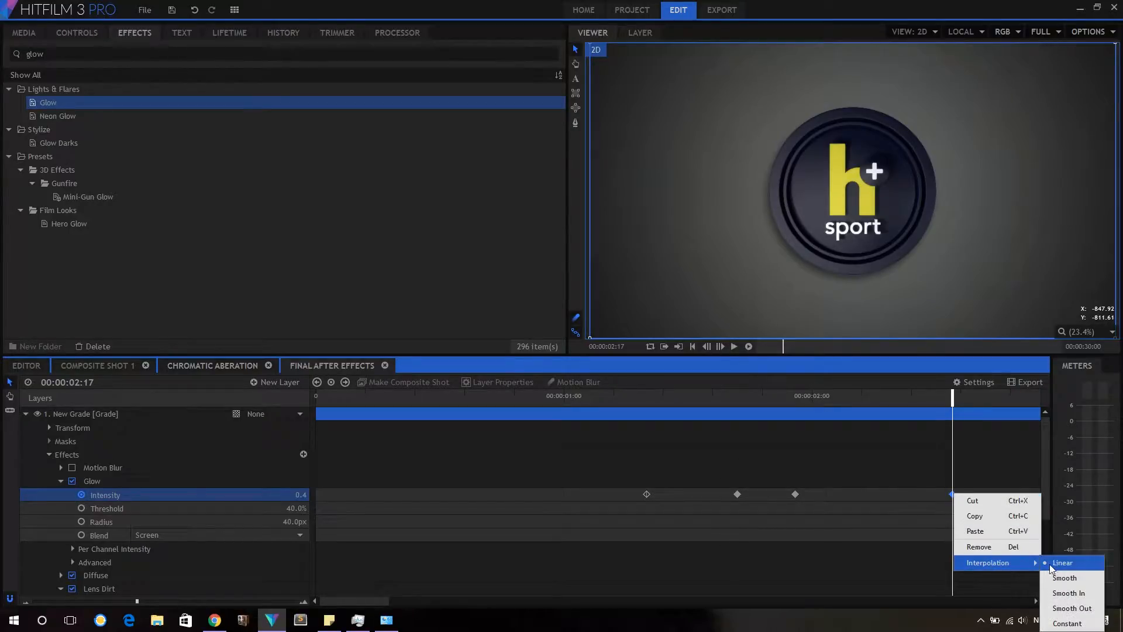
click(1063, 562)
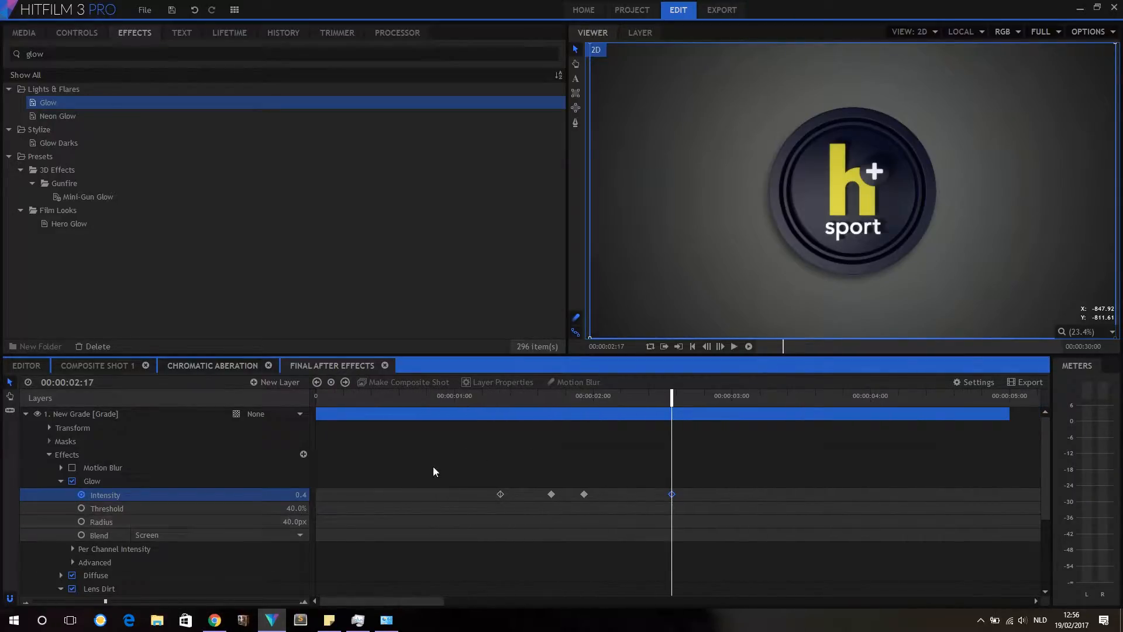
Retime the Glow Intensity keyframes, moving the final 0.4 keyframe later to about 2.9 seconds
drag(671, 395, 520, 396)
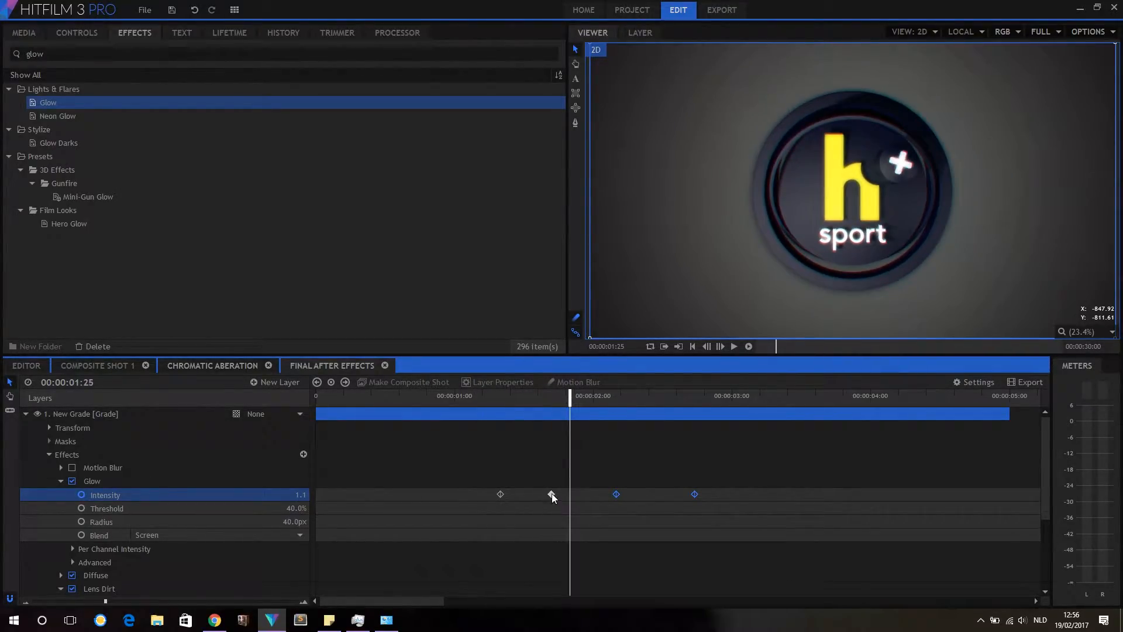
right_click(559, 494)
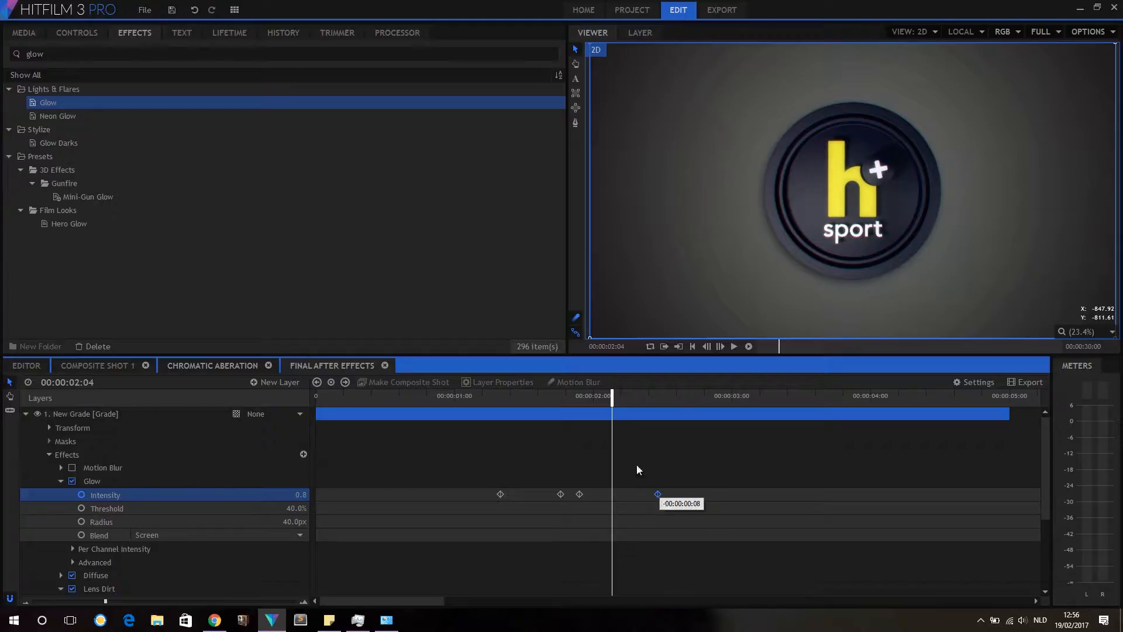
drag(612, 395, 657, 395)
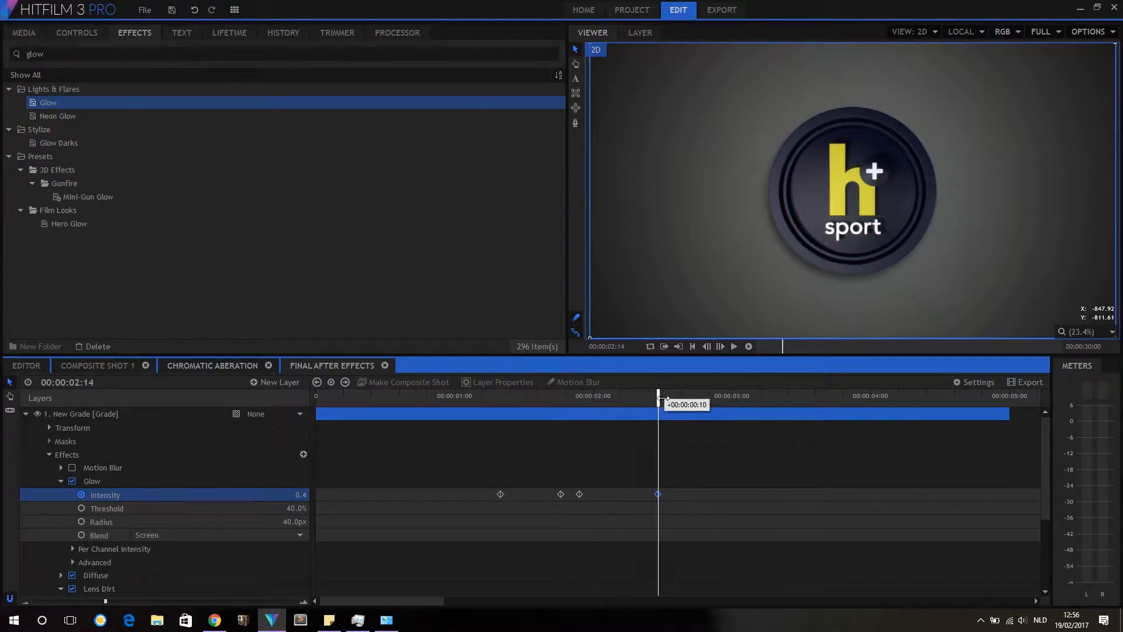
drag(658, 395, 671, 395)
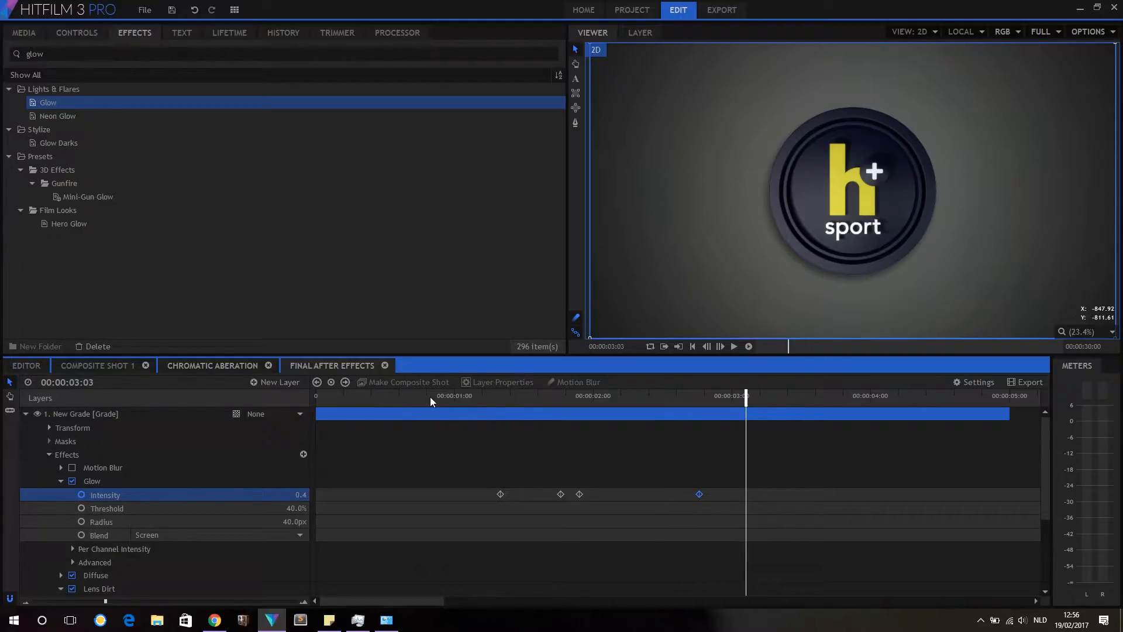
Scrub through the glow animation from start to final keyframe, then collapse the grade layer
drag(745, 402, 478, 401)
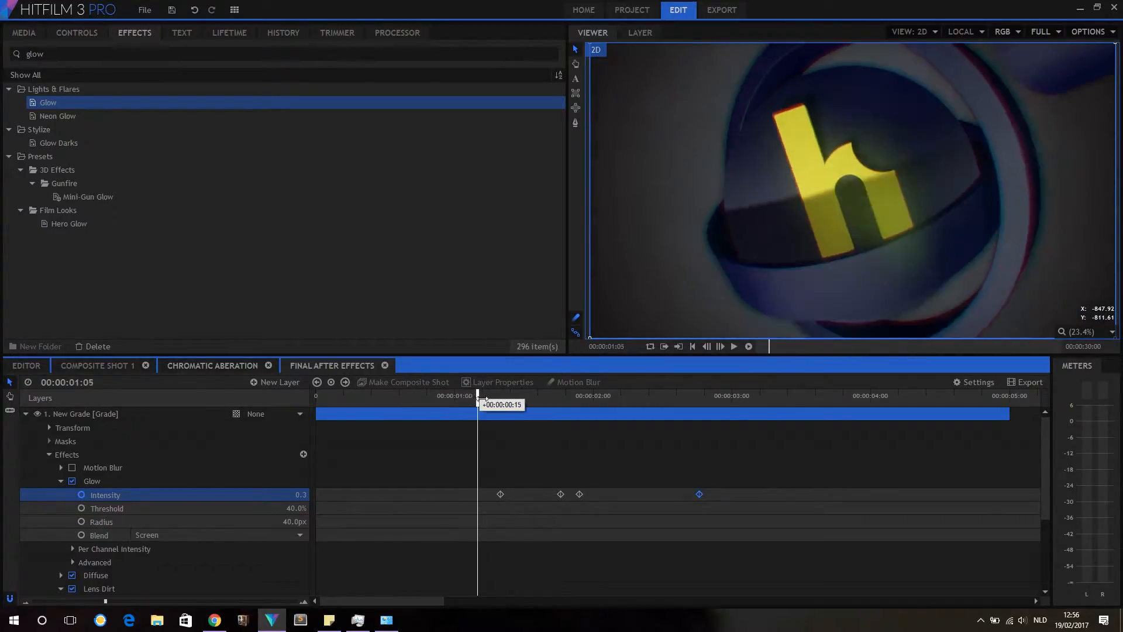
drag(478, 396, 552, 395)
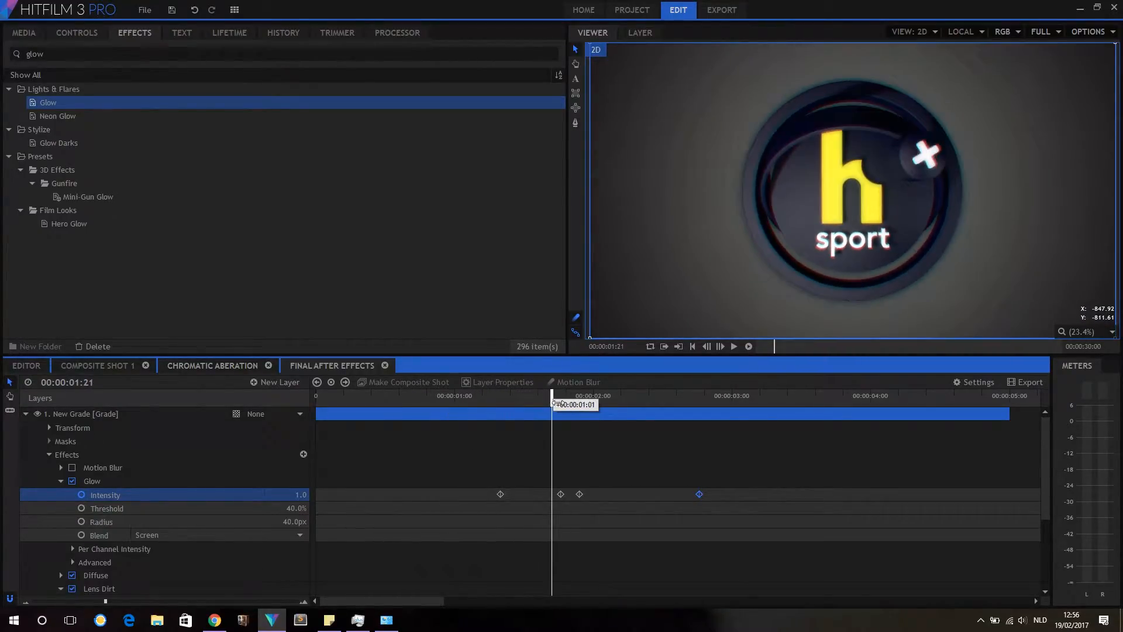
drag(551, 396, 622, 396)
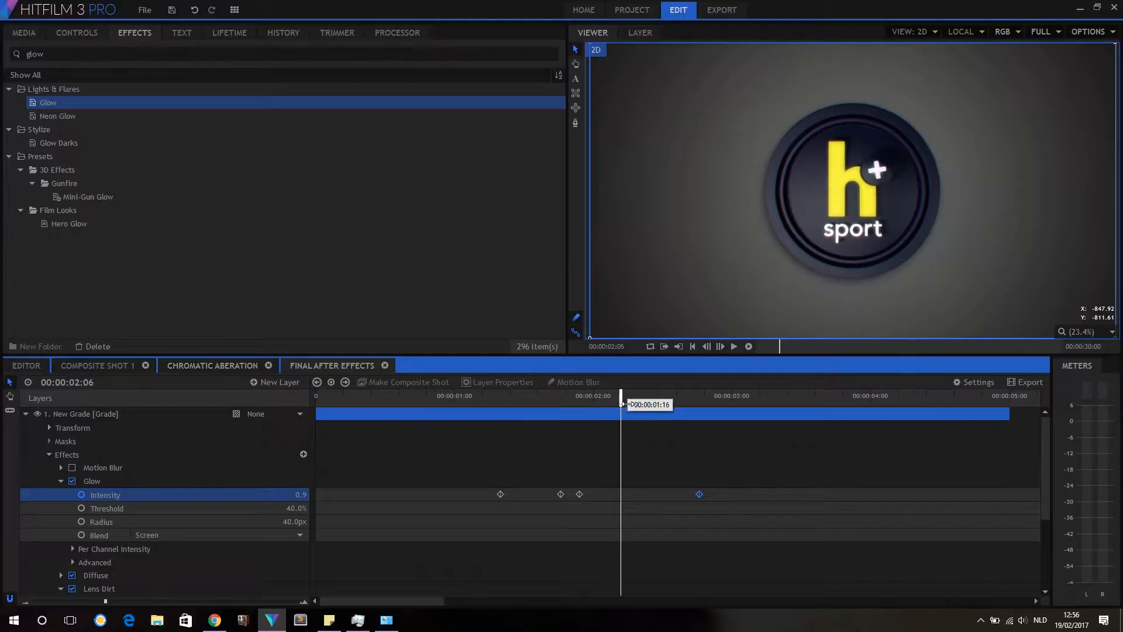
drag(621, 396, 709, 396)
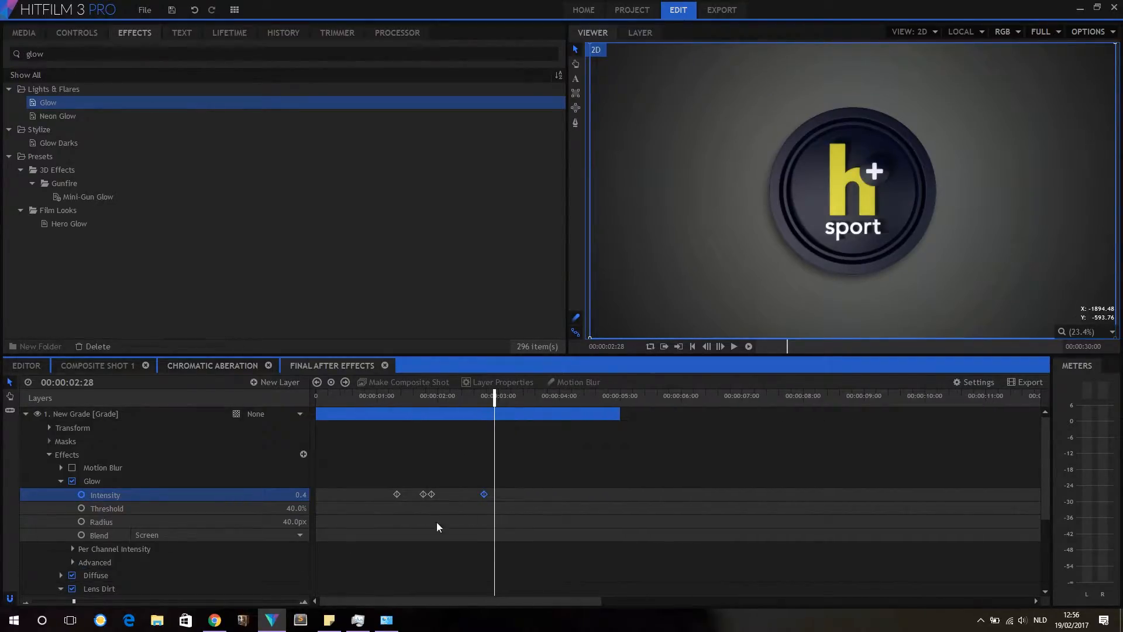
click(102, 467)
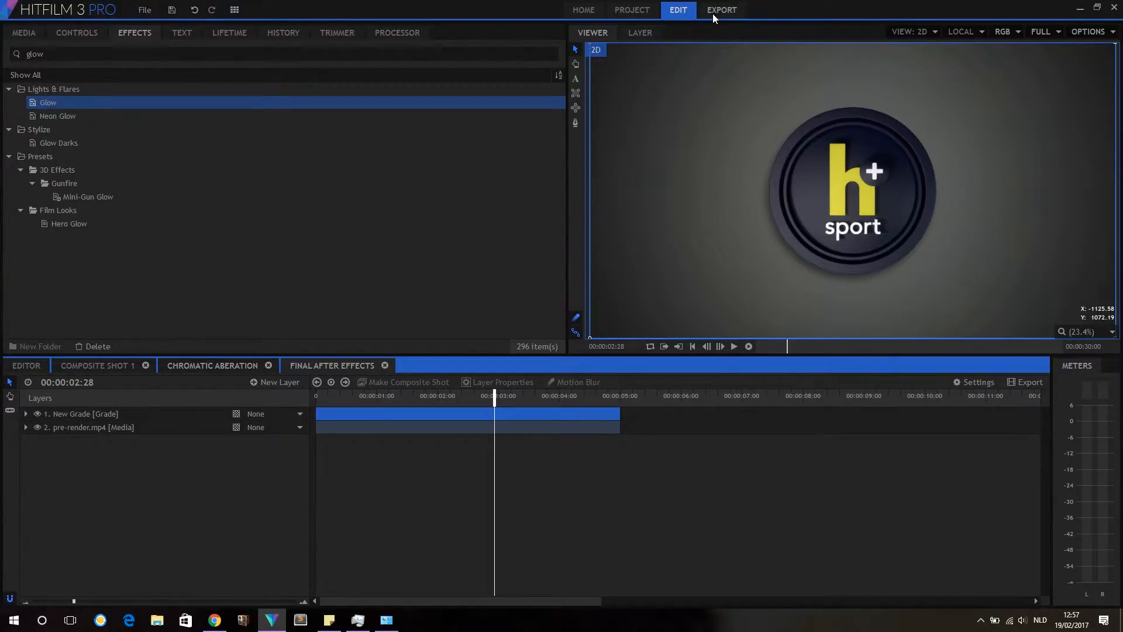
Set the H.264 export to the Final after effects timeline and name the file 'RenAfter'
click(721, 10)
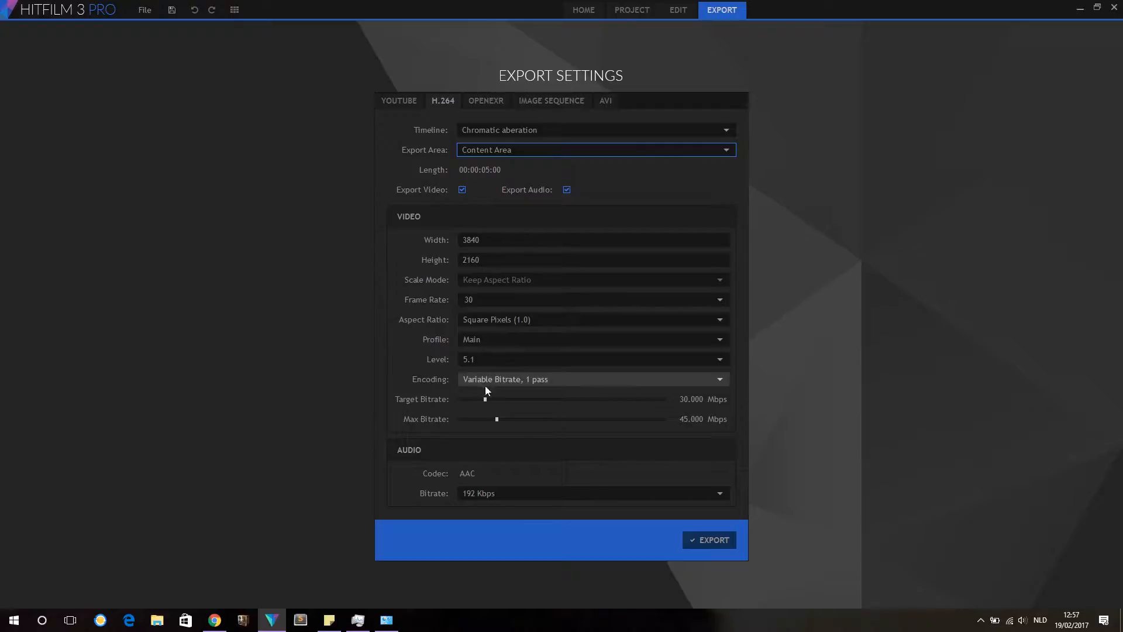
mouse_move(488, 330)
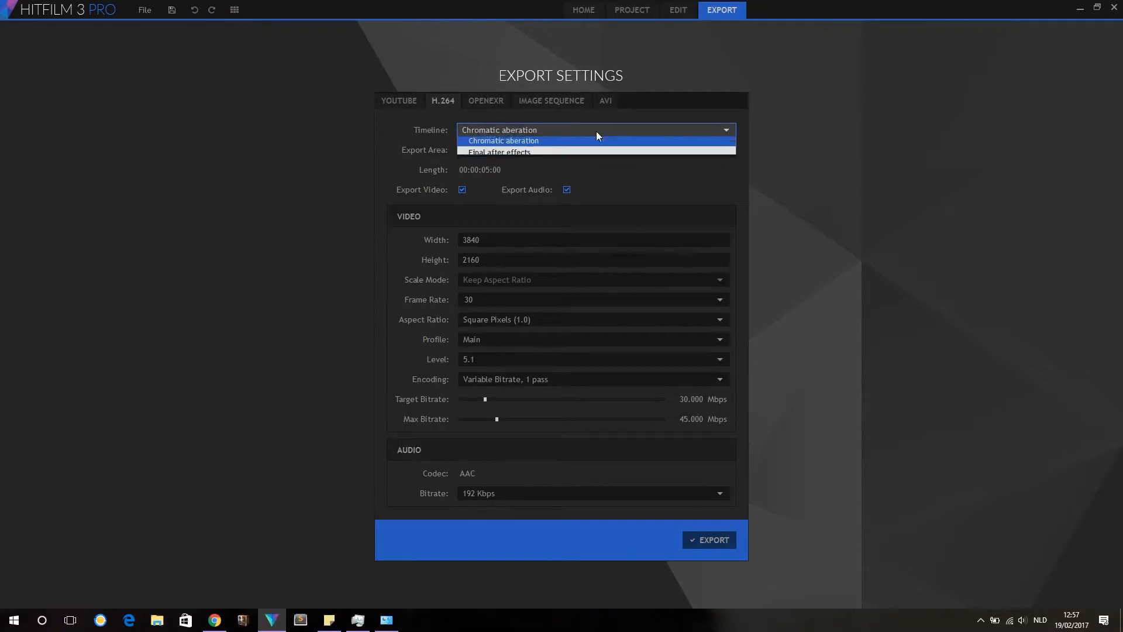
click(498, 151)
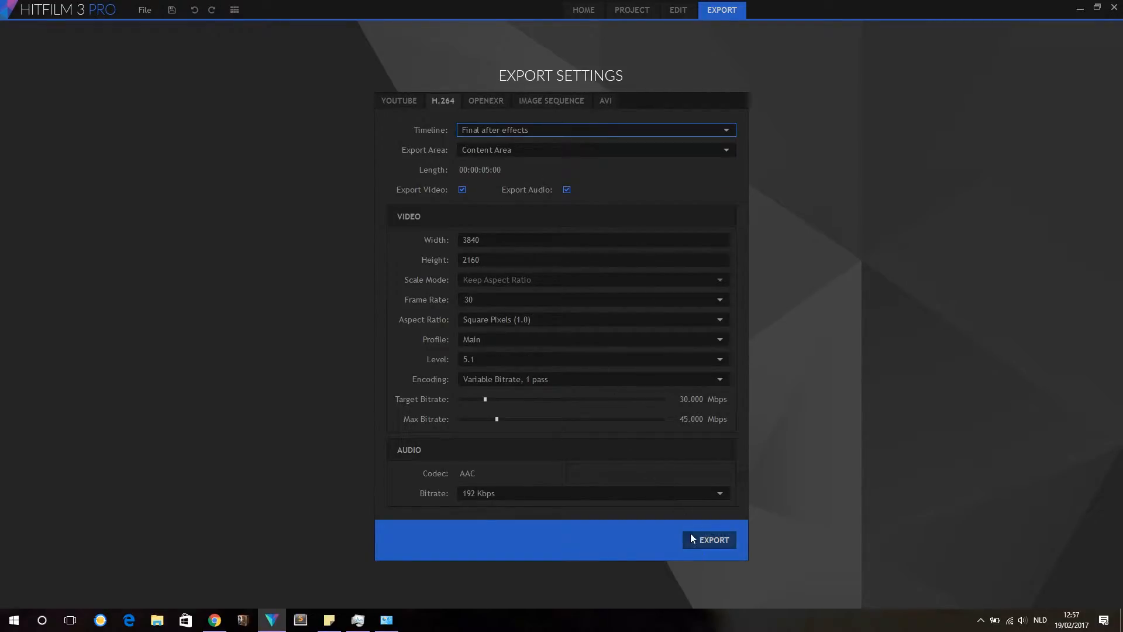
click(709, 539)
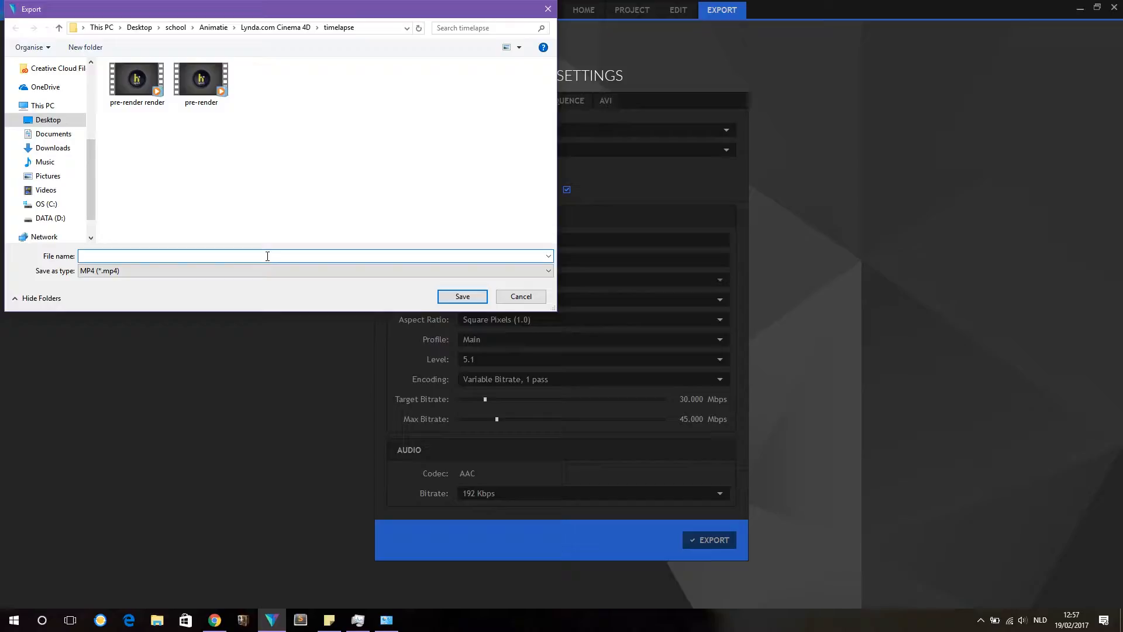
text(Rend)
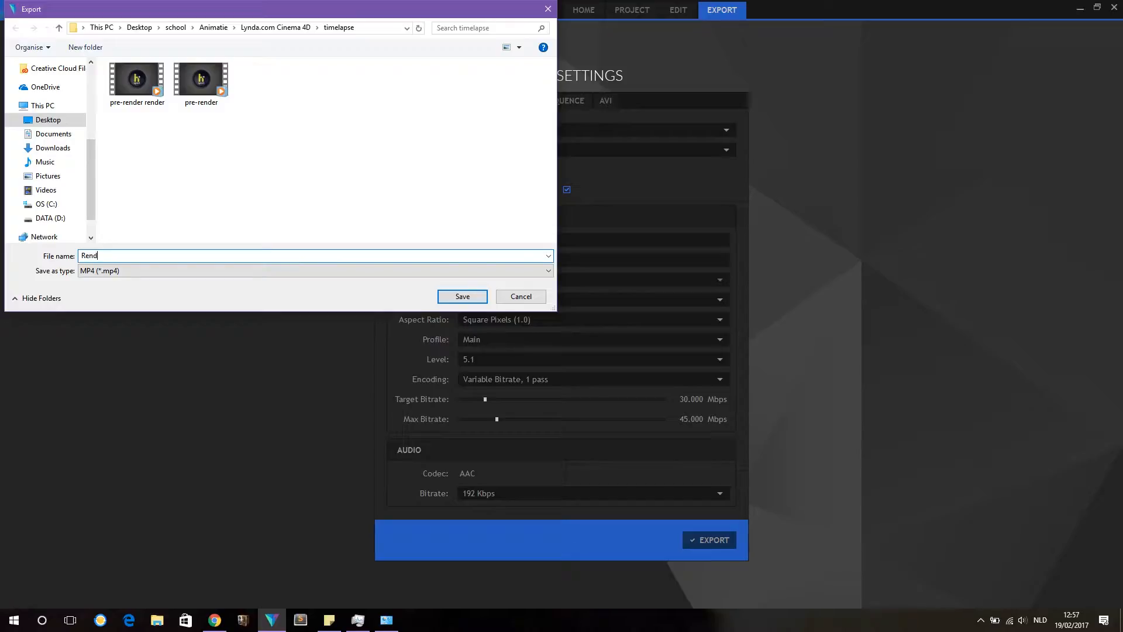
key(Backspace)
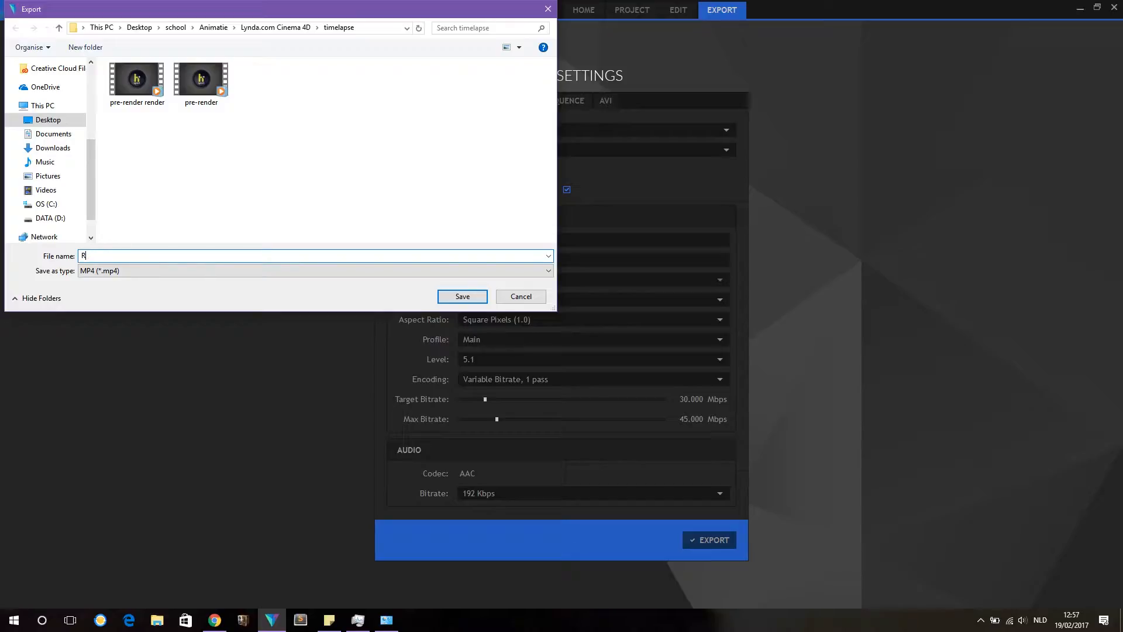
text(After)
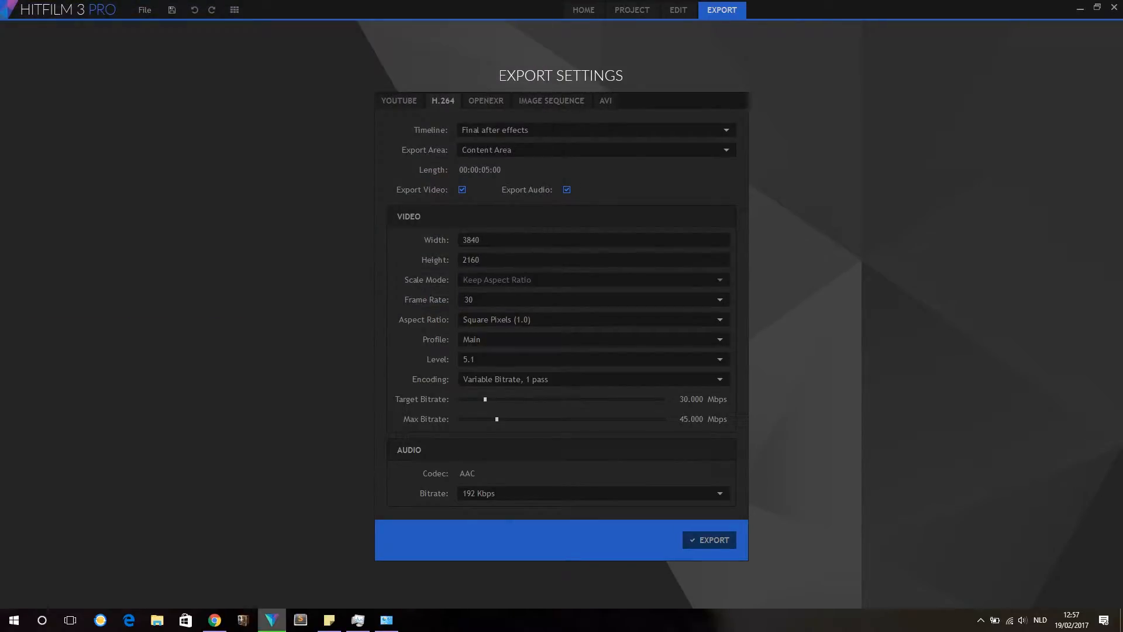
click(708, 539)
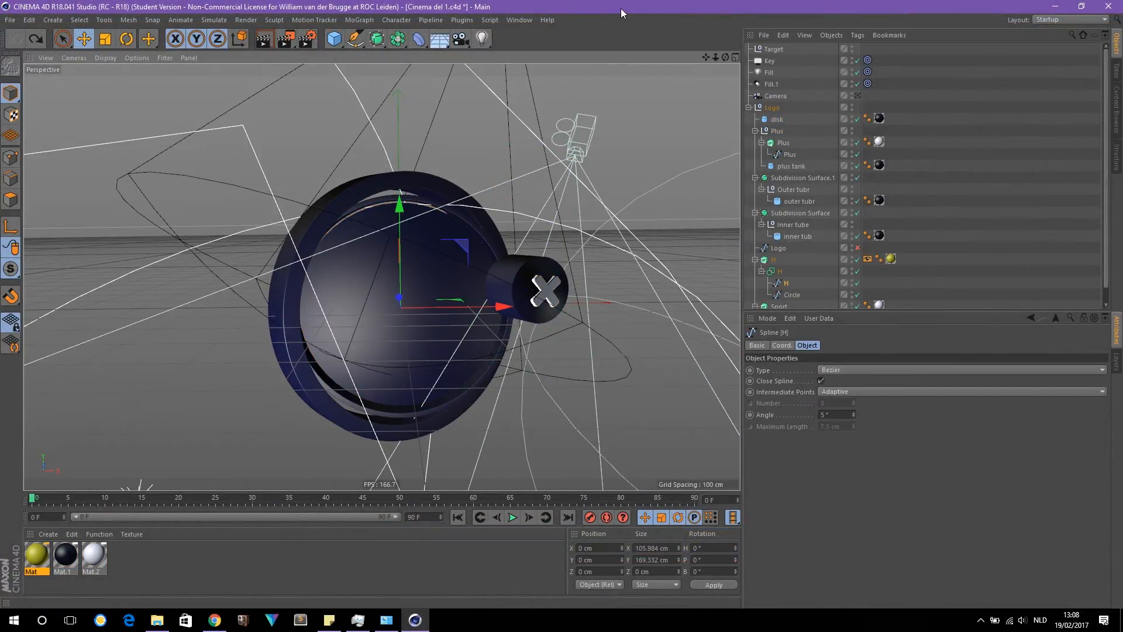
Select the scene Camera and scrub the timeline to around frame 75
click(775, 96)
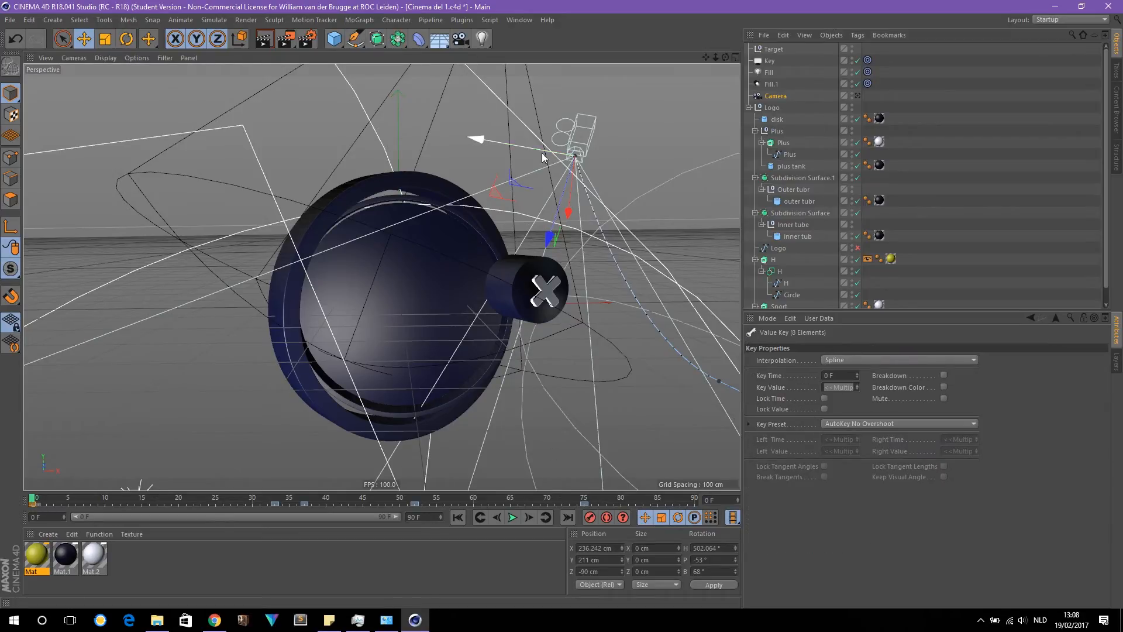
drag(573, 154, 408, 122)
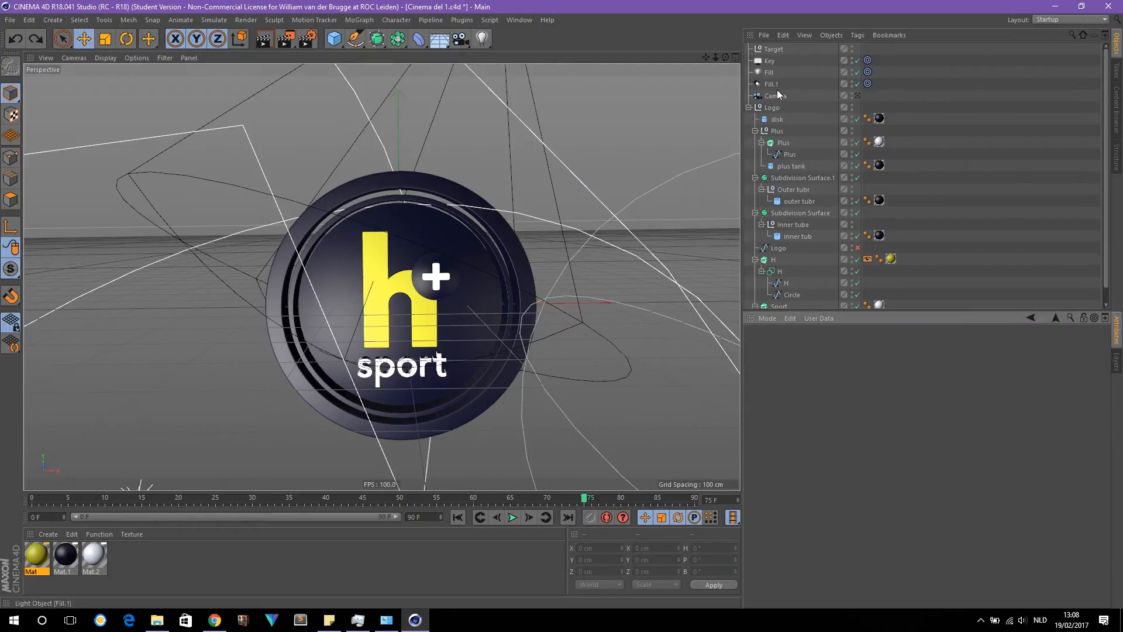
click(775, 95)
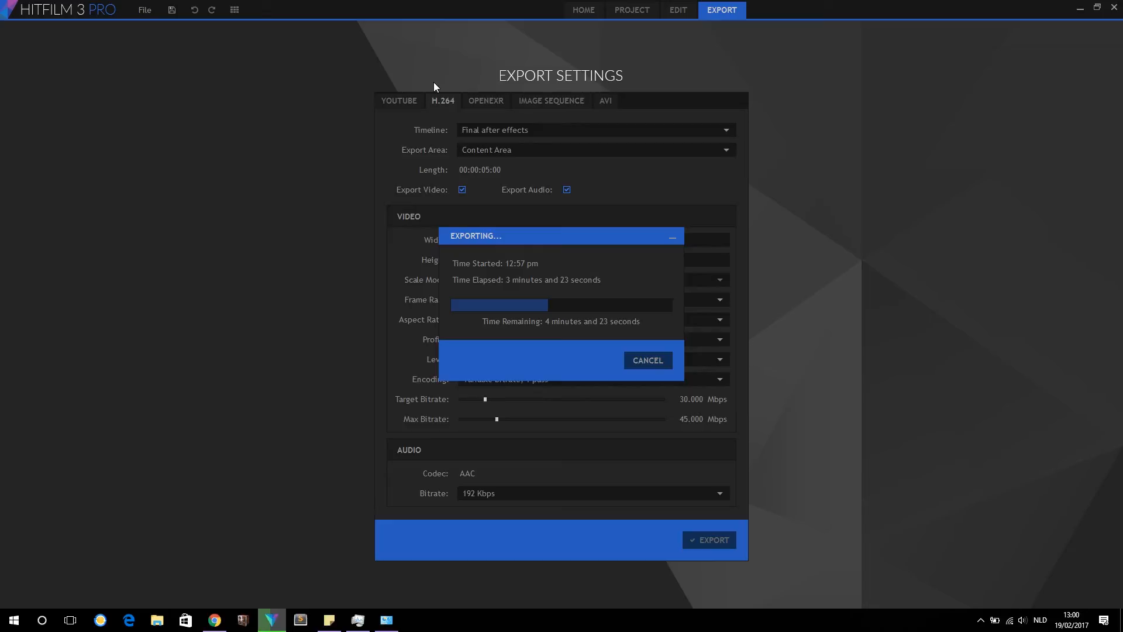
mouse_move(500, 113)
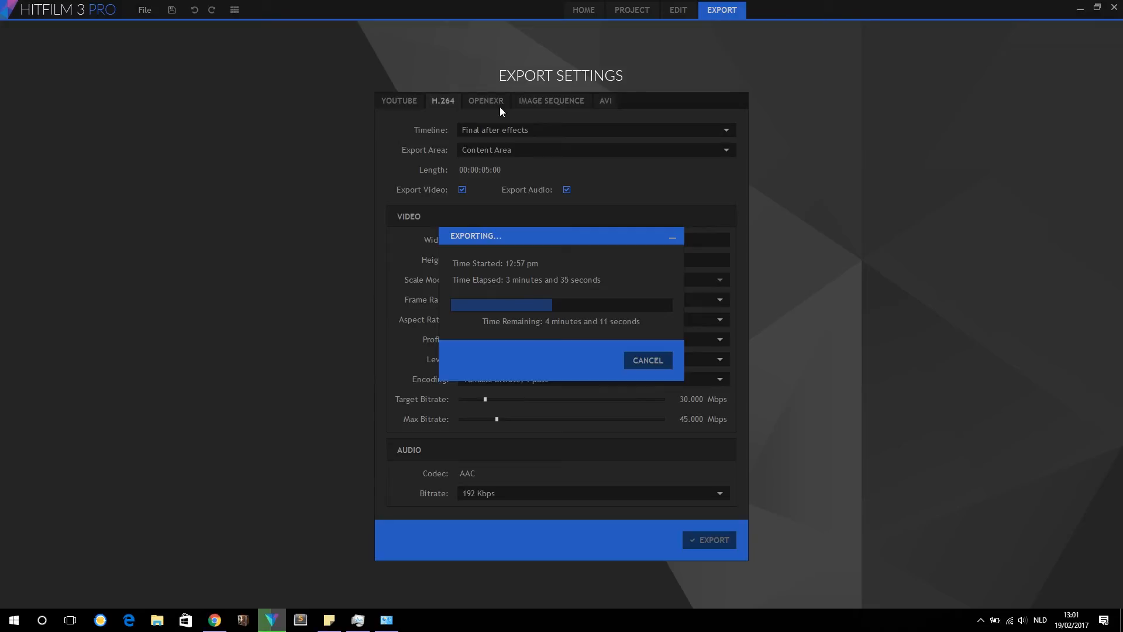
mouse_move(344, 485)
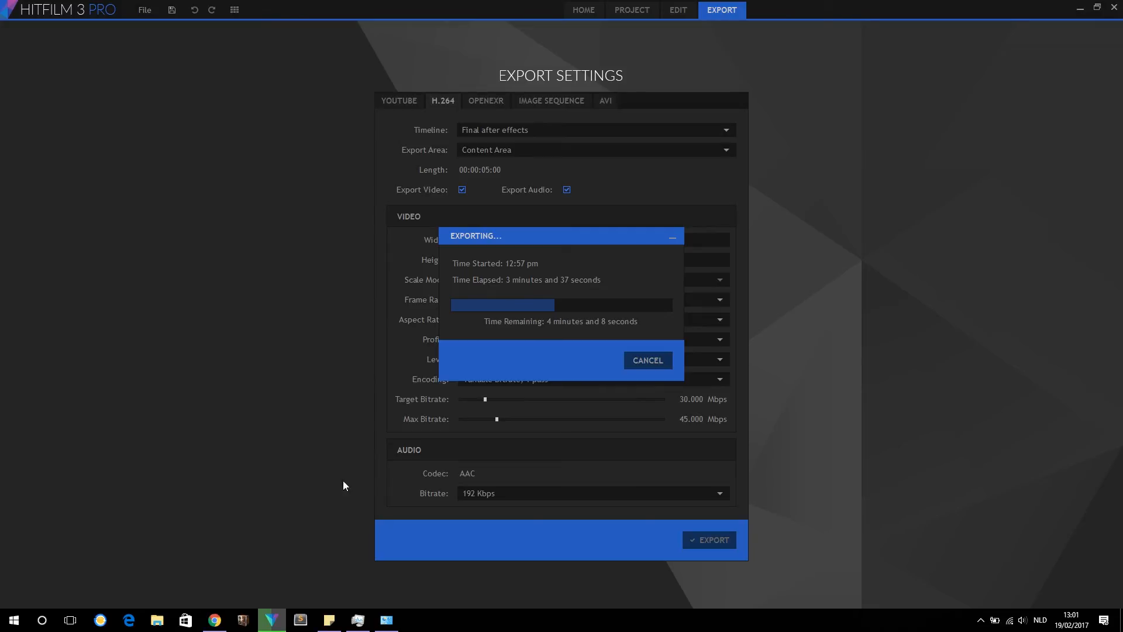